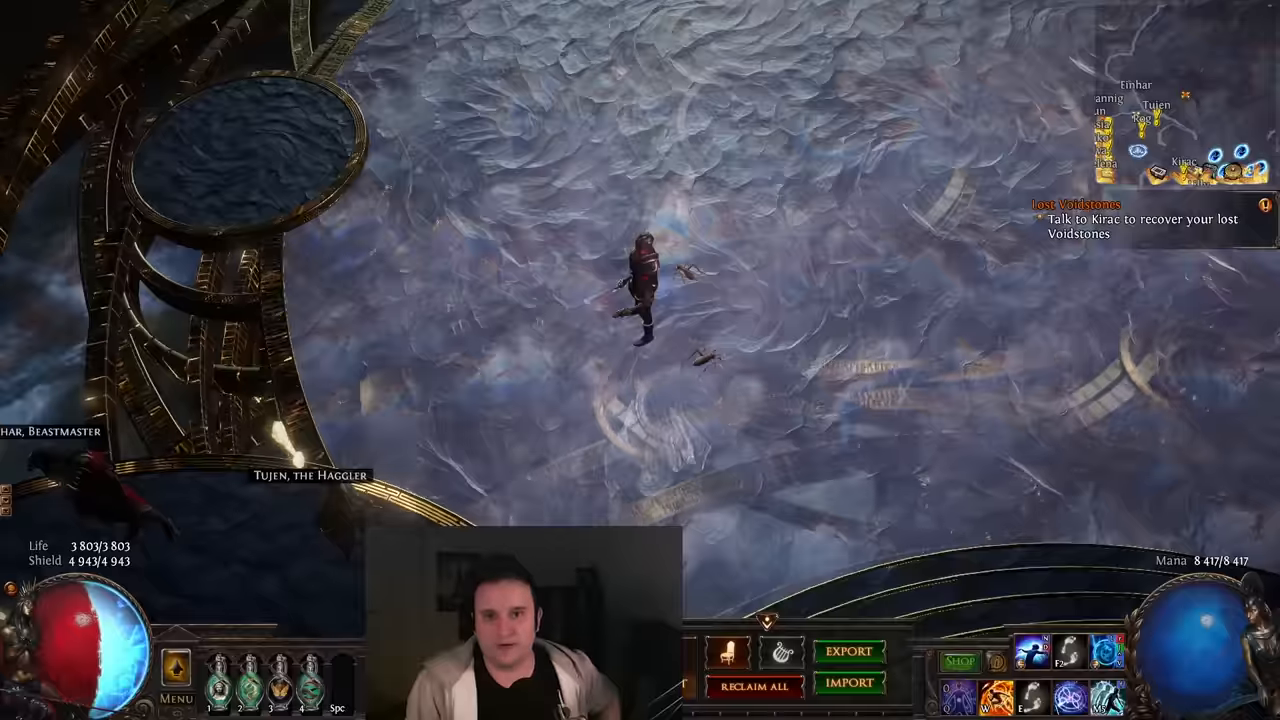
Step: Open the character inventory, then the Map Receptacle window in the hideout
{"action": "key", "text": "i"}
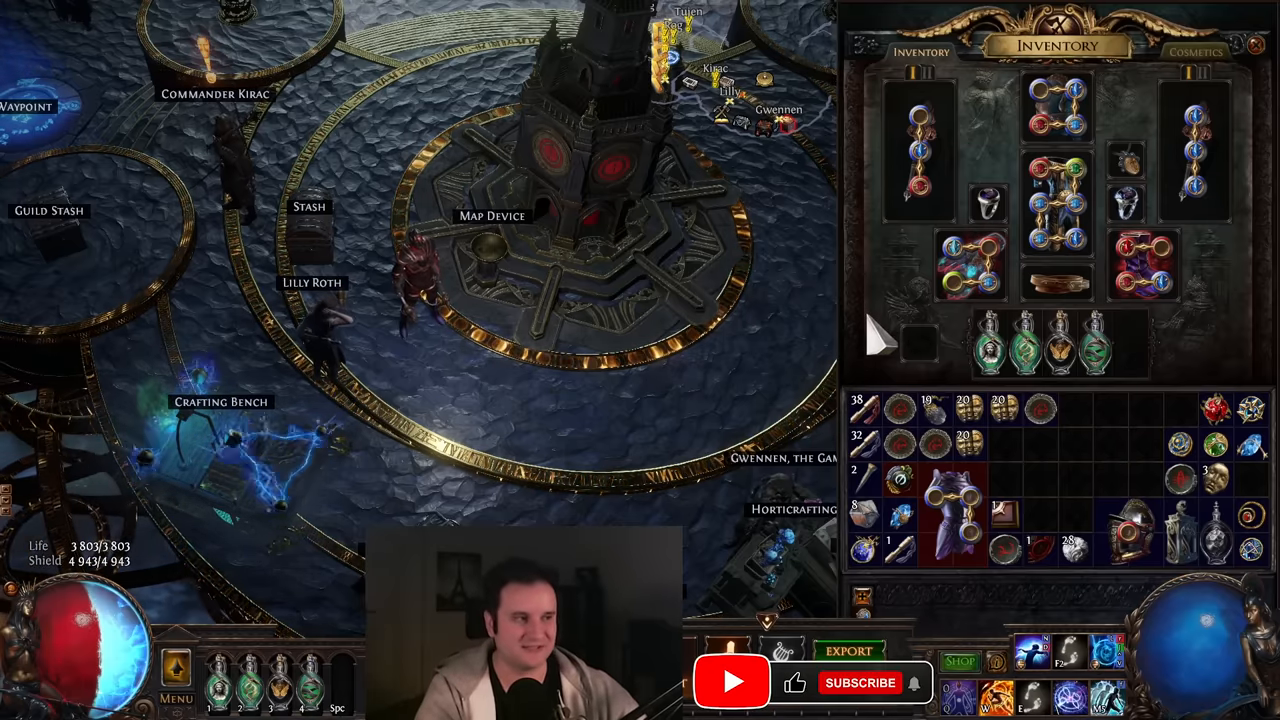
{"action": "left_click", "coordinate": [859, 683]}
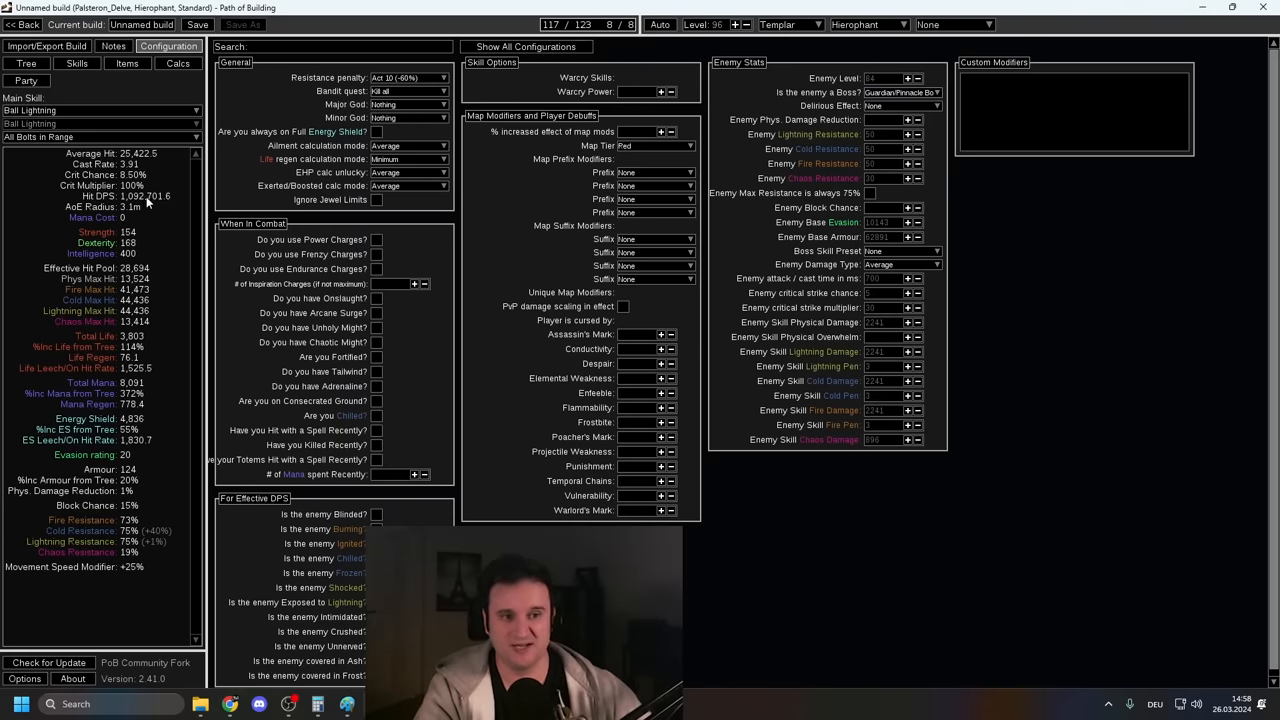
{"action": "mouse_move", "coordinate": [131, 210]}
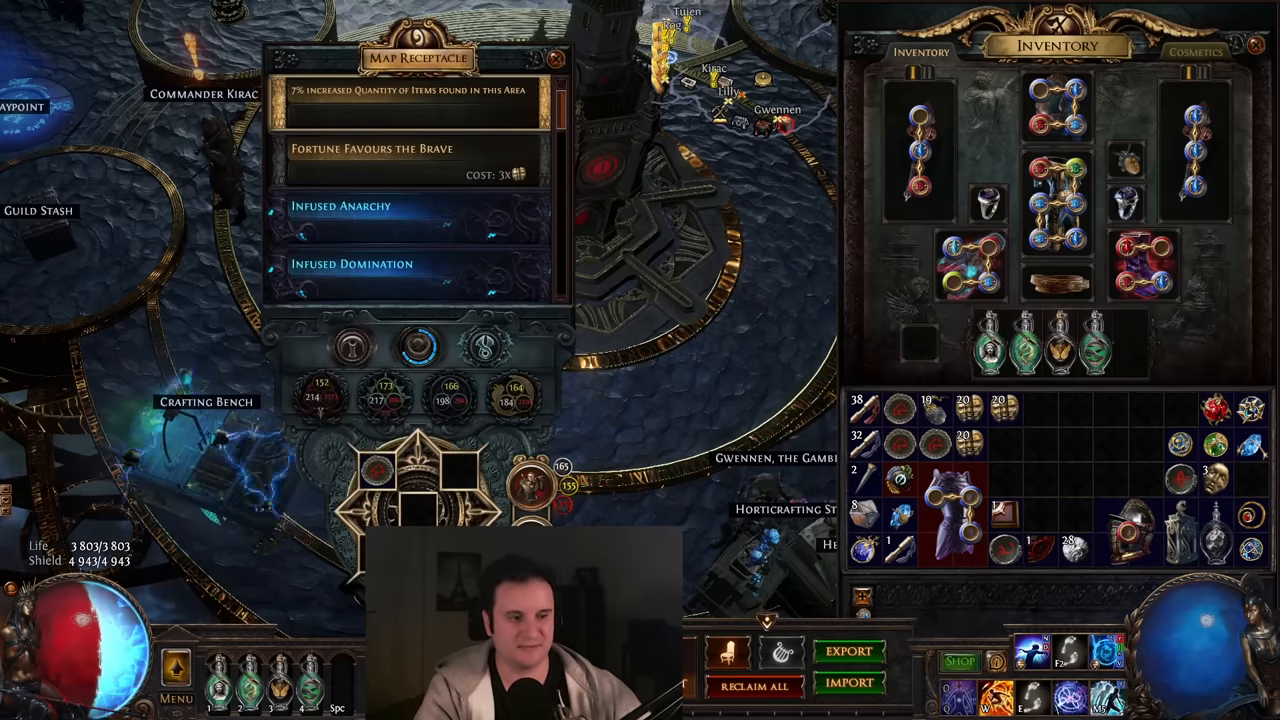
{"action": "left_click", "coordinate": [556, 58]}
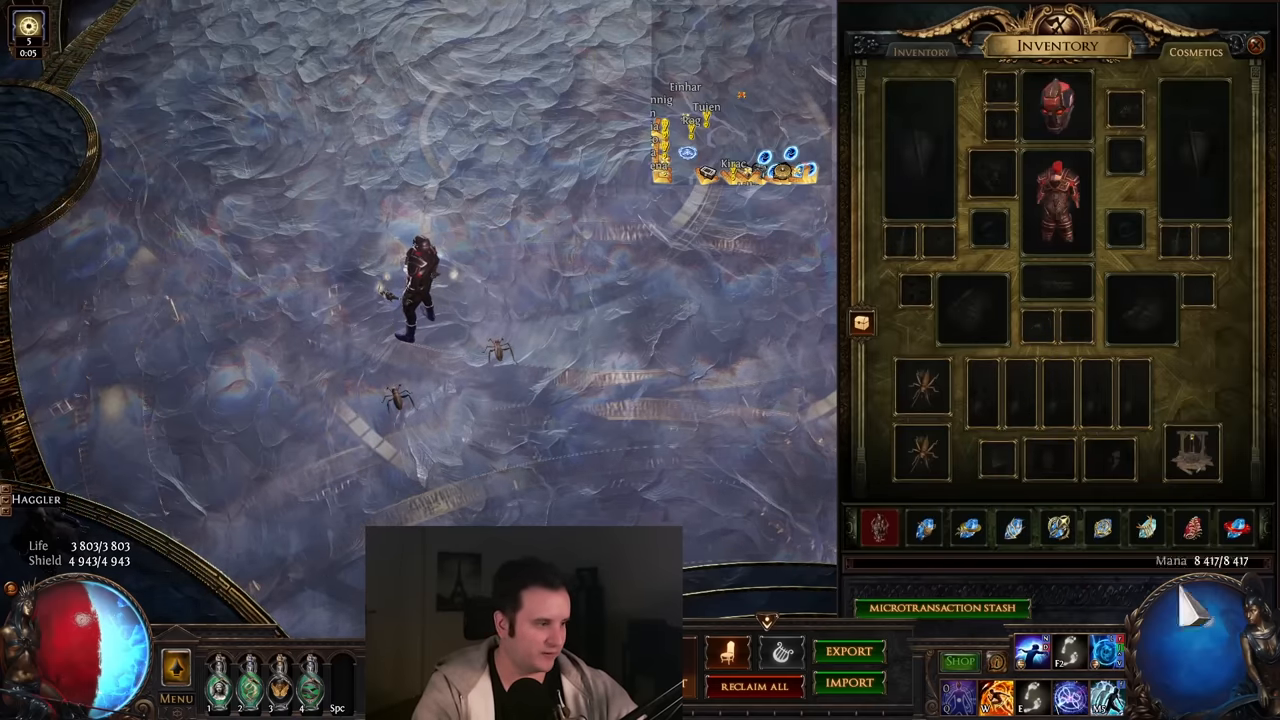
{"action": "mouse_move", "coordinate": [968, 528]}
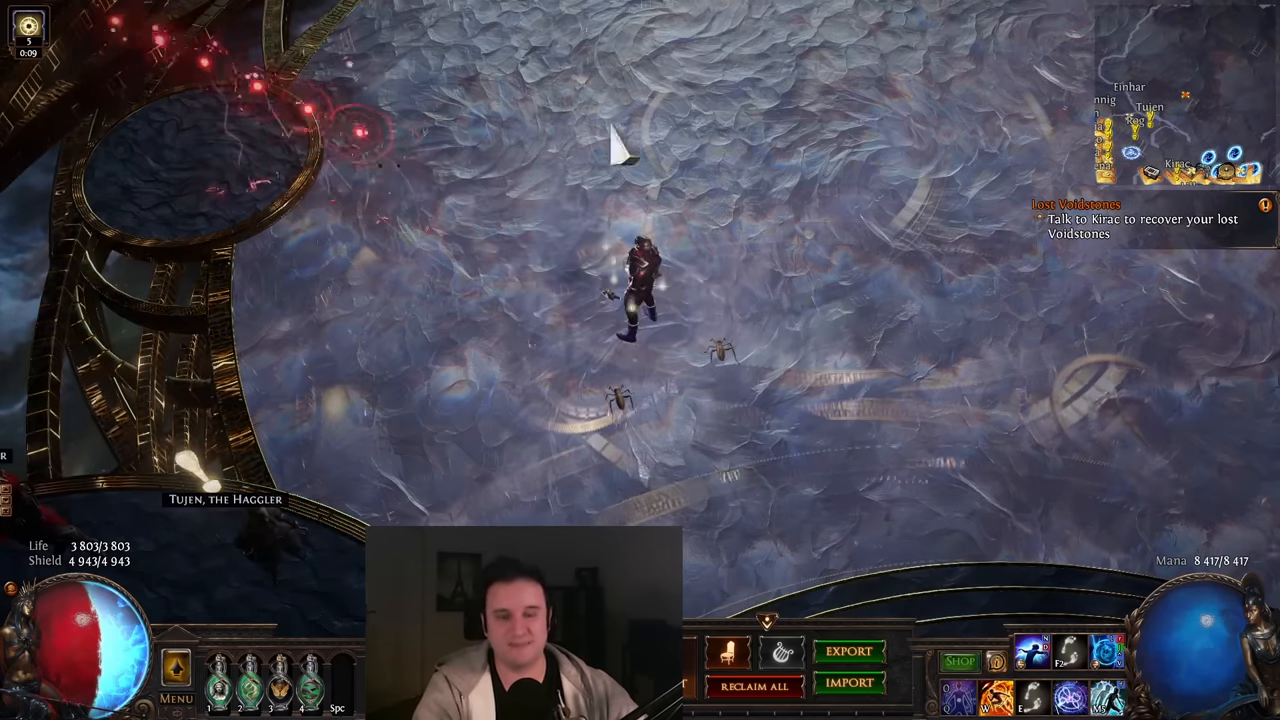
Step: Close the inventory panel so only the hideout remains visible
{"action": "key", "text": "i"}
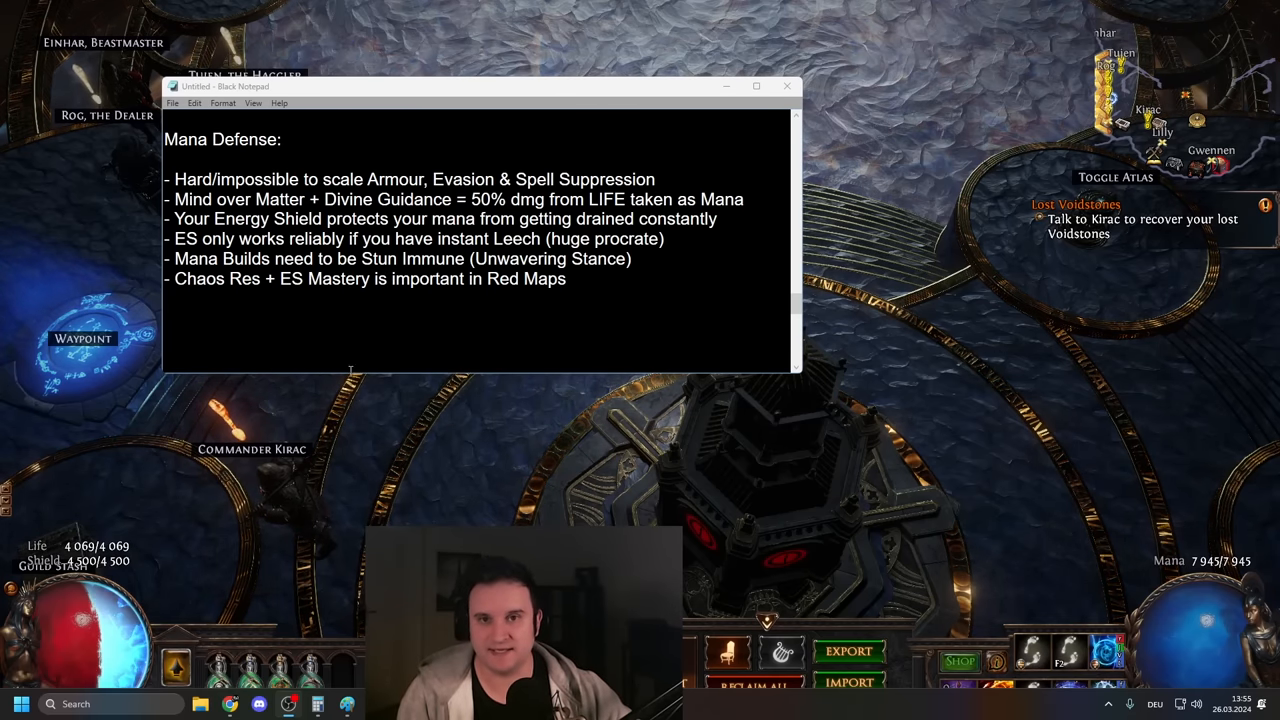
{"action": "mouse_move", "coordinate": [388, 470]}
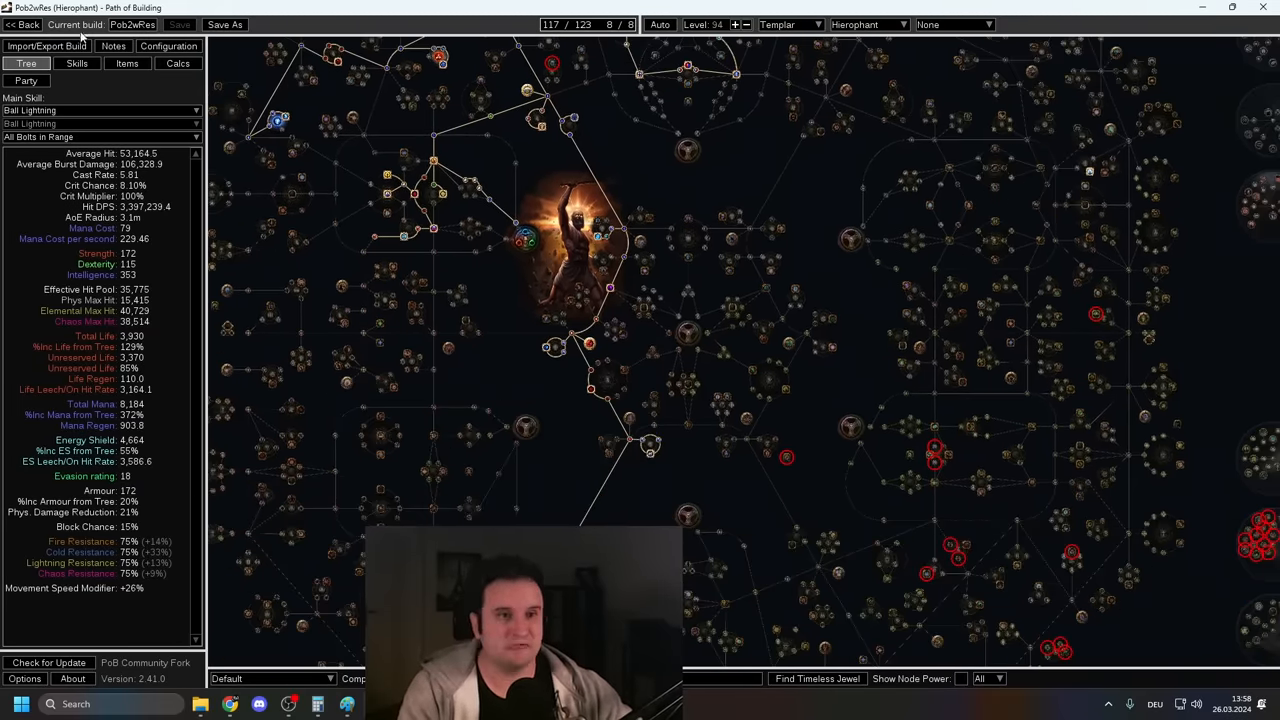
Step: Show the skill gem groups and inspect the Sigil of Power and Arcane Cloak groups
{"action": "left_click", "coordinate": [76, 63]}
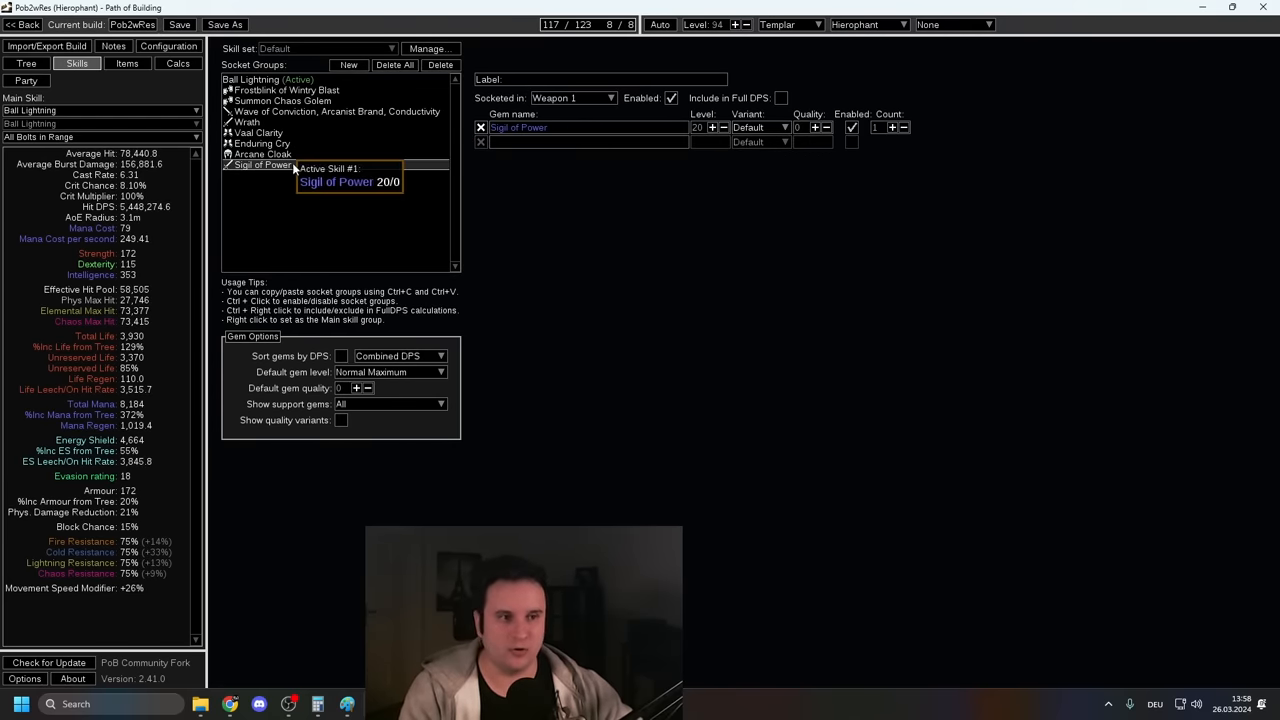
{"action": "left_click", "coordinate": [262, 154]}
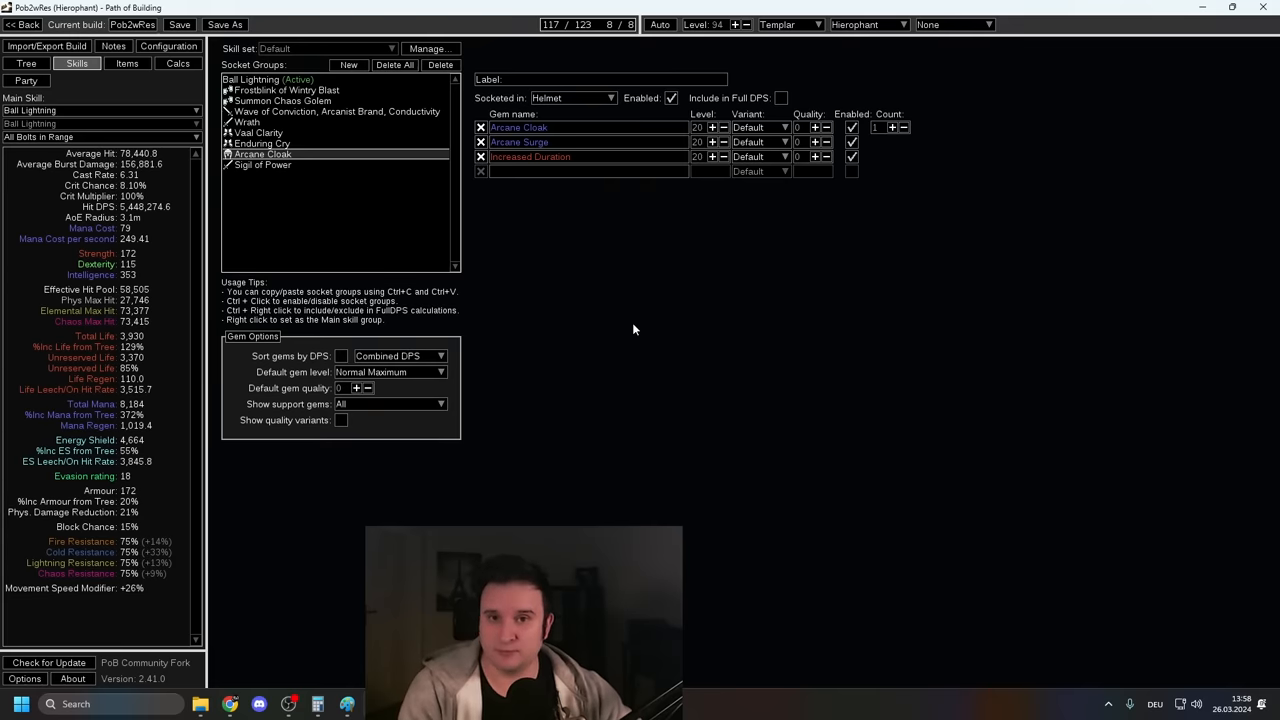
{"action": "mouse_move", "coordinate": [374, 277]}
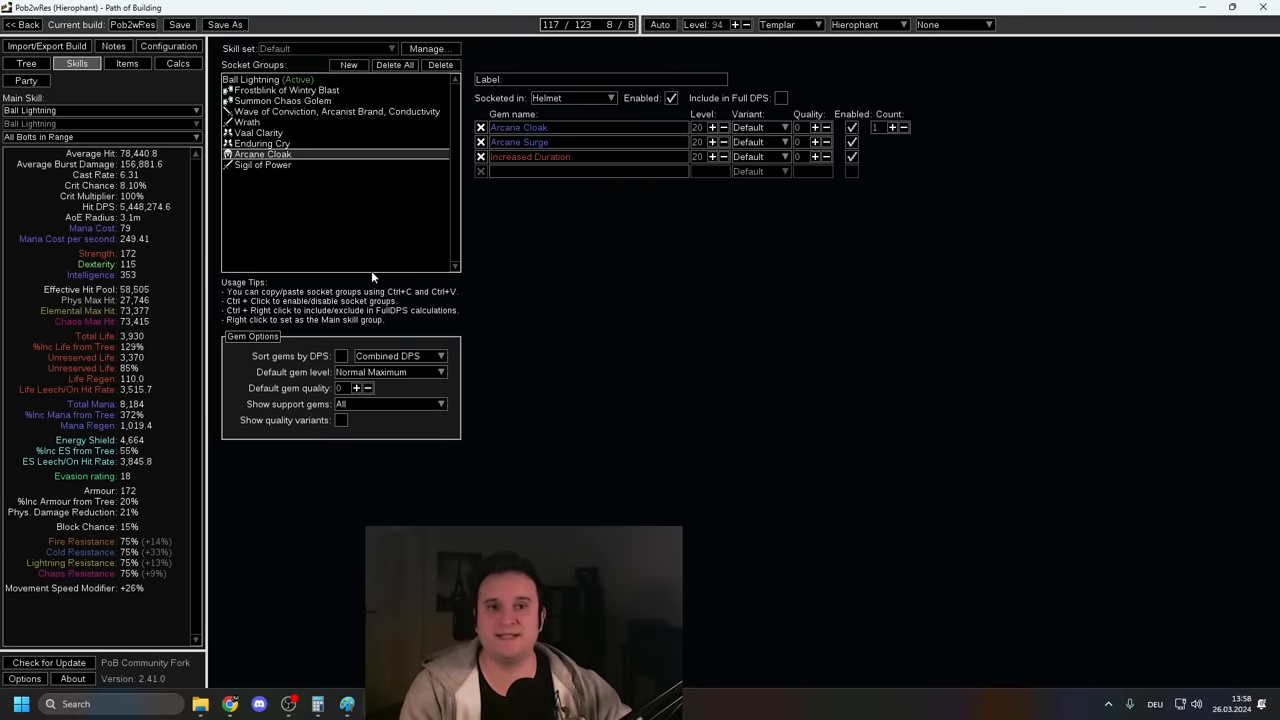
{"action": "mouse_move", "coordinate": [390, 272]}
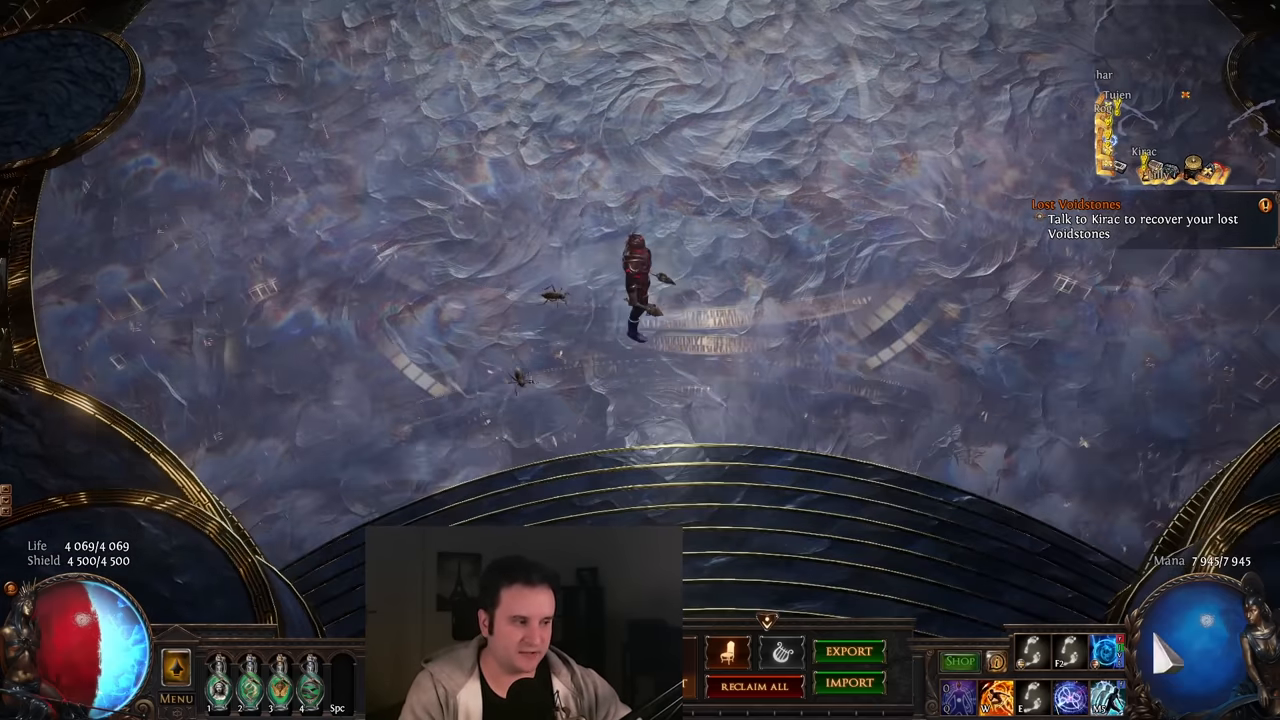
Step: Bring up the Pob2wRes passive tree showing The Agnostic keystone details
{"action": "left_click", "coordinate": [570, 375]}
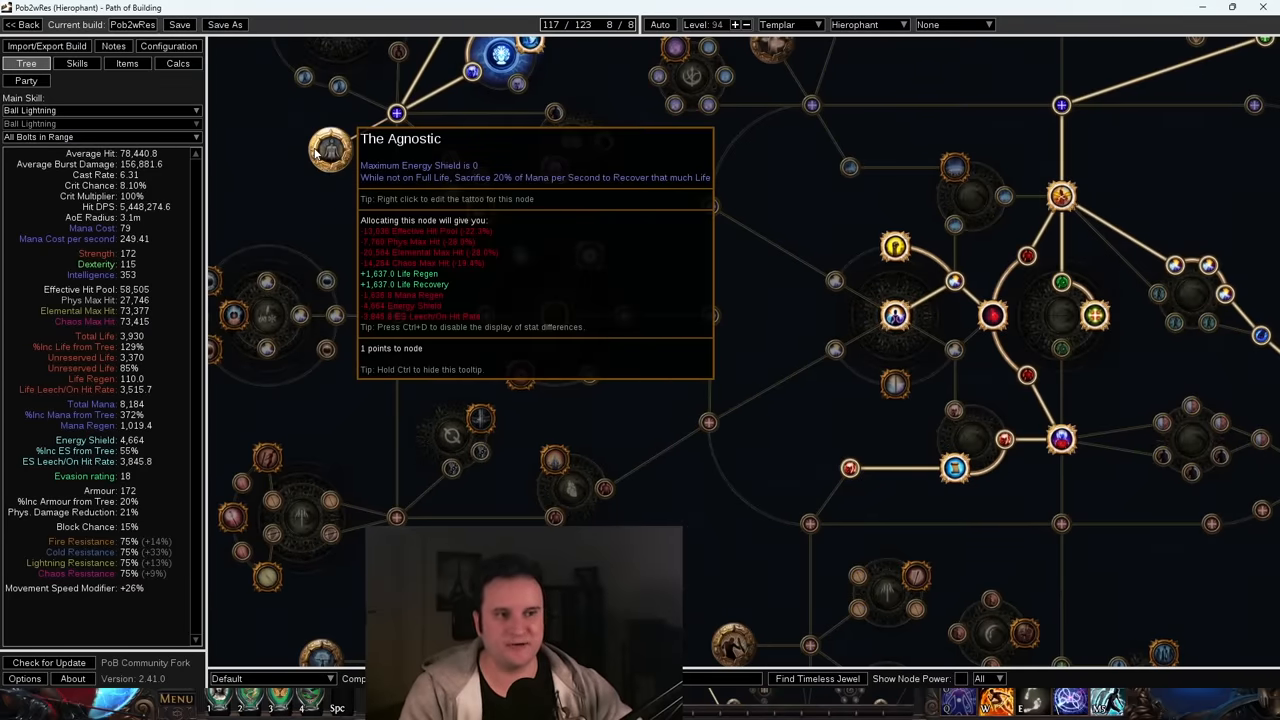
Step: Allocate and remove The Agnostic keystone to compare stats, then return to the tree
{"action": "left_click", "coordinate": [330, 148]}
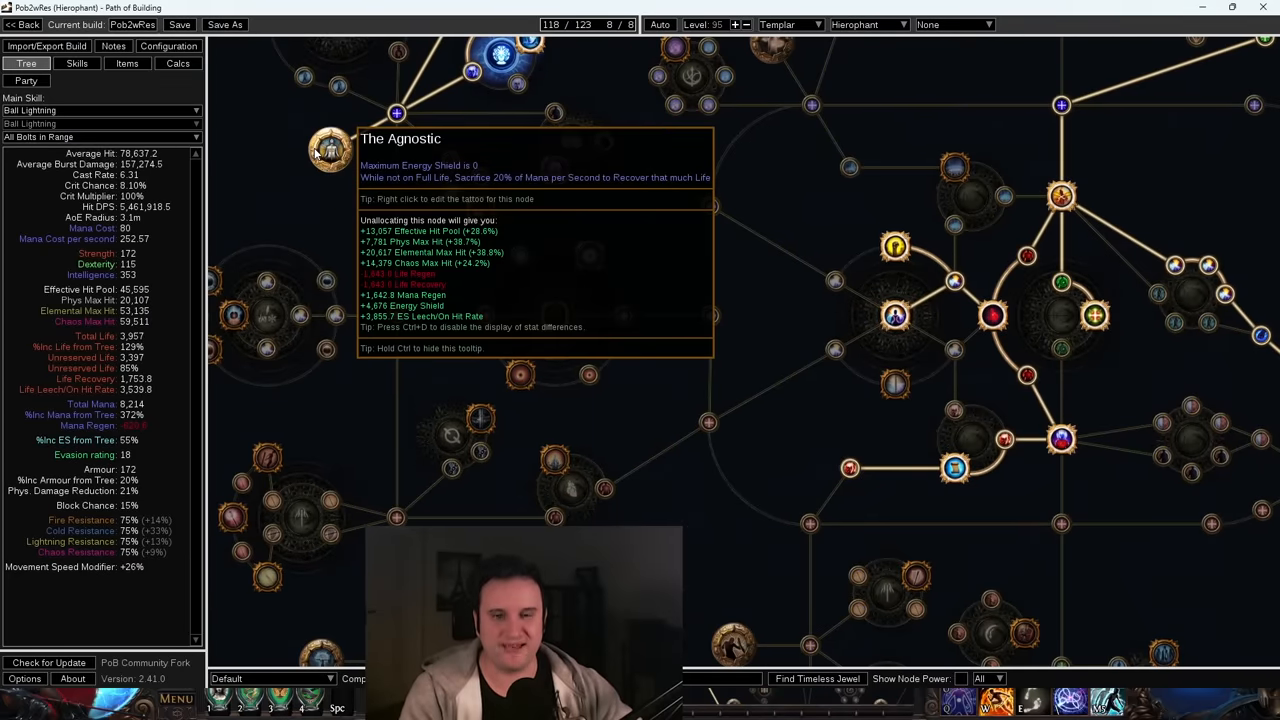
{"action": "left_click", "coordinate": [76, 63]}
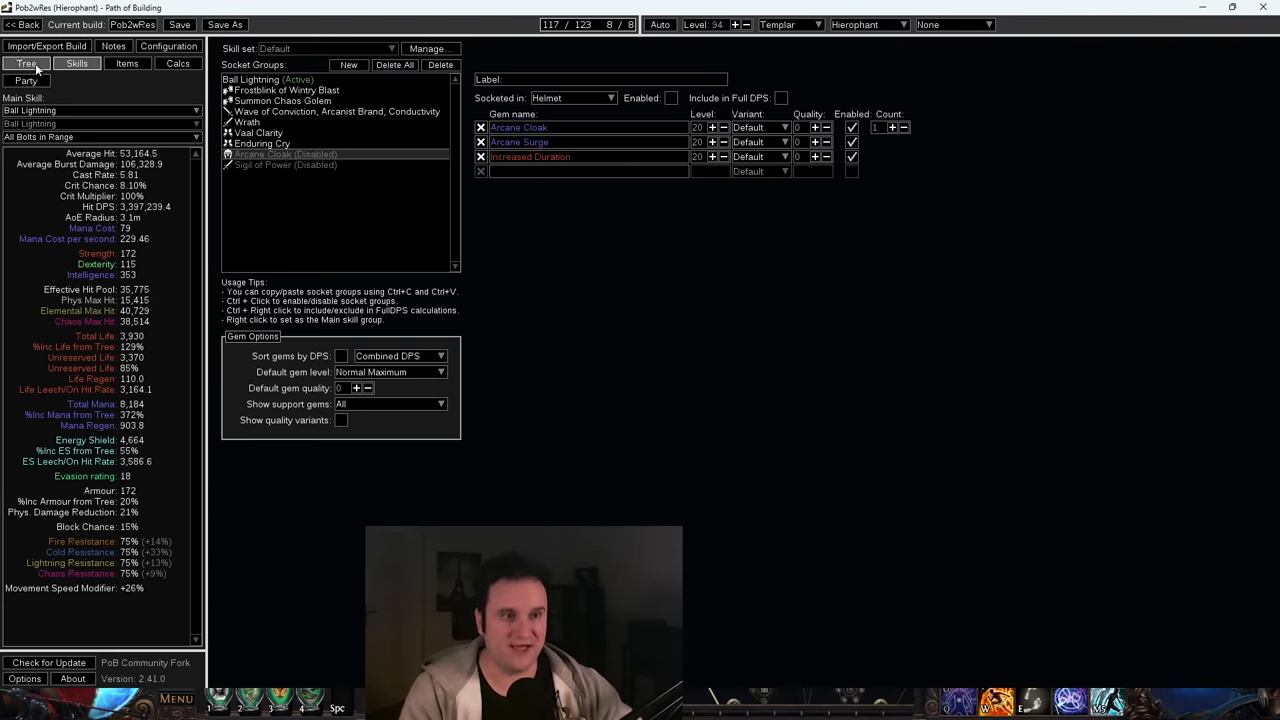
{"action": "left_click", "coordinate": [26, 63]}
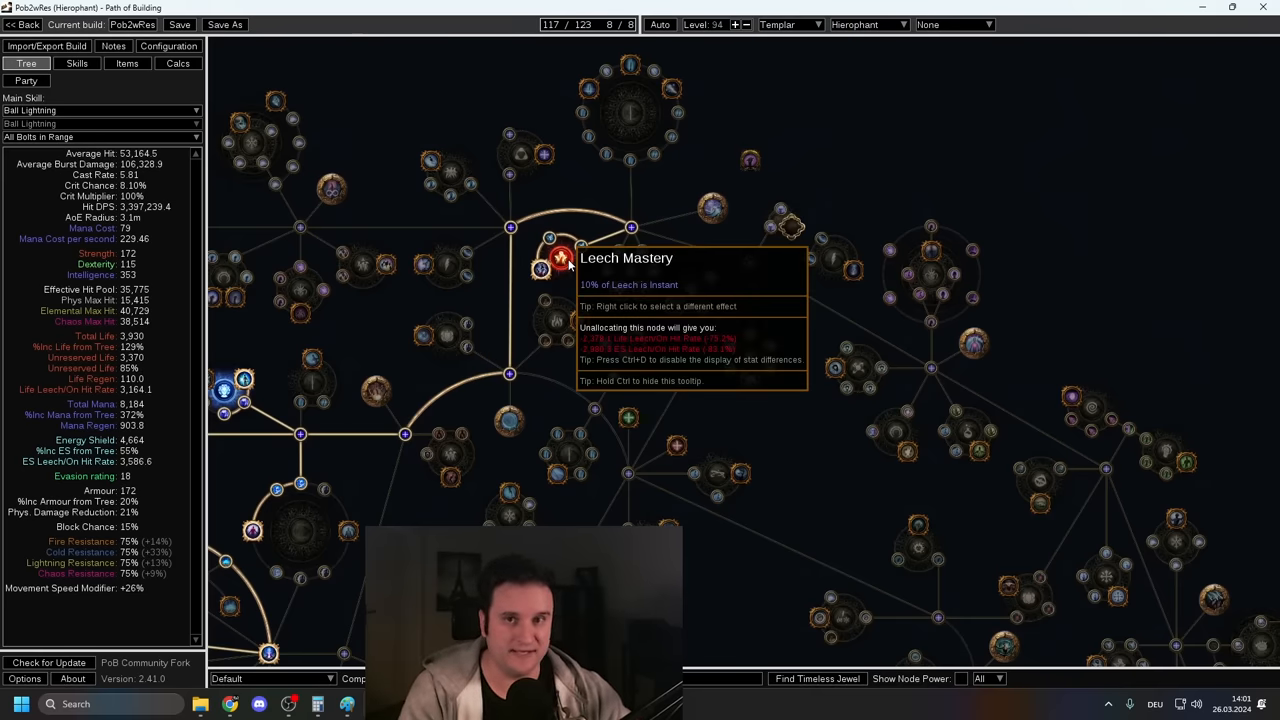
{"action": "mouse_move", "coordinate": [125, 398]}
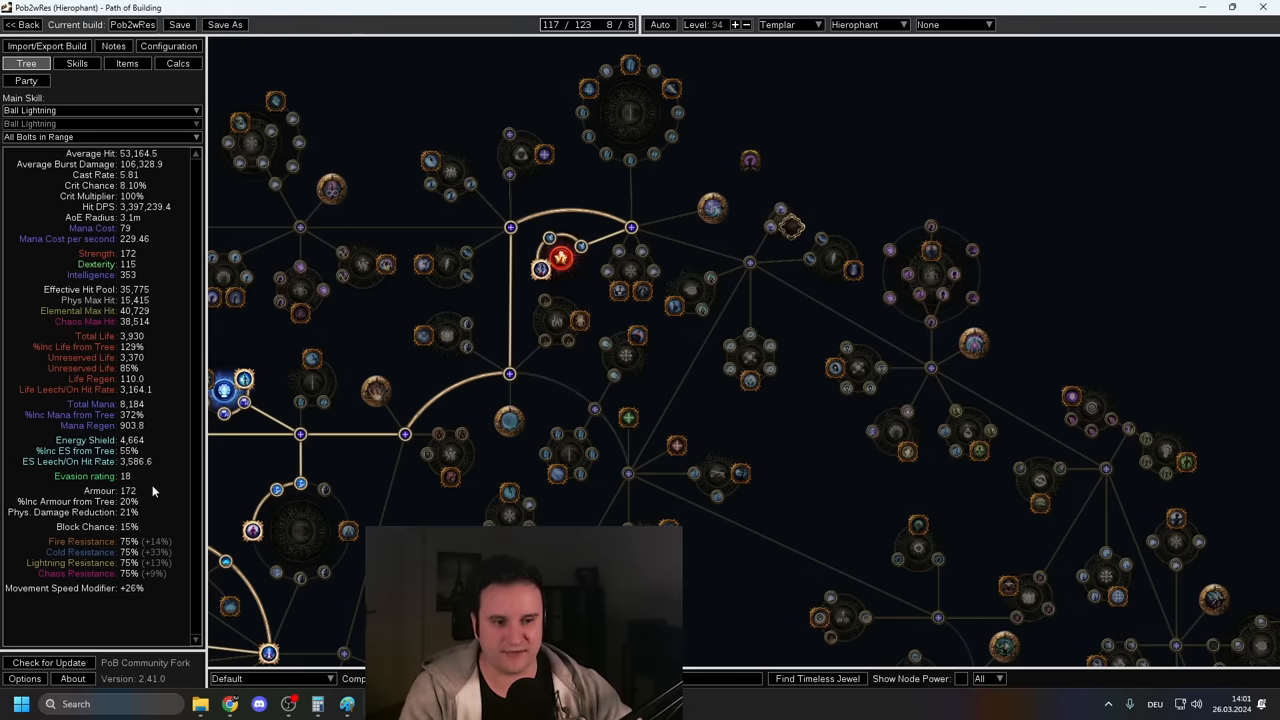
{"action": "mouse_move", "coordinate": [547, 345]}
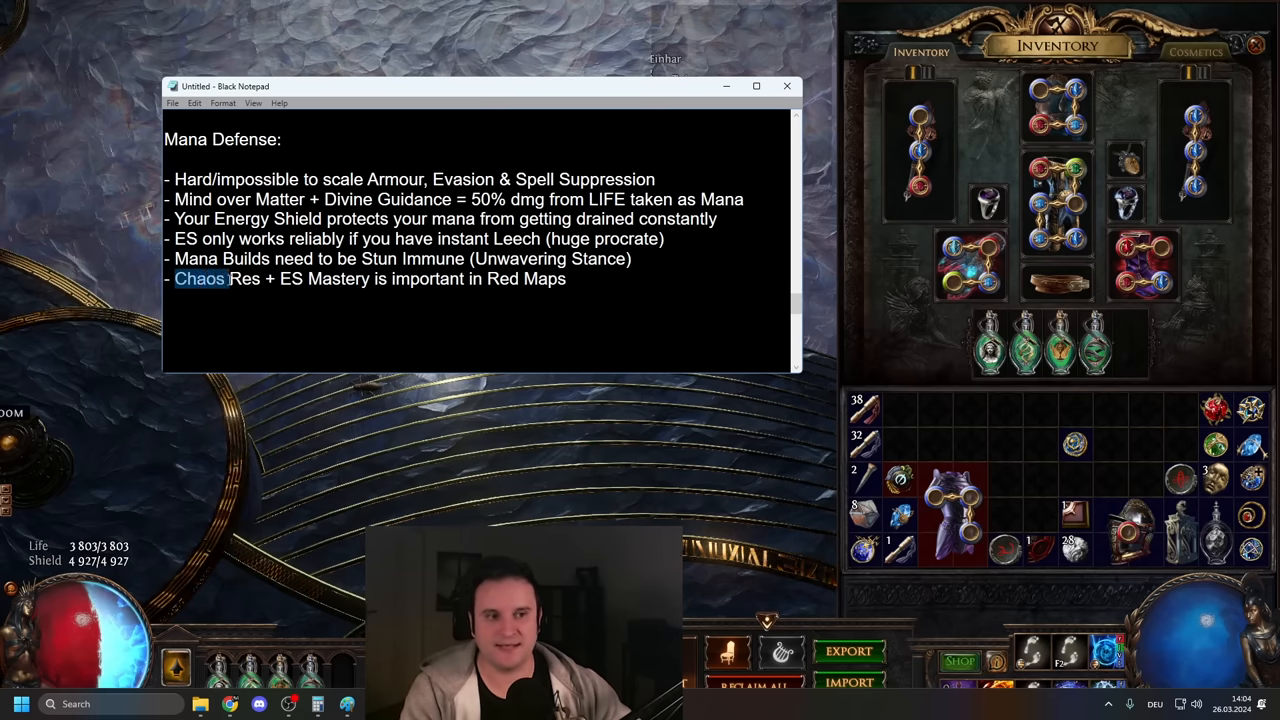
Step: Dismiss the Mana Defense notes to reveal the Path of Exile hideout
{"action": "left_click_drag", "start_coordinate": [174, 278], "coordinate": [567, 278]}
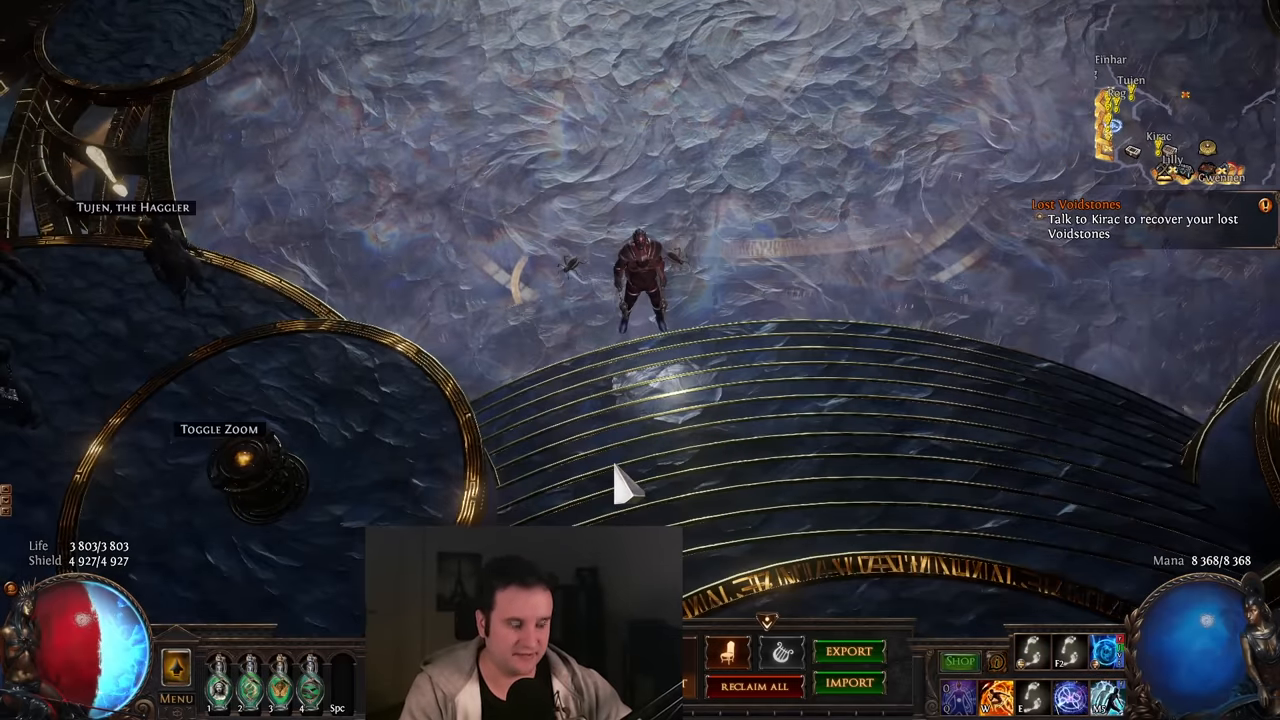
{"action": "key", "text": "i"}
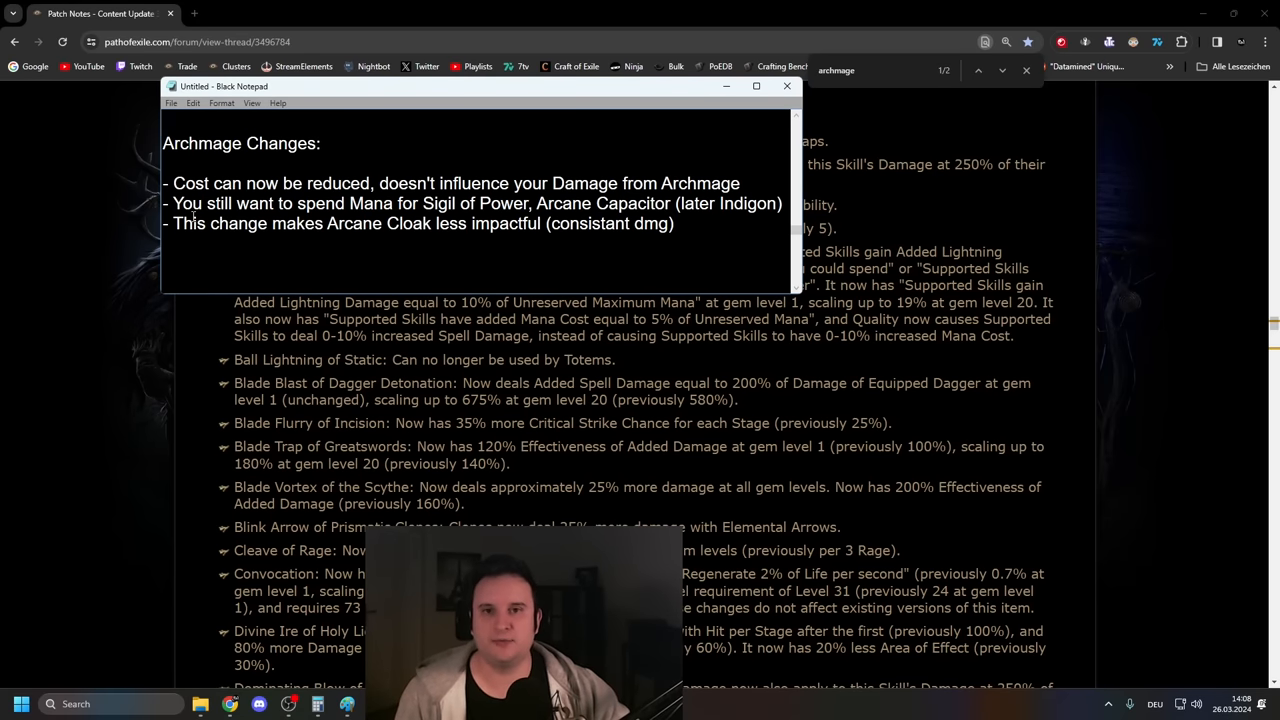
{"action": "mouse_move", "coordinate": [336, 376]}
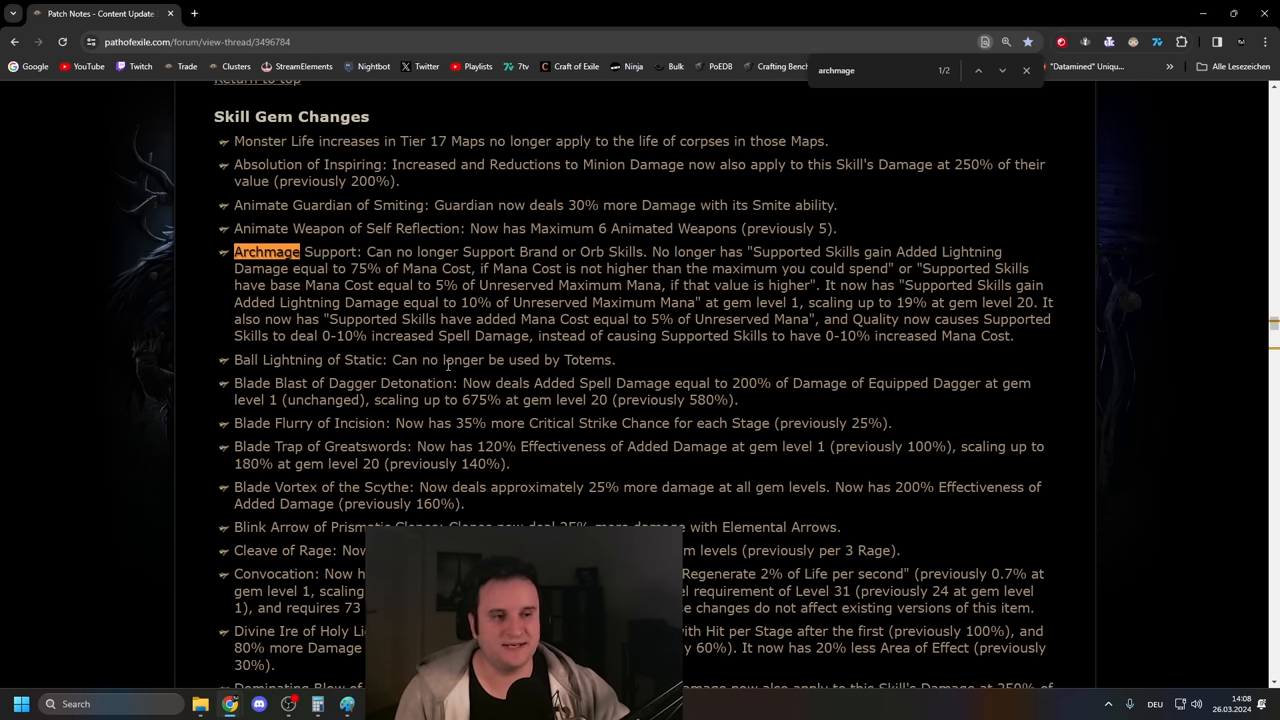
Step: Highlight the old Archmage mana-cost damage wording and new unreserved mana scaling values
{"action": "left_click_drag", "start_coordinate": [350, 268], "coordinate": [600, 268]}
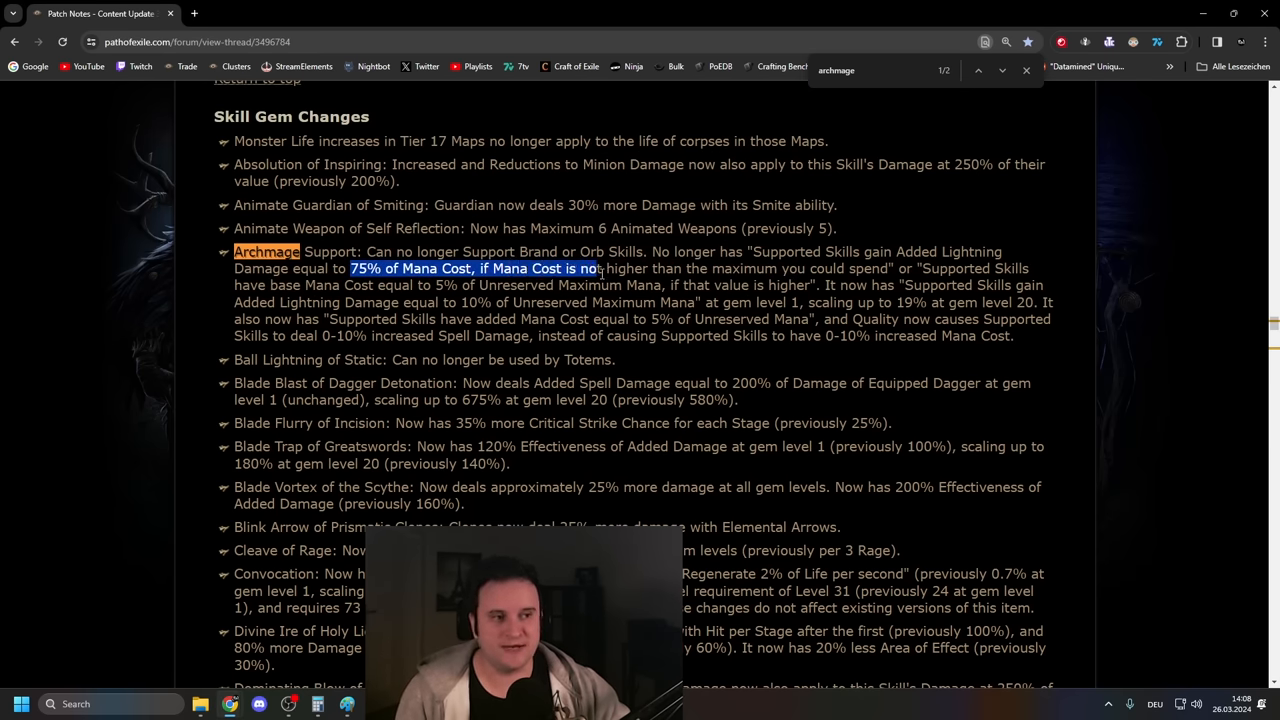
{"action": "left_click_drag", "start_coordinate": [600, 268], "coordinate": [880, 268]}
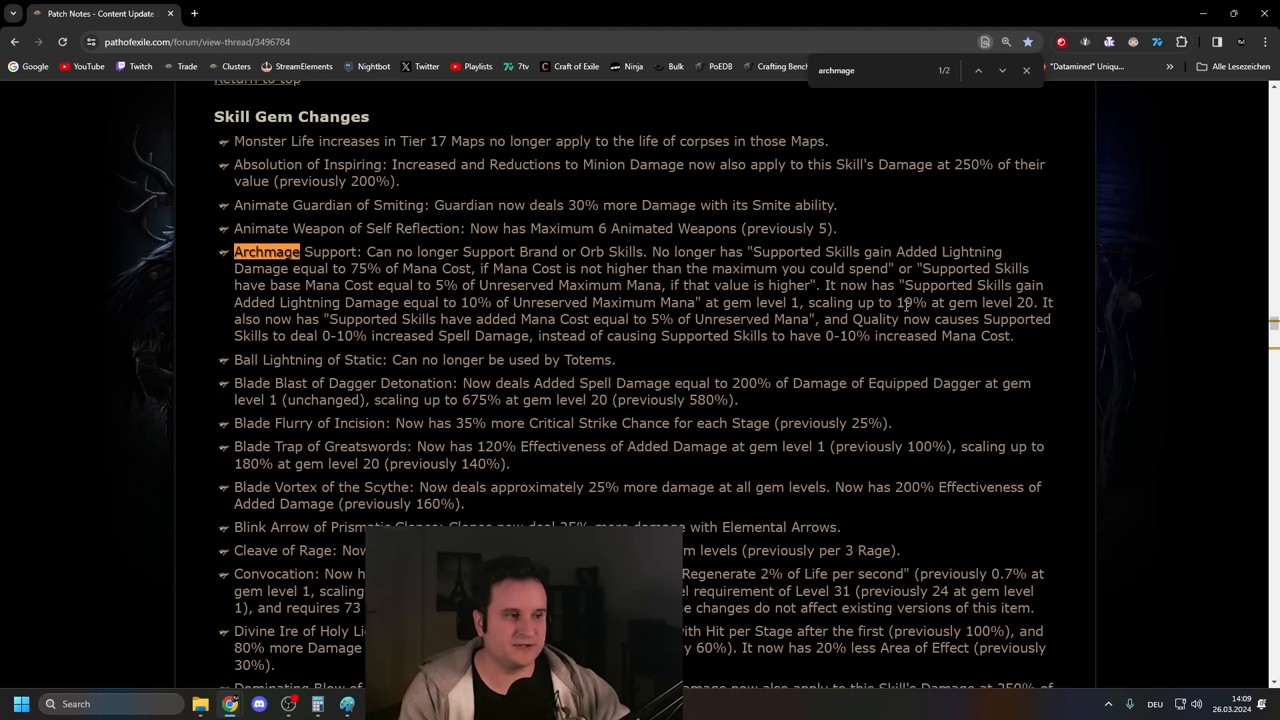
{"action": "left_click_drag", "start_coordinate": [458, 302], "coordinate": [912, 302]}
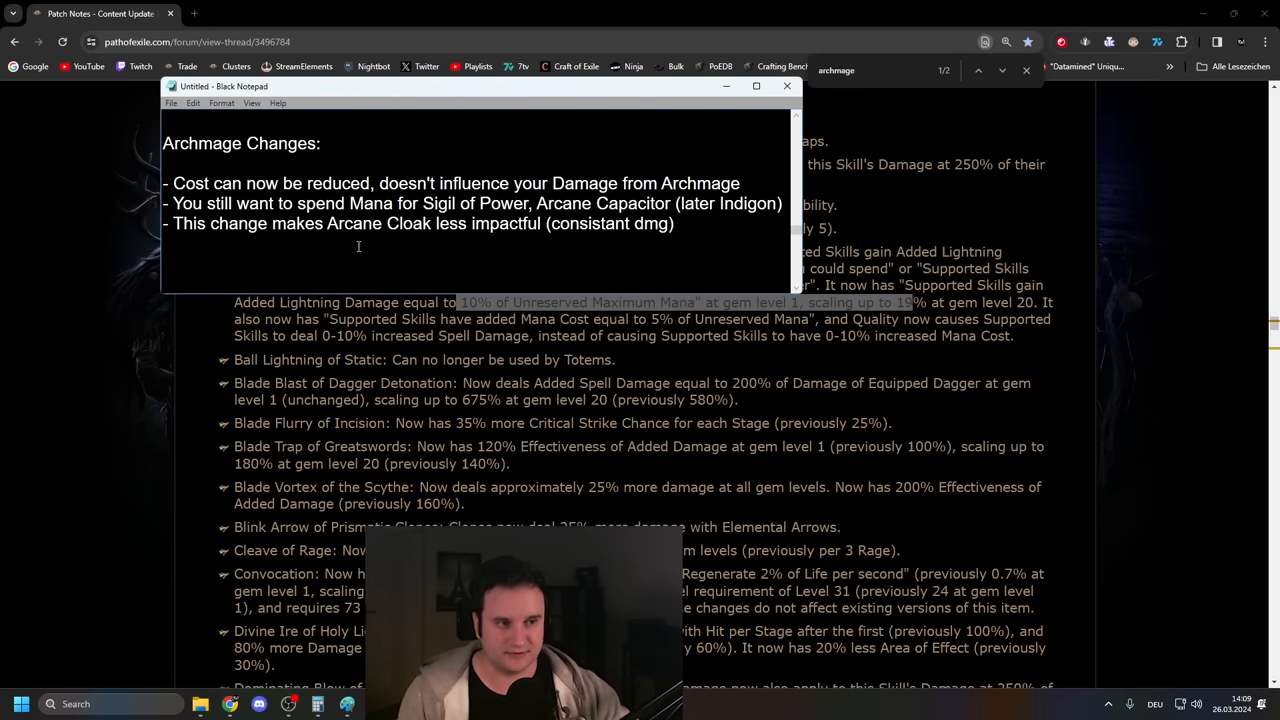
Step: Hide the Archmage notes and view Vaal Clarity and Lavianga's Spirit details
{"action": "left_click_drag", "start_coordinate": [173, 183], "coordinate": [270, 183]}
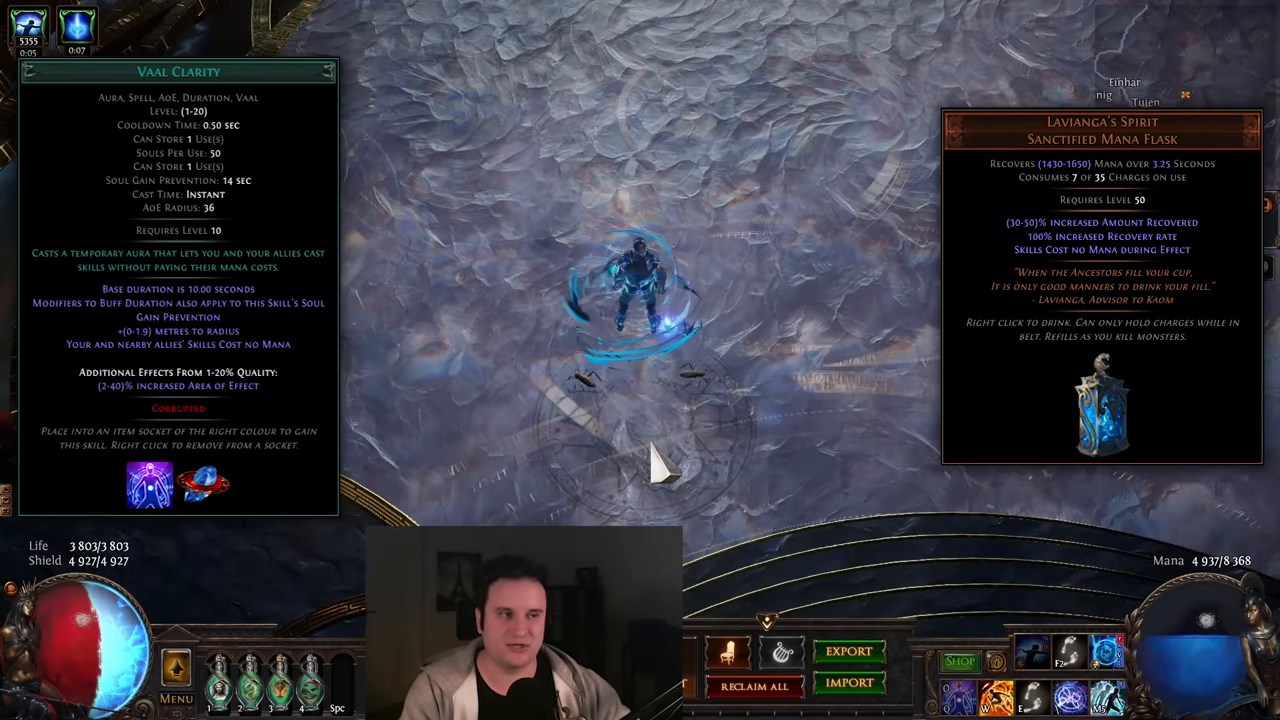
Step: Close the game inventory before returning to the Hierophant passive tree
{"action": "key", "text": "i"}
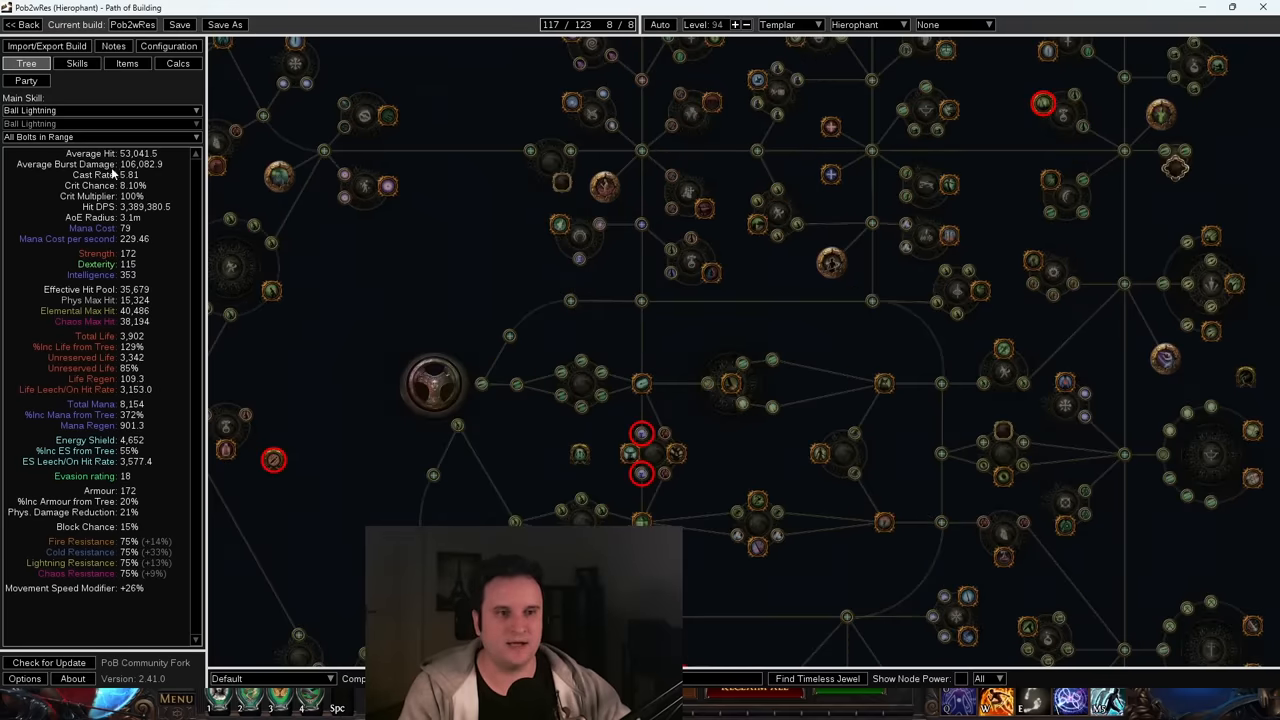
Step: Switch the build view away from the configuration page toward the skill gem groups
{"action": "left_click", "coordinate": [168, 46]}
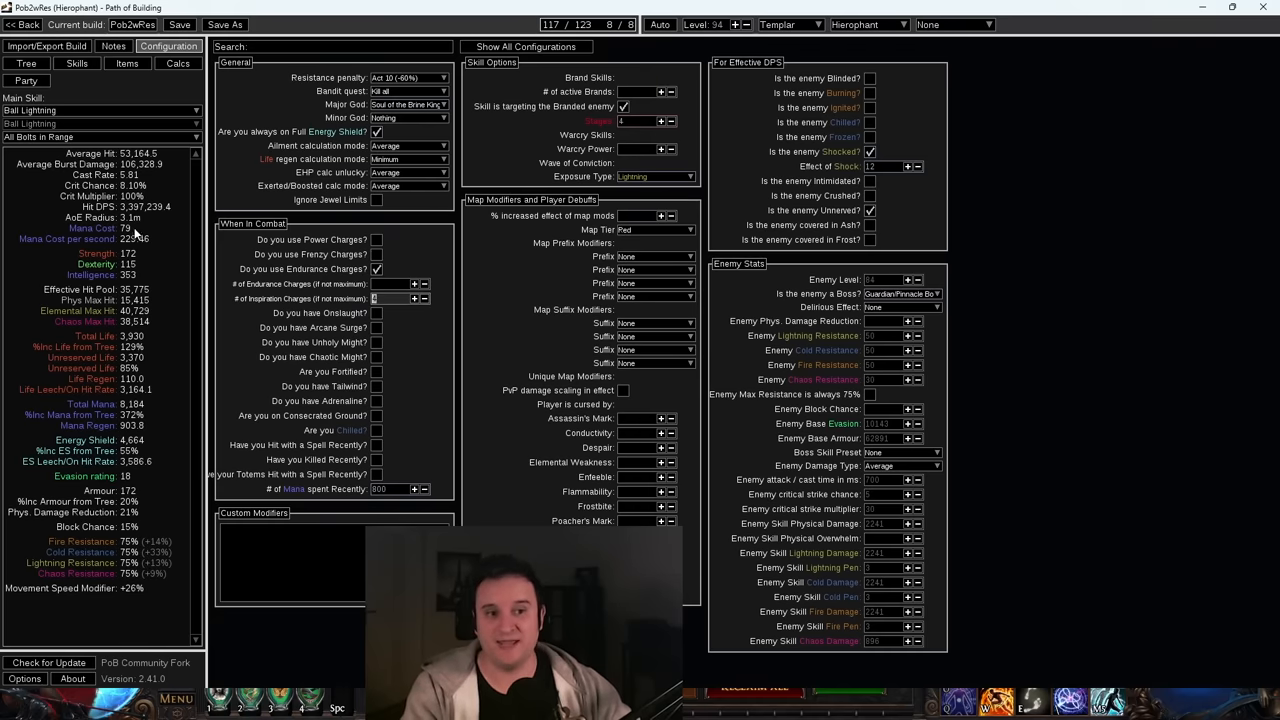
{"action": "mouse_move", "coordinate": [413, 332]}
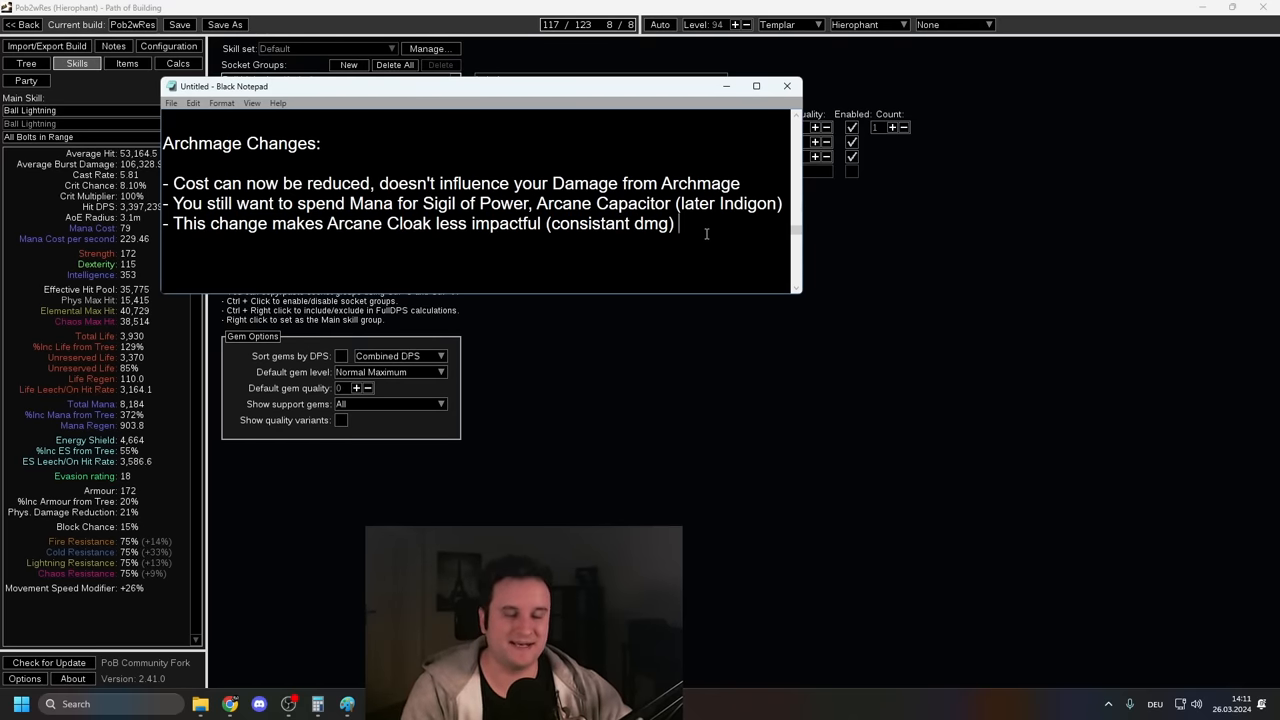
Step: Close the Archmage notes and inspect the disabled Arcane Cloak, Arcane Surge, Increased Duration group
{"action": "left_click", "coordinate": [786, 85]}
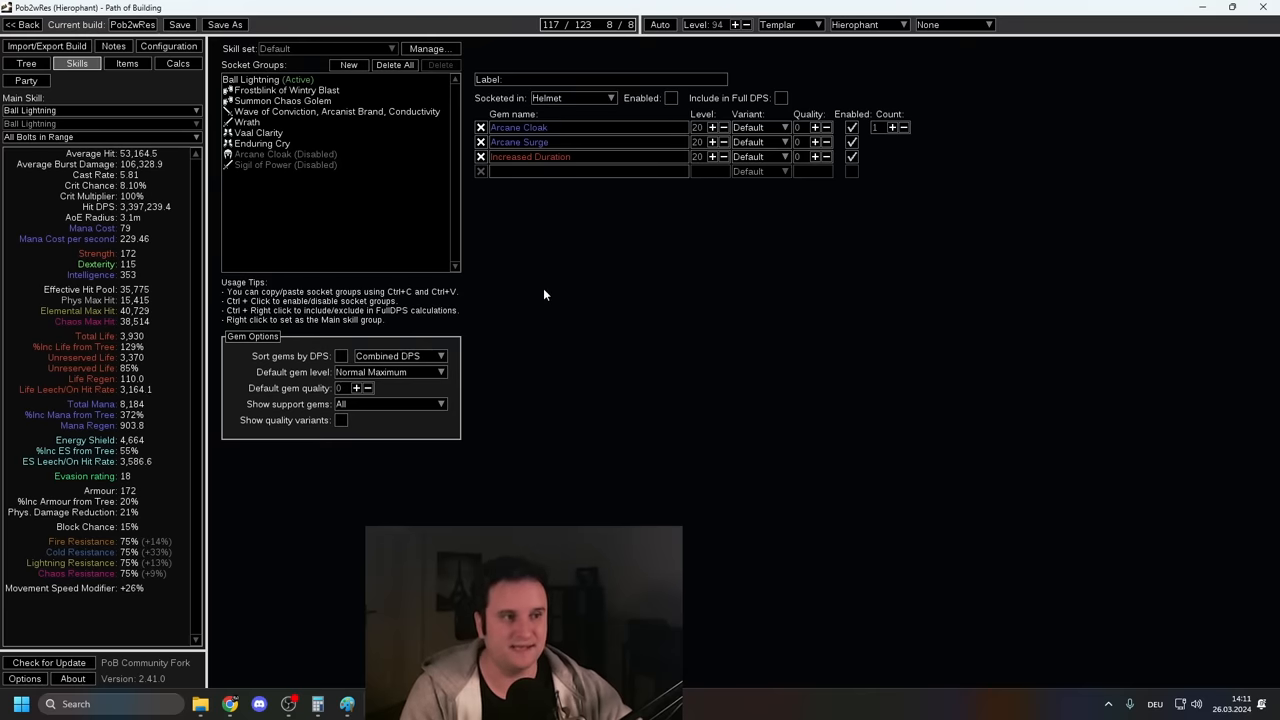
{"action": "left_click", "coordinate": [851, 141]}
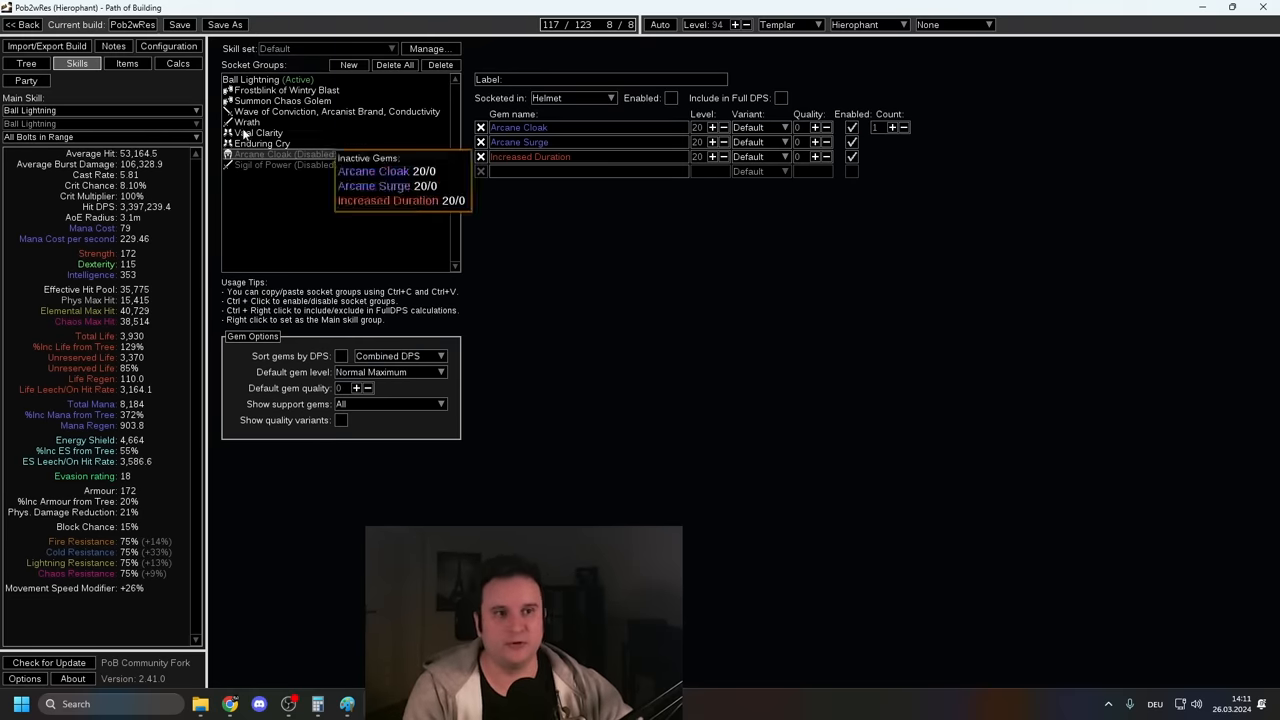
{"action": "left_click", "coordinate": [178, 63]}
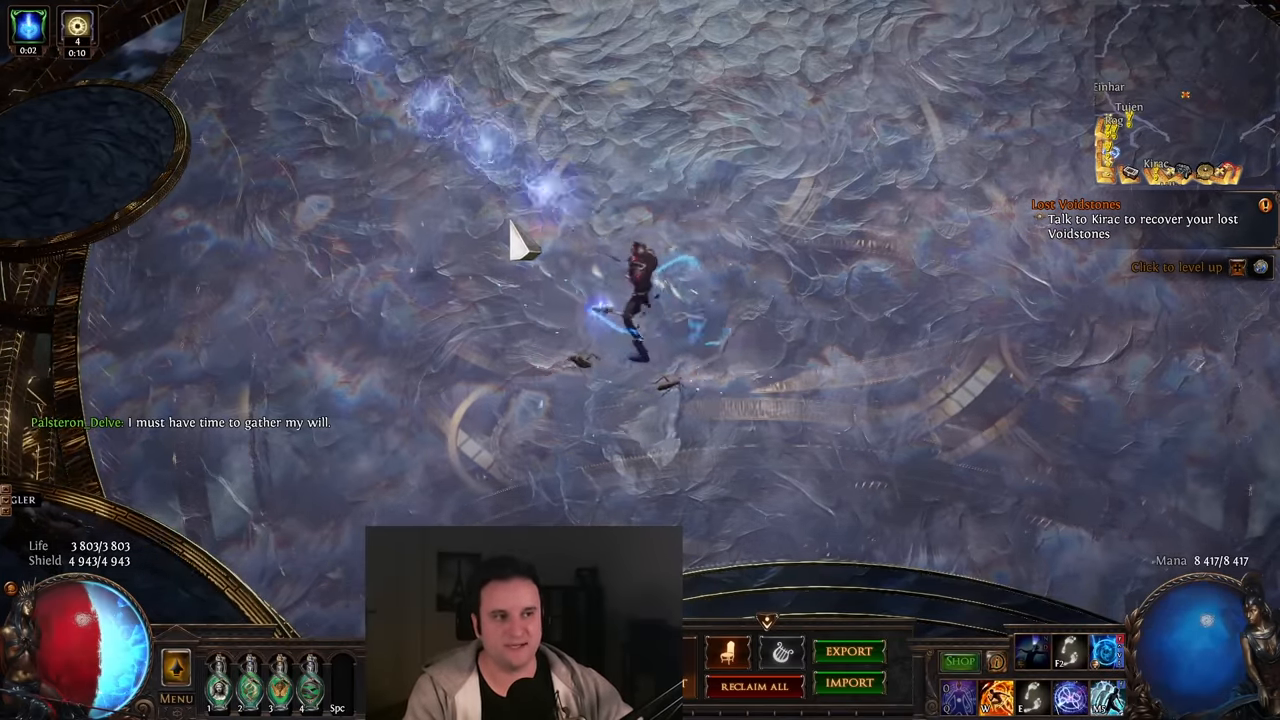
Step: Cast Ball Lightning across the hideout floor to show how the orbs travel
{"action": "left_click", "coordinate": [575, 295]}
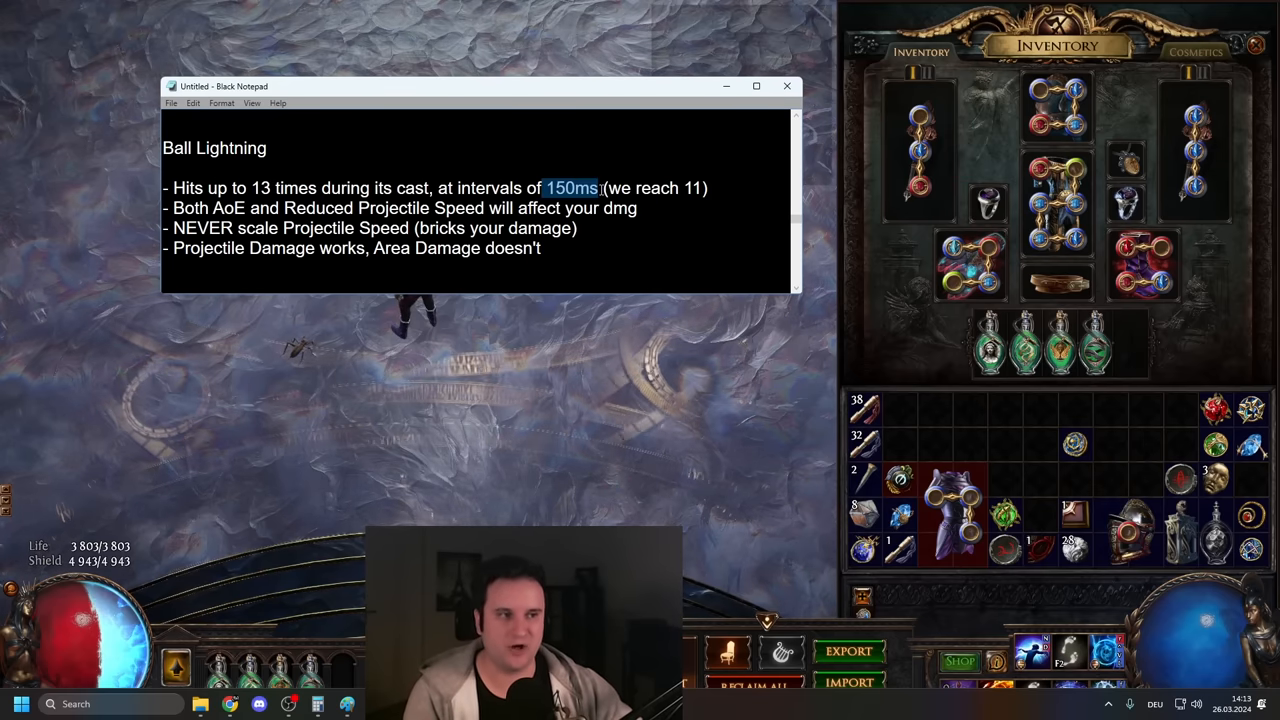
Step: Bring the Ball Lightning hit-interval and projectile-speed notes to the front in Black Notepad
{"action": "left_click", "coordinate": [600, 188]}
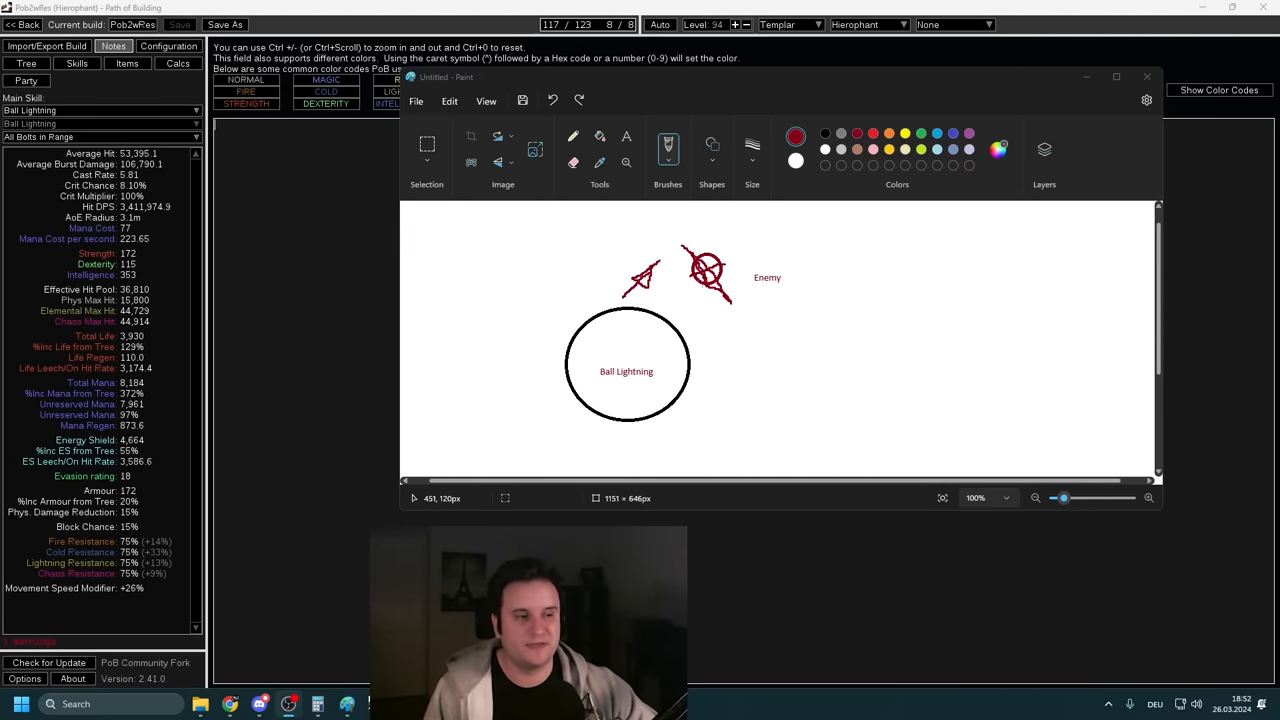
{"action": "mouse_move", "coordinate": [569, 301]}
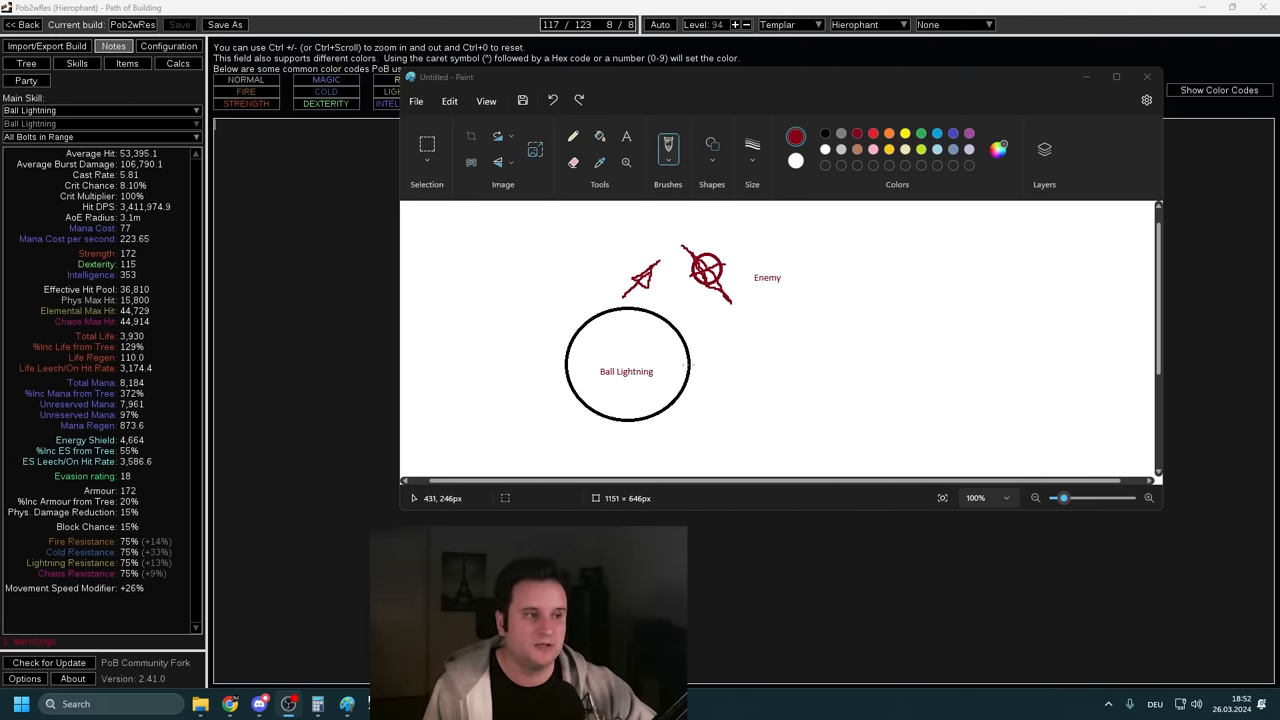
{"action": "mouse_move", "coordinate": [718, 342]}
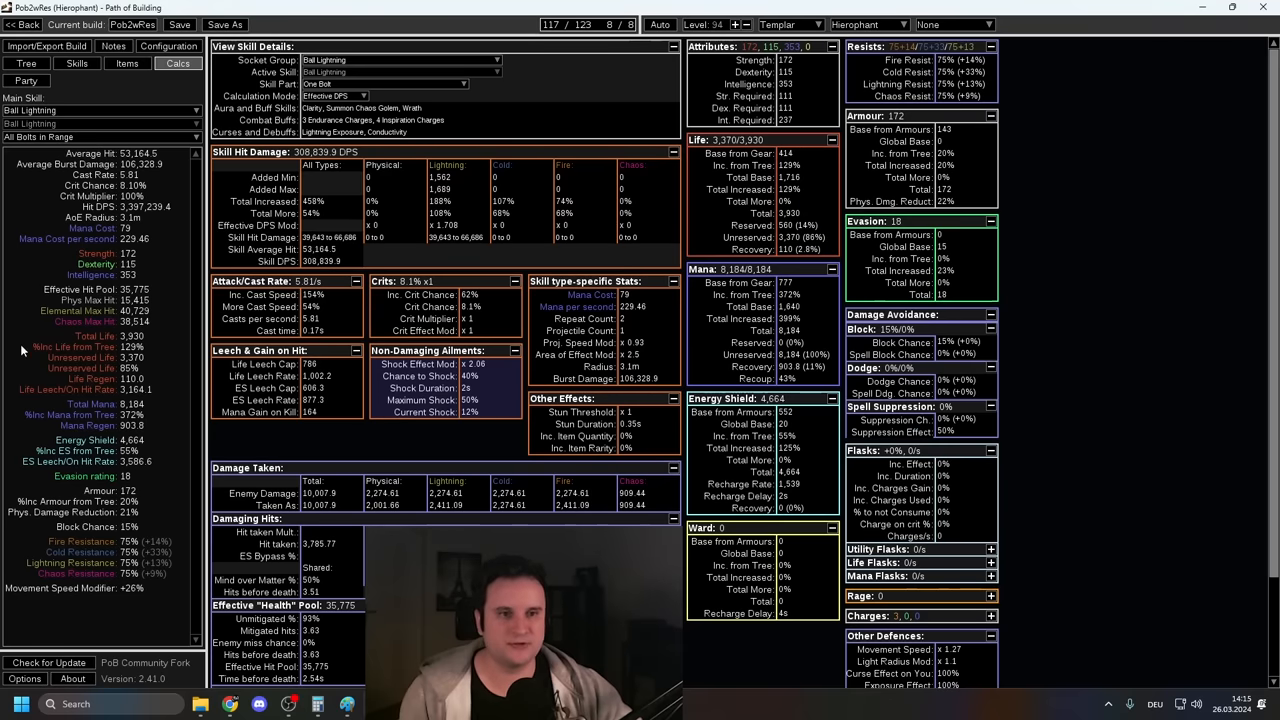
Step: Toggle the Ball Lightning skill part to One Bolt and back, then view the gem groups
{"action": "left_click", "coordinate": [100, 137]}
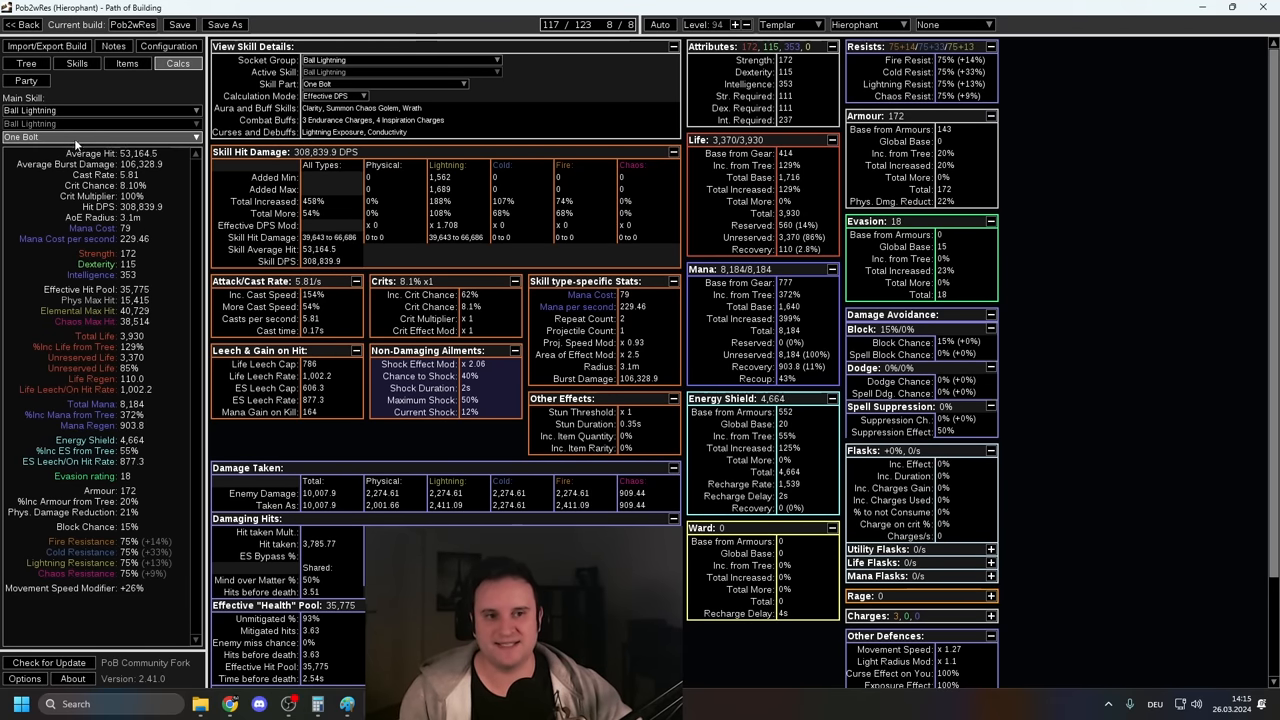
{"action": "left_click", "coordinate": [100, 137]}
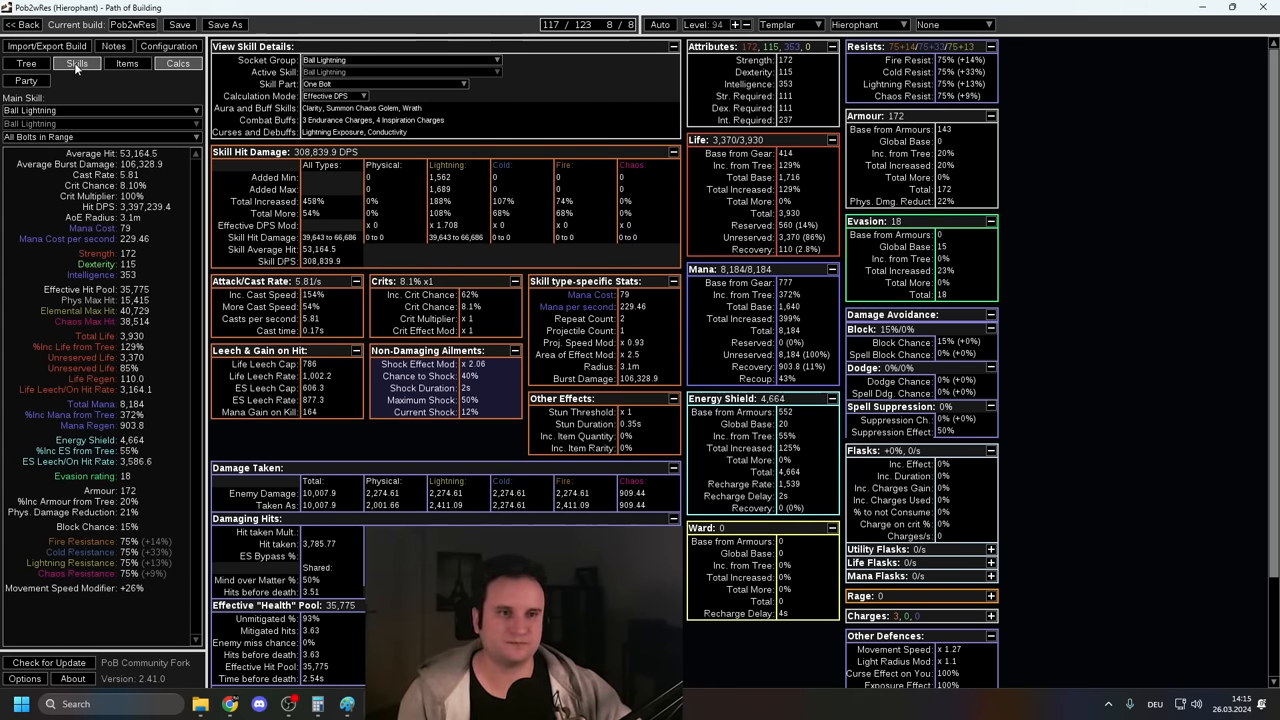
{"action": "left_click", "coordinate": [76, 63]}
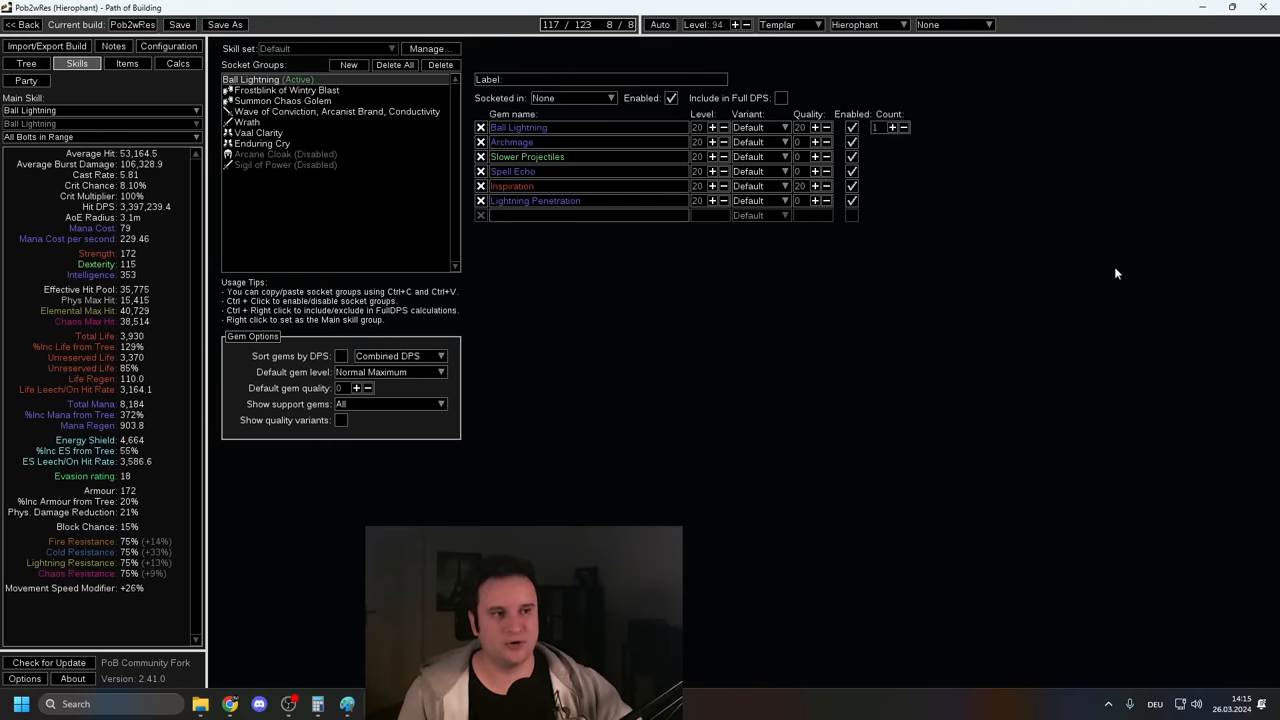
Step: Check the equipped wands, then try custom modifier text '100%' and '40% oincre' in Configuration
{"action": "left_click", "coordinate": [100, 137]}
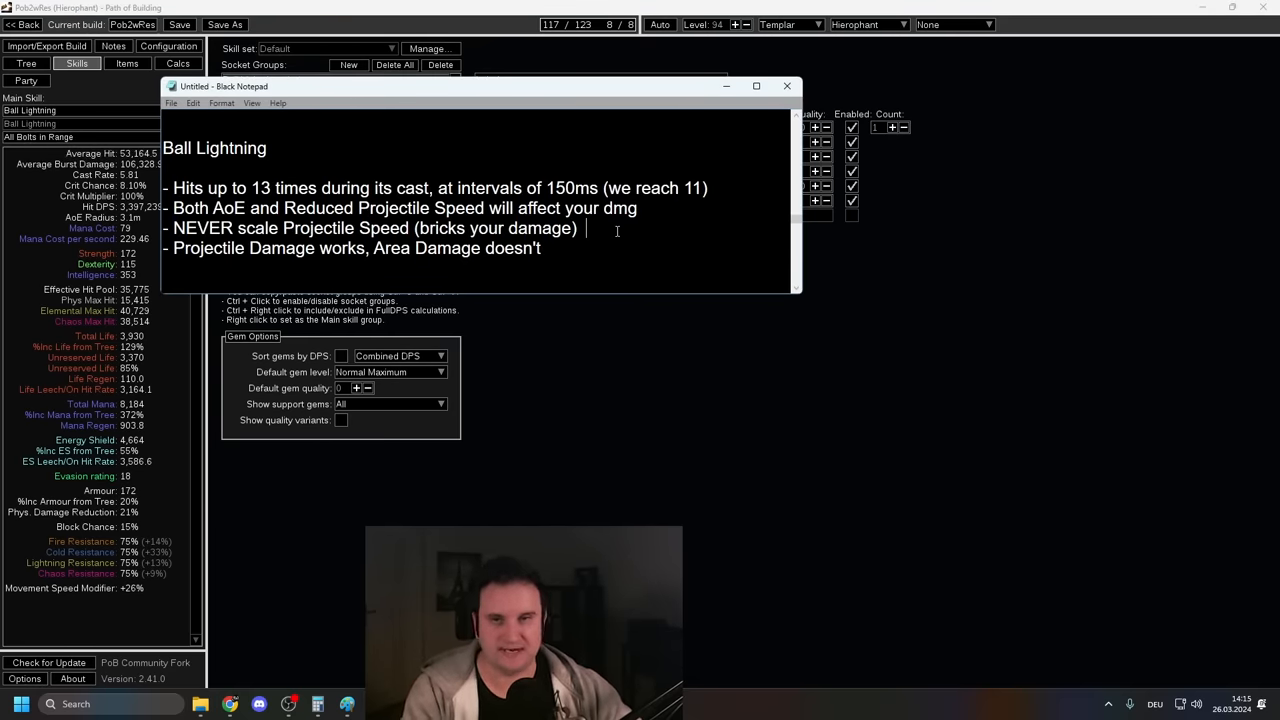
{"action": "left_click", "coordinate": [127, 63]}
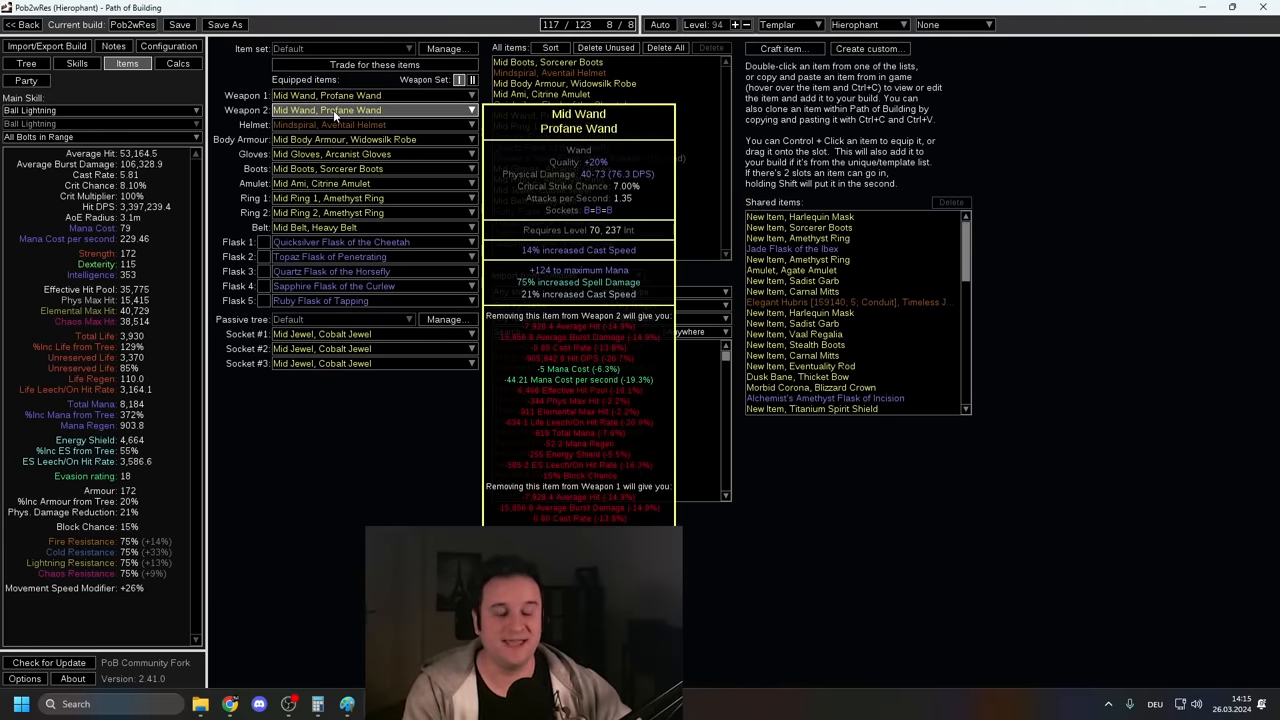
{"action": "left_click", "coordinate": [168, 46]}
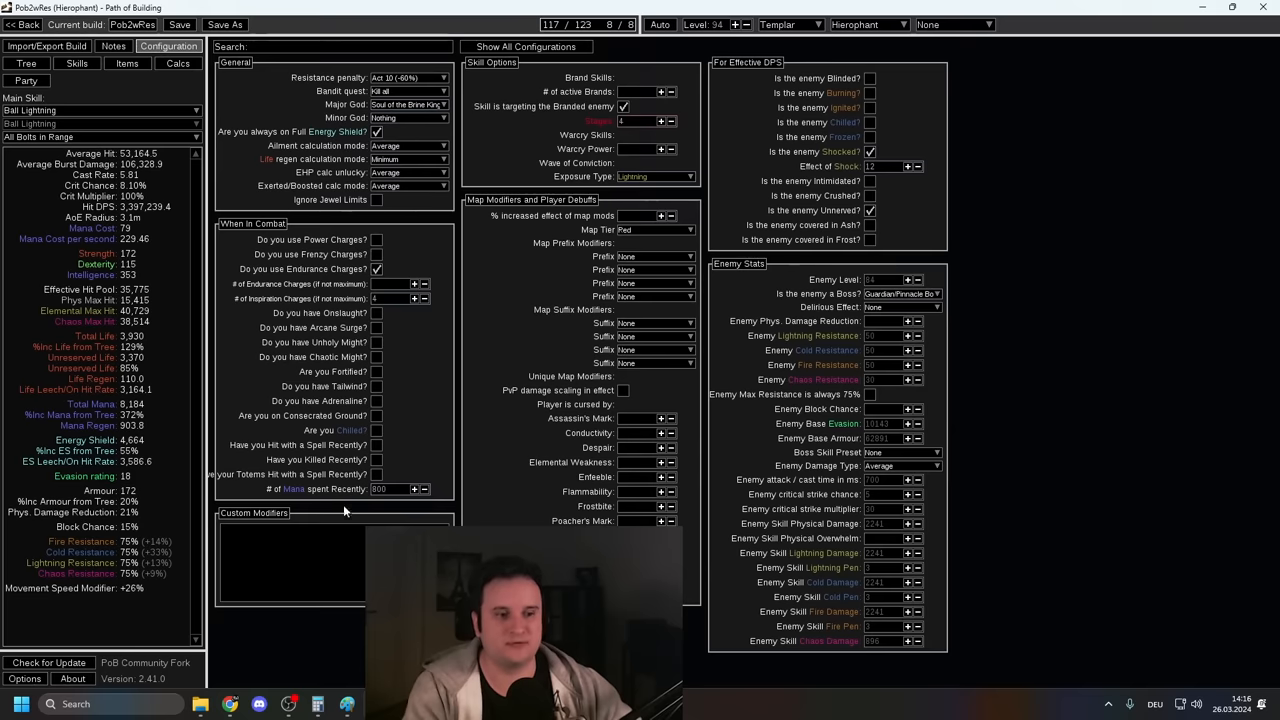
{"action": "type", "text": "100%"}
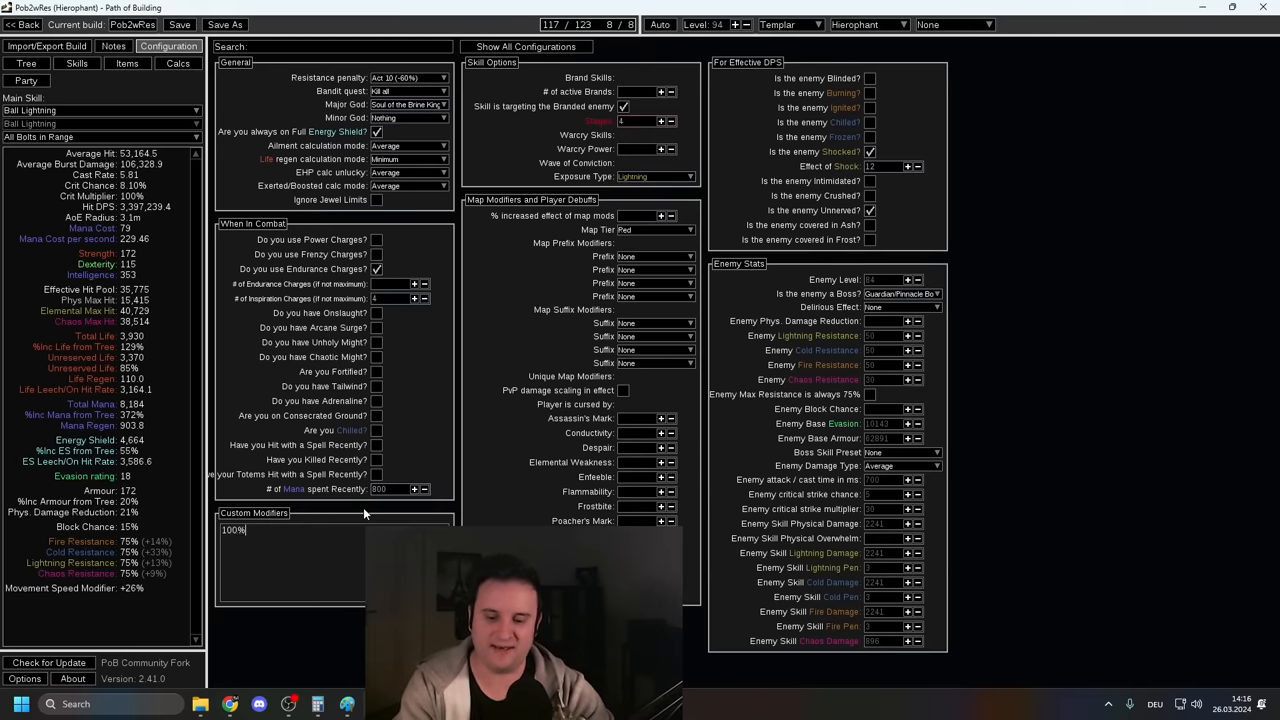
{"action": "type", "text": "40% oincre"}
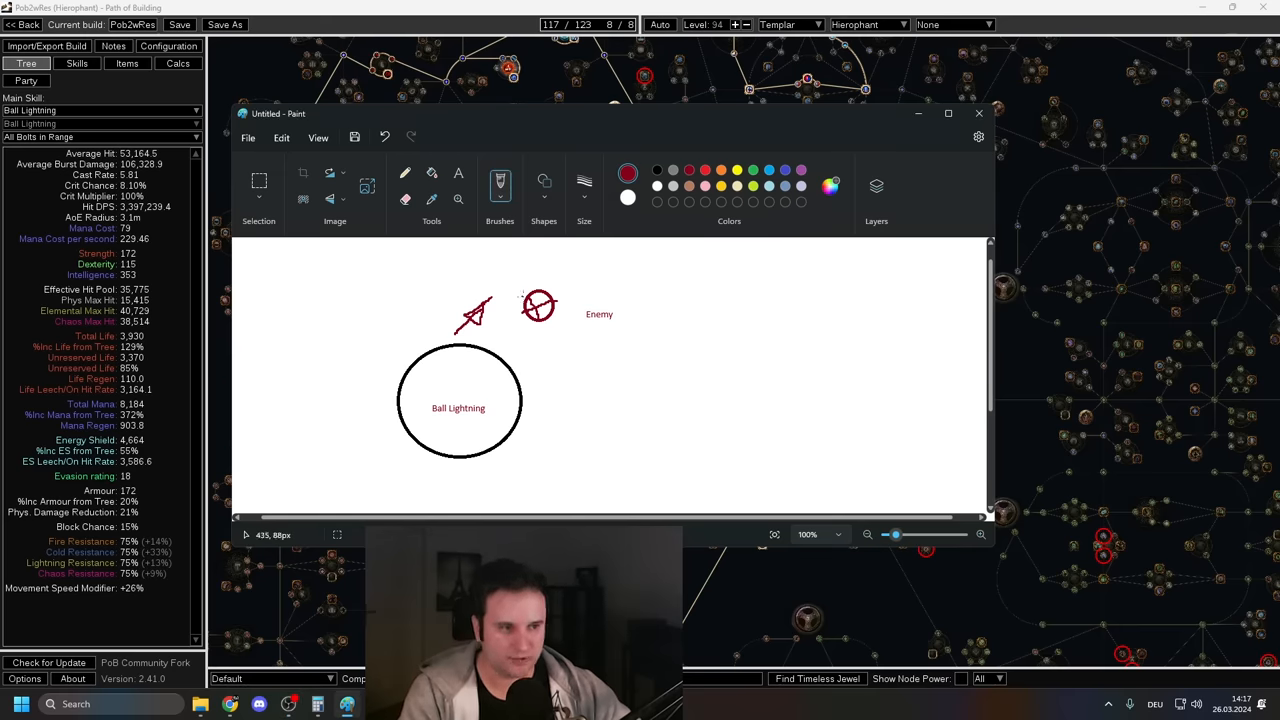
{"action": "mouse_move", "coordinate": [522, 325]}
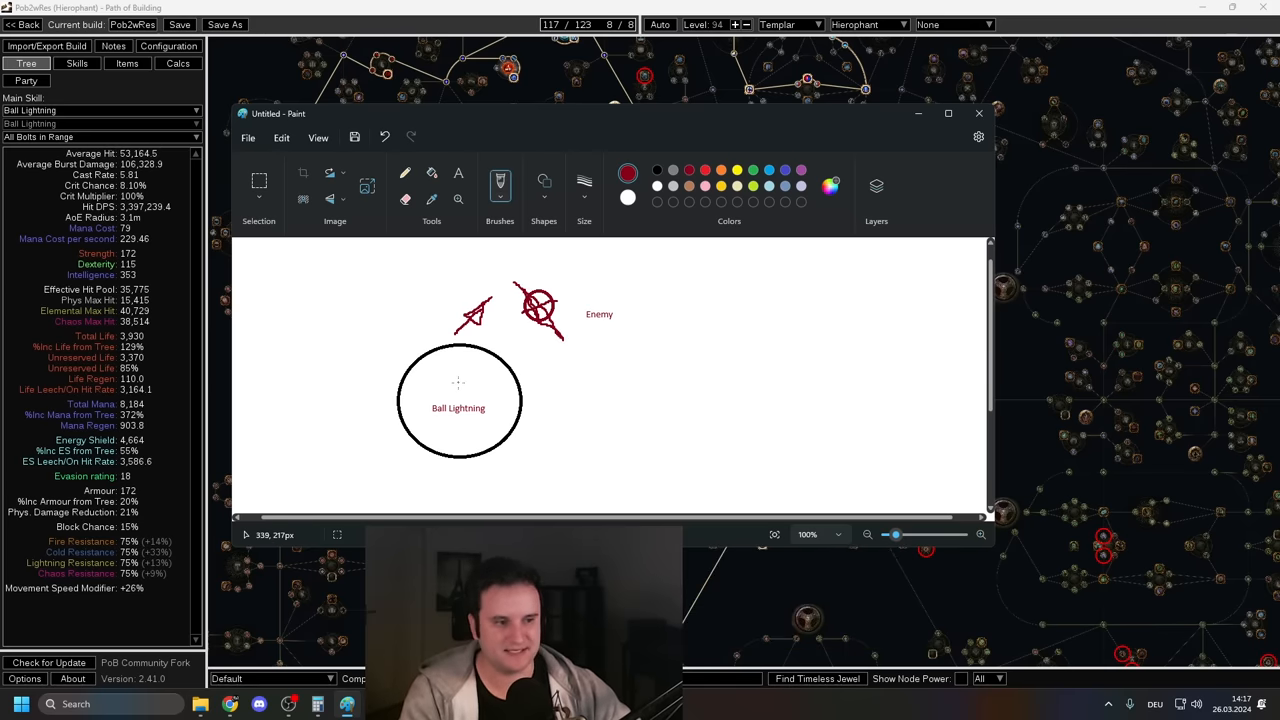
Step: Cross out the Ball Lightning circle in Paint and return to the build configuration
{"action": "left_click_drag", "start_coordinate": [458, 383], "coordinate": [475, 393]}
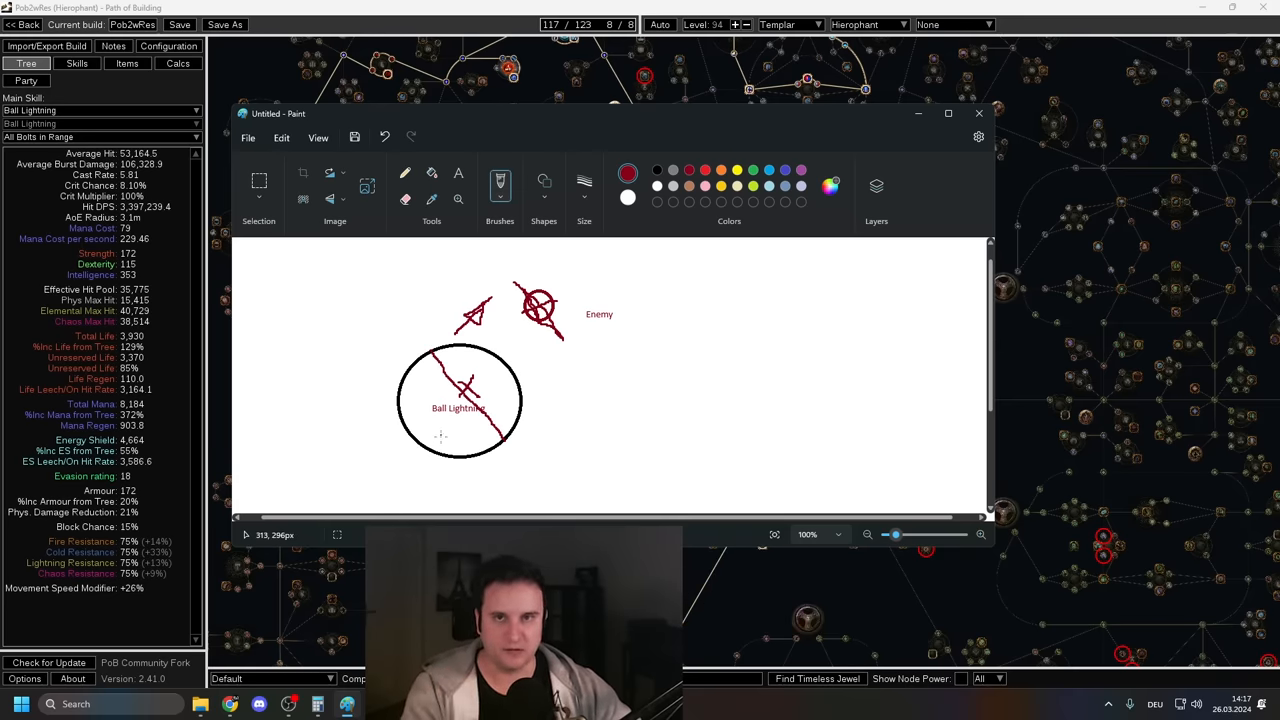
{"action": "left_click", "coordinate": [168, 46]}
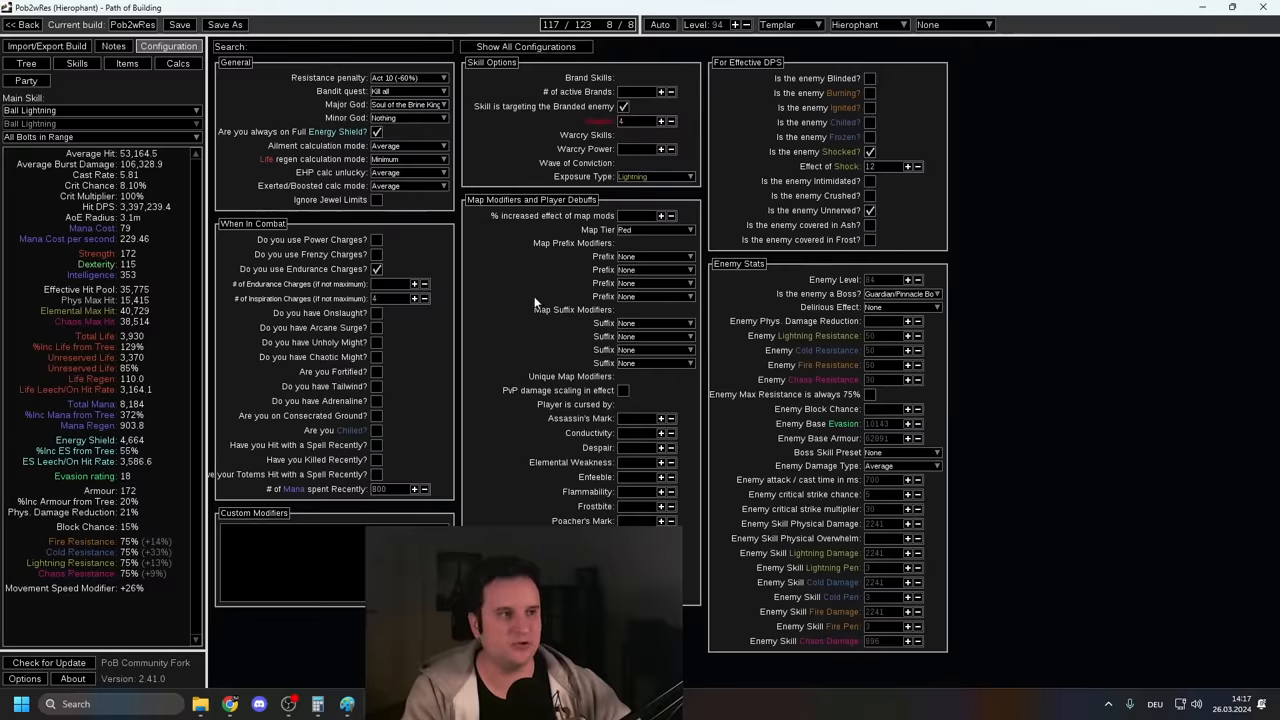
Step: View the level 100 tree, then set projectile travel distance to 10 in Configuration
{"action": "left_click", "coordinate": [26, 63]}
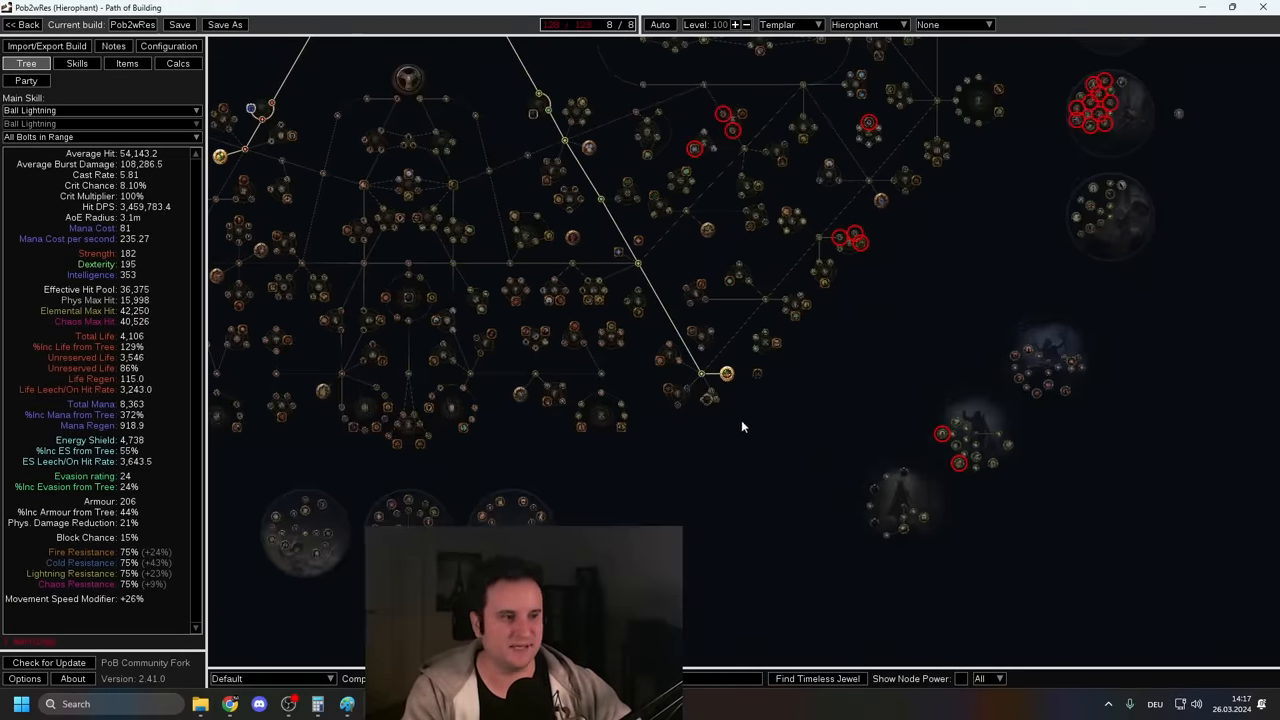
{"action": "left_click", "coordinate": [168, 46]}
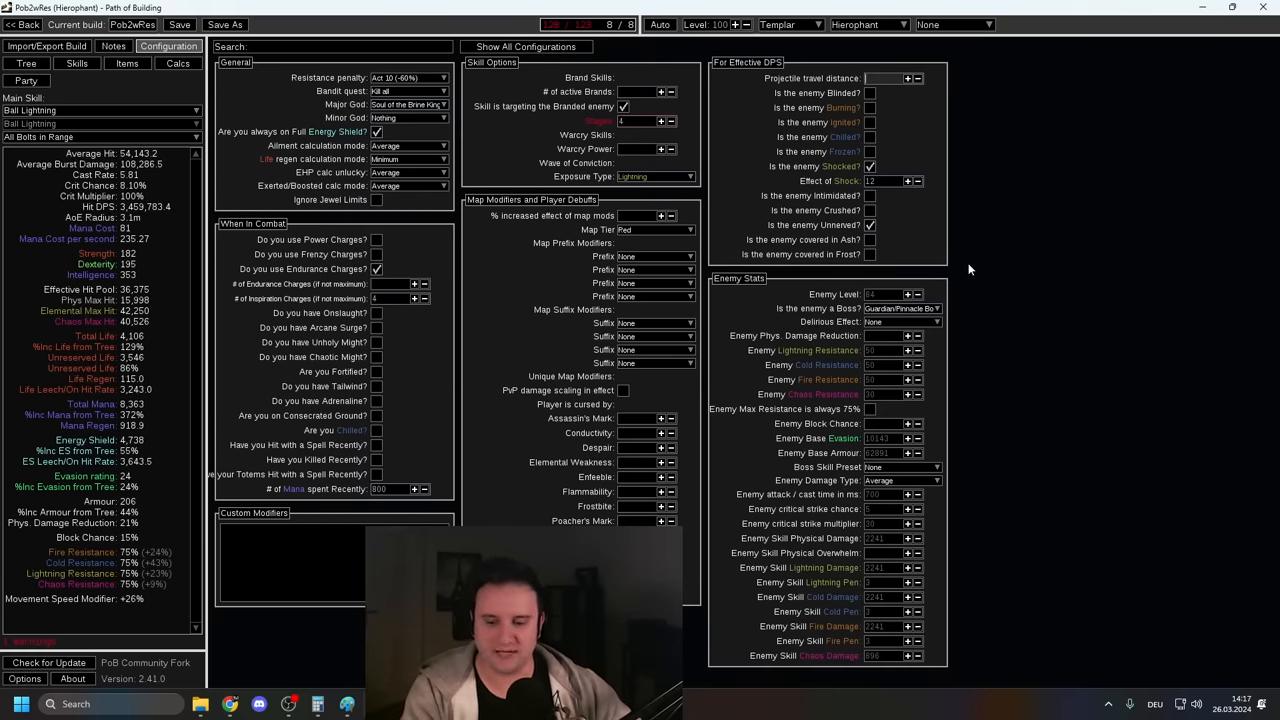
{"action": "mouse_move", "coordinate": [957, 307]}
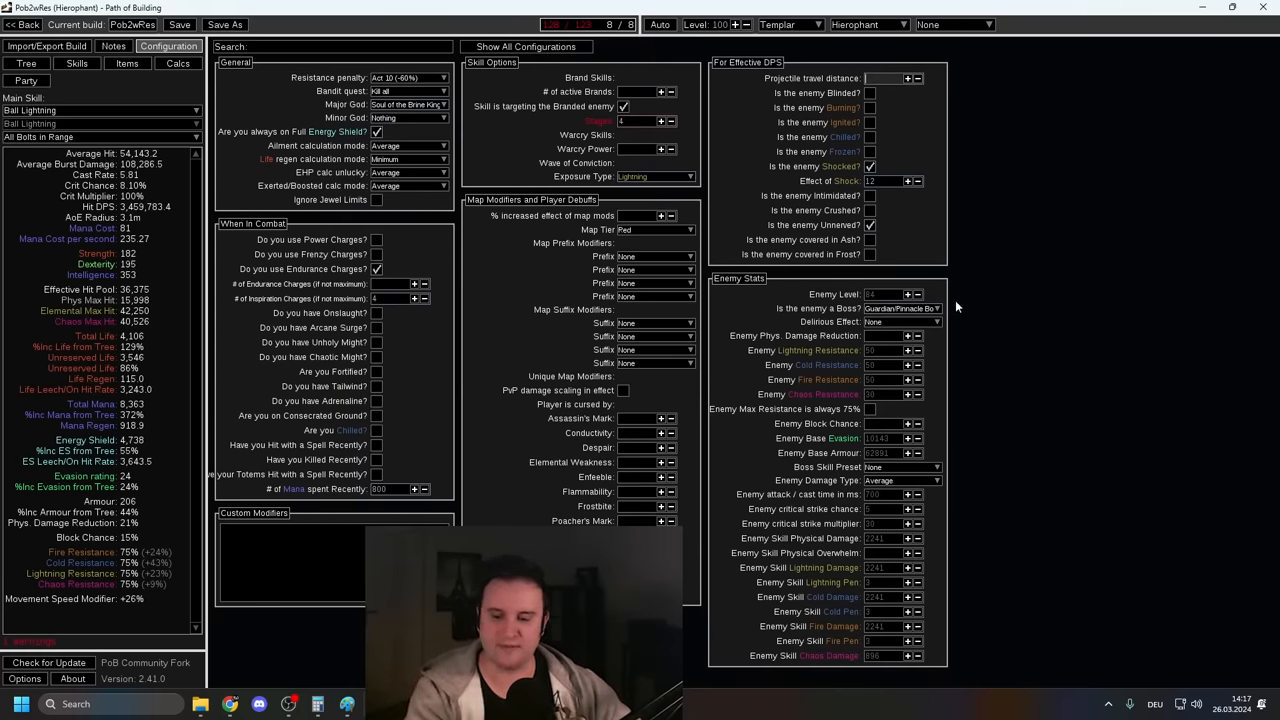
{"action": "type", "text": "10"}
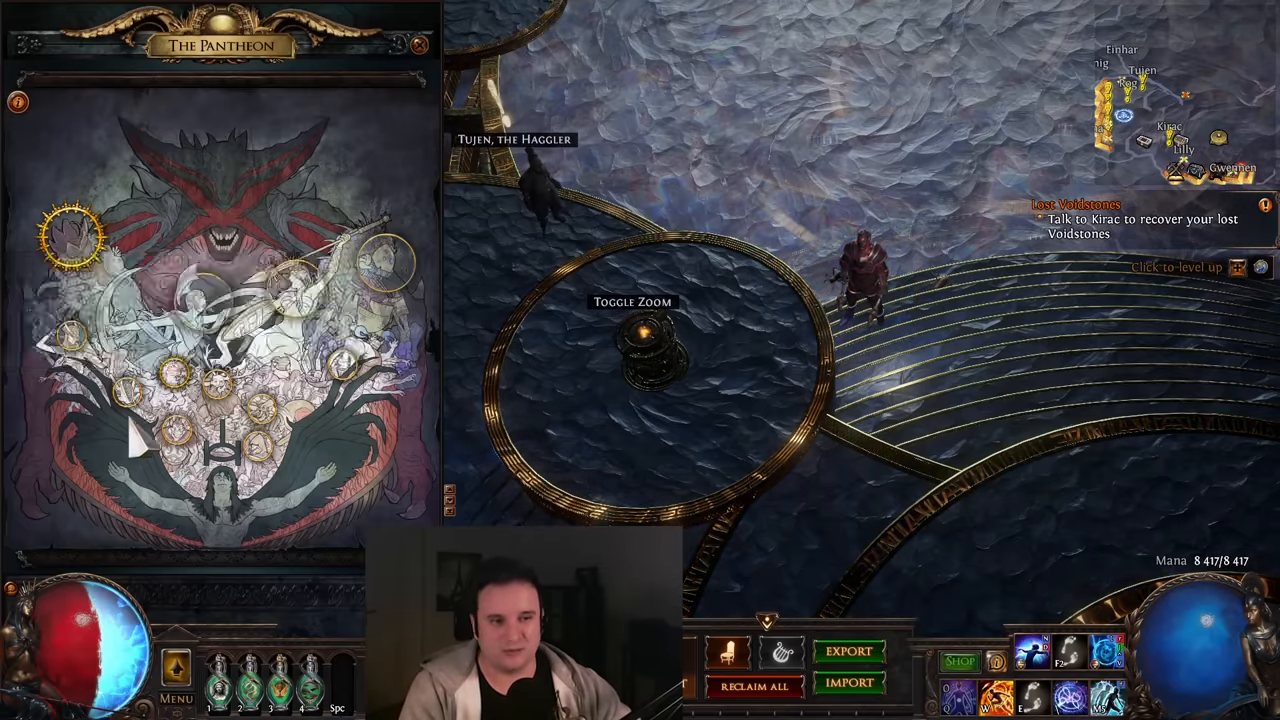
{"action": "mouse_move", "coordinate": [66, 235]}
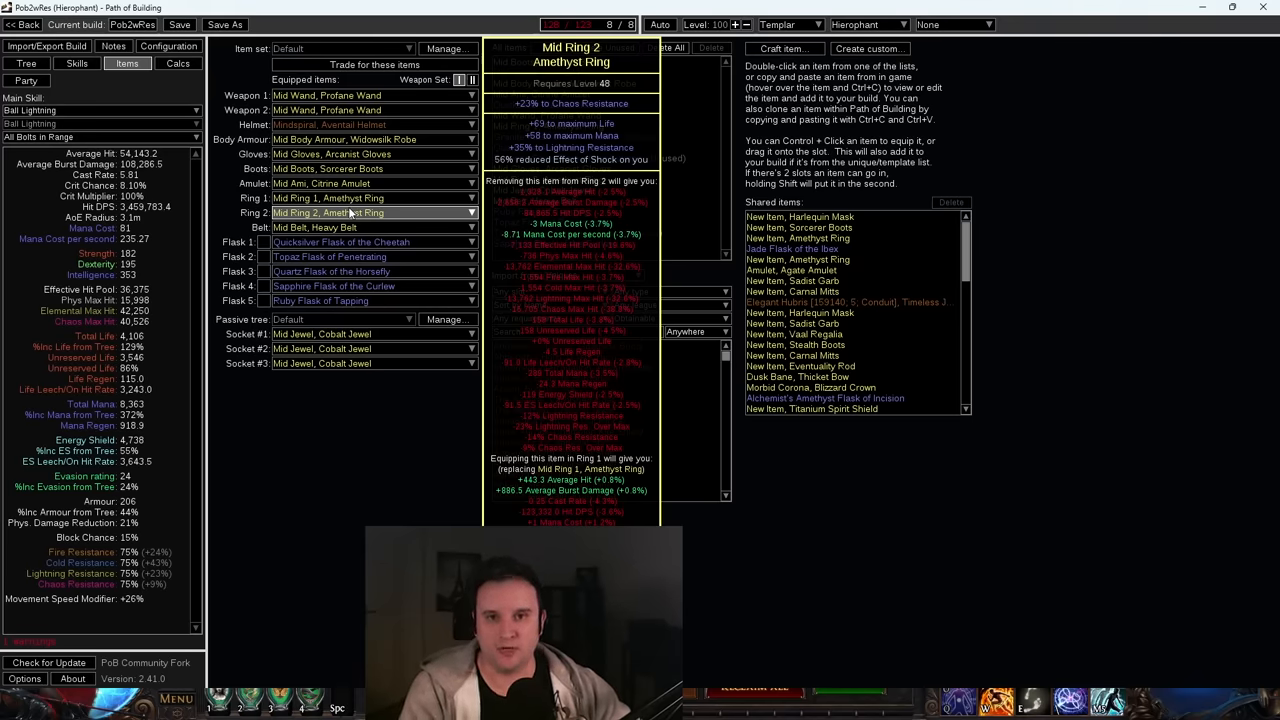
Step: Open the equipped items to inspect the second Amethyst Ring's stats
{"action": "left_click", "coordinate": [26, 63]}
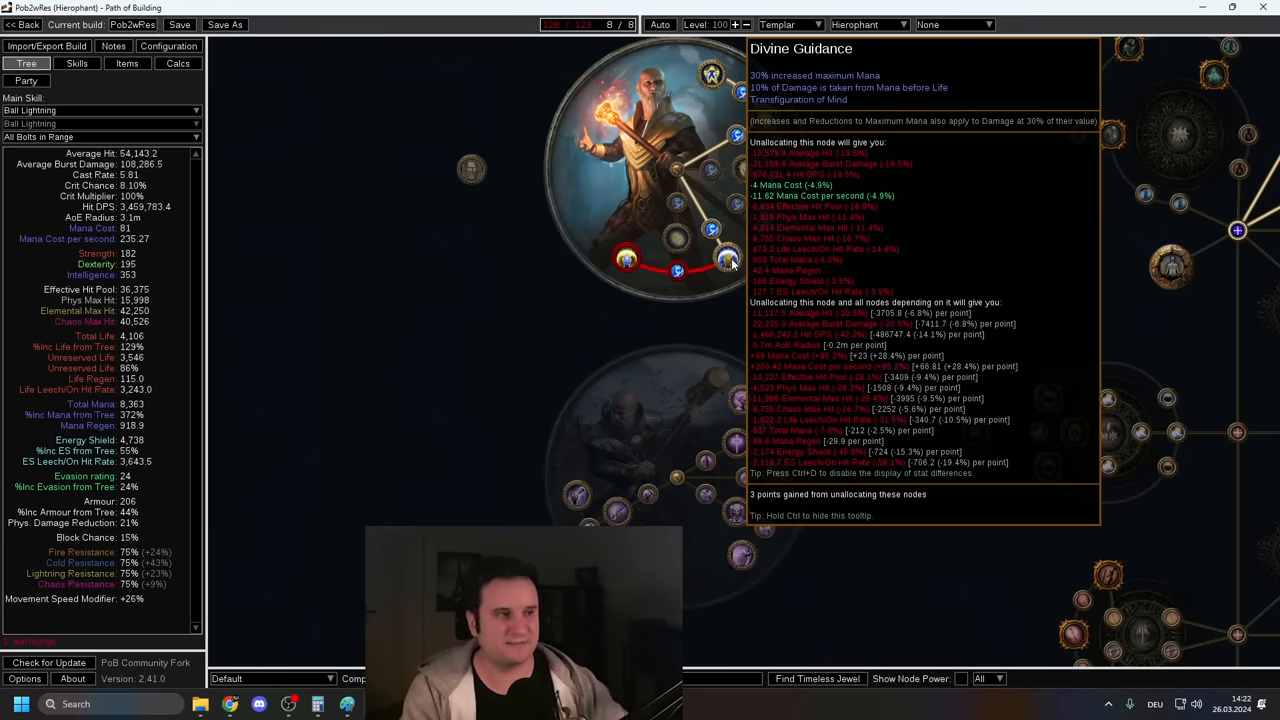
{"action": "mouse_move", "coordinate": [597, 329]}
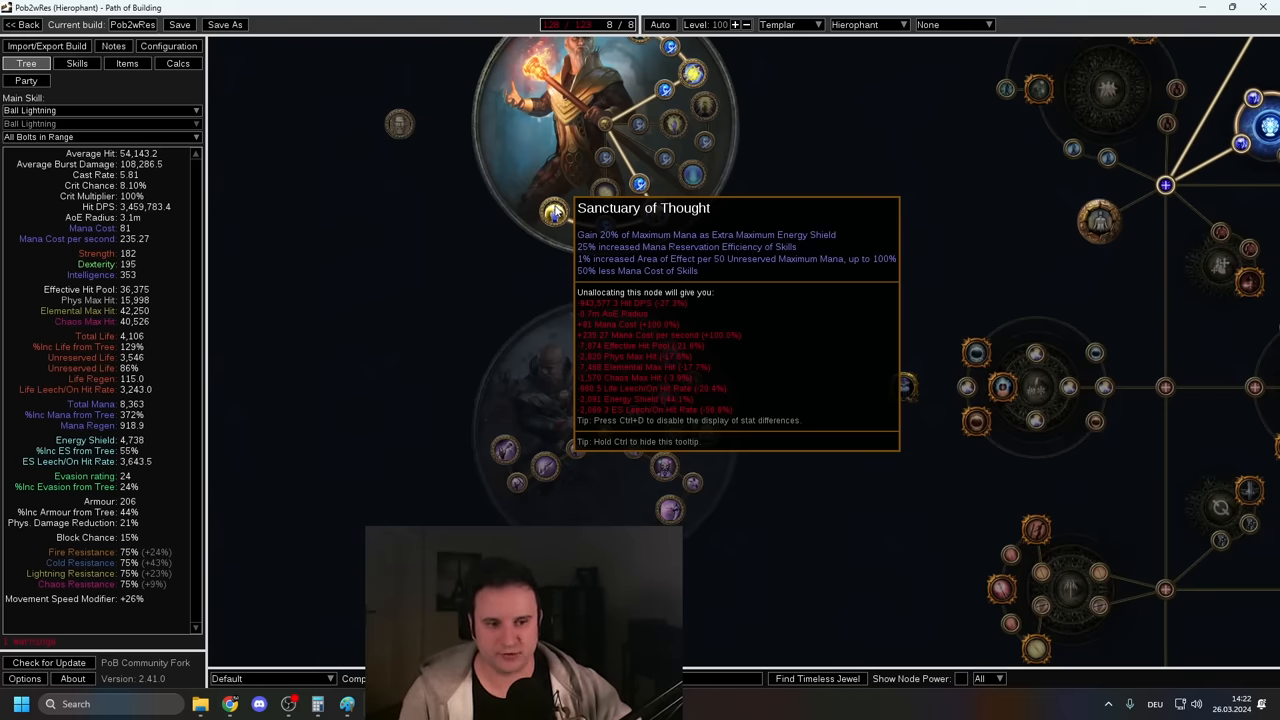
{"action": "left_click", "coordinate": [555, 211]}
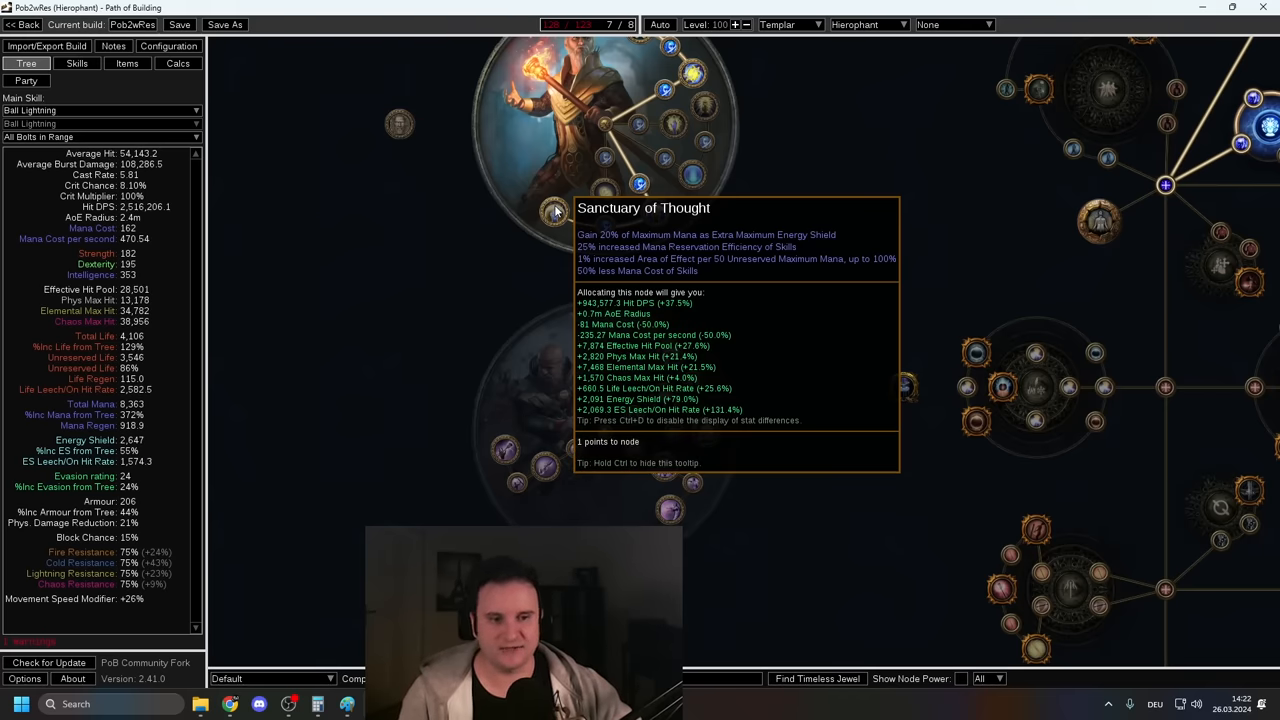
{"action": "left_click", "coordinate": [520, 228]}
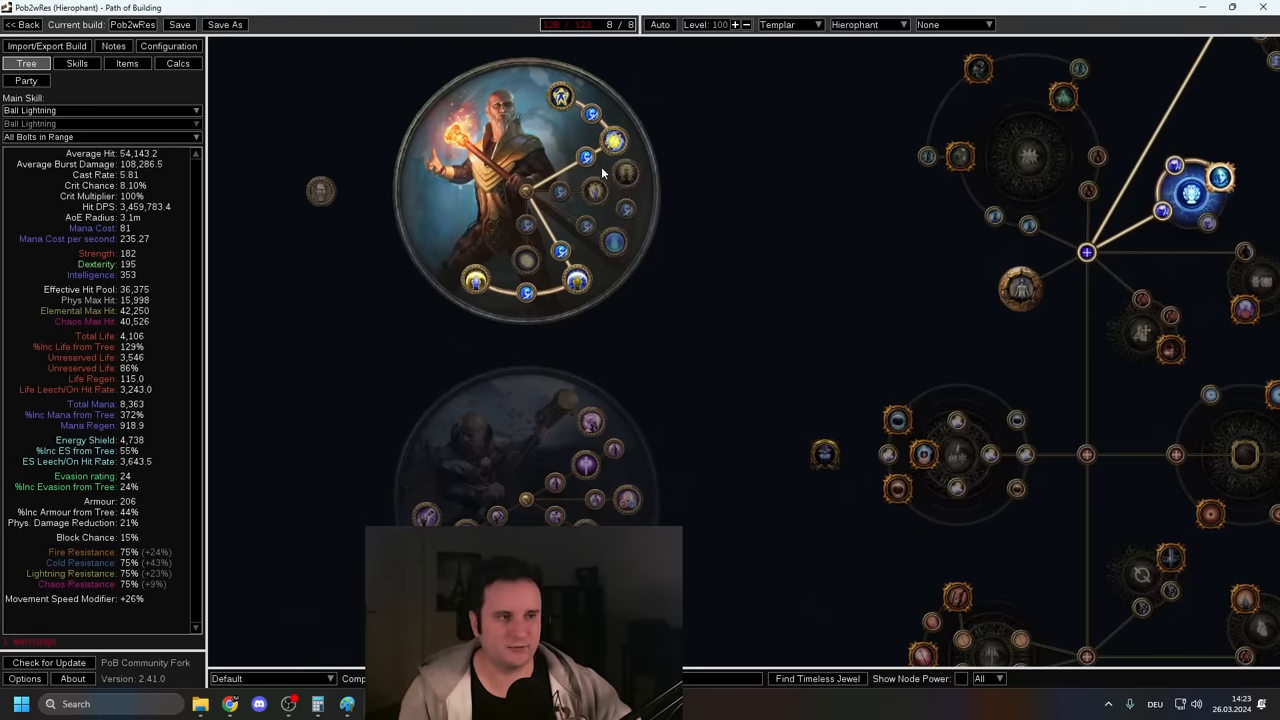
{"action": "mouse_move", "coordinate": [587, 157]}
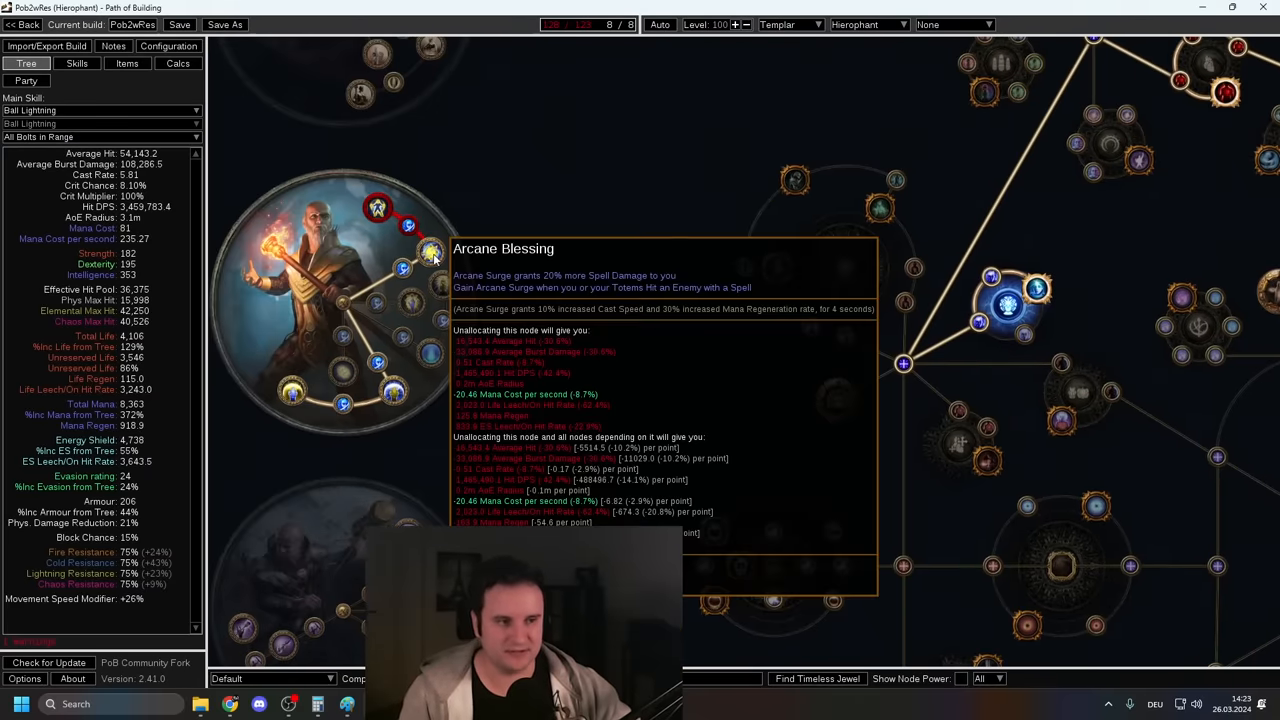
{"action": "mouse_move", "coordinate": [442, 190]}
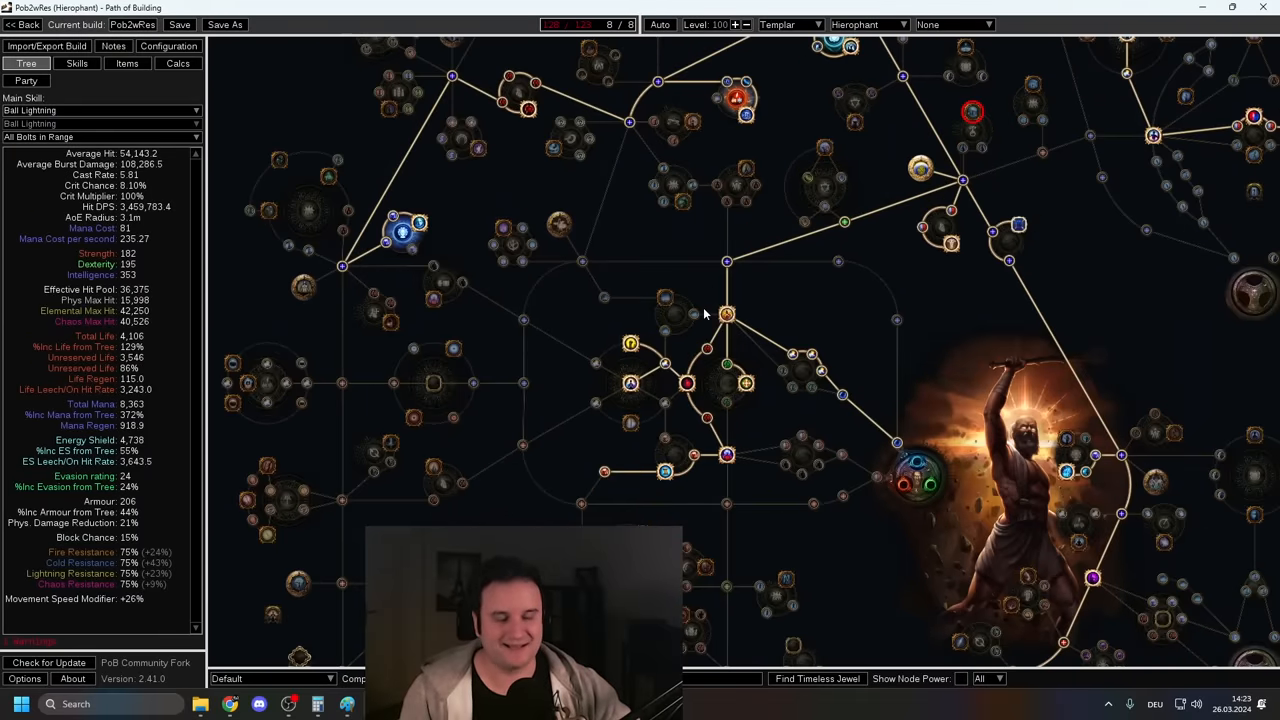
{"action": "left_click_drag", "start_coordinate": [700, 310], "coordinate": [810, 340]}
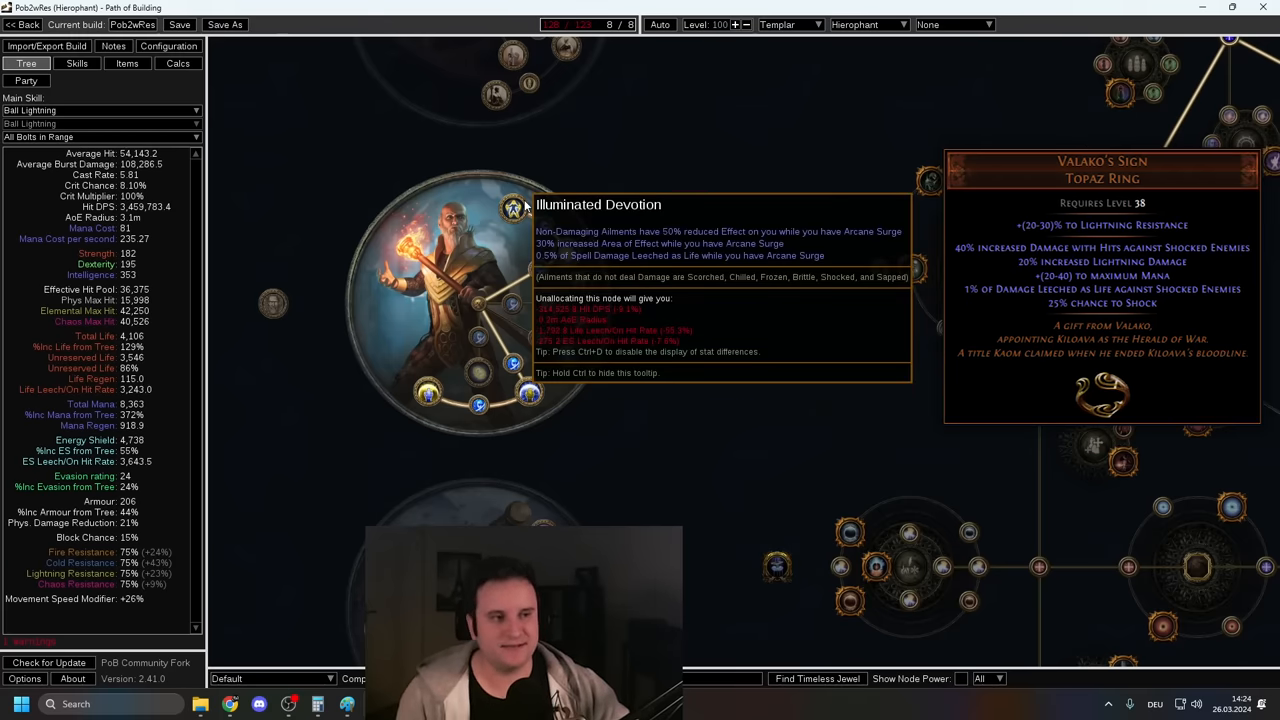
{"action": "mouse_move", "coordinate": [613, 365]}
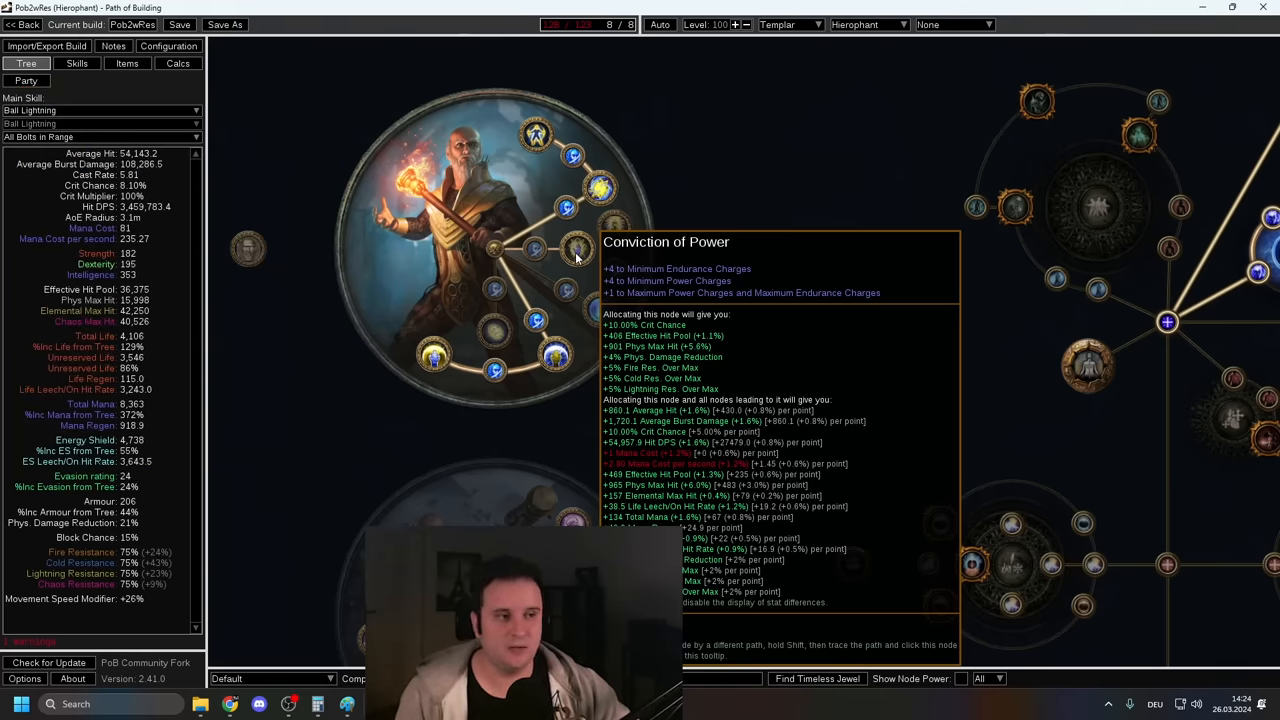
{"action": "left_click", "coordinate": [127, 63]}
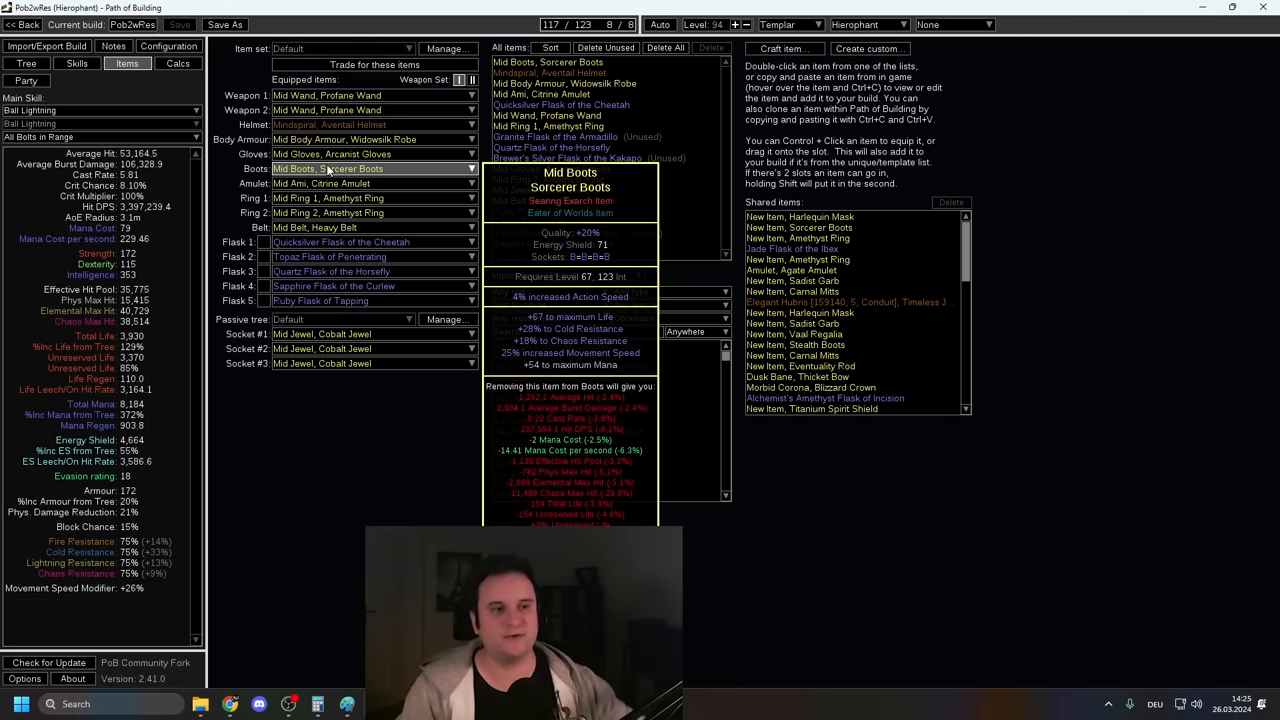
{"action": "mouse_move", "coordinate": [330, 139]}
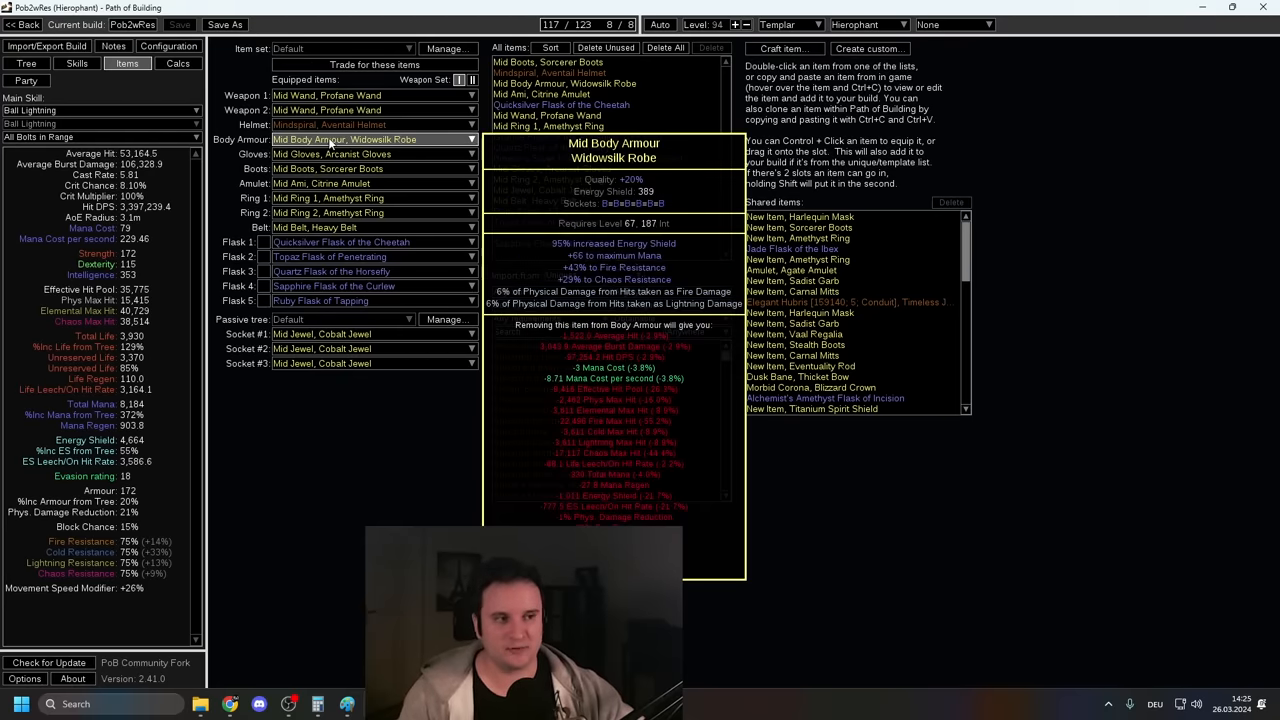
Step: Check the body-armour Life Mastery on the tree, then return to the gear list
{"action": "left_click", "coordinate": [27, 63]}
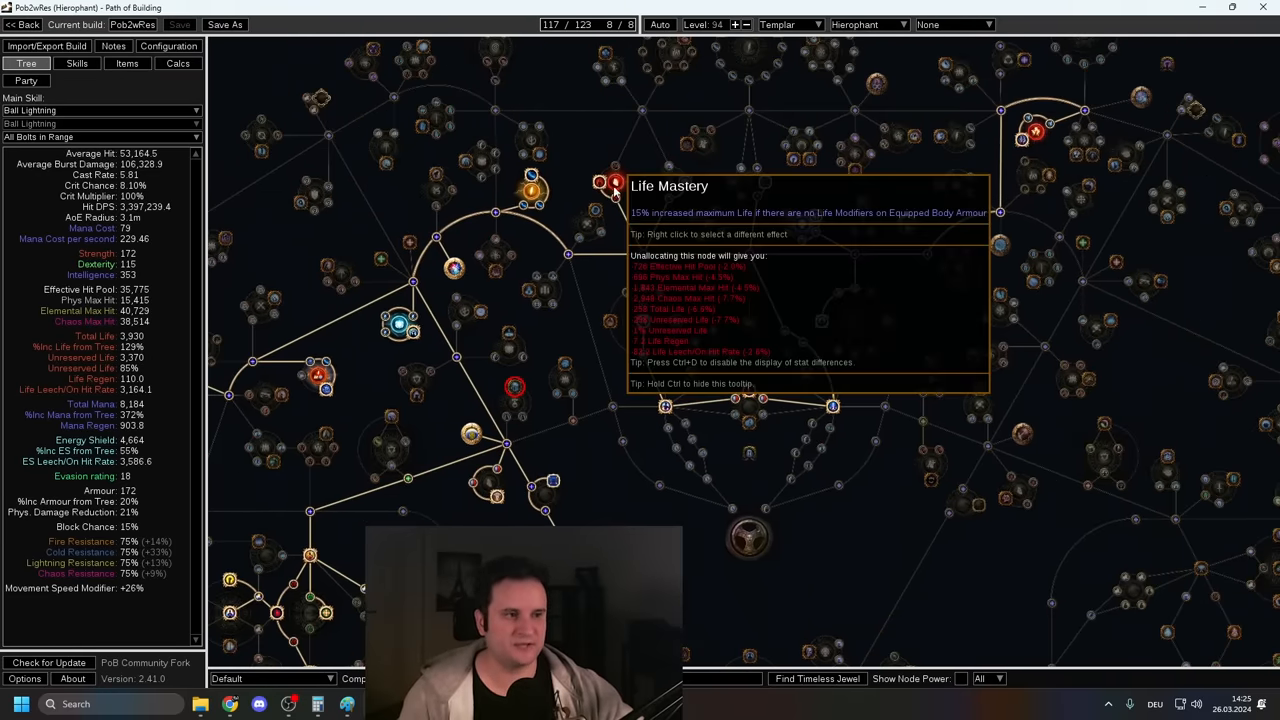
{"action": "mouse_move", "coordinate": [675, 408]}
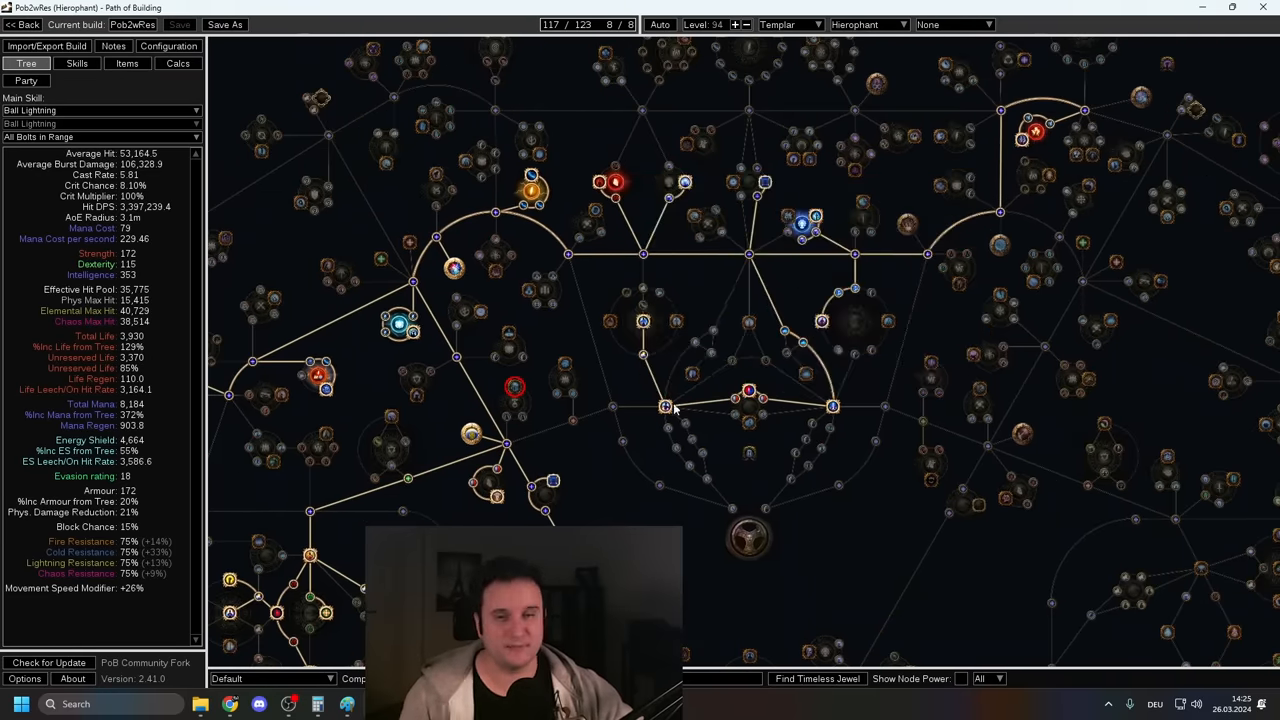
{"action": "left_click", "coordinate": [126, 63]}
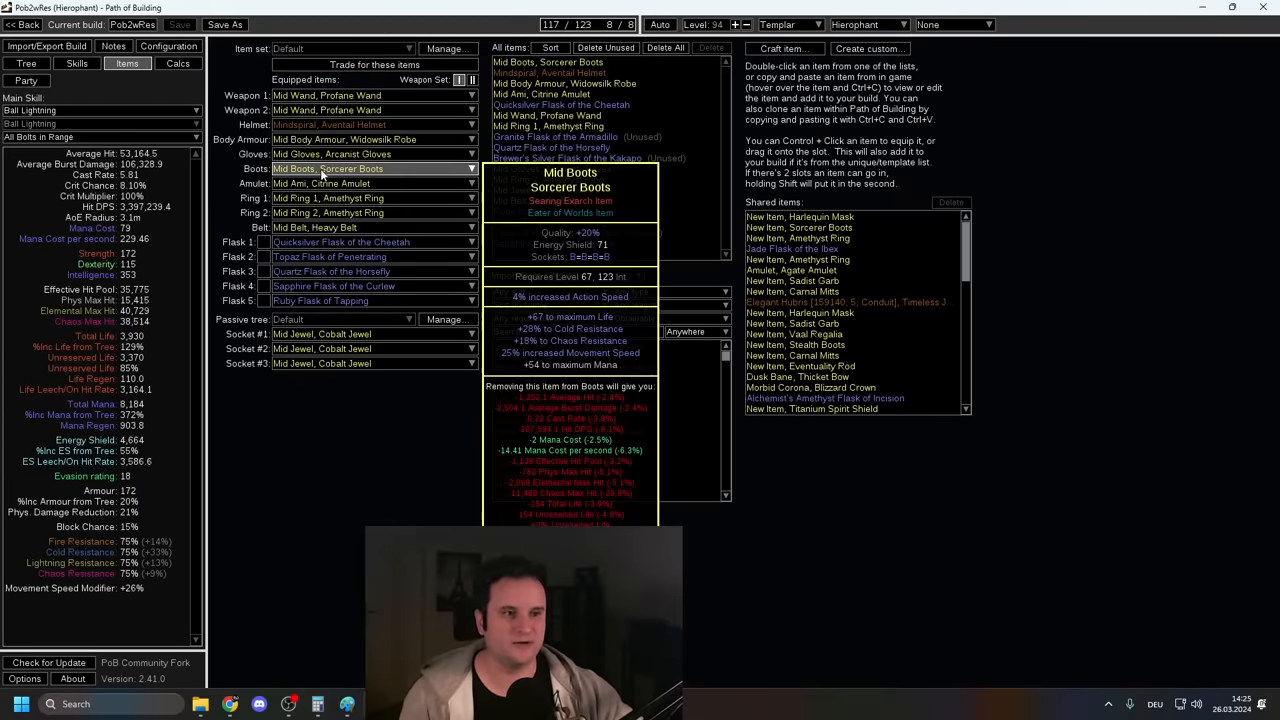
{"action": "mouse_move", "coordinate": [345, 124]}
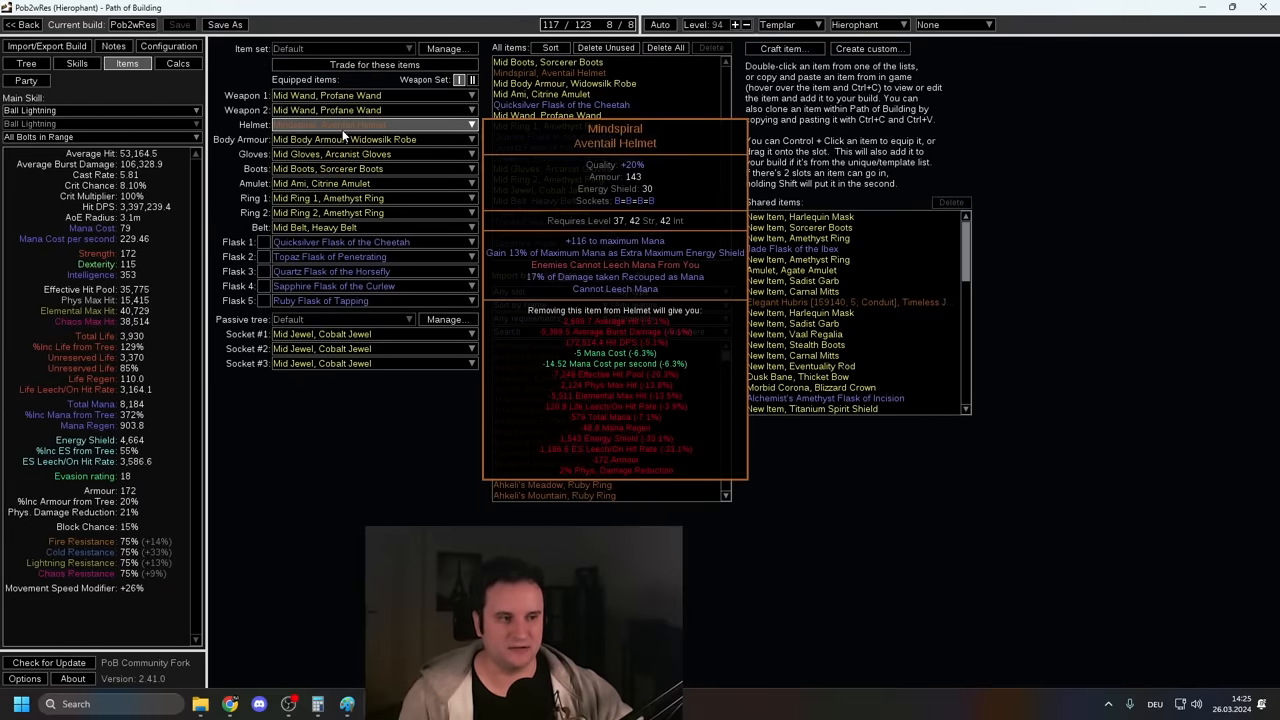
{"action": "mouse_move", "coordinate": [350, 168]}
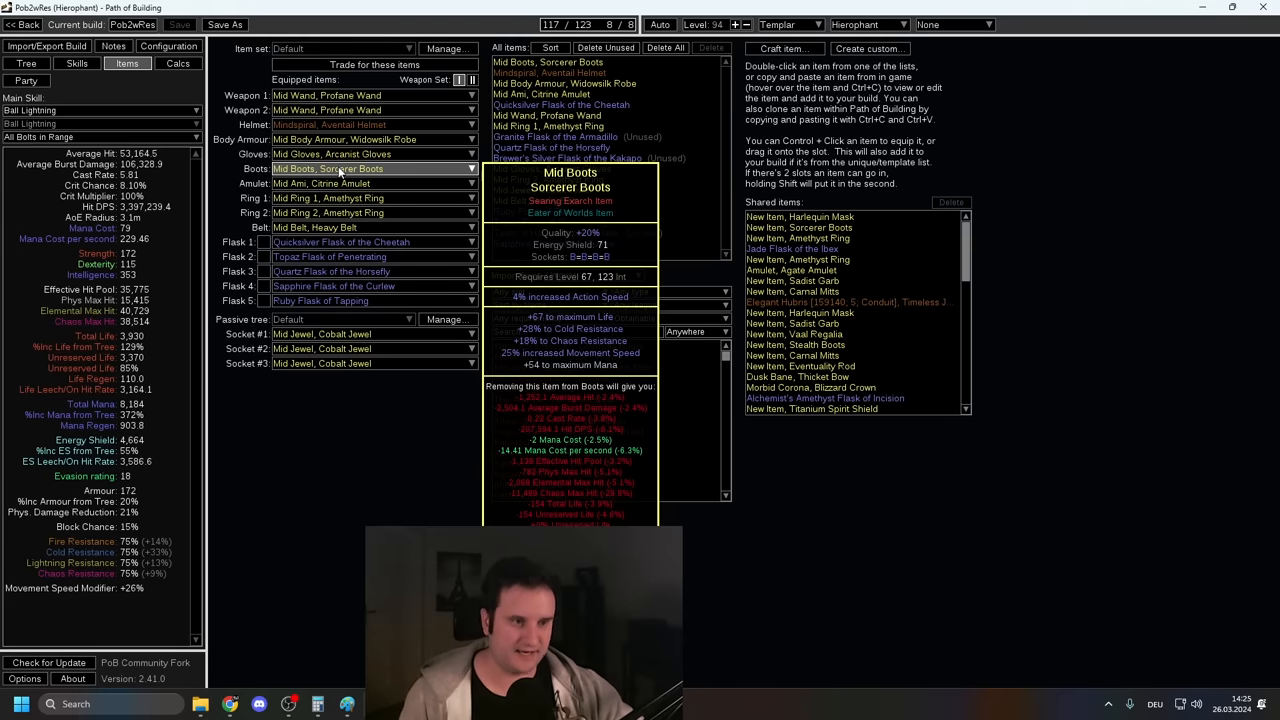
{"action": "mouse_move", "coordinate": [360, 183]}
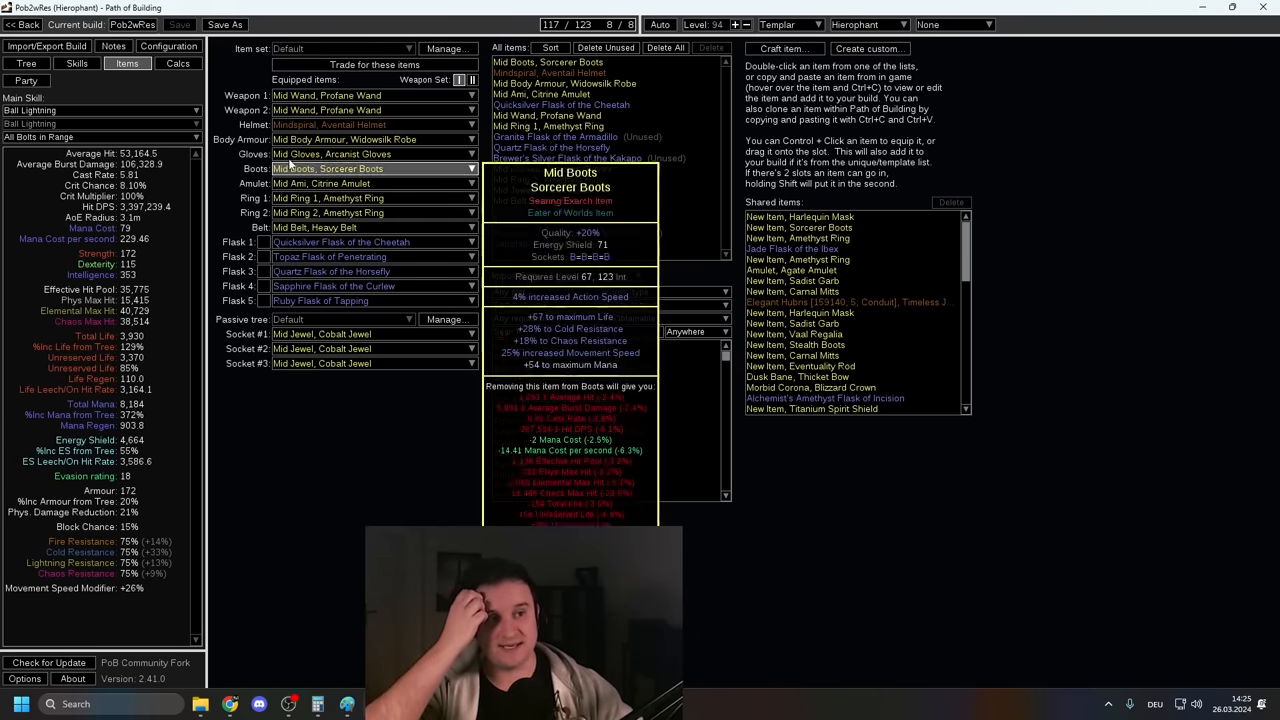
{"action": "mouse_move", "coordinate": [365, 110]}
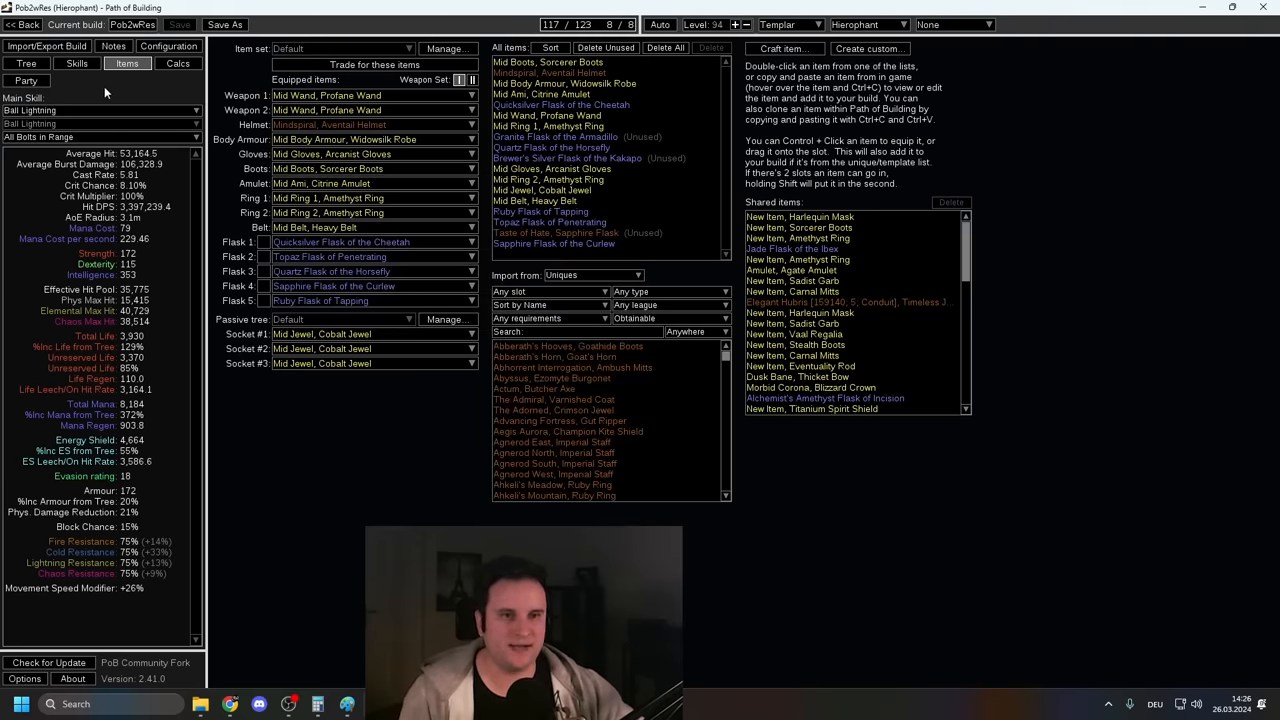
Step: Flip between the tree and gear list, ending on the Hierophant passive tree
{"action": "left_click", "coordinate": [27, 63]}
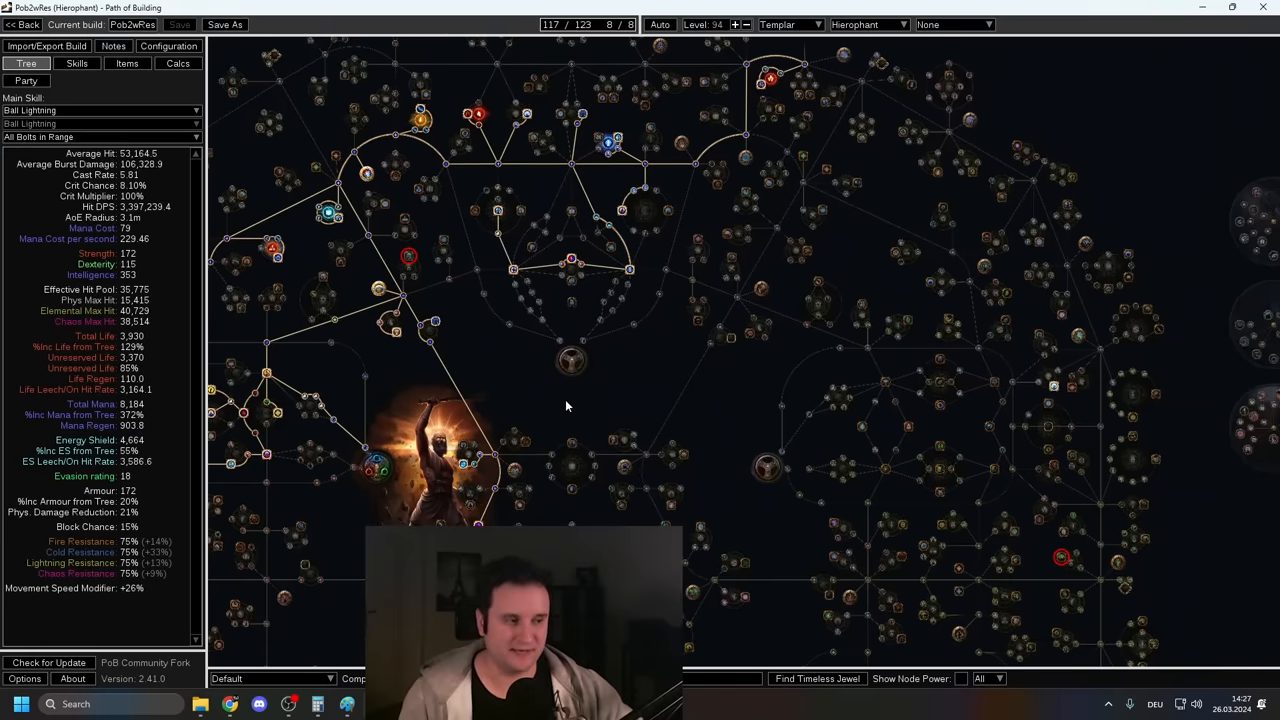
{"action": "left_click", "coordinate": [127, 63]}
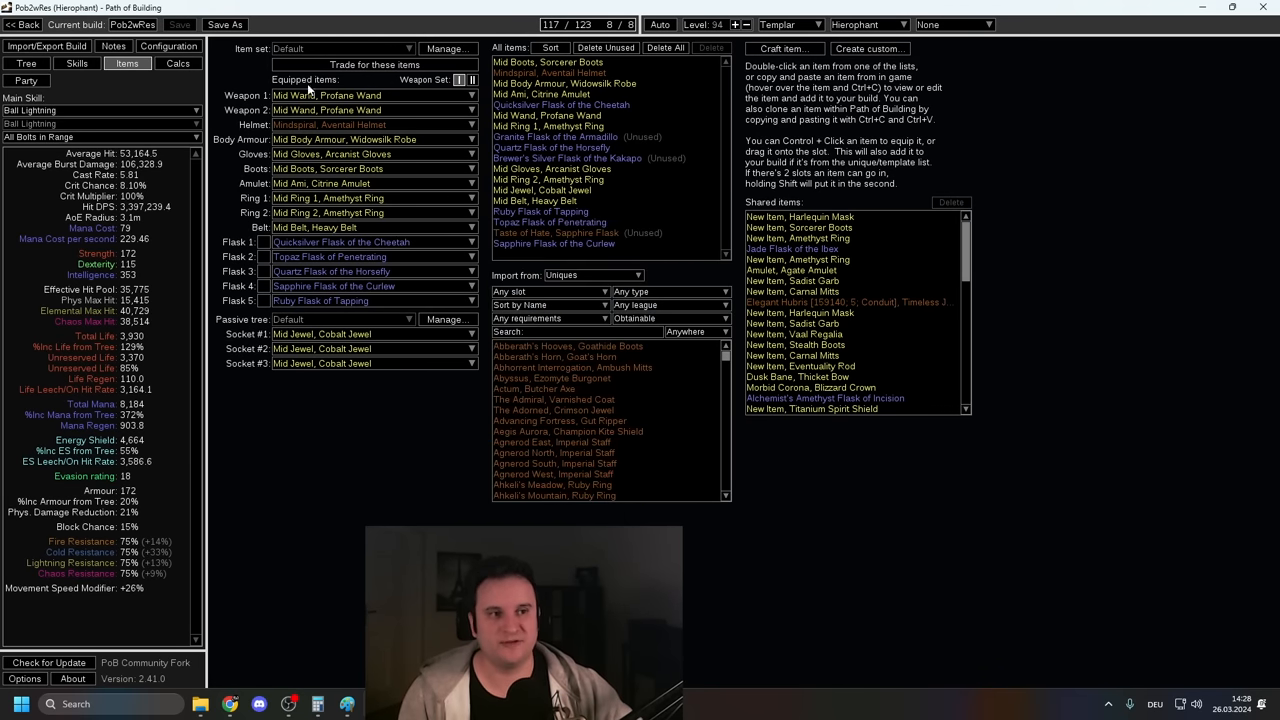
{"action": "mouse_move", "coordinate": [370, 242]}
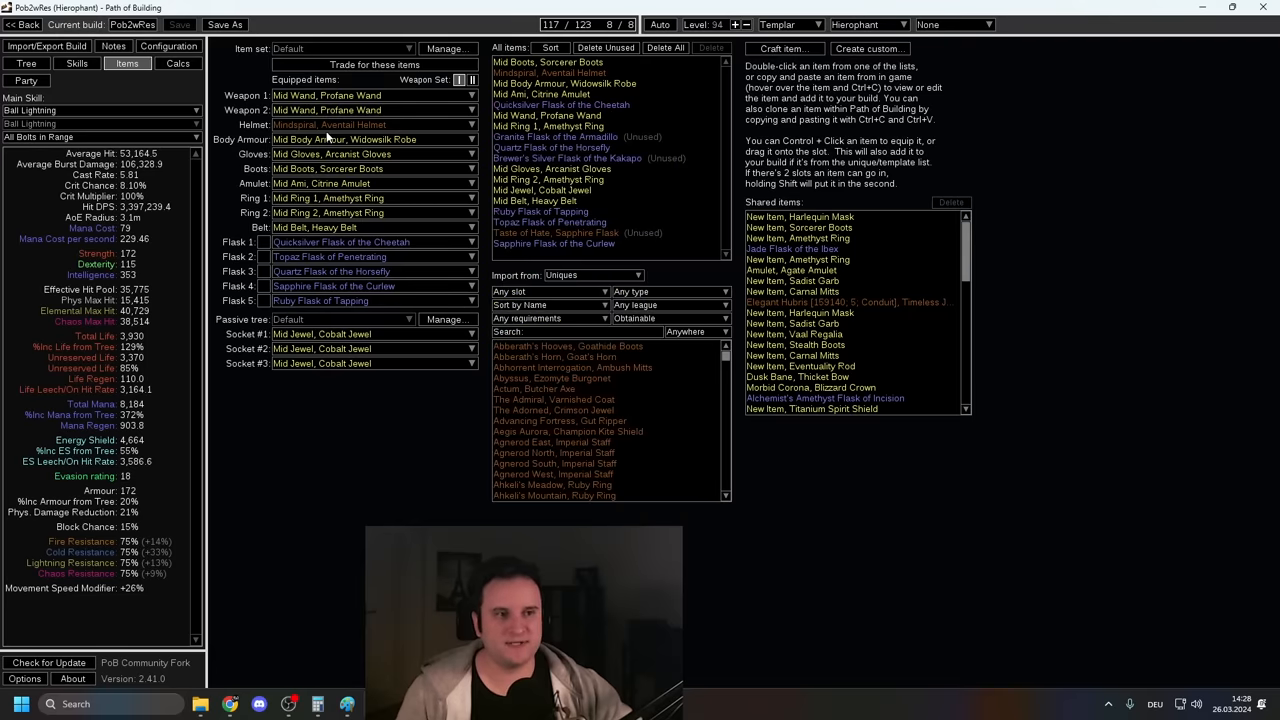
{"action": "mouse_move", "coordinate": [340, 124]}
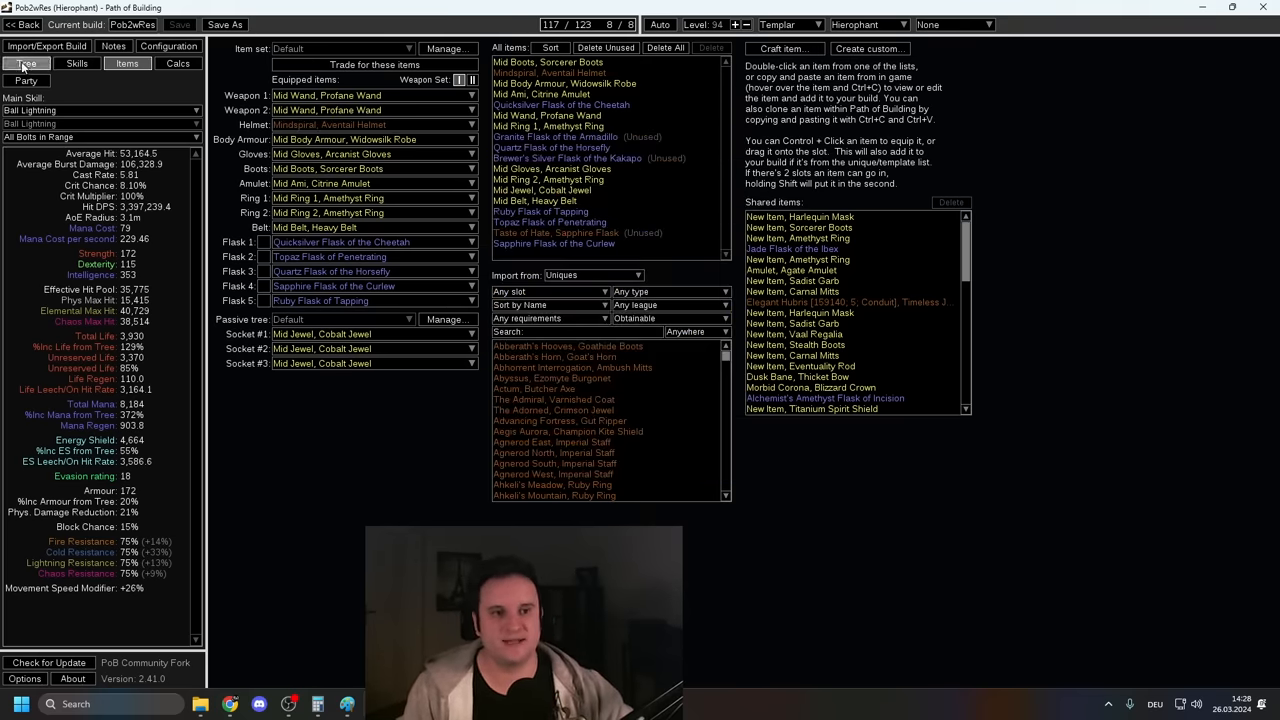
{"action": "left_click", "coordinate": [26, 63]}
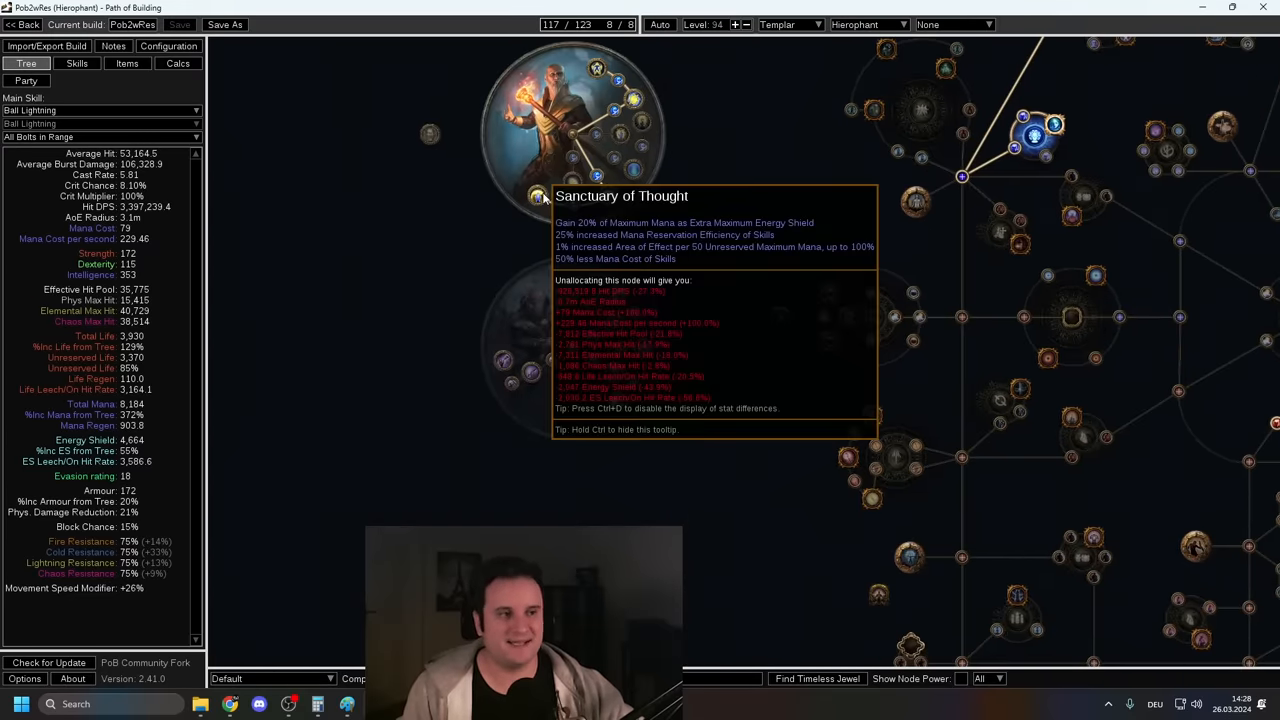
Step: Review the level 94 build's equipped gear and five flasks against the passive tree
{"action": "left_click", "coordinate": [127, 63]}
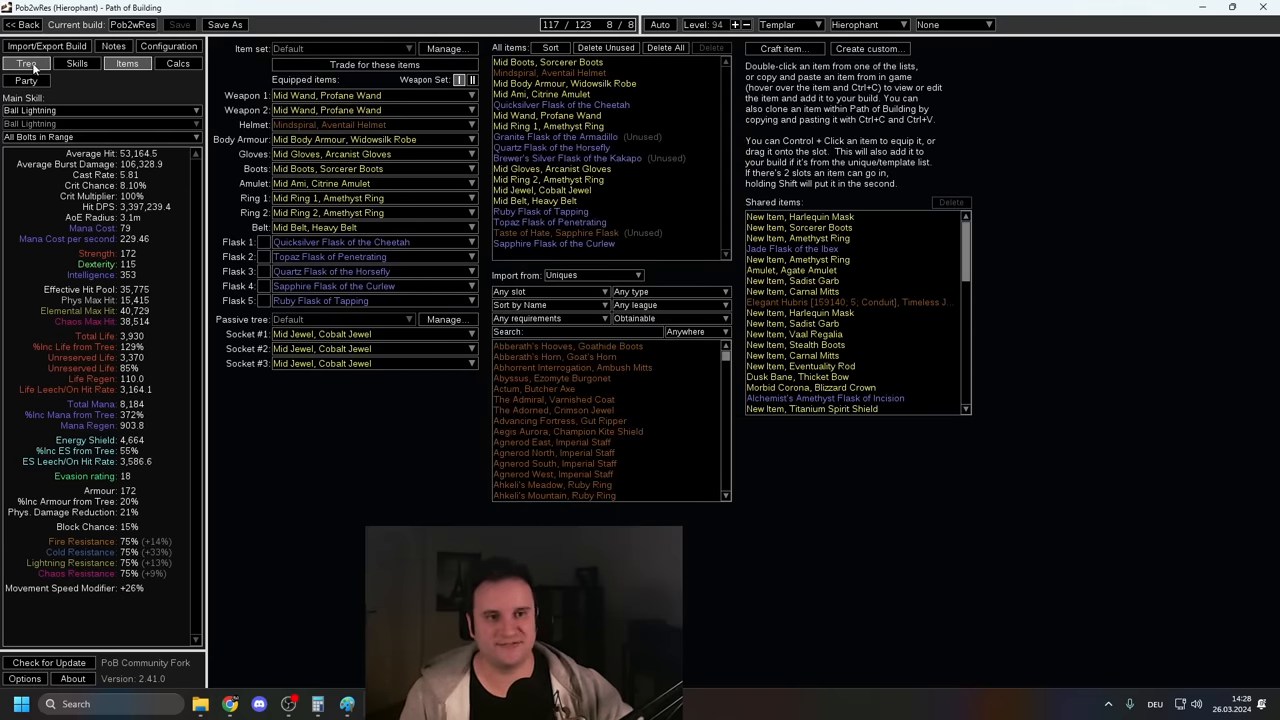
{"action": "left_click", "coordinate": [26, 63]}
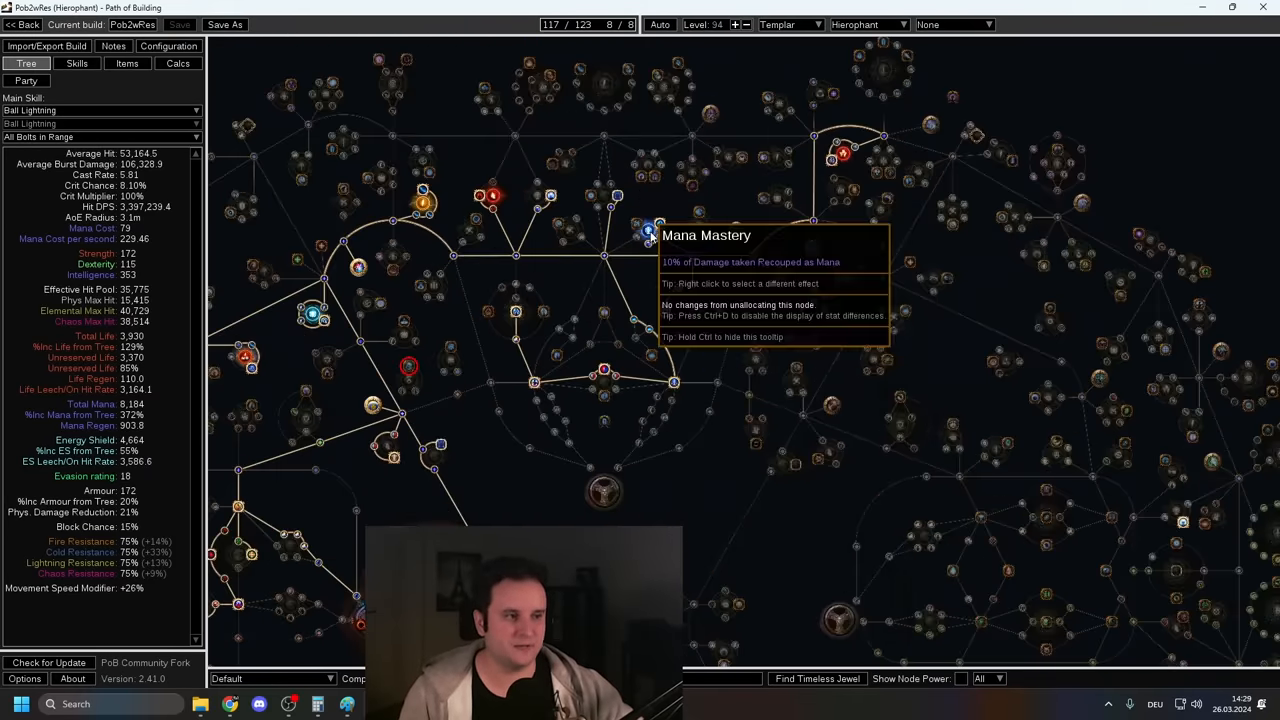
{"action": "left_click", "coordinate": [127, 63]}
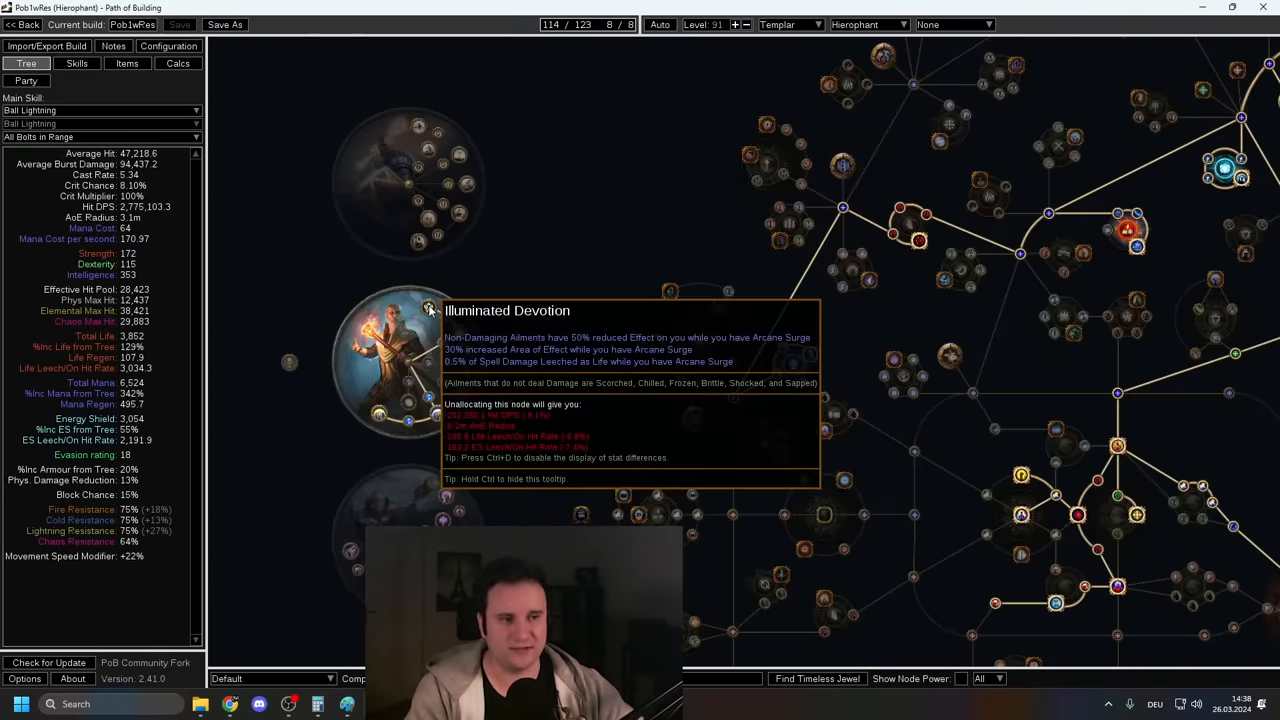
{"action": "scroll", "scroll_direction": "down", "scroll_amount": 3}
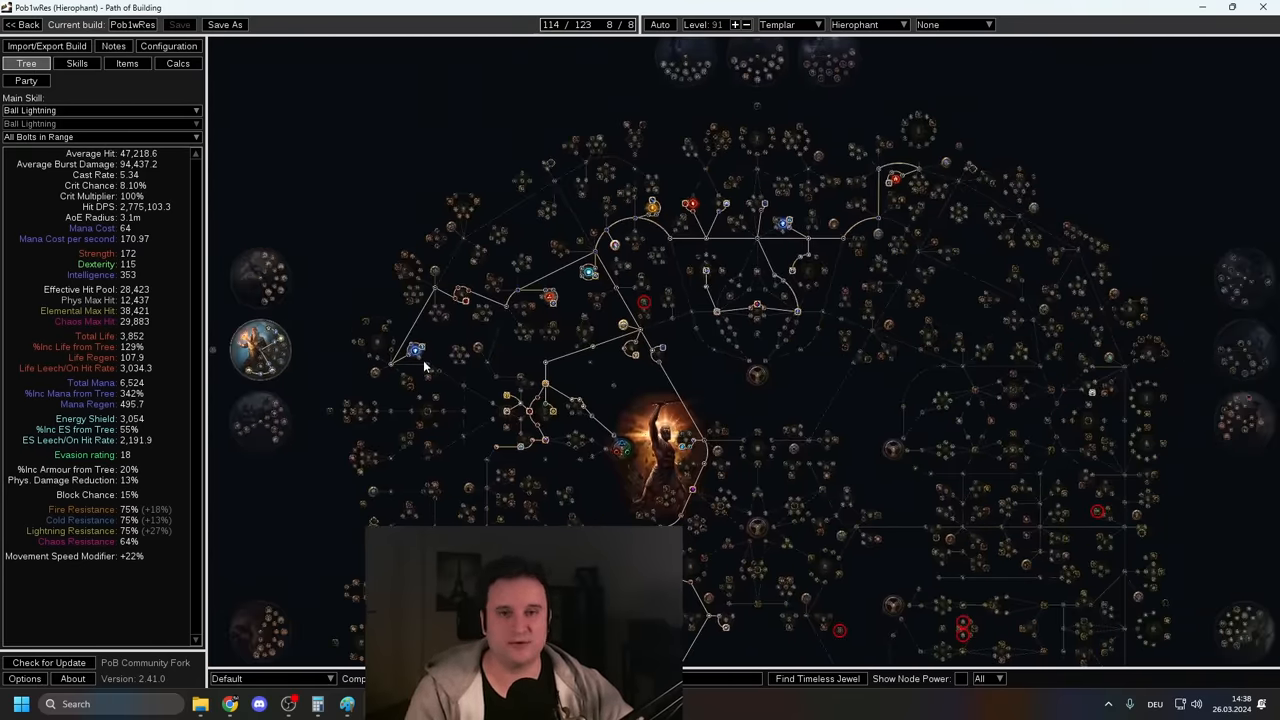
{"action": "left_click", "coordinate": [127, 63]}
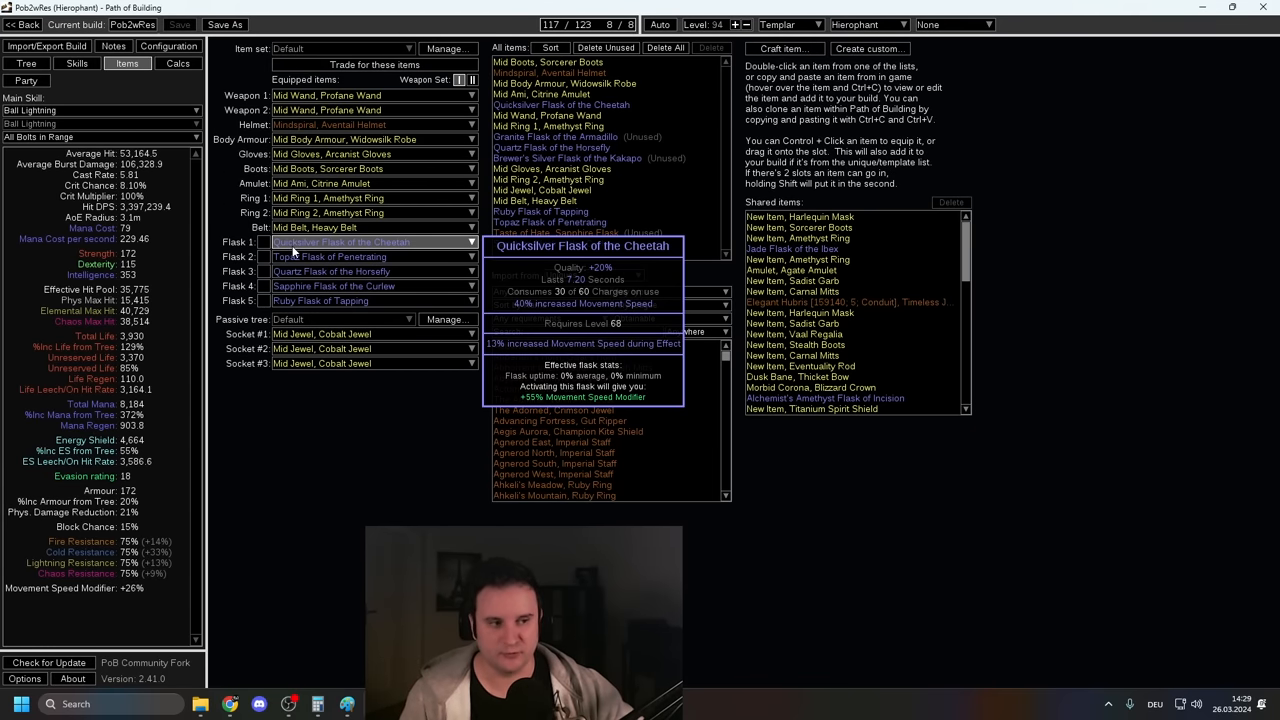
{"action": "left_click", "coordinate": [75, 63]}
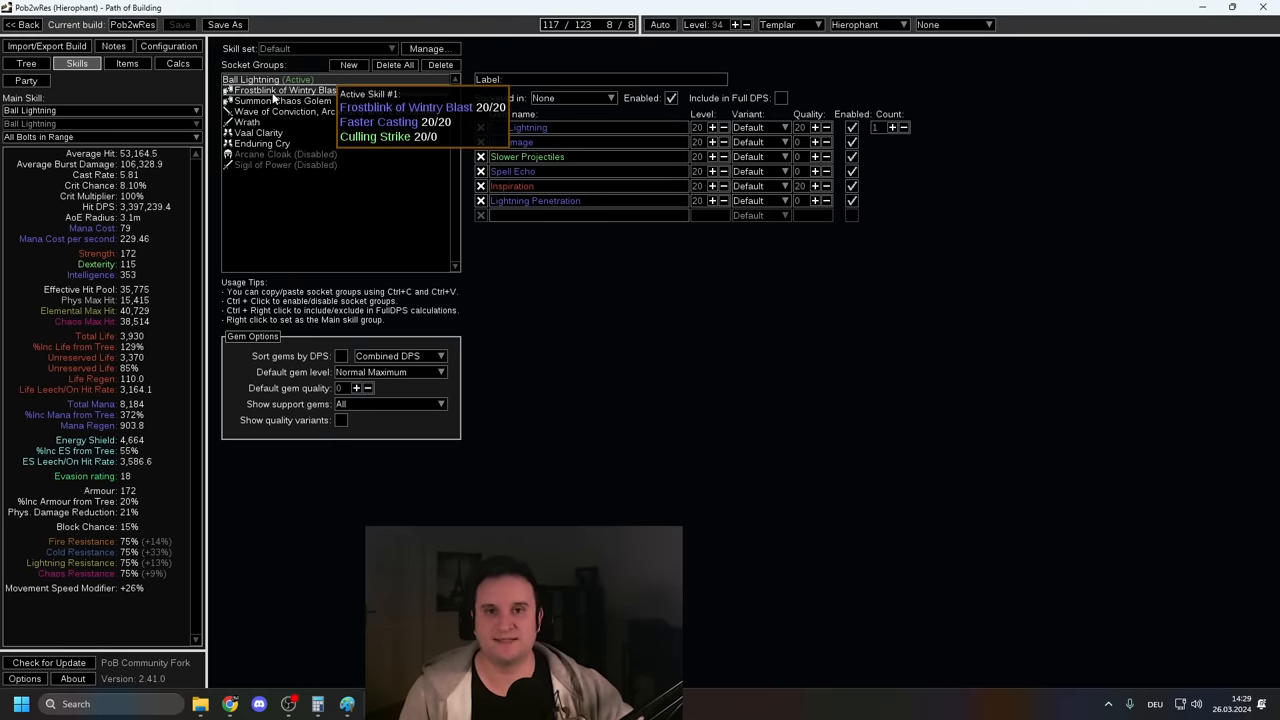
Step: Look over equipped gear and flasks, check Configuration, then return to items
{"action": "left_click", "coordinate": [127, 63]}
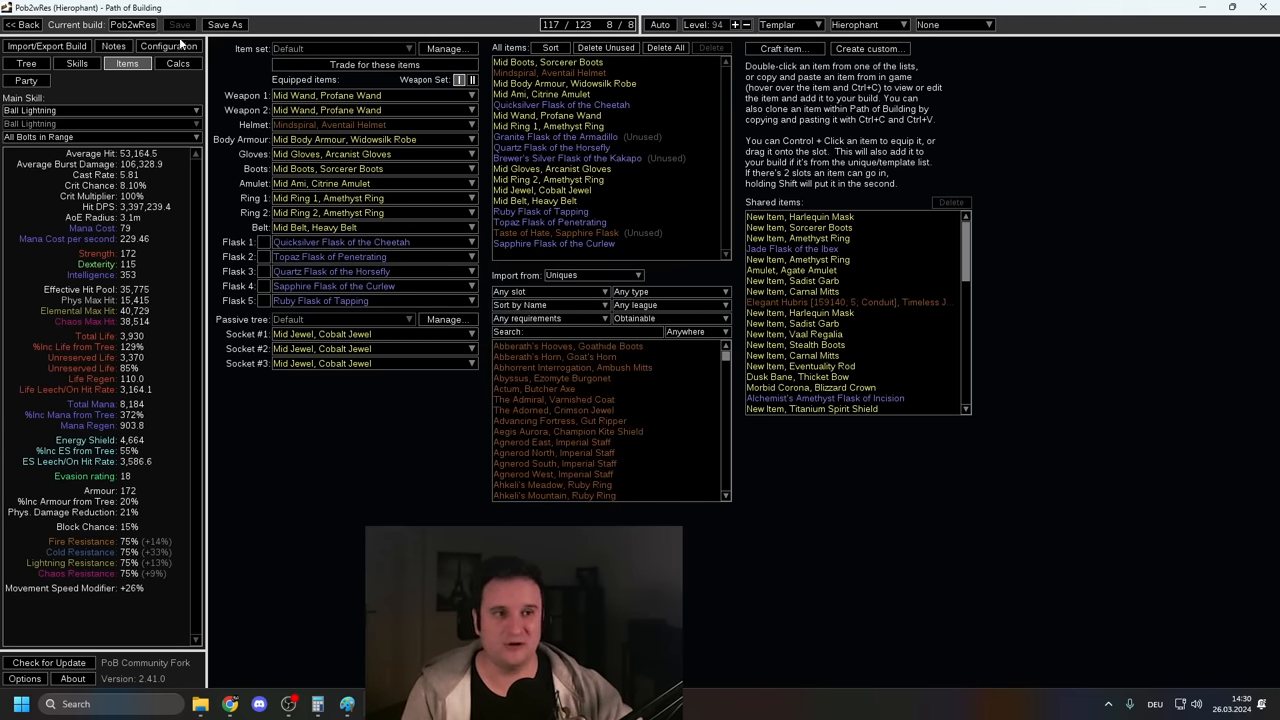
{"action": "left_click", "coordinate": [168, 46]}
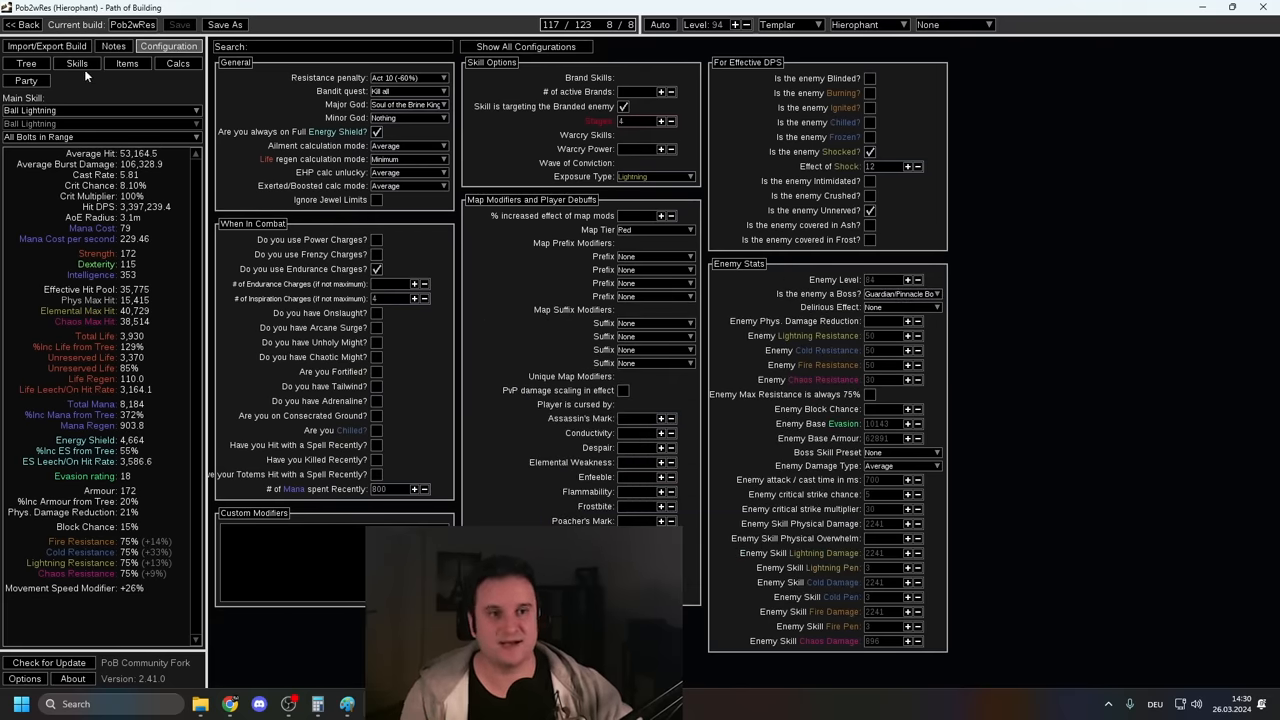
{"action": "left_click", "coordinate": [127, 63]}
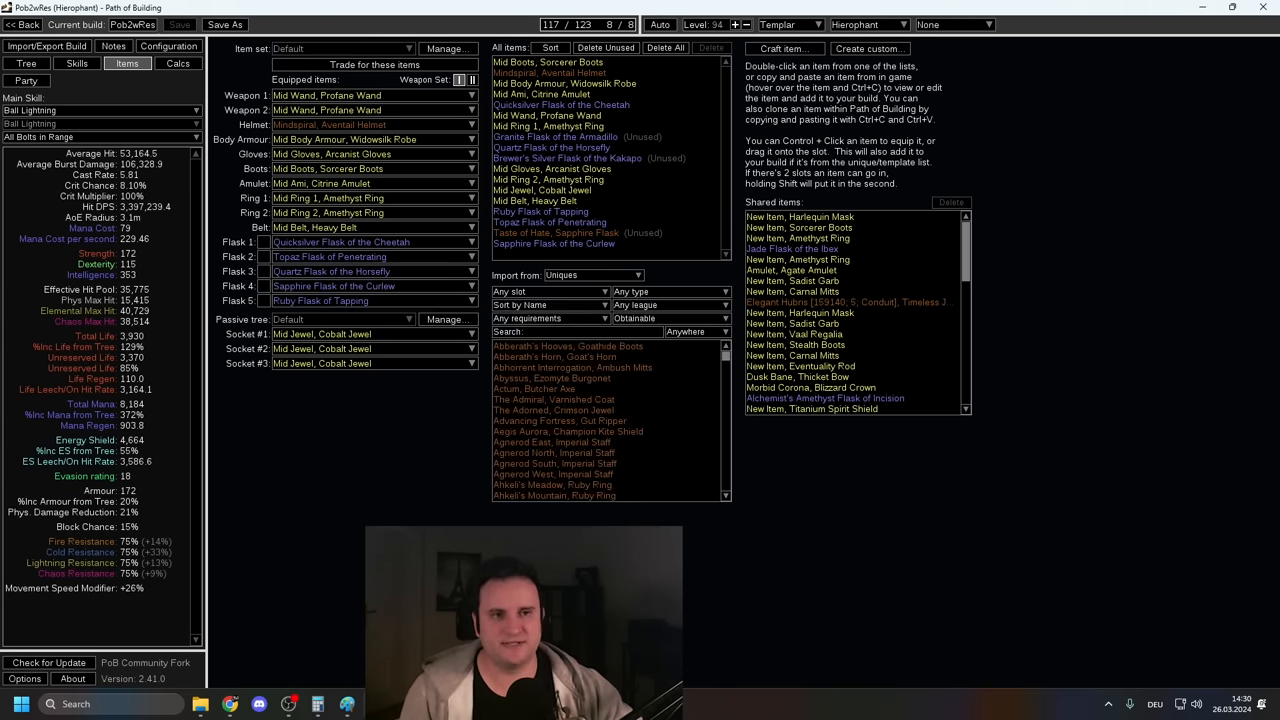
Step: Compare the passive tree and equipped items before opening the skill gem setup
{"action": "left_click", "coordinate": [27, 63]}
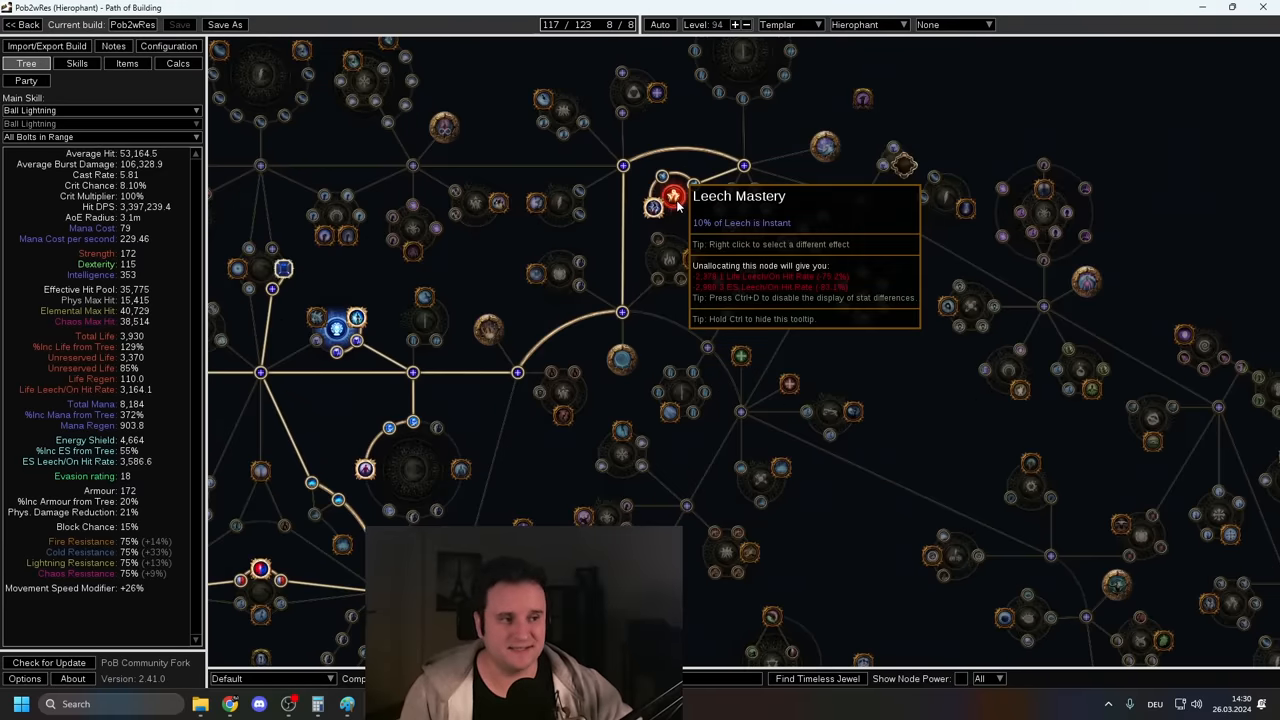
{"action": "mouse_move", "coordinate": [679, 227]}
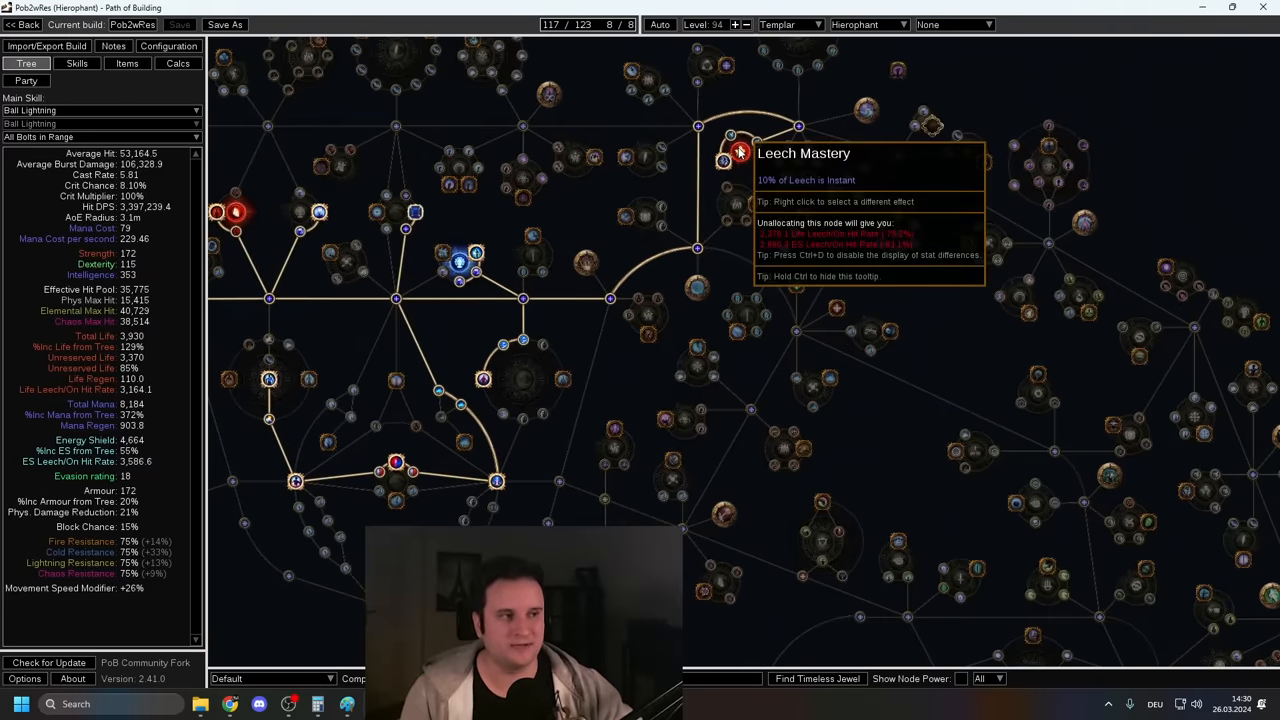
{"action": "left_click", "coordinate": [127, 63]}
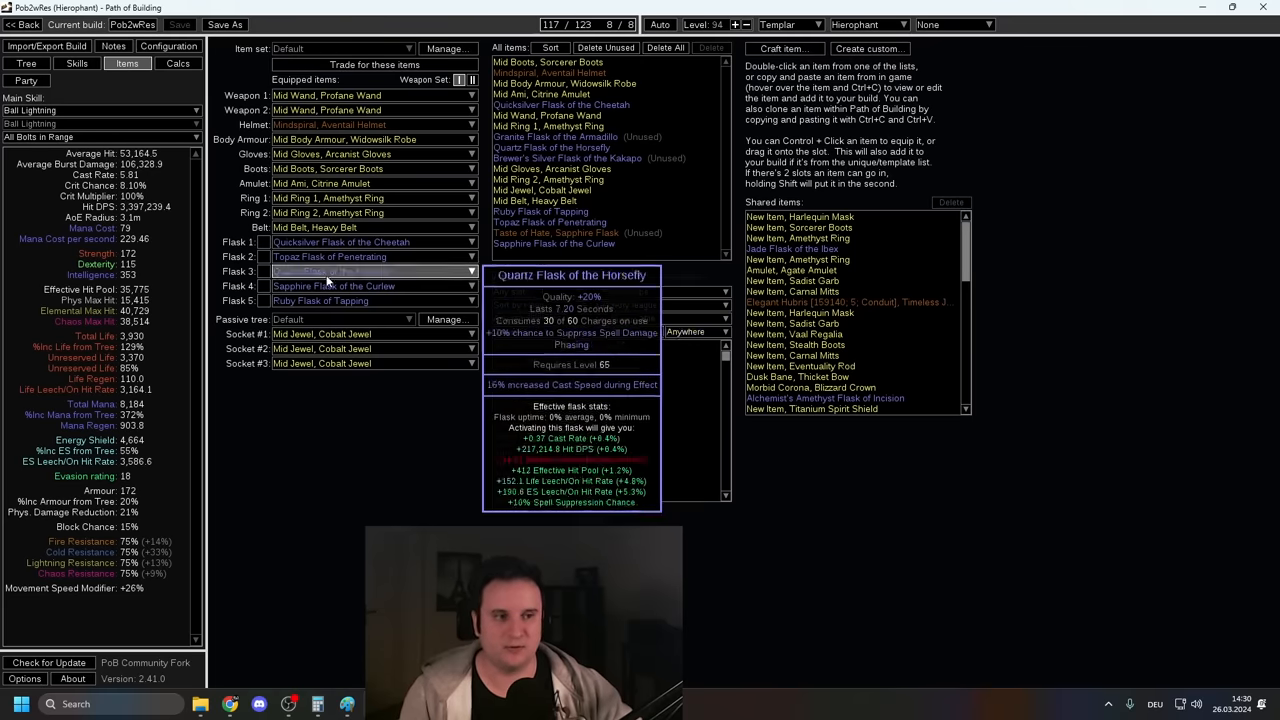
{"action": "left_click", "coordinate": [335, 286]}
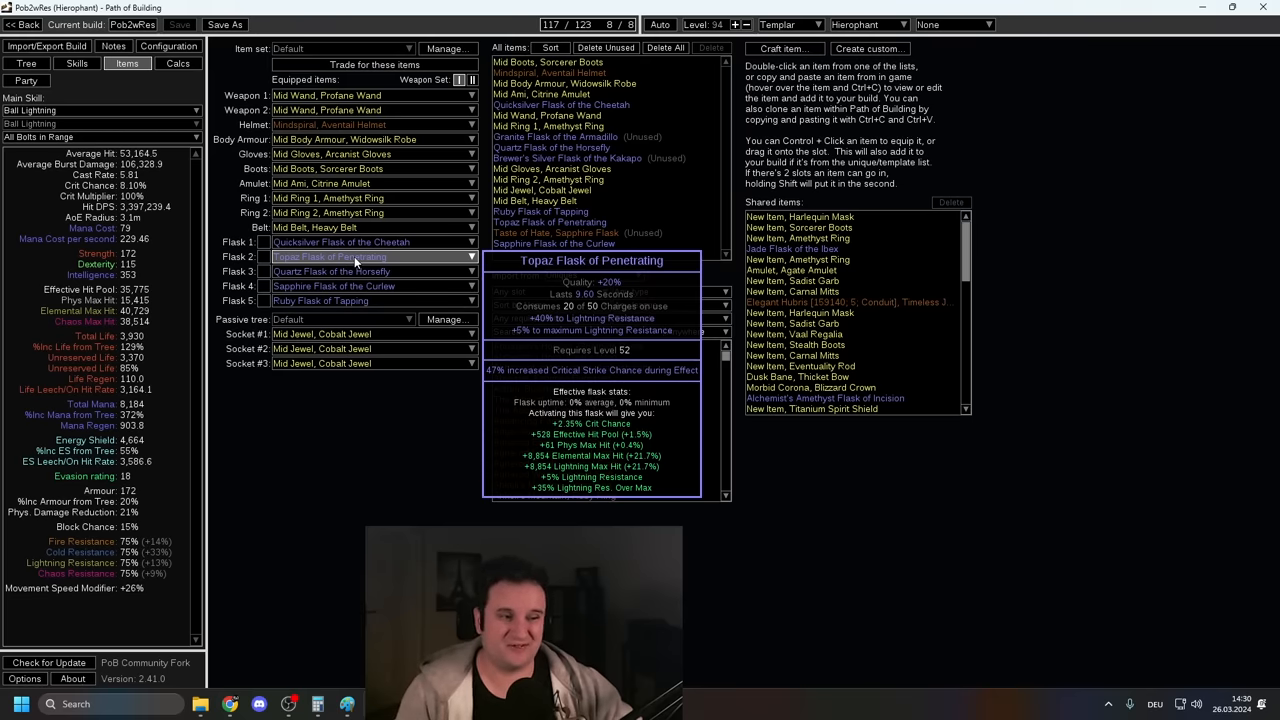
{"action": "left_click", "coordinate": [27, 63]}
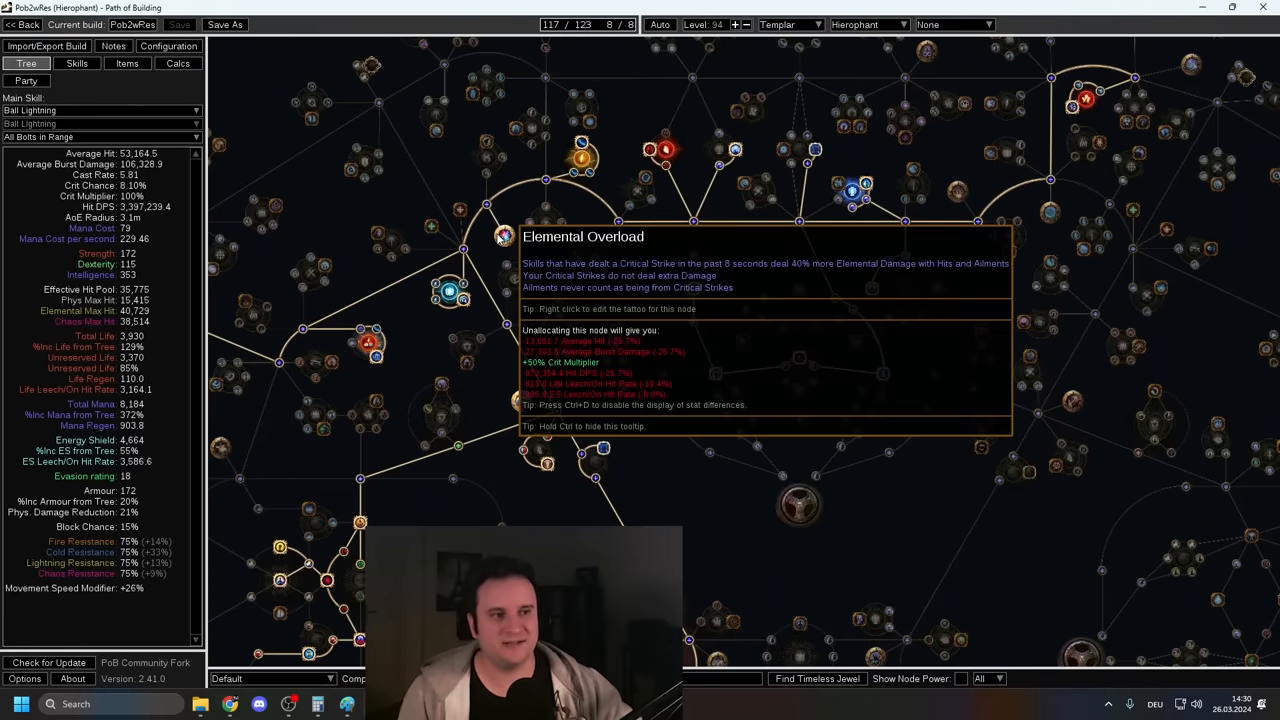
{"action": "left_click", "coordinate": [76, 63]}
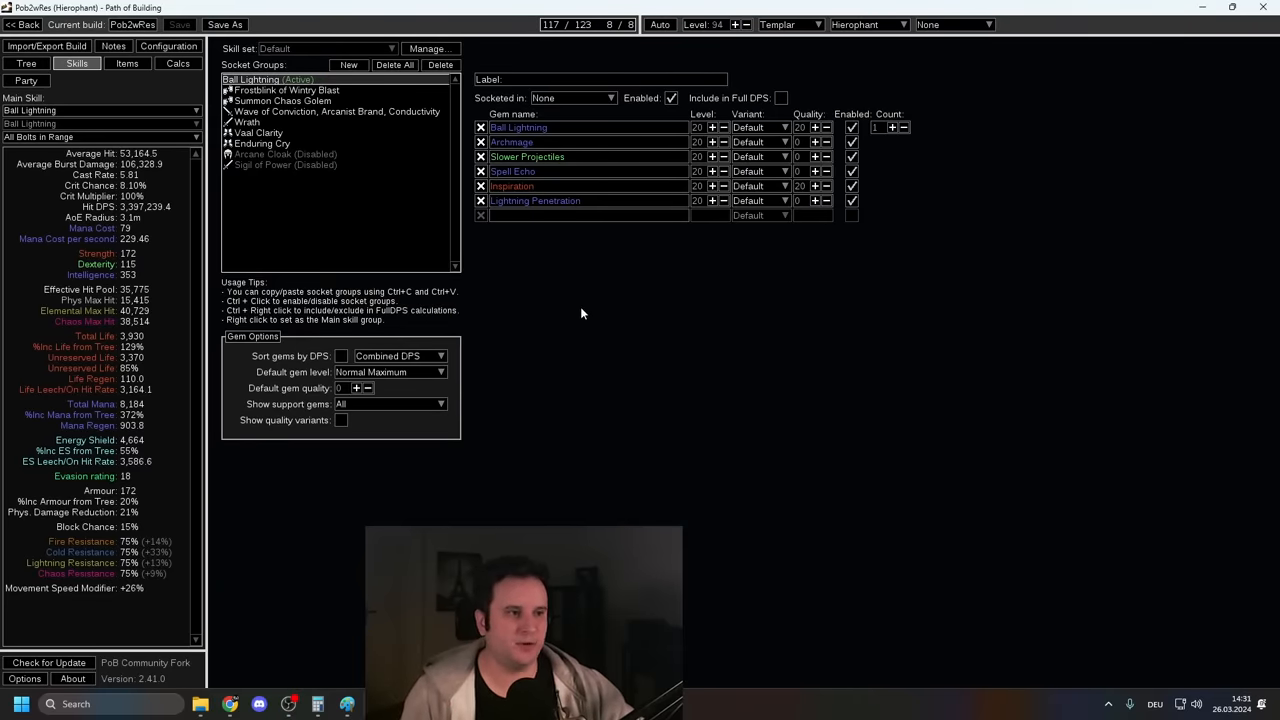
{"action": "mouse_move", "coordinate": [518, 127]}
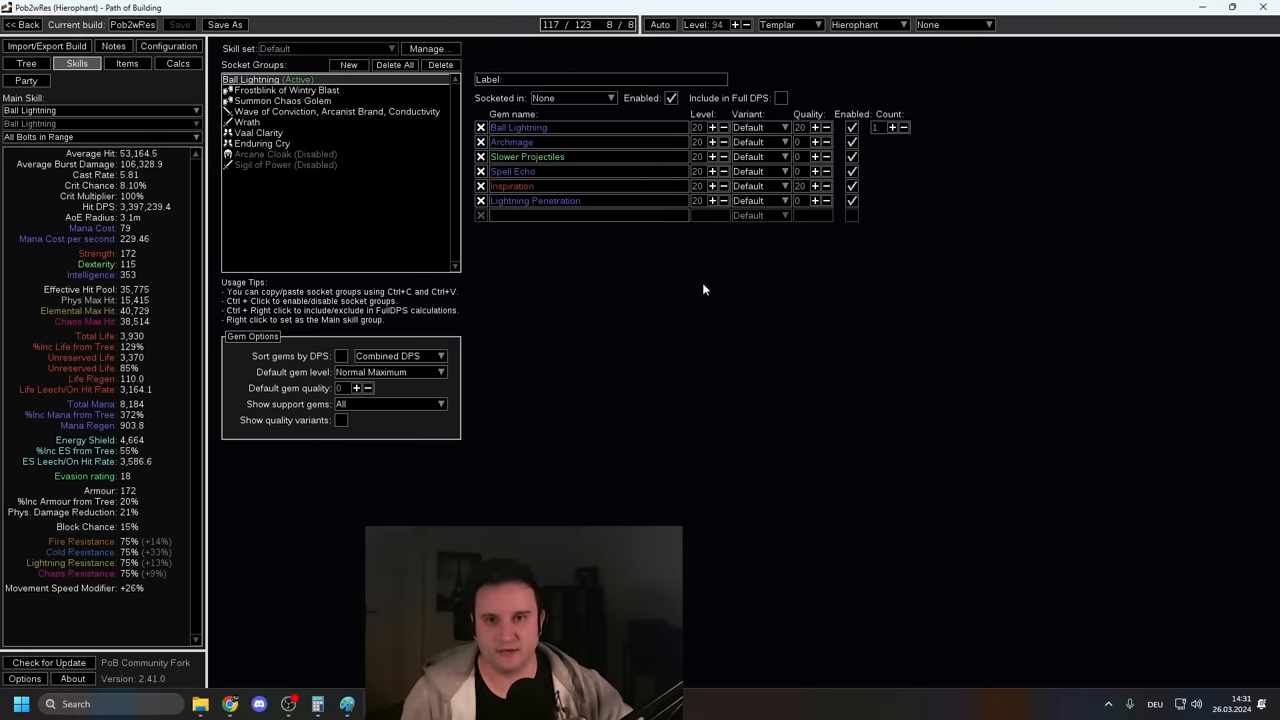
{"action": "mouse_move", "coordinate": [708, 291]}
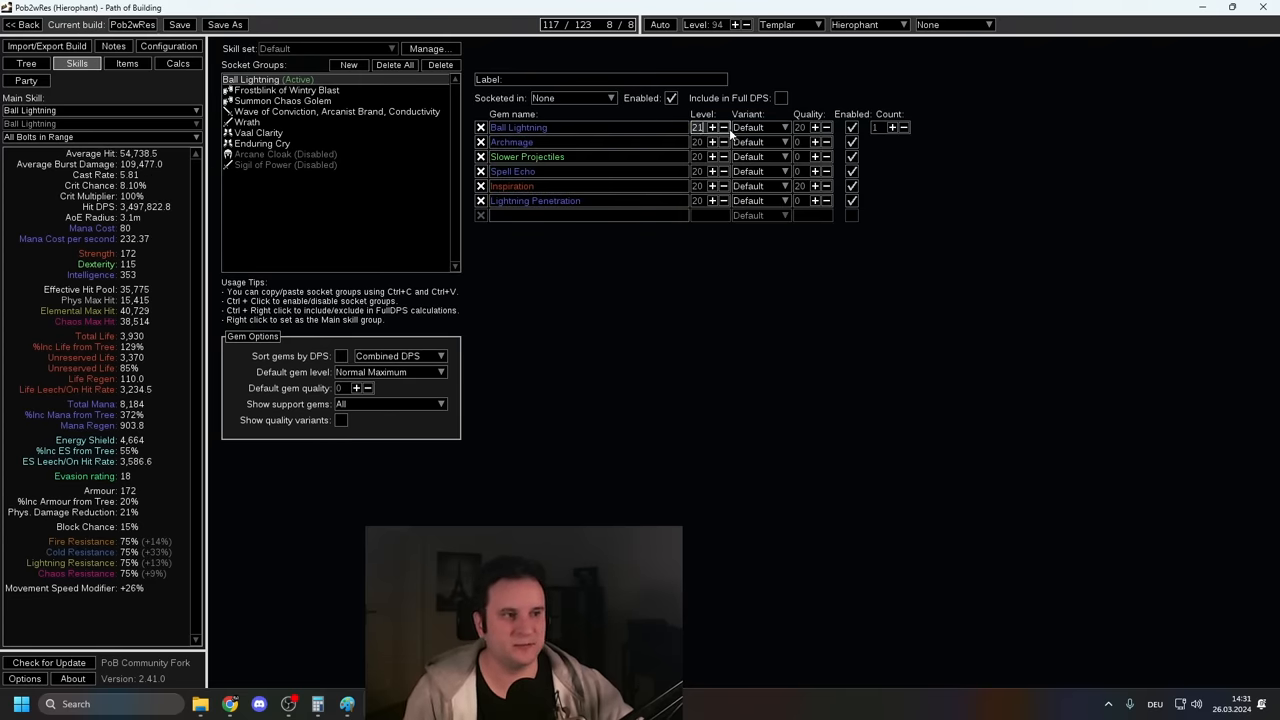
{"action": "mouse_move", "coordinate": [518, 127]}
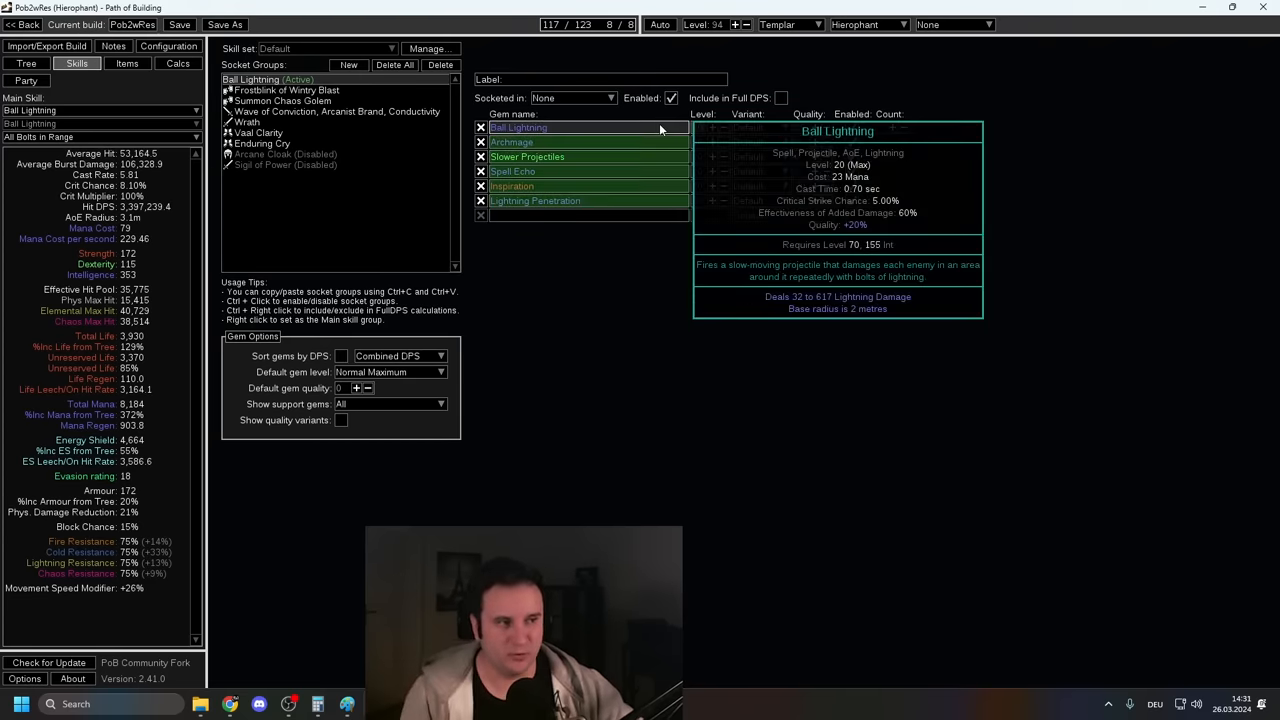
Step: Raise Ball Lightning's gem level to 21 and back, glancing at equipped items
{"action": "left_click", "coordinate": [540, 141]}
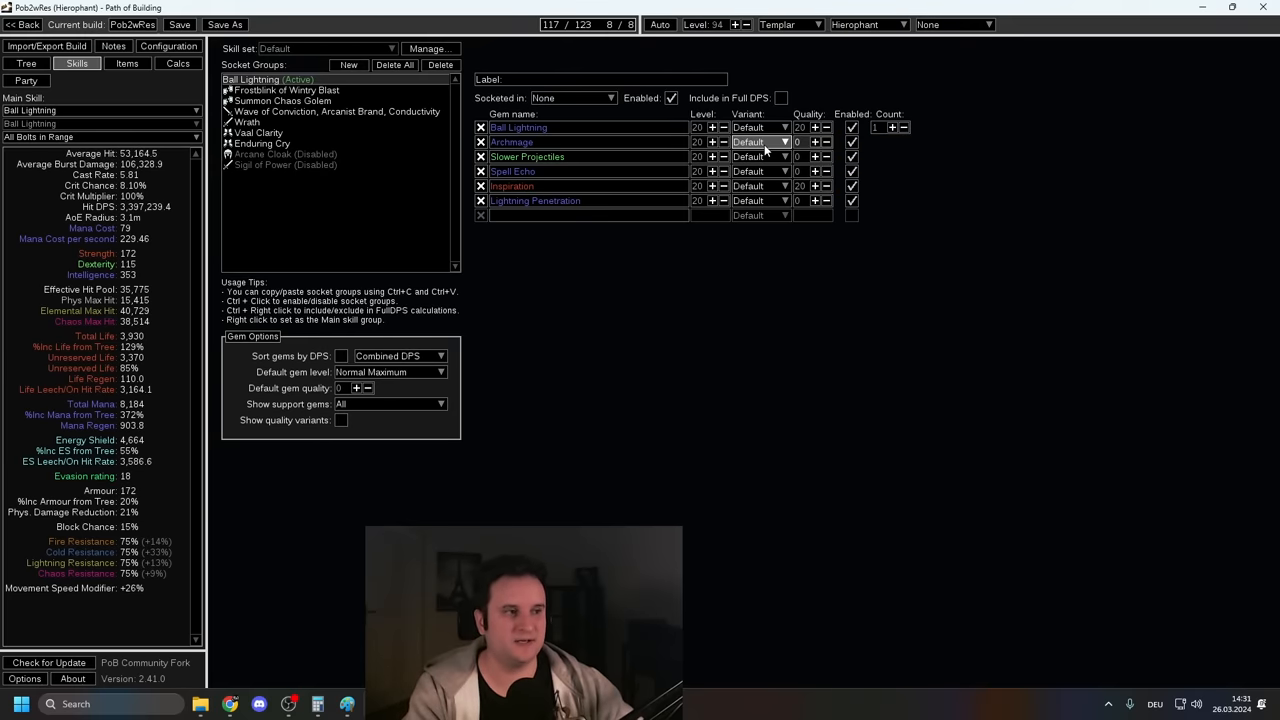
{"action": "left_click", "coordinate": [712, 141]}
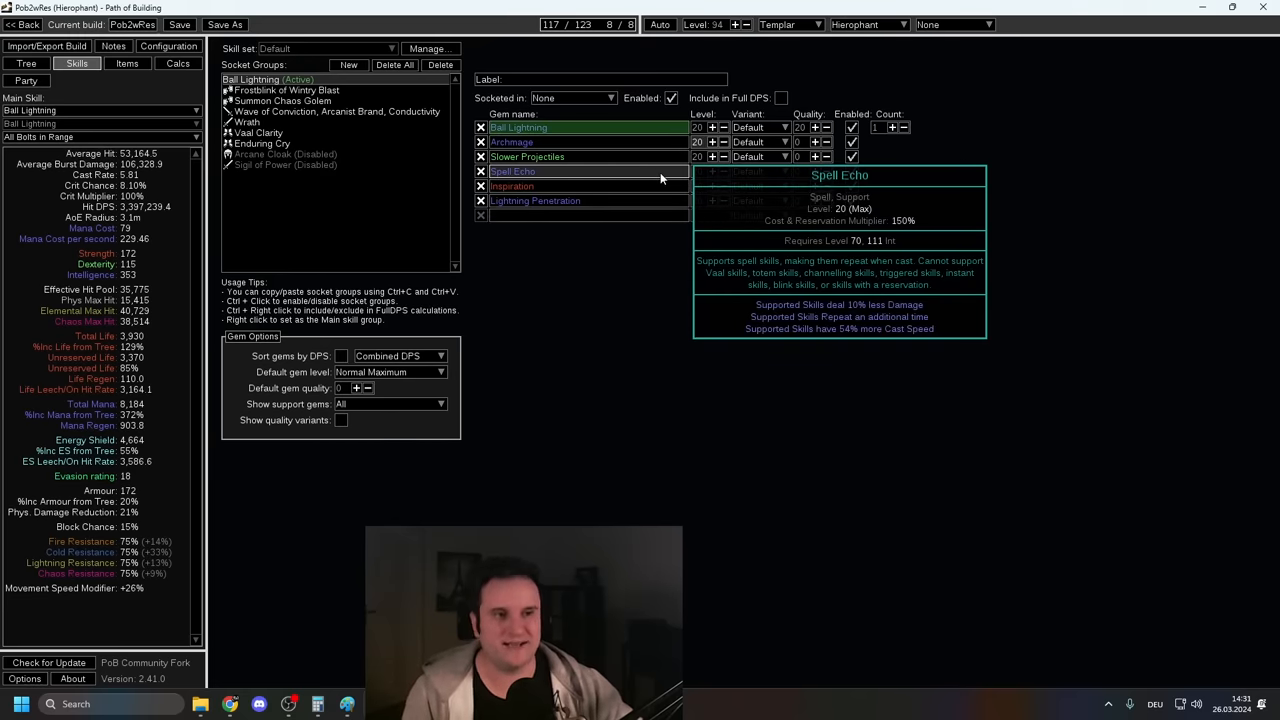
{"action": "left_click", "coordinate": [127, 63]}
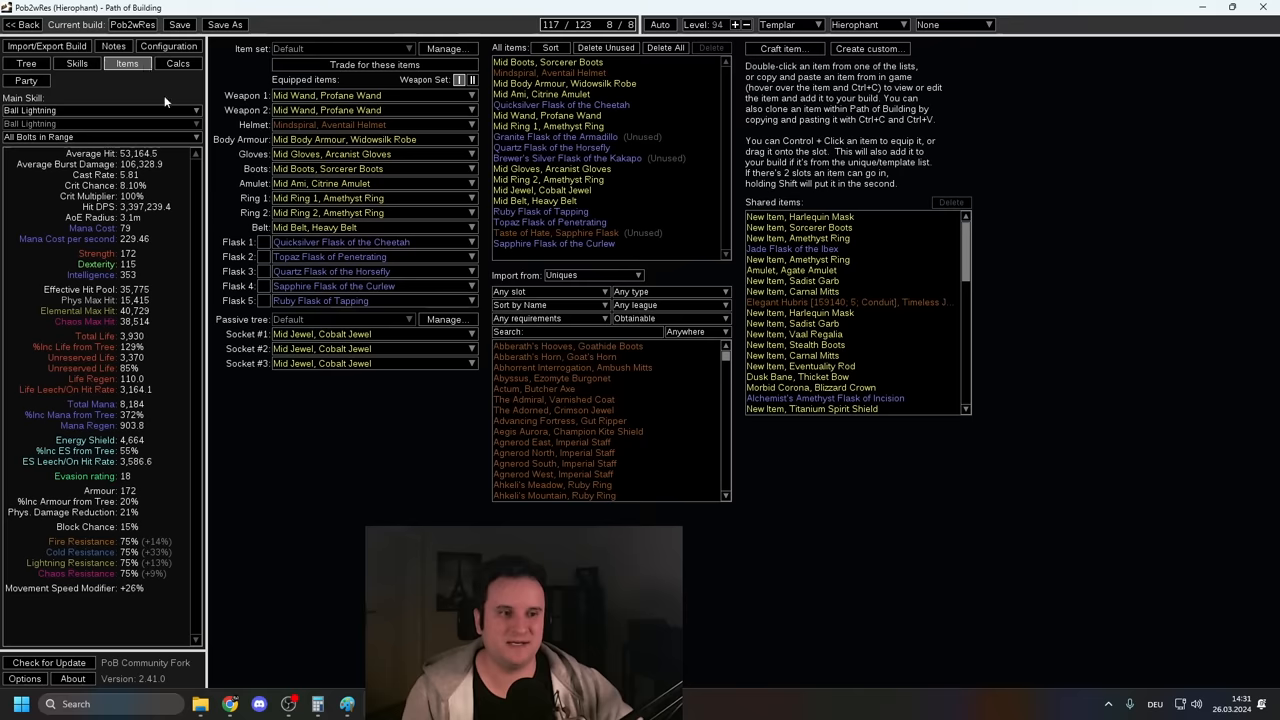
{"action": "left_click", "coordinate": [76, 63]}
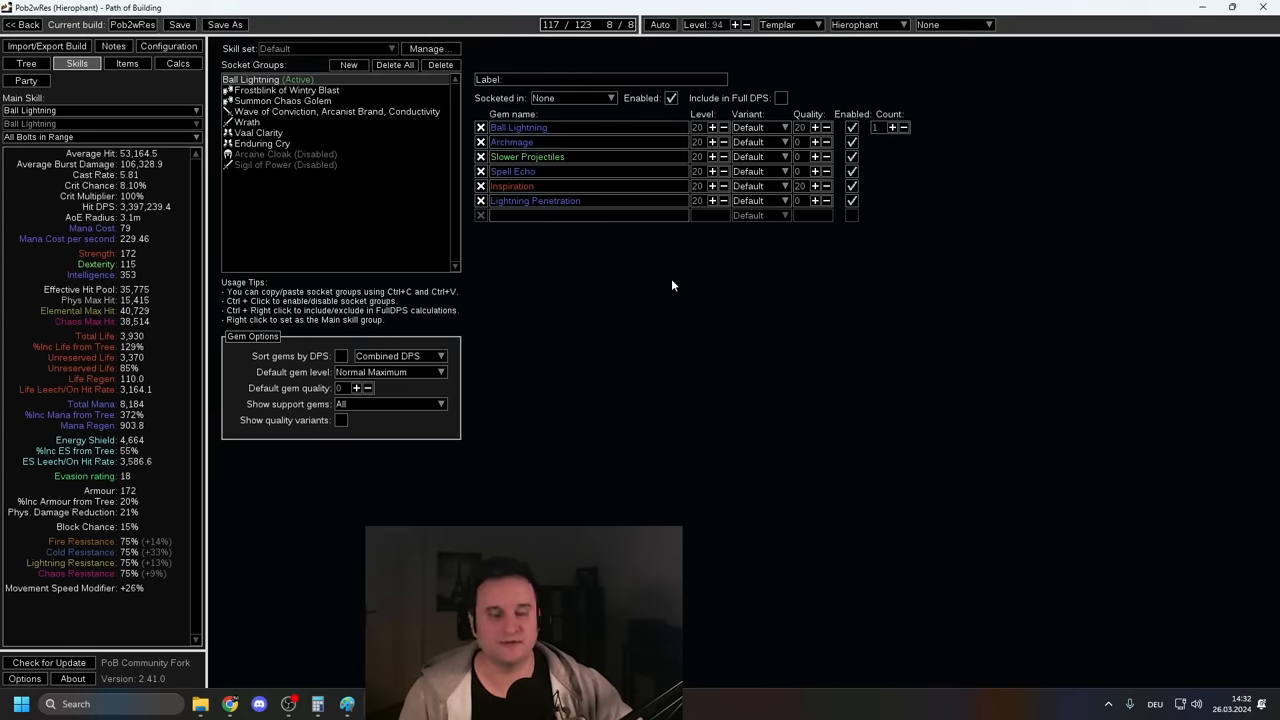
{"action": "mouse_move", "coordinate": [535, 200]}
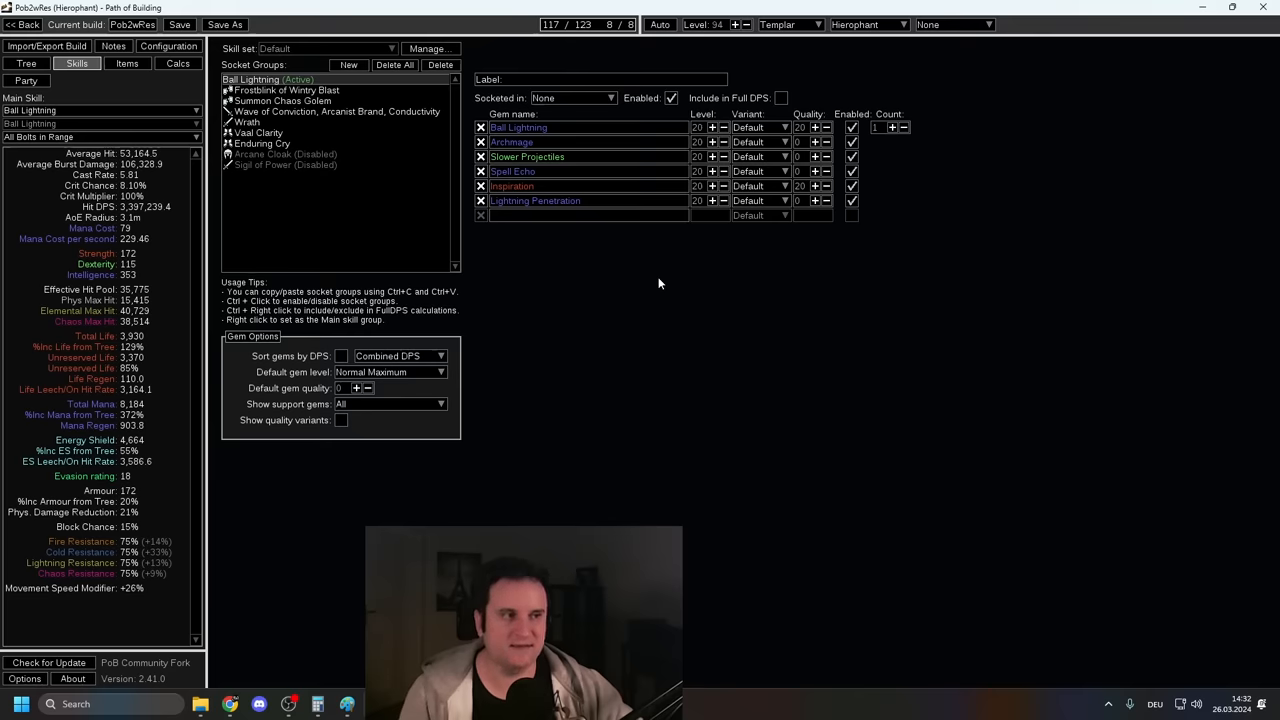
Step: Add a Pinpoint support to the Ball Lightning link, then remove it
{"action": "left_click", "coordinate": [588, 215]}
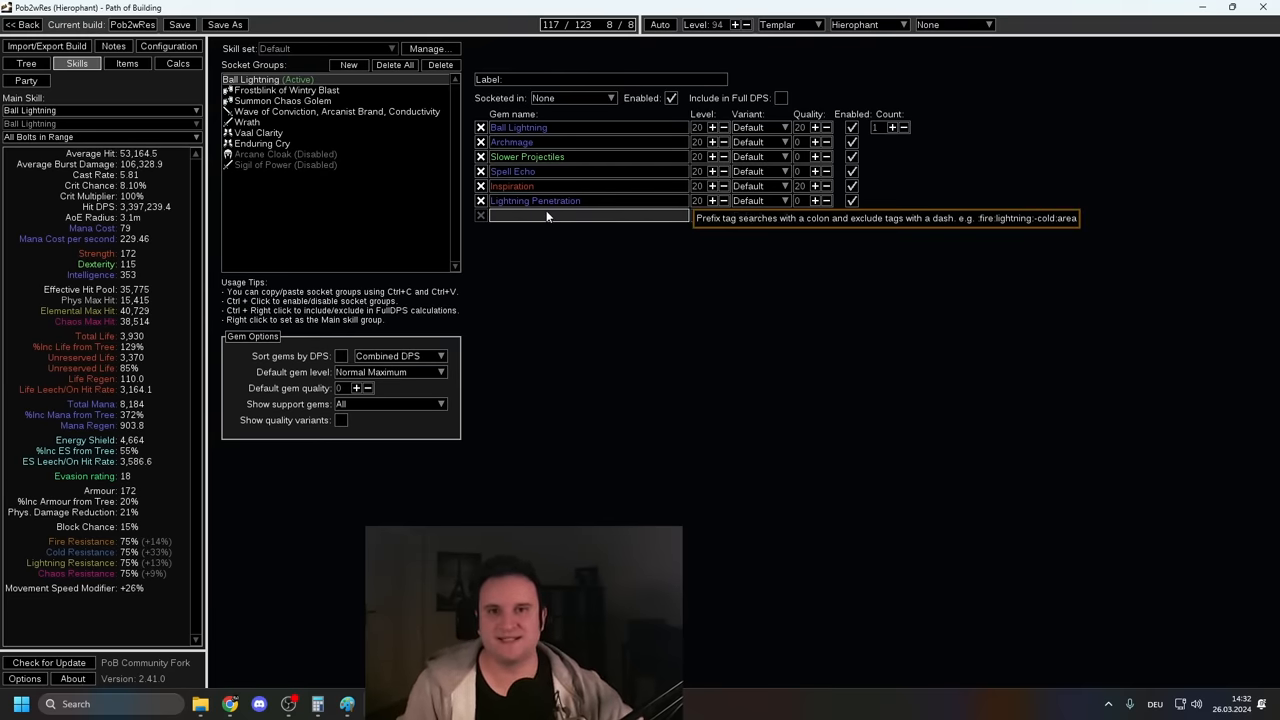
{"action": "type", "text": "pinpoint"}
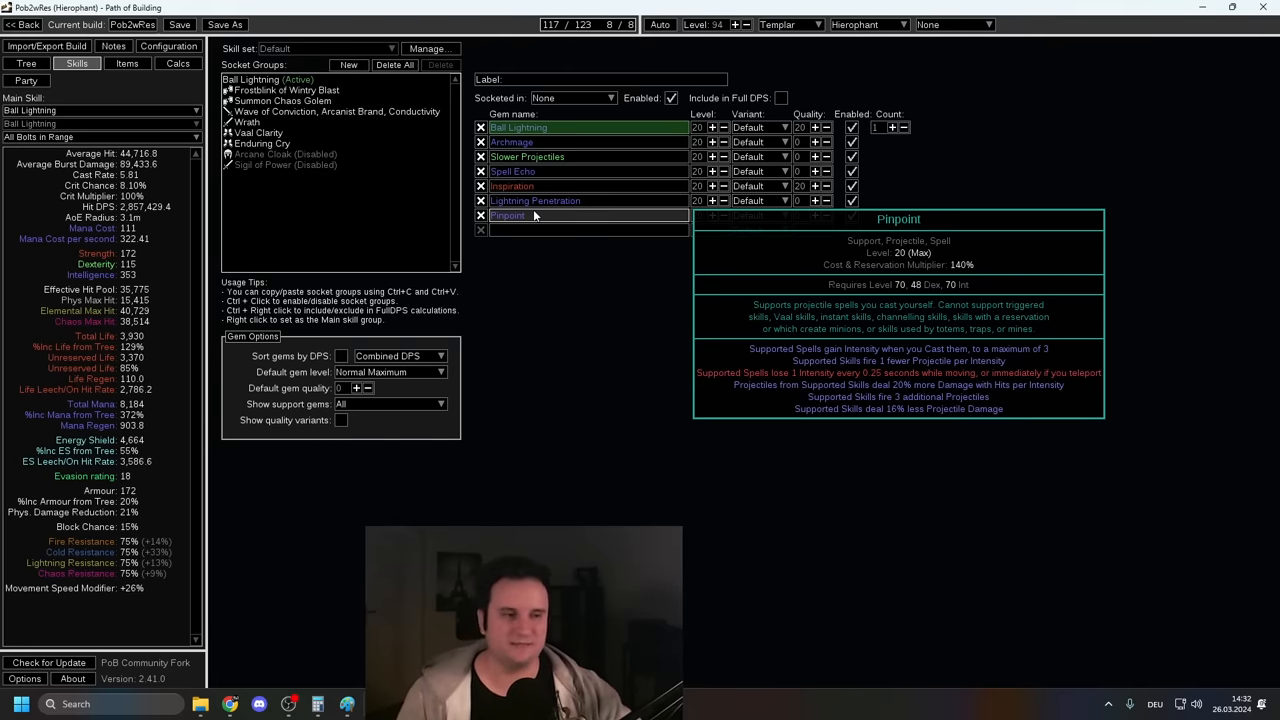
{"action": "left_click", "coordinate": [480, 215]}
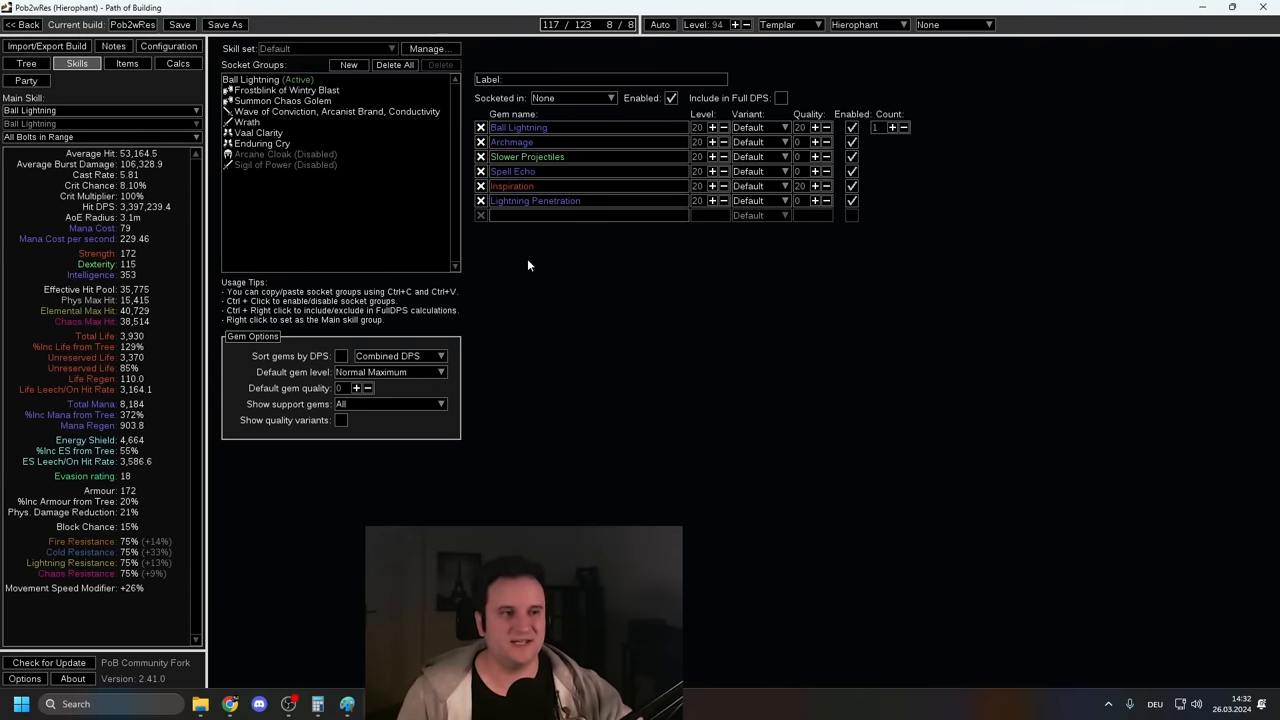
Step: Select the Summon Chaos Golem socket group in the gloves
{"action": "left_click", "coordinate": [286, 90]}
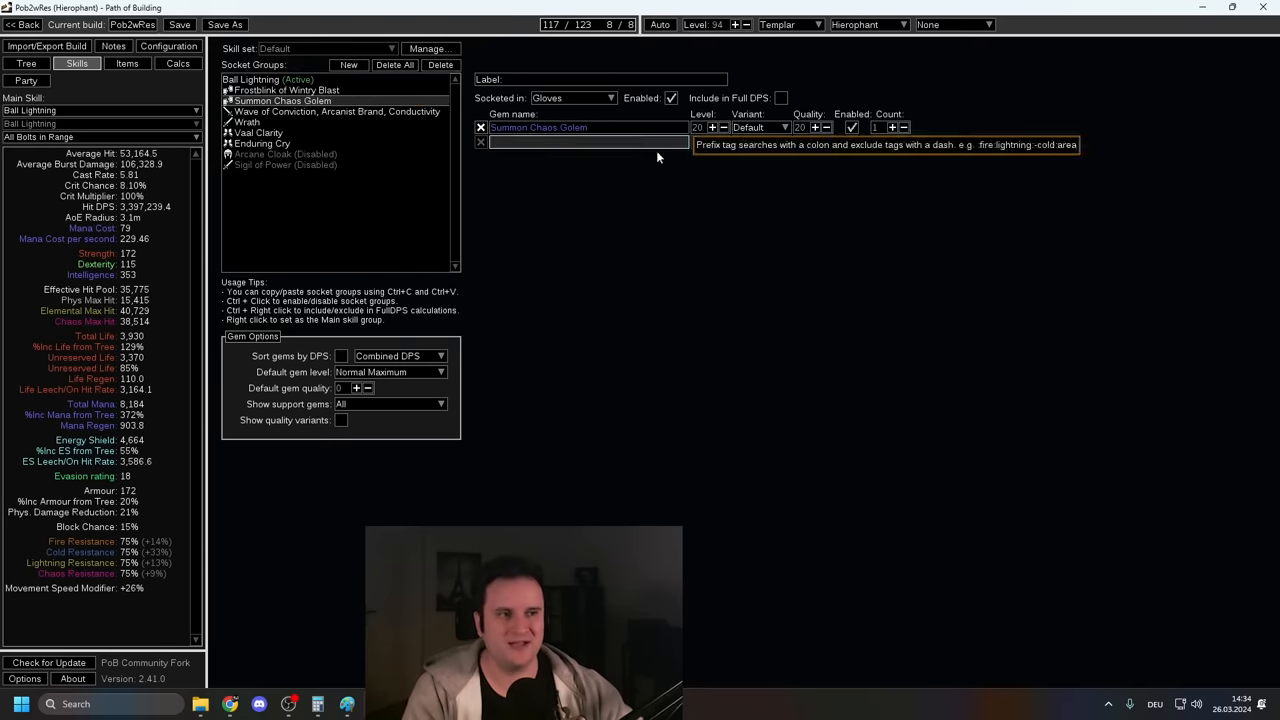
Step: Select the Wave of Conviction, Arcanist Brand and Conductivity socket group
{"action": "left_click", "coordinate": [335, 111]}
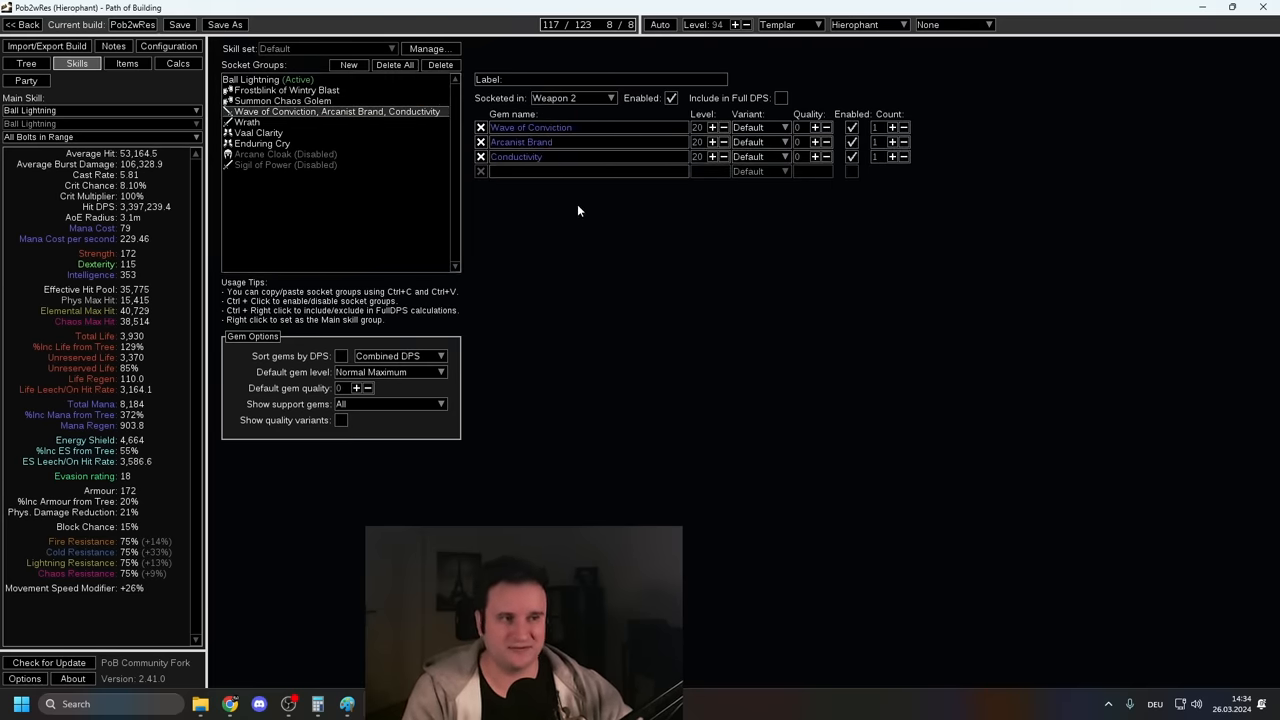
{"action": "mouse_move", "coordinate": [565, 251]}
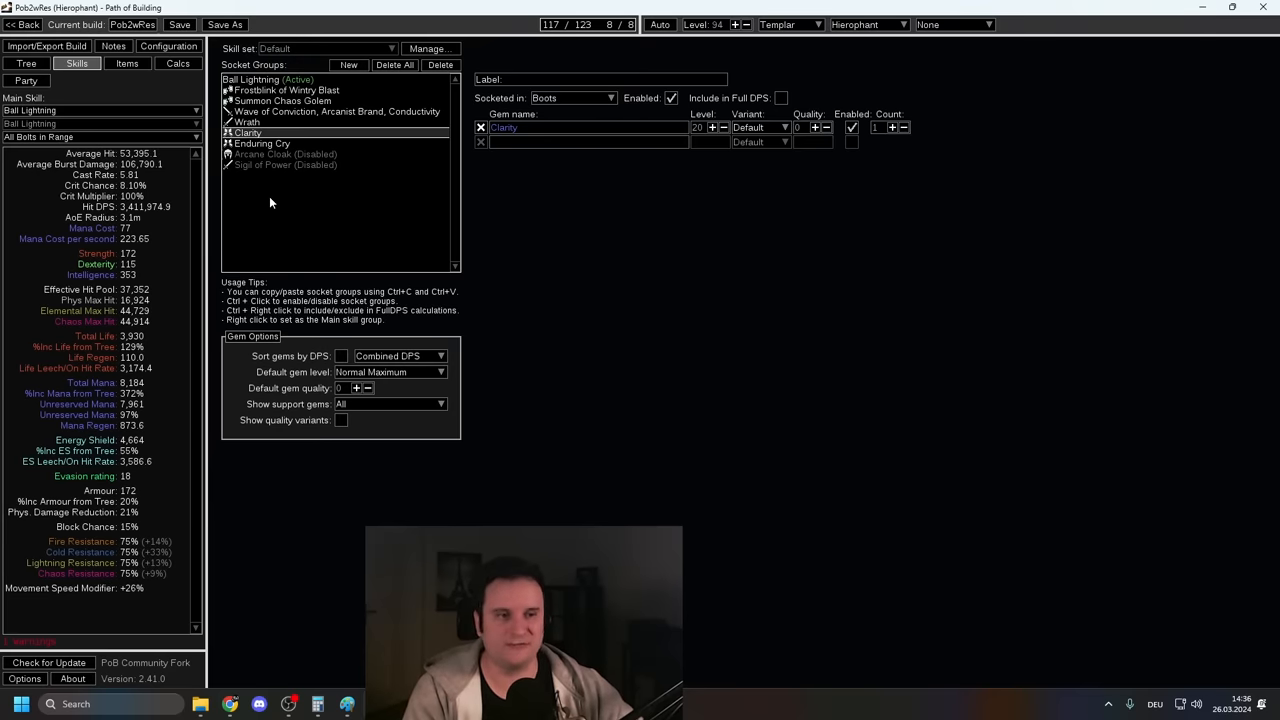
{"action": "mouse_move", "coordinate": [247, 122]}
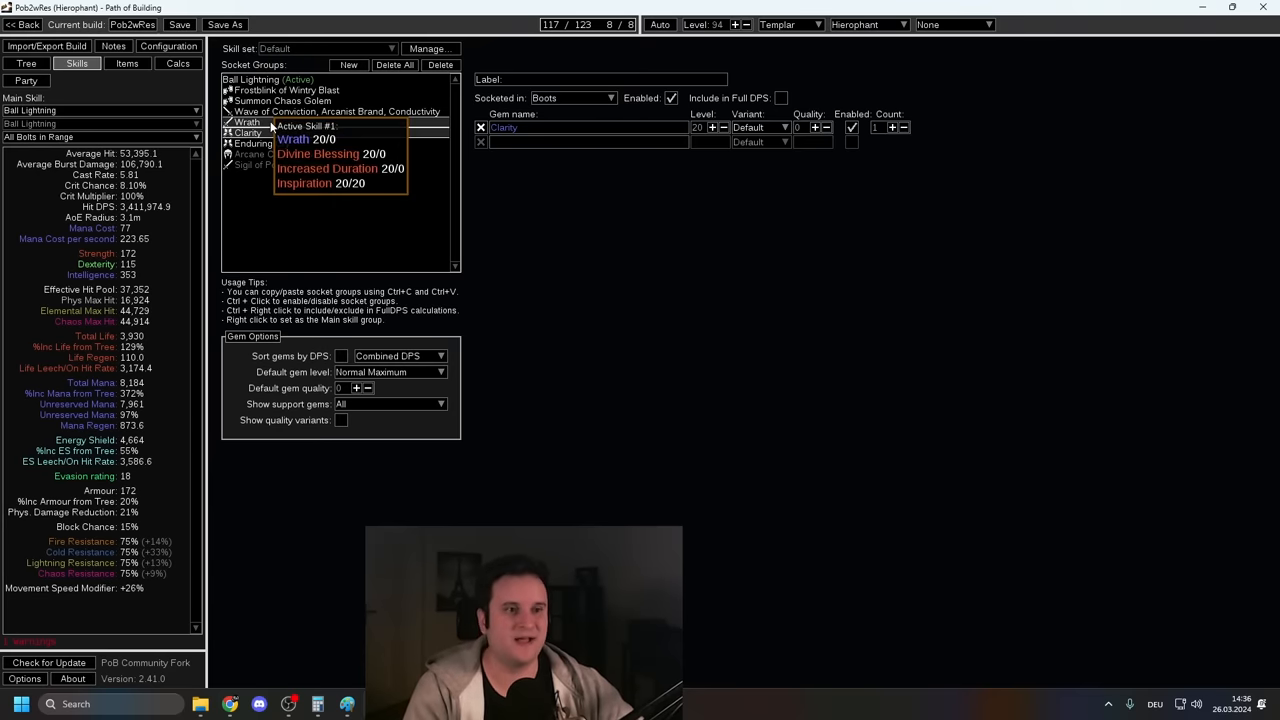
Step: Browse the Wrath and Enduring Cry groups and enable Arcane Cloak, reaching 4.96 million hit DPS
{"action": "left_click", "coordinate": [248, 132]}
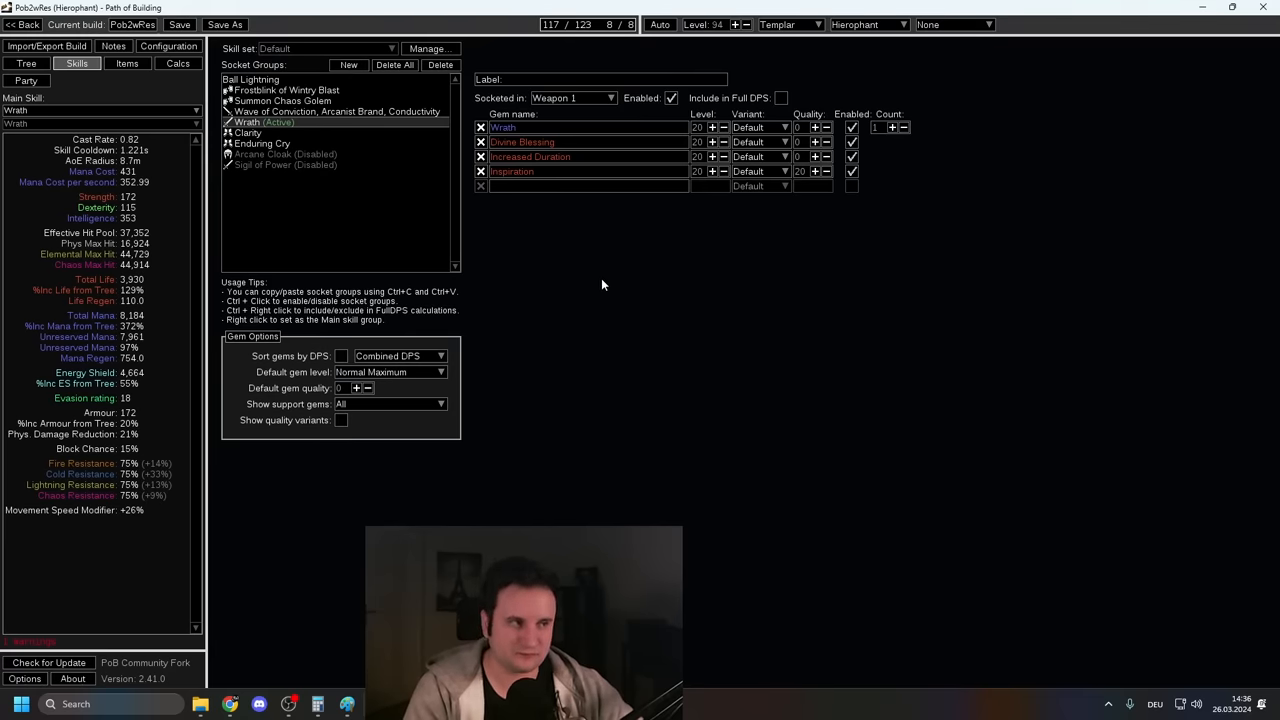
{"action": "mouse_move", "coordinate": [548, 208]}
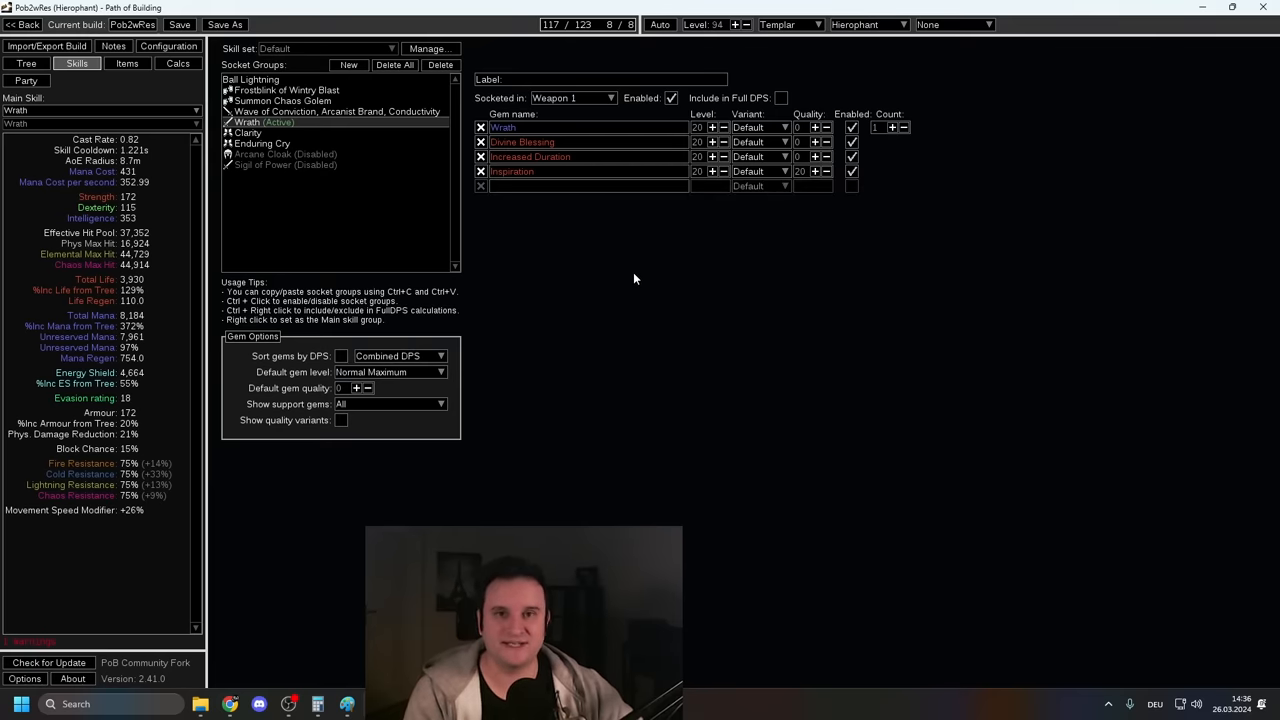
{"action": "mouse_move", "coordinate": [615, 264]}
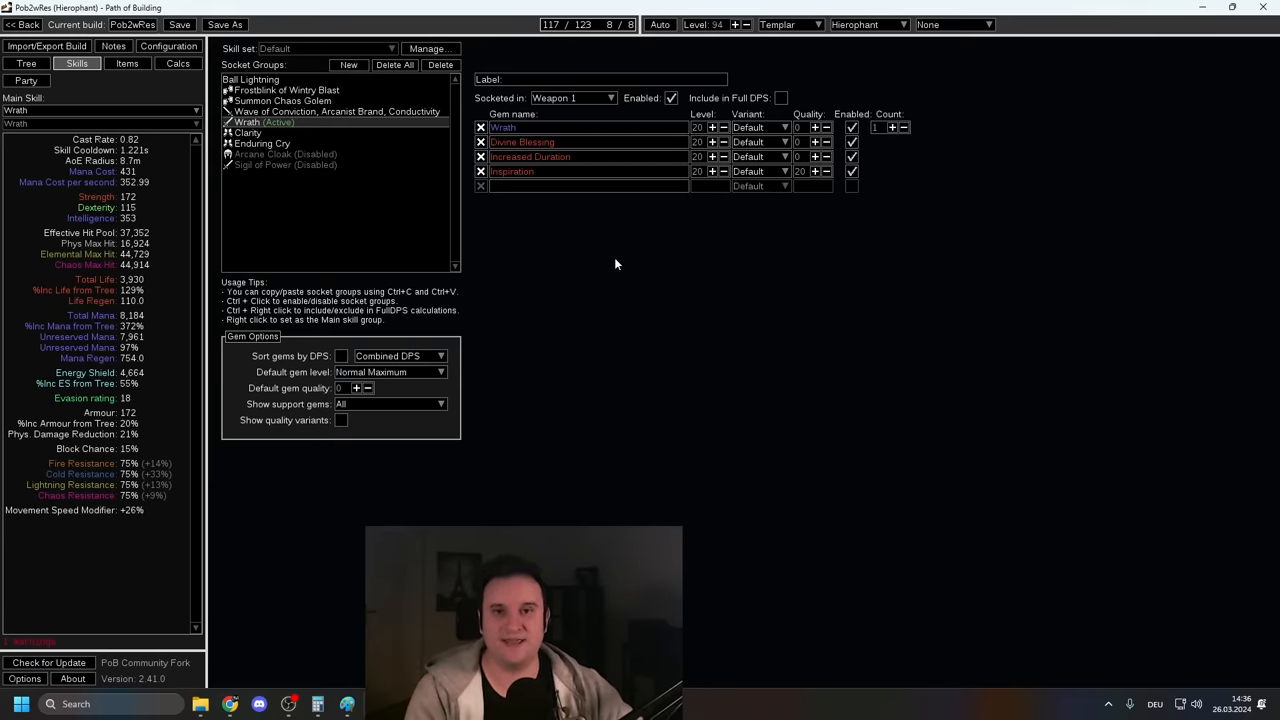
{"action": "left_click", "coordinate": [248, 132]}
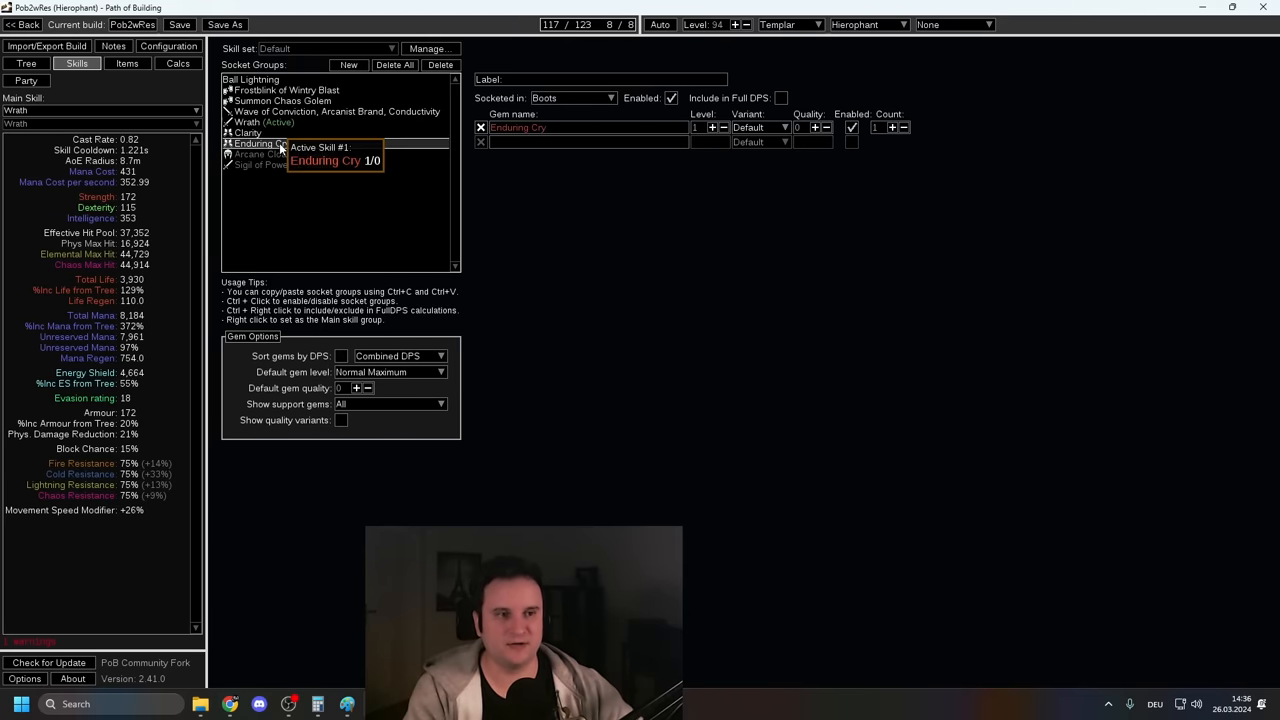
{"action": "left_click", "coordinate": [587, 142]}
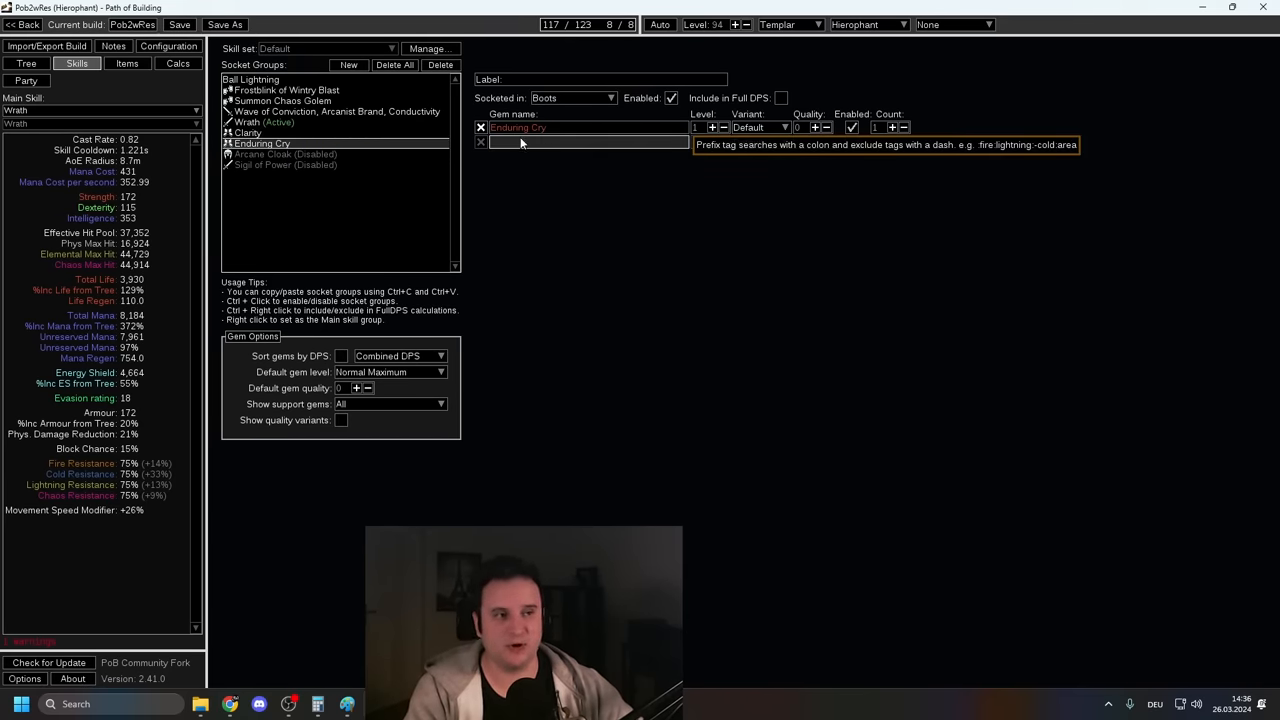
{"action": "left_click", "coordinate": [26, 63]}
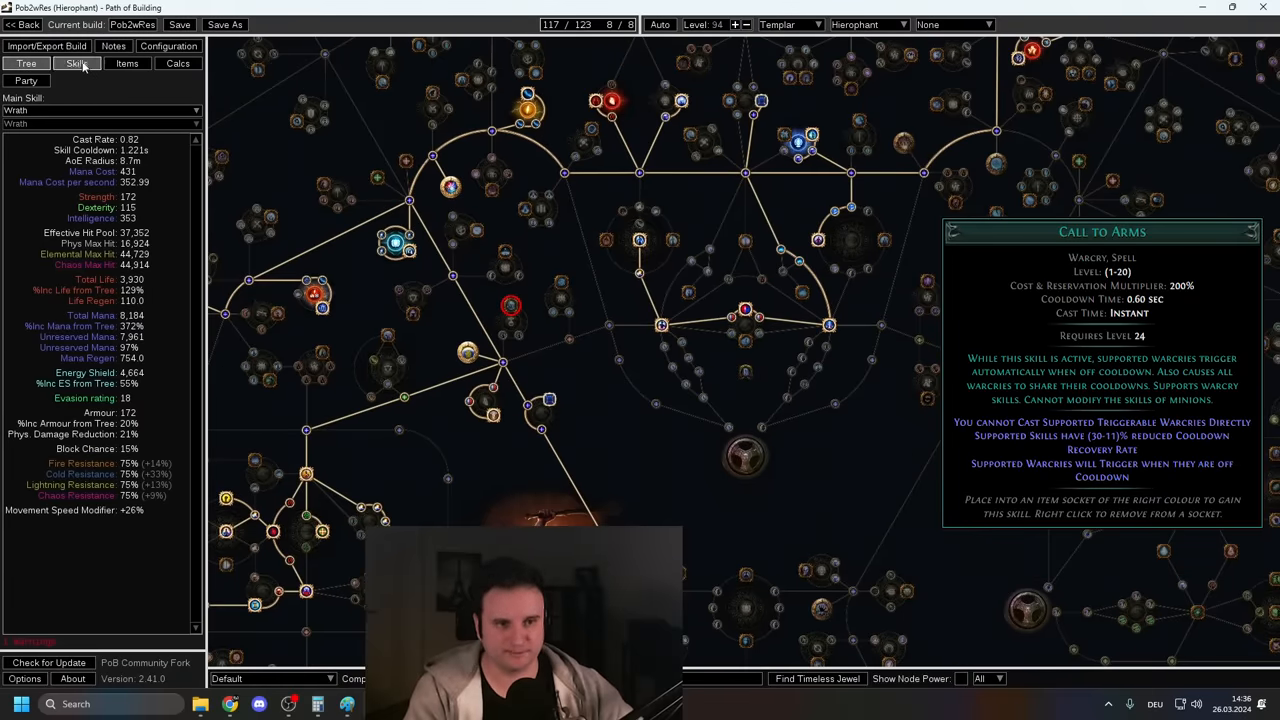
{"action": "left_click", "coordinate": [77, 63]}
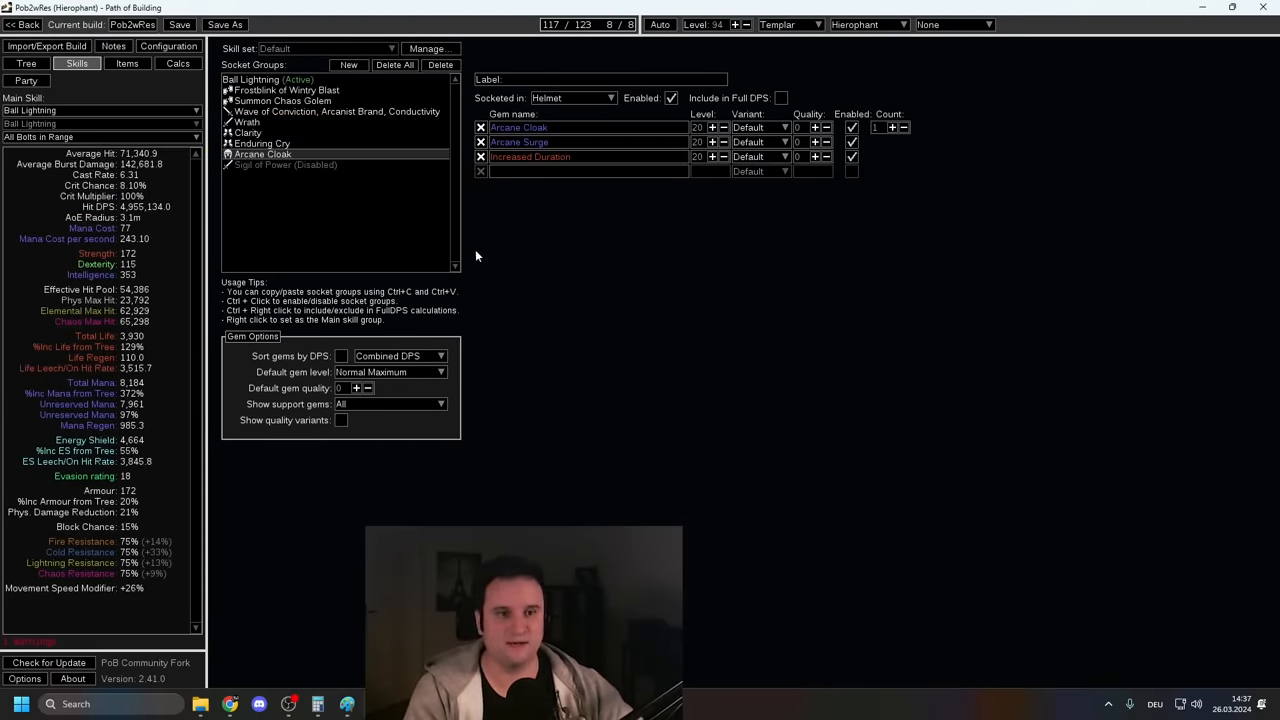
{"action": "mouse_move", "coordinate": [237, 278]}
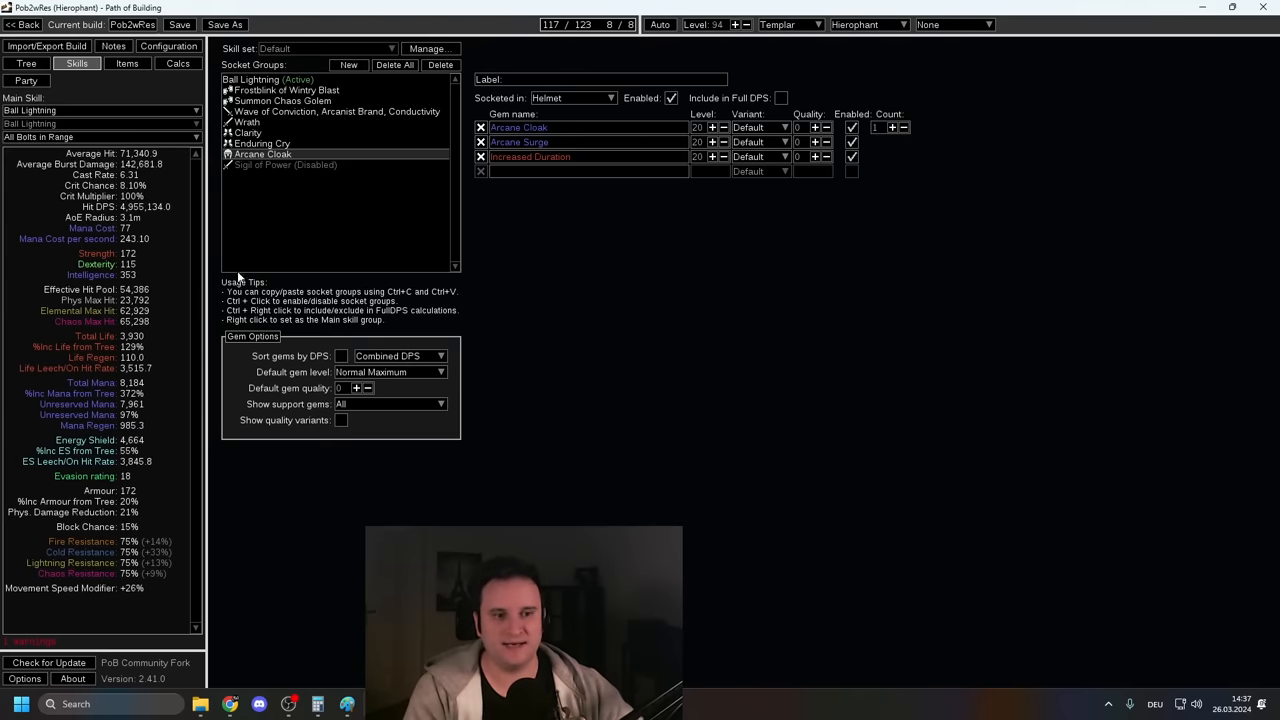
{"action": "mouse_move", "coordinate": [667, 250]}
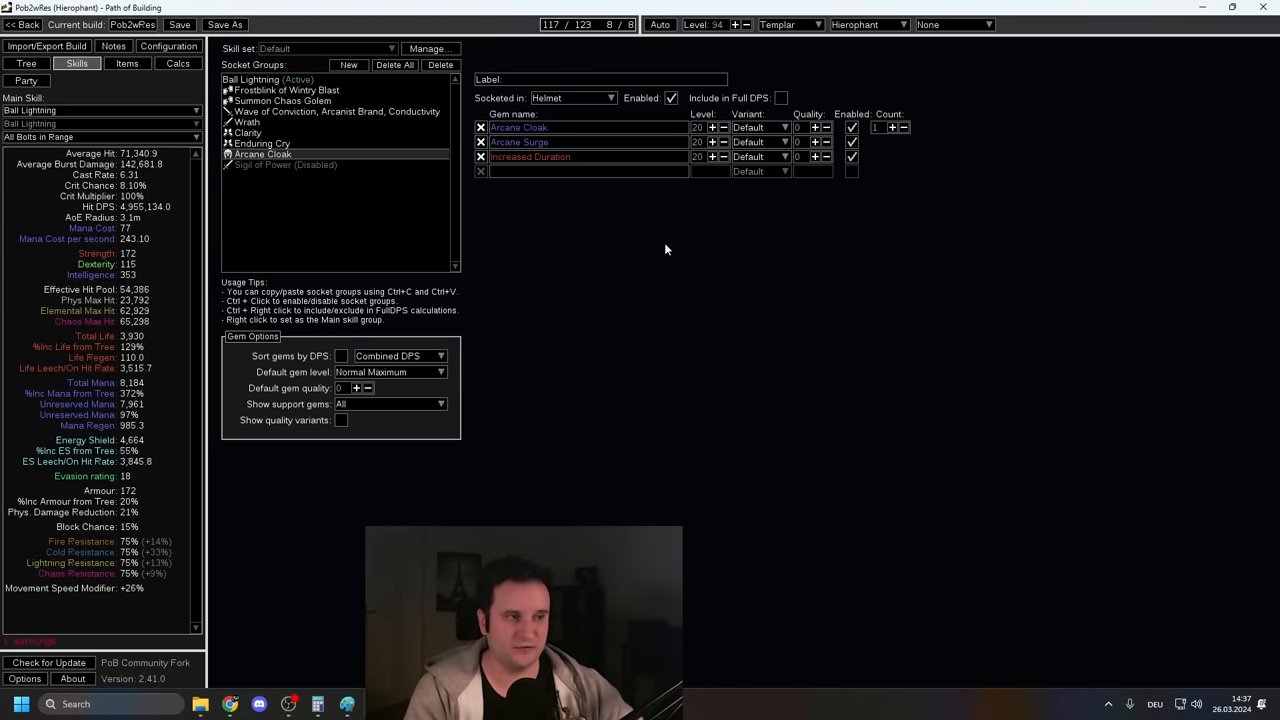
{"action": "mouse_move", "coordinate": [519, 141]}
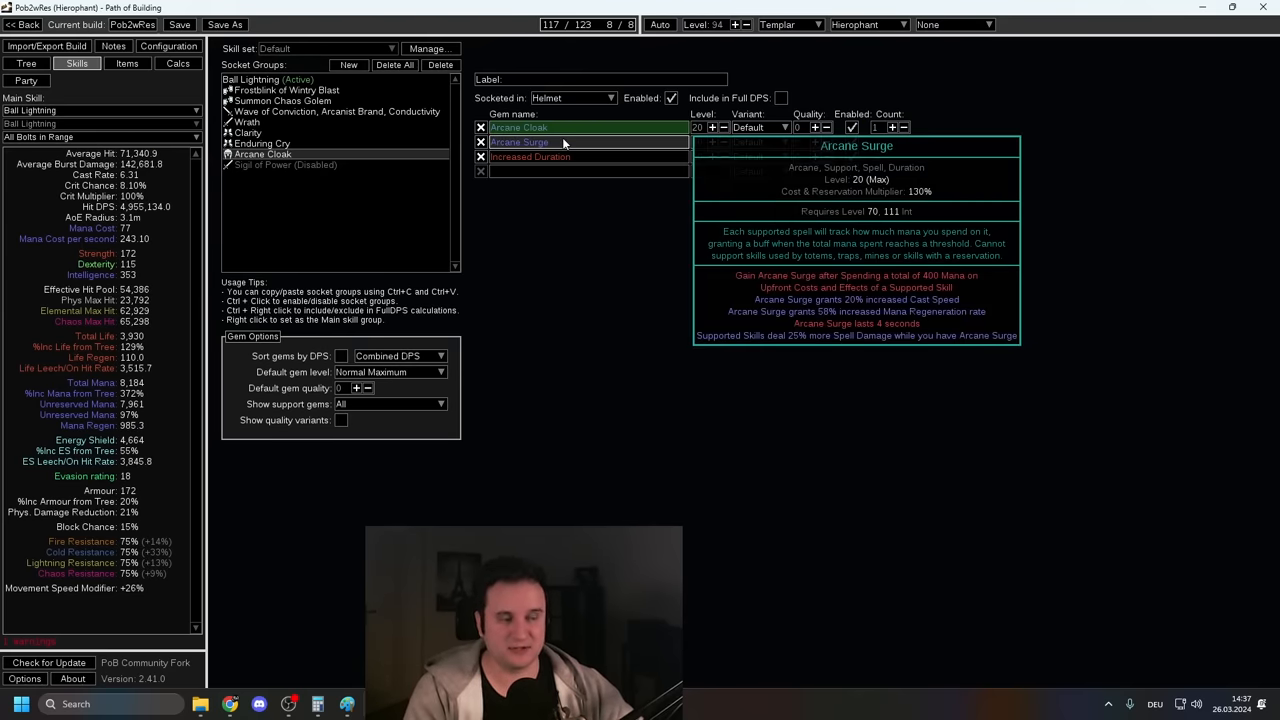
Step: Toggle Increased Duration off and on, then enable Sigil of Power for 5.47 million hit DPS
{"action": "left_click", "coordinate": [853, 157]}
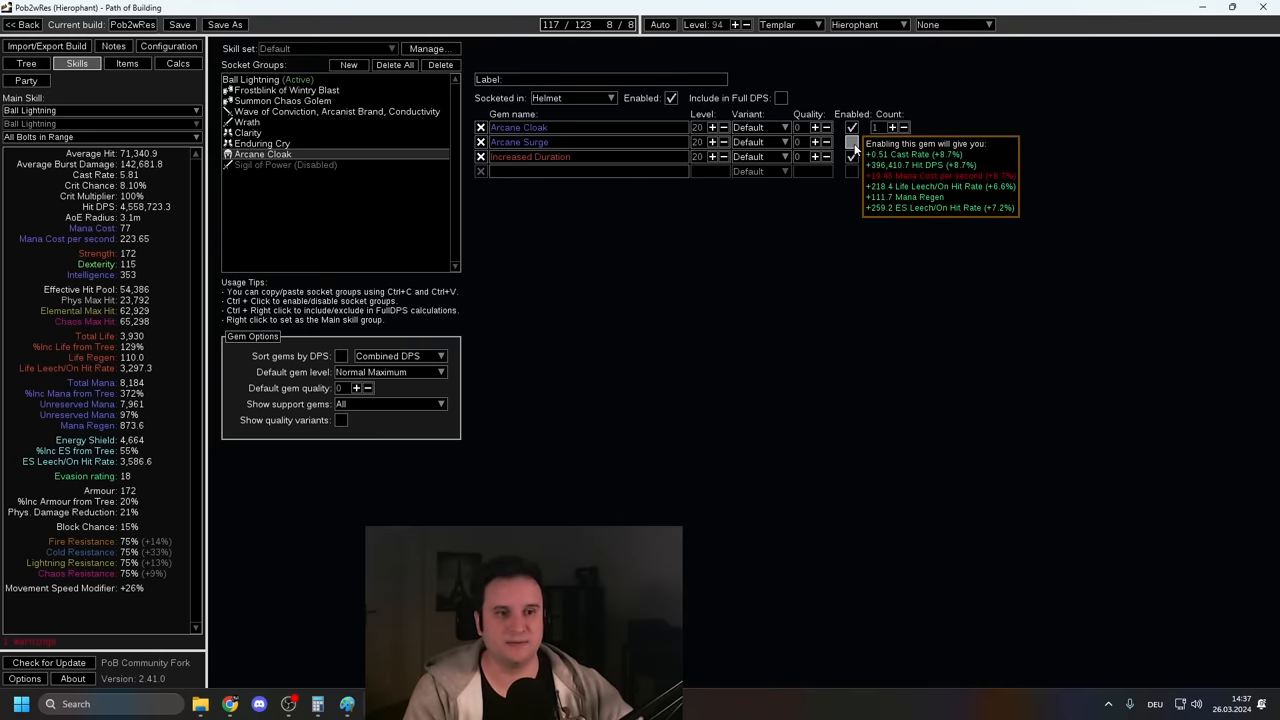
{"action": "left_click", "coordinate": [852, 157]}
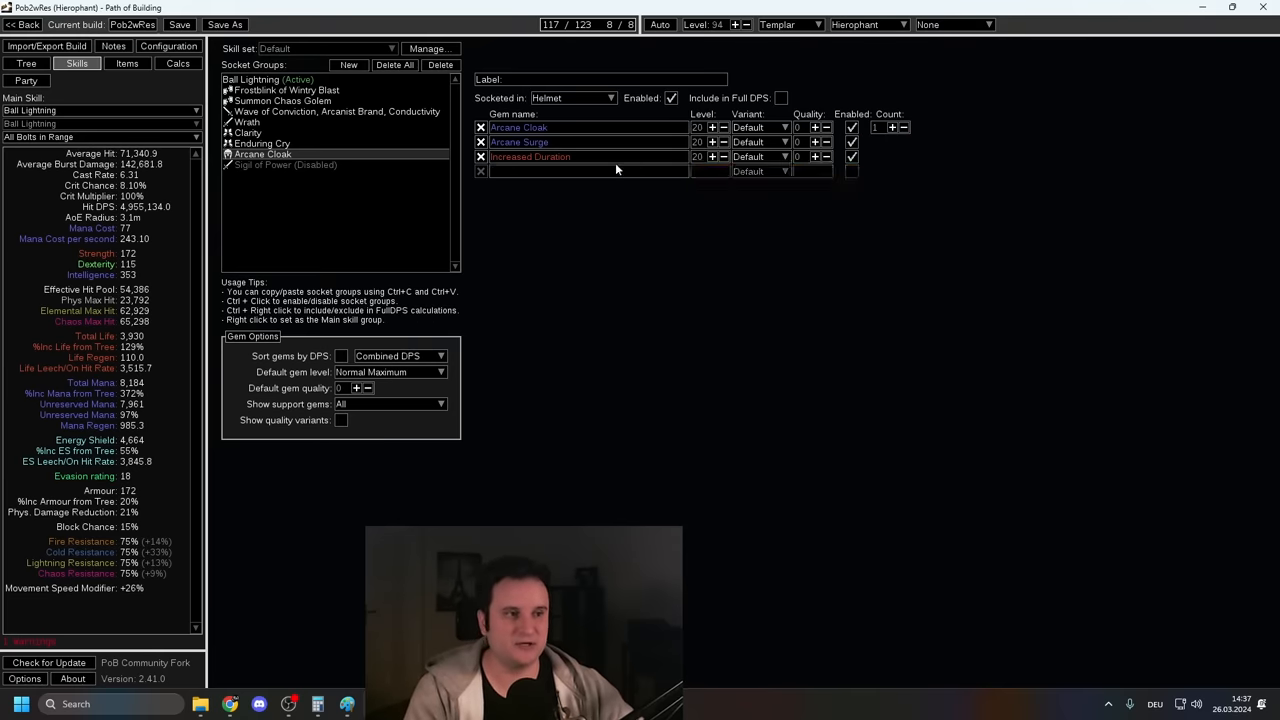
{"action": "left_click", "coordinate": [285, 164]}
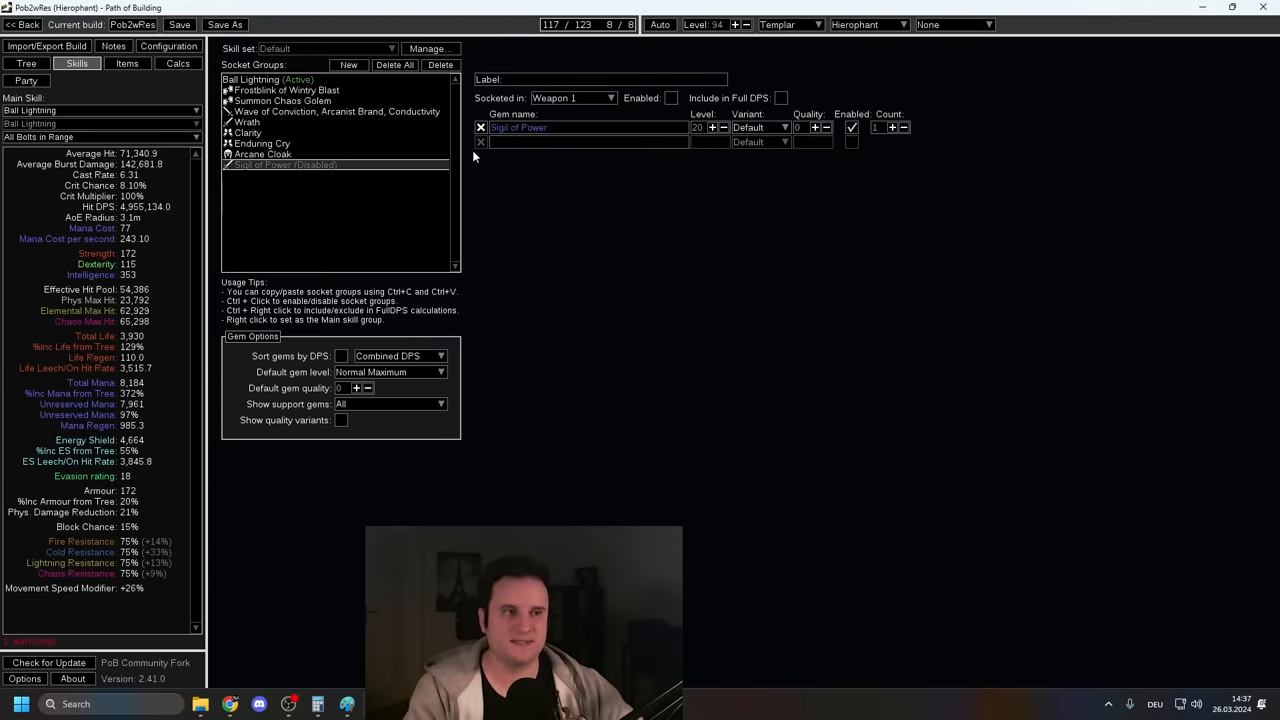
{"action": "mouse_move", "coordinate": [540, 127]}
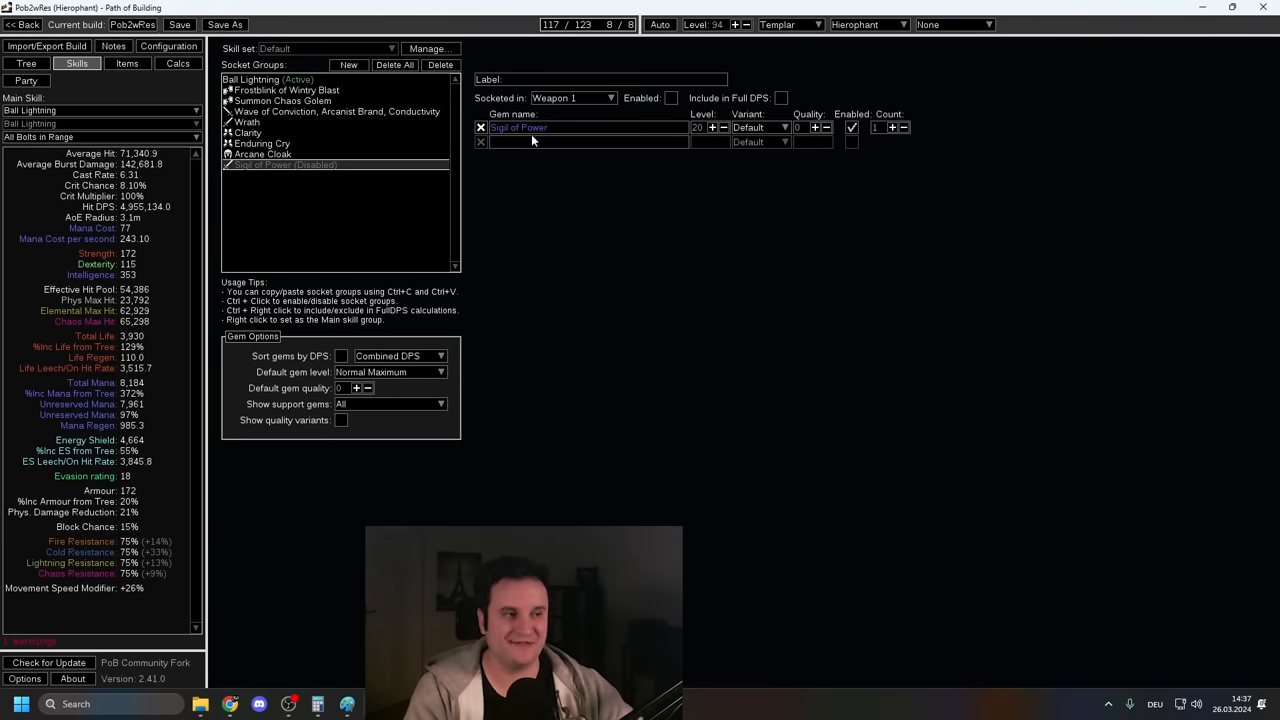
{"action": "mouse_move", "coordinate": [520, 127]}
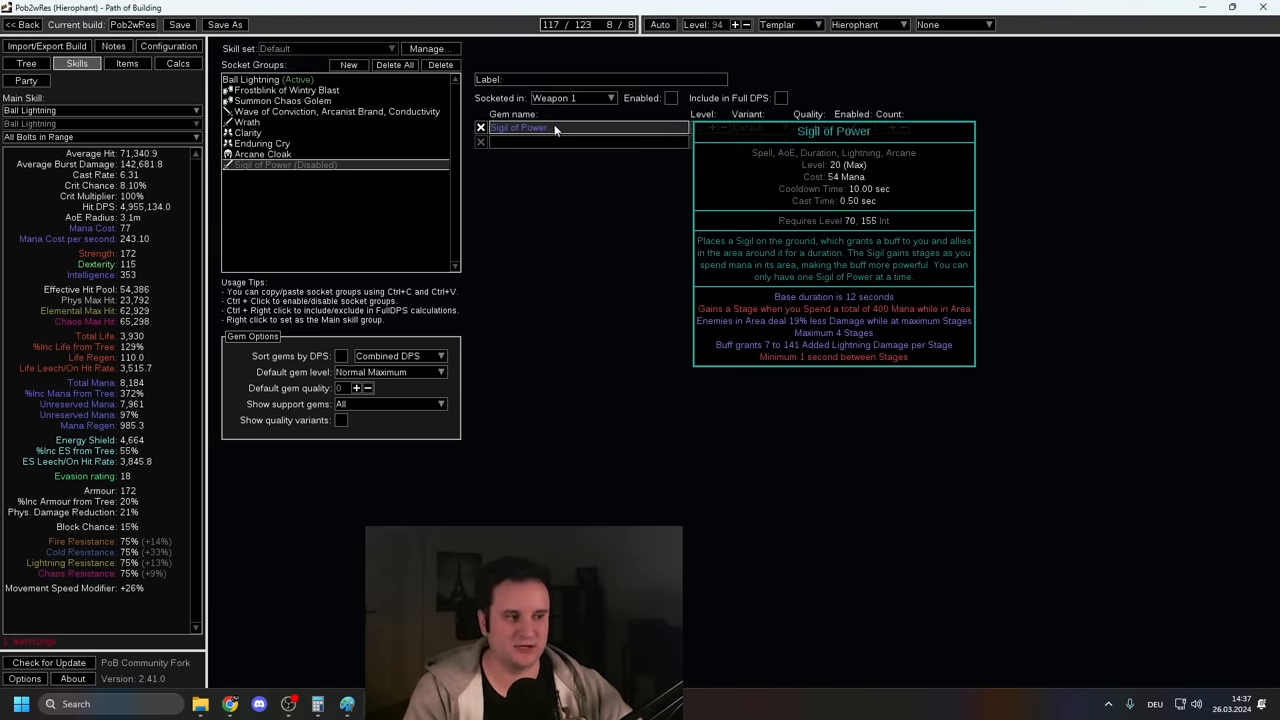
{"action": "left_click", "coordinate": [670, 97]}
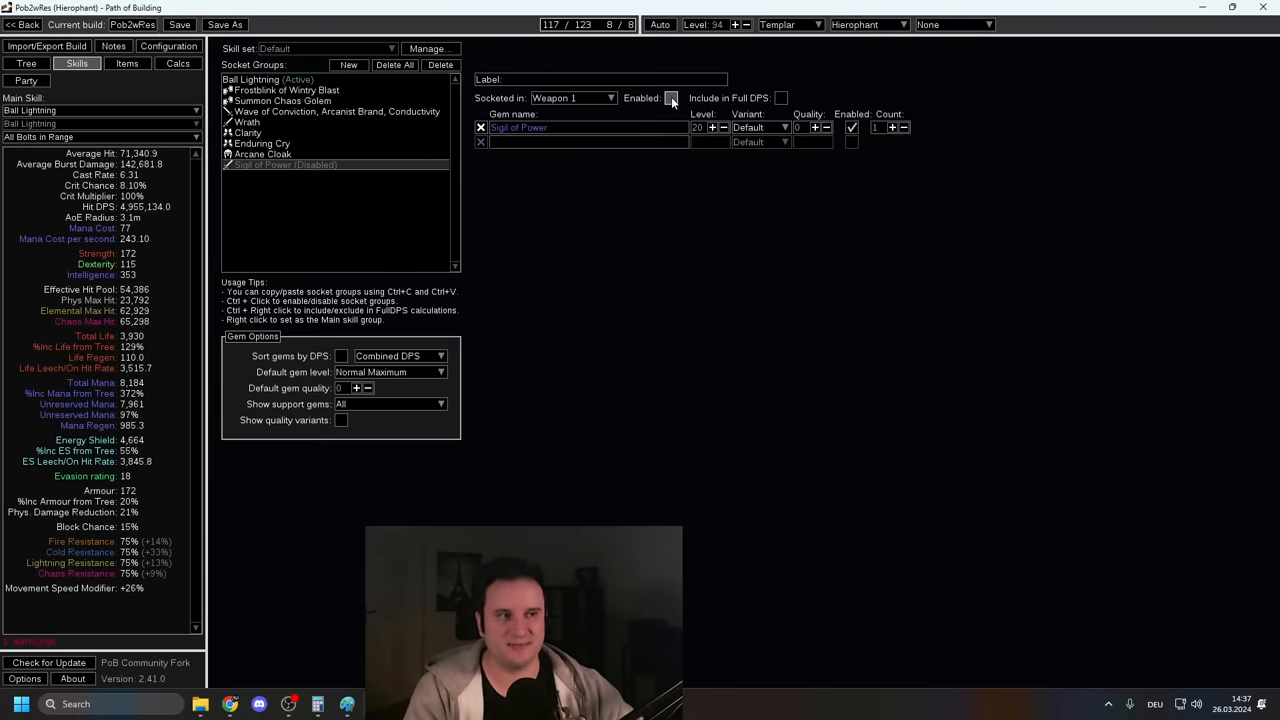
{"action": "left_click", "coordinate": [670, 98]}
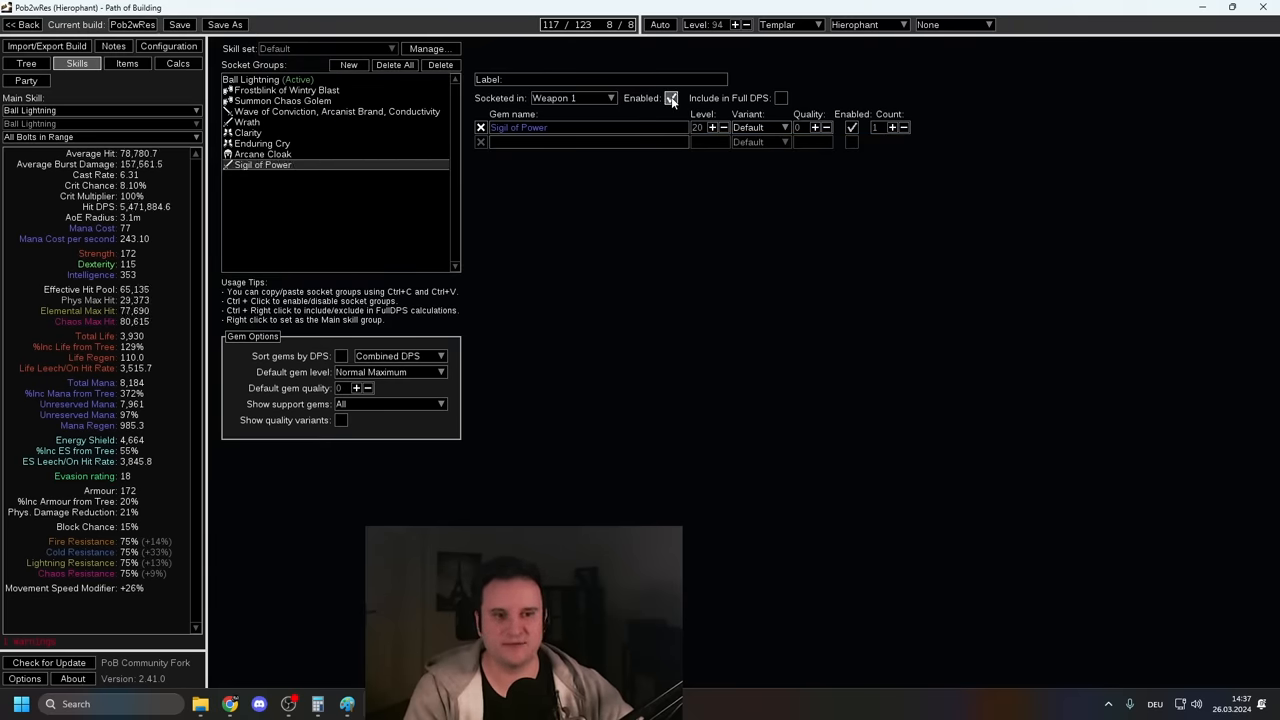
{"action": "left_click", "coordinate": [671, 98]}
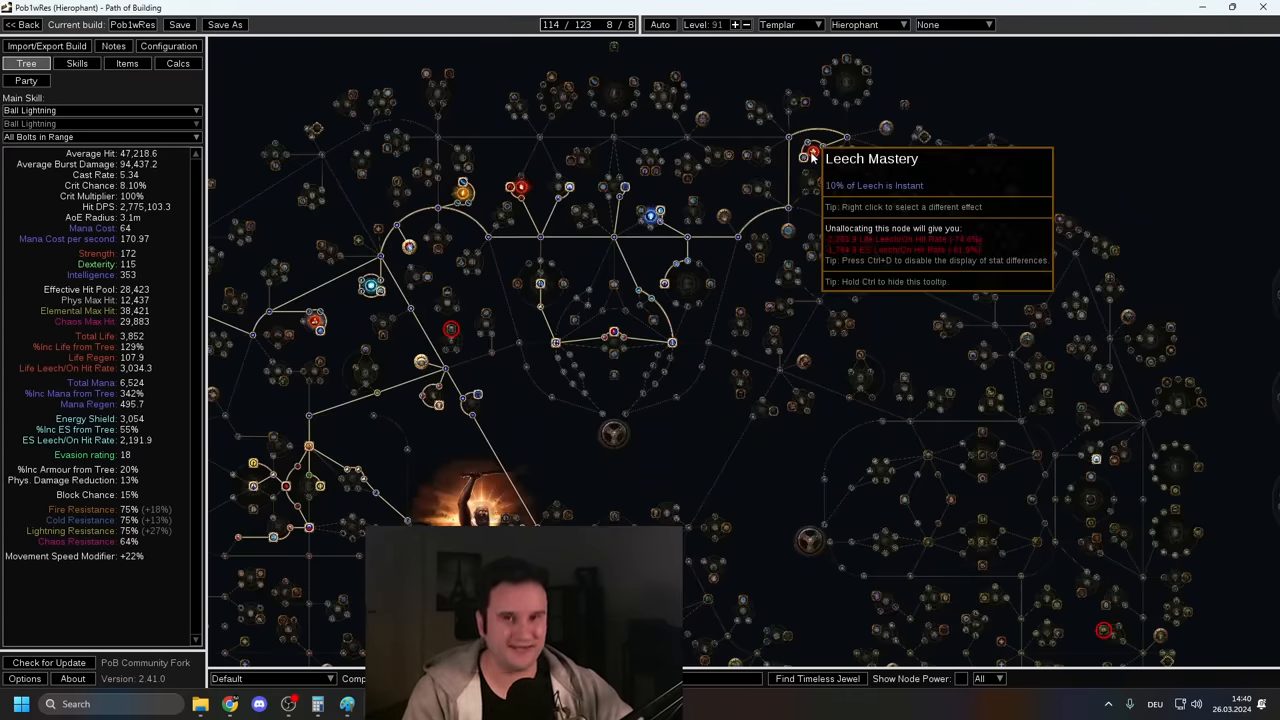
{"action": "mouse_move", "coordinate": [800, 108]}
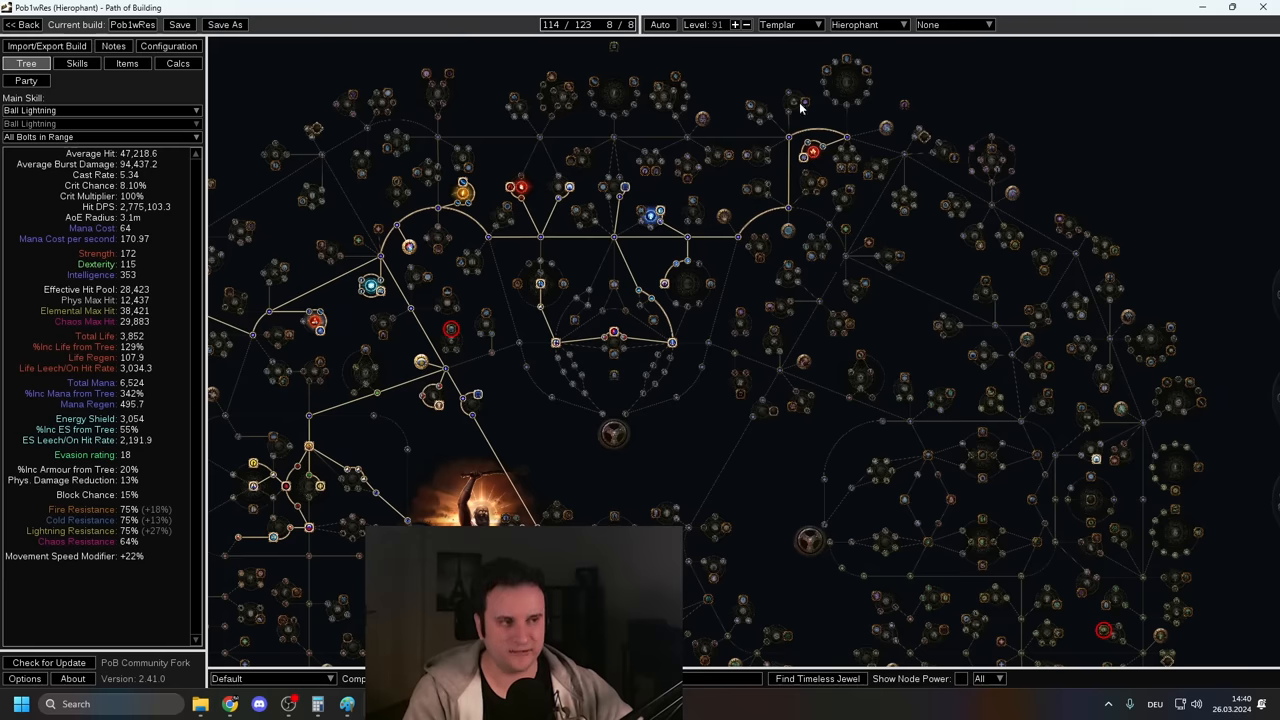
{"action": "mouse_move", "coordinate": [725, 254]}
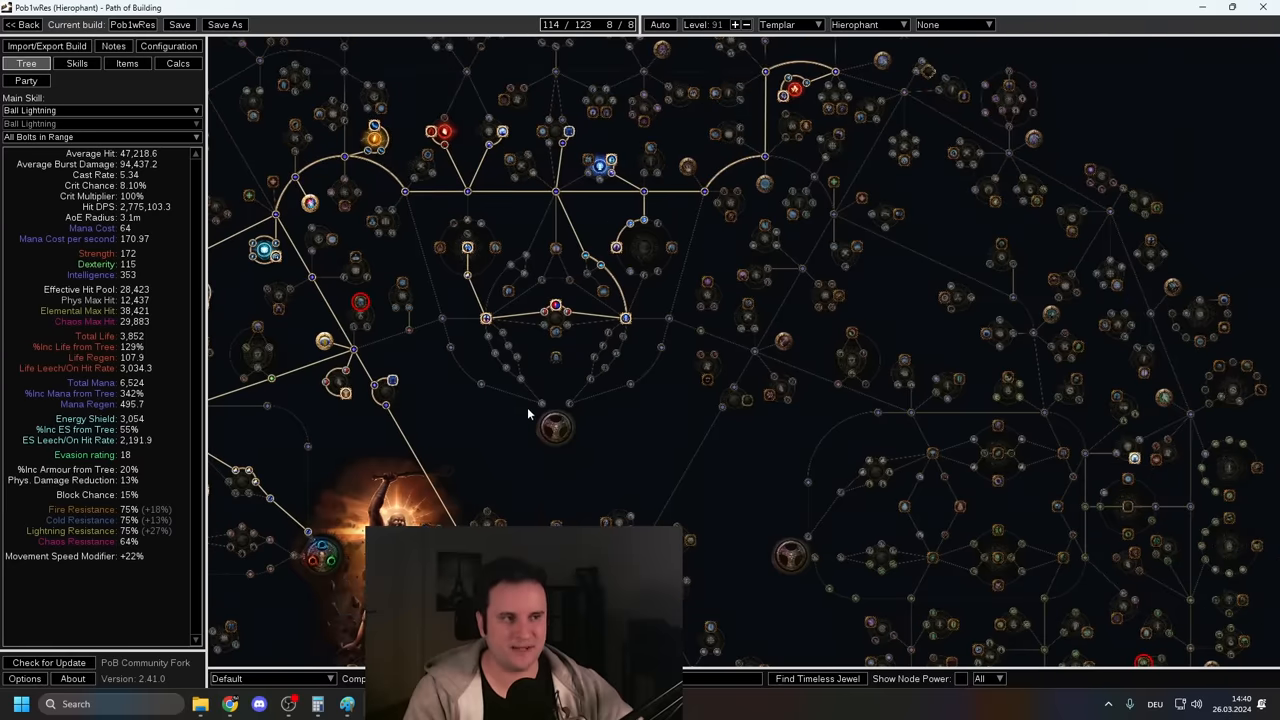
{"action": "mouse_move", "coordinate": [483, 413]}
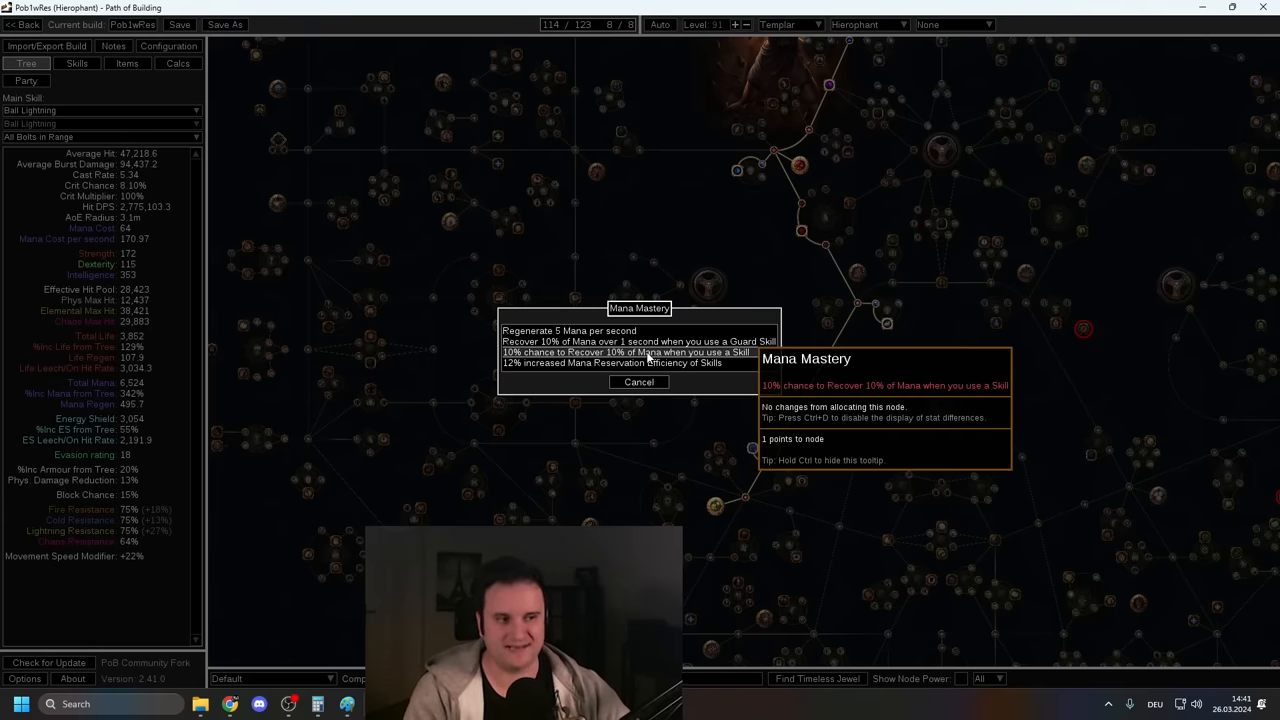
{"action": "mouse_move", "coordinate": [630, 363]}
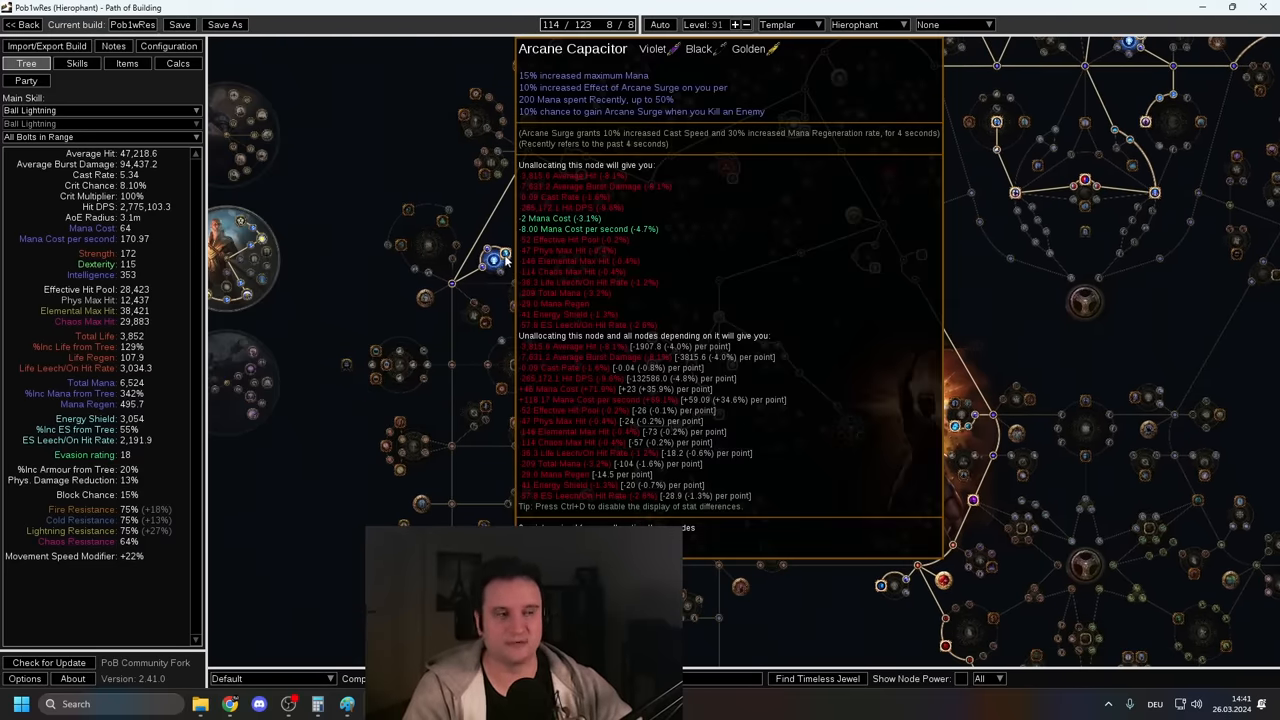
{"action": "mouse_move", "coordinate": [399, 285]}
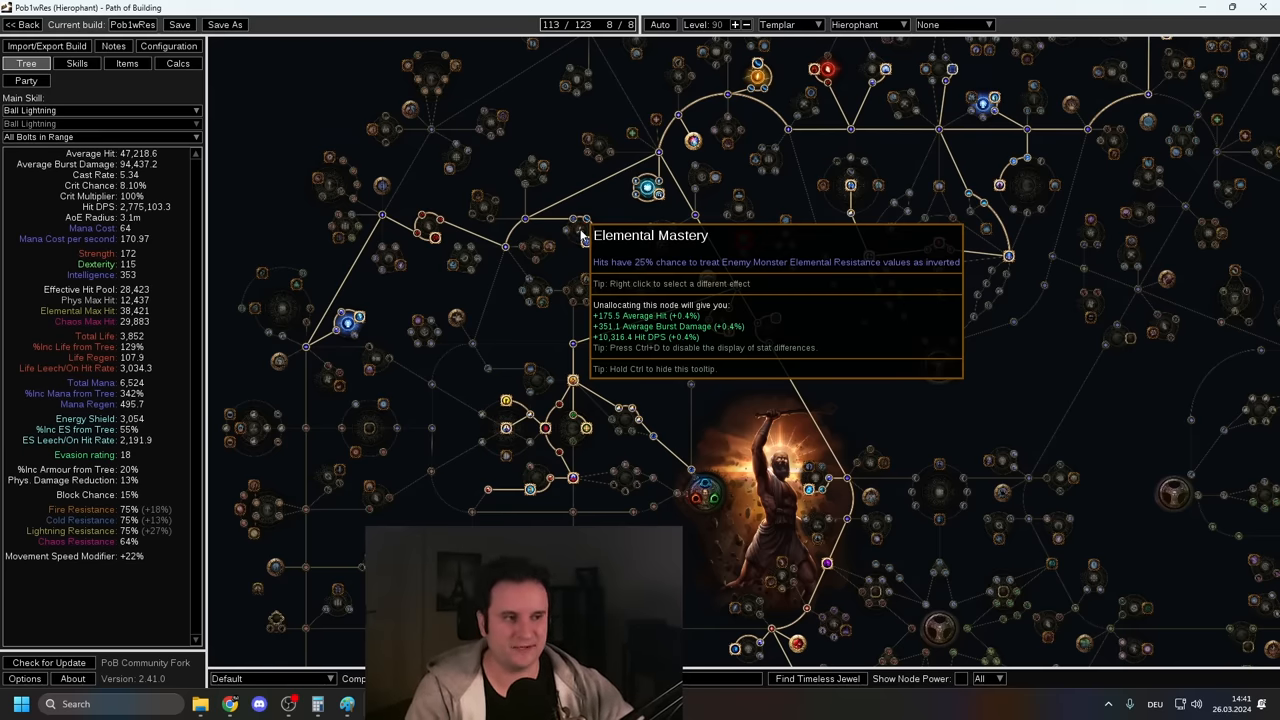
Step: Pick the inverted elemental resistance Elemental Mastery, disabling the Wave of Conviction group
{"action": "right_click", "coordinate": [575, 215]}
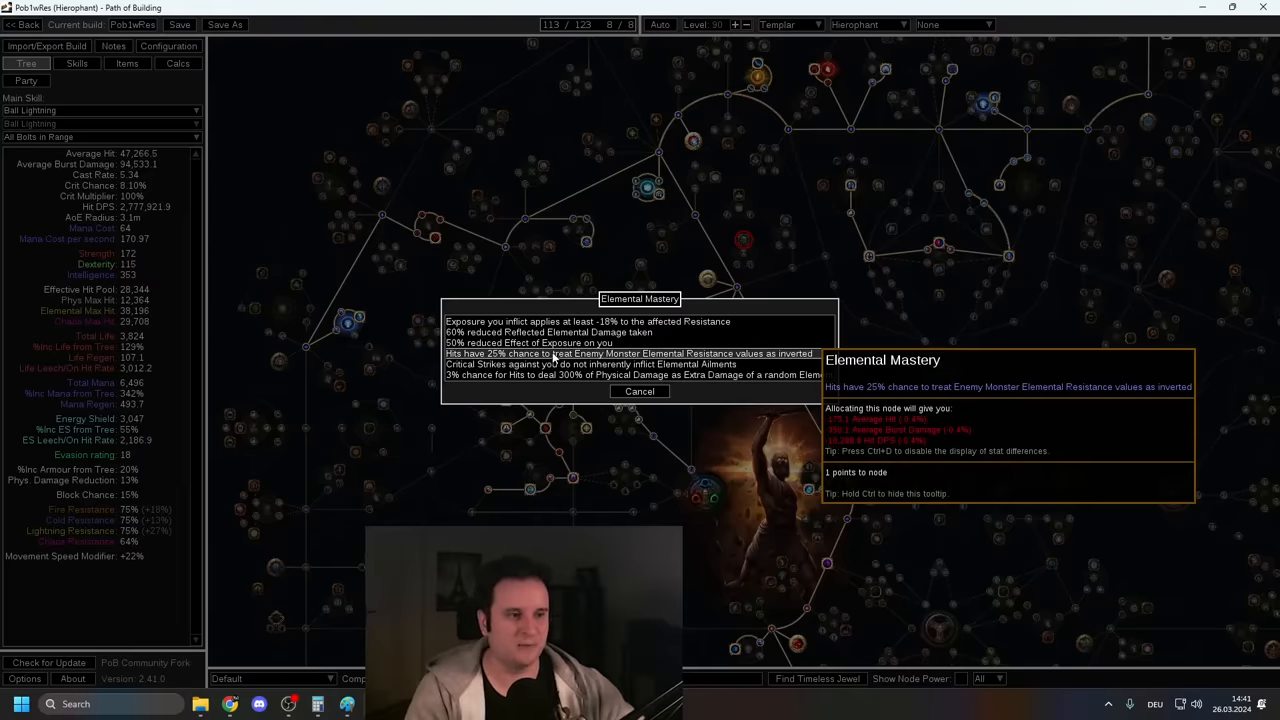
{"action": "left_click", "coordinate": [76, 63]}
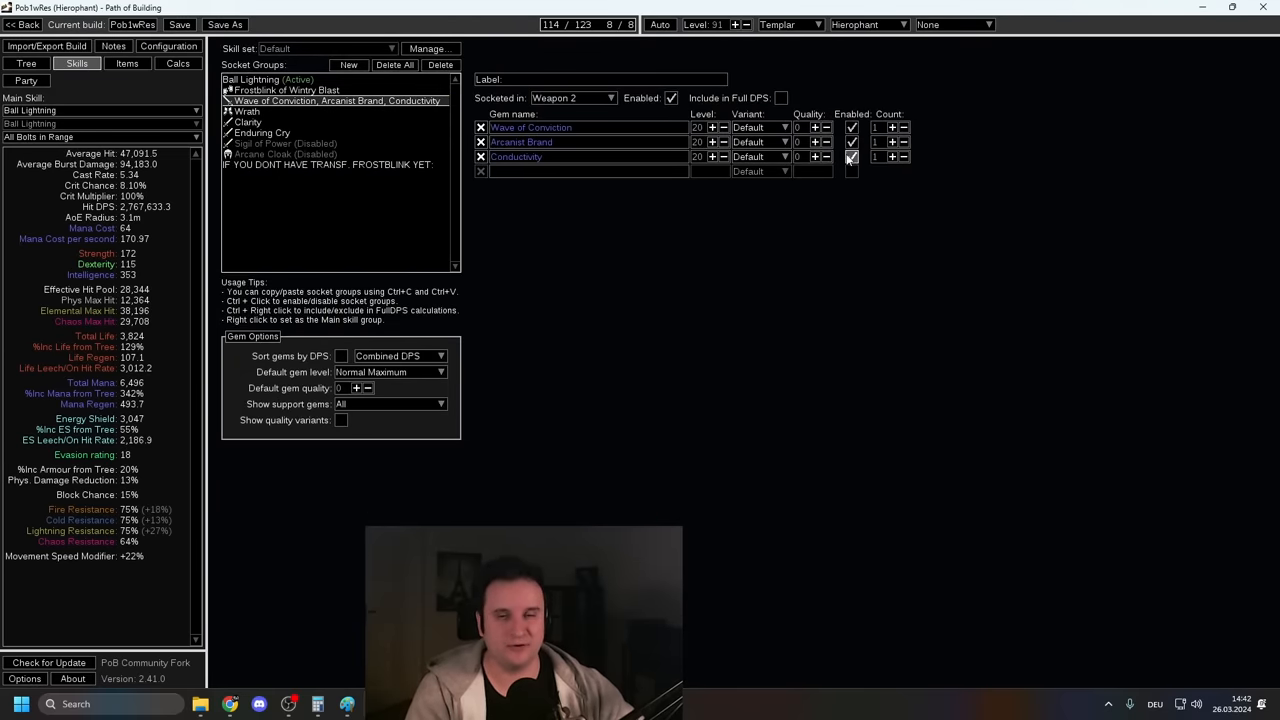
{"action": "left_click", "coordinate": [852, 157]}
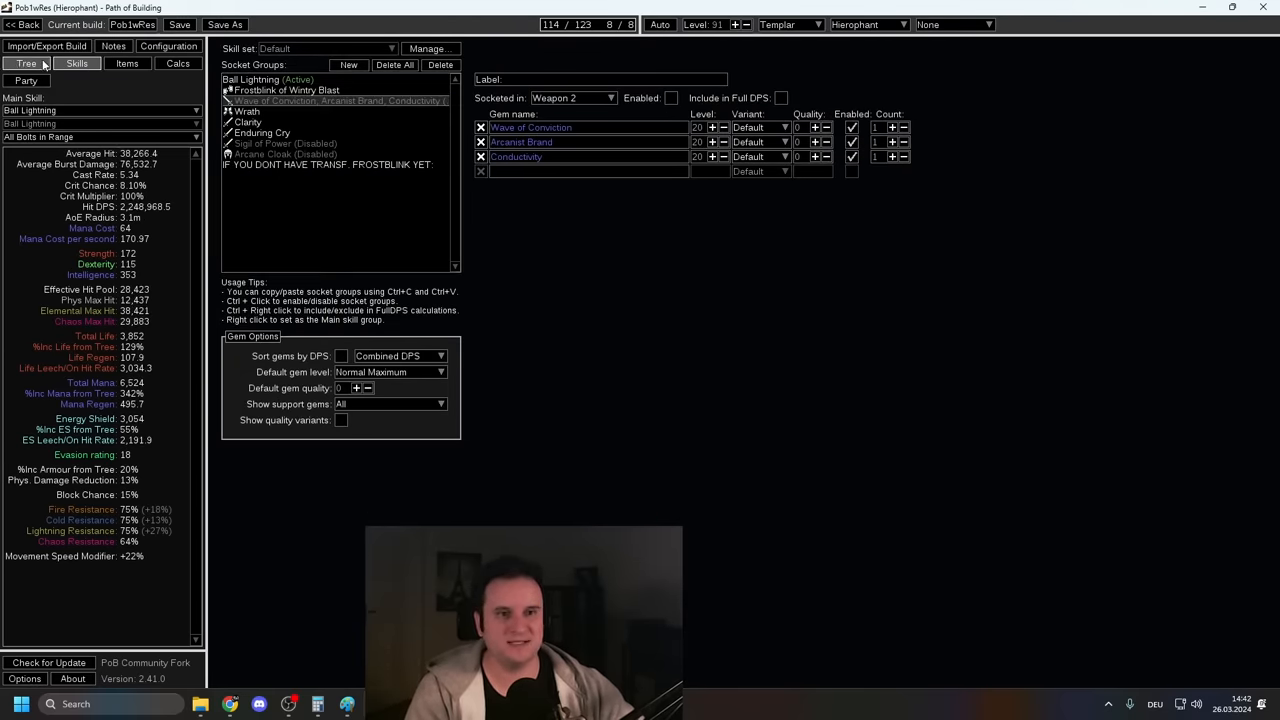
{"action": "left_click", "coordinate": [26, 63]}
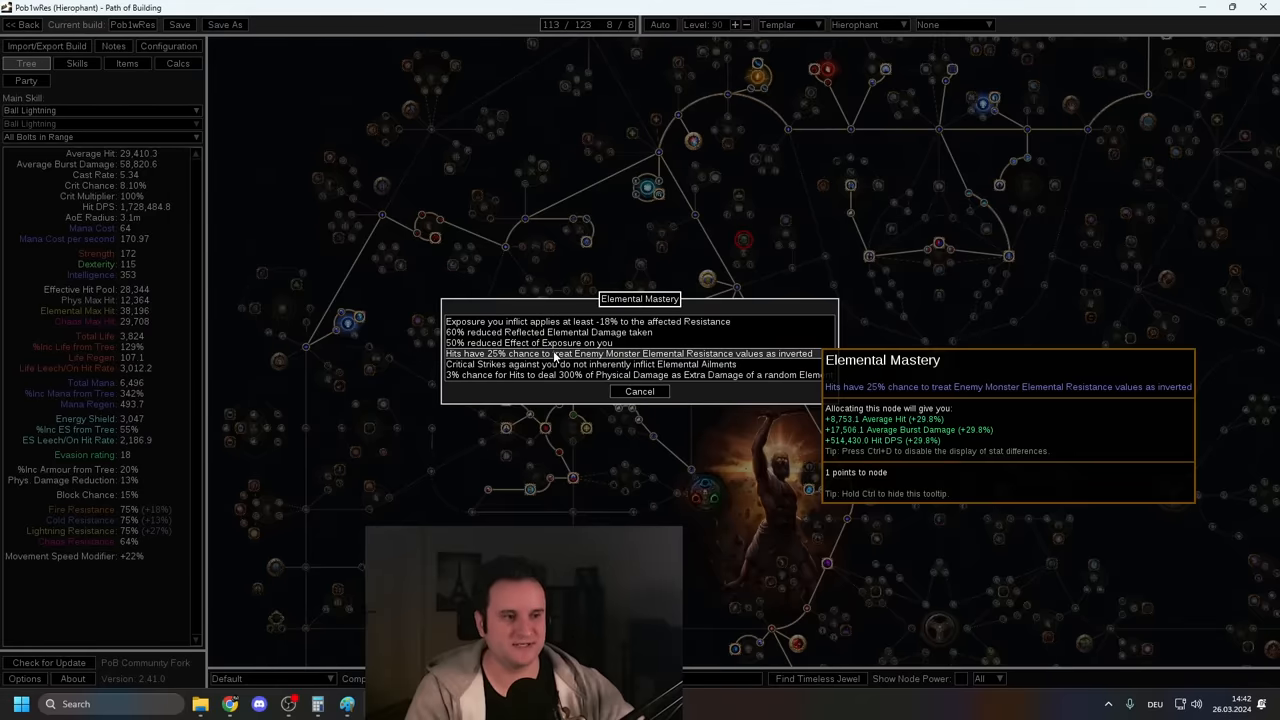
{"action": "mouse_move", "coordinate": [557, 357]}
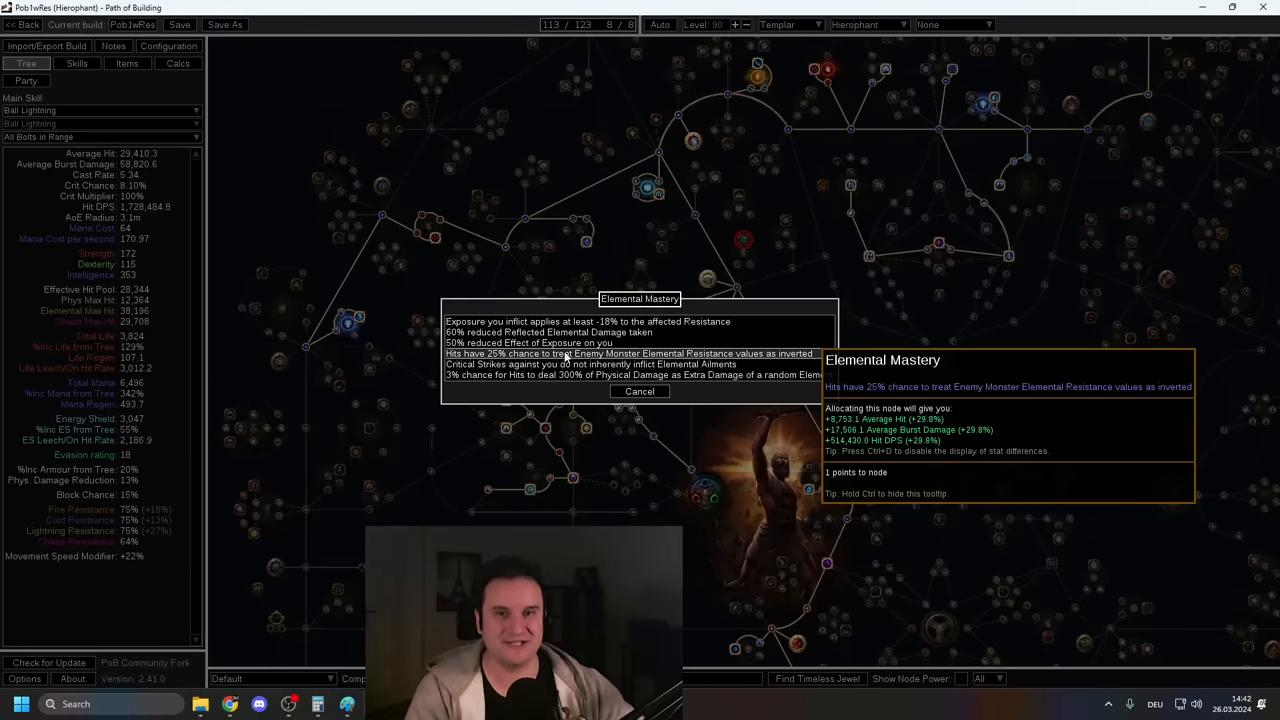
{"action": "left_click", "coordinate": [76, 63]}
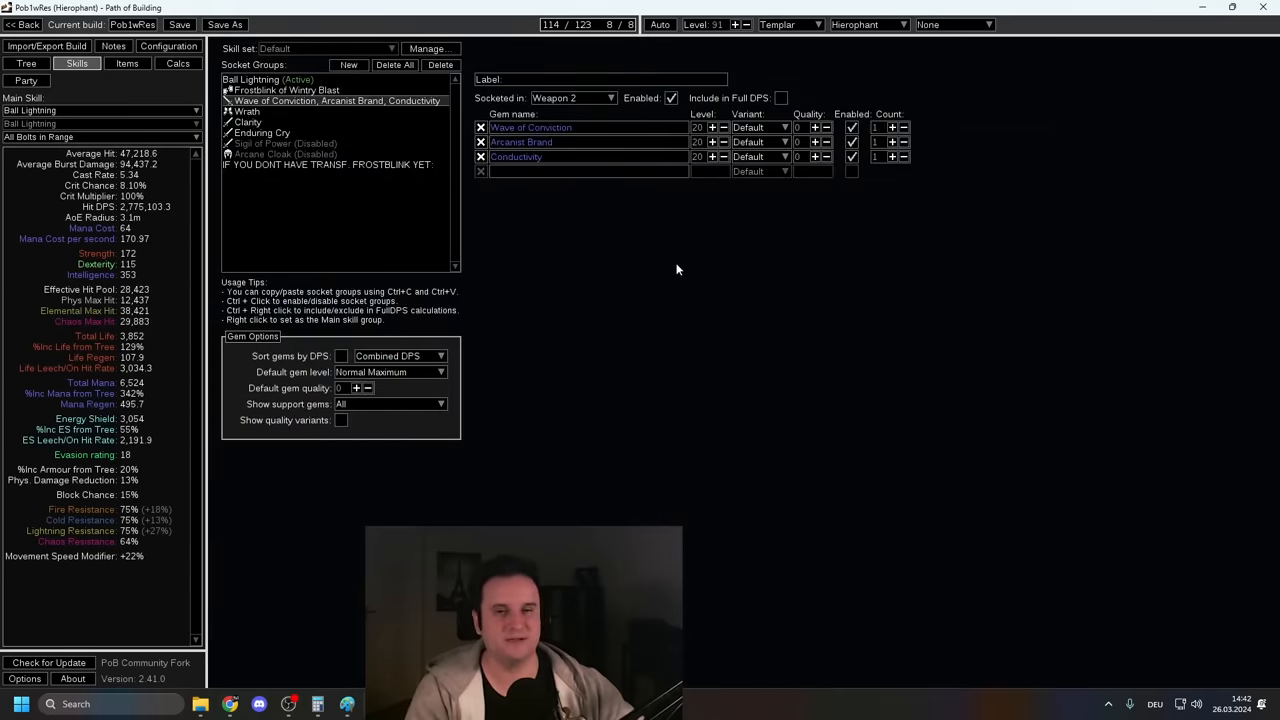
{"action": "left_click", "coordinate": [26, 63]}
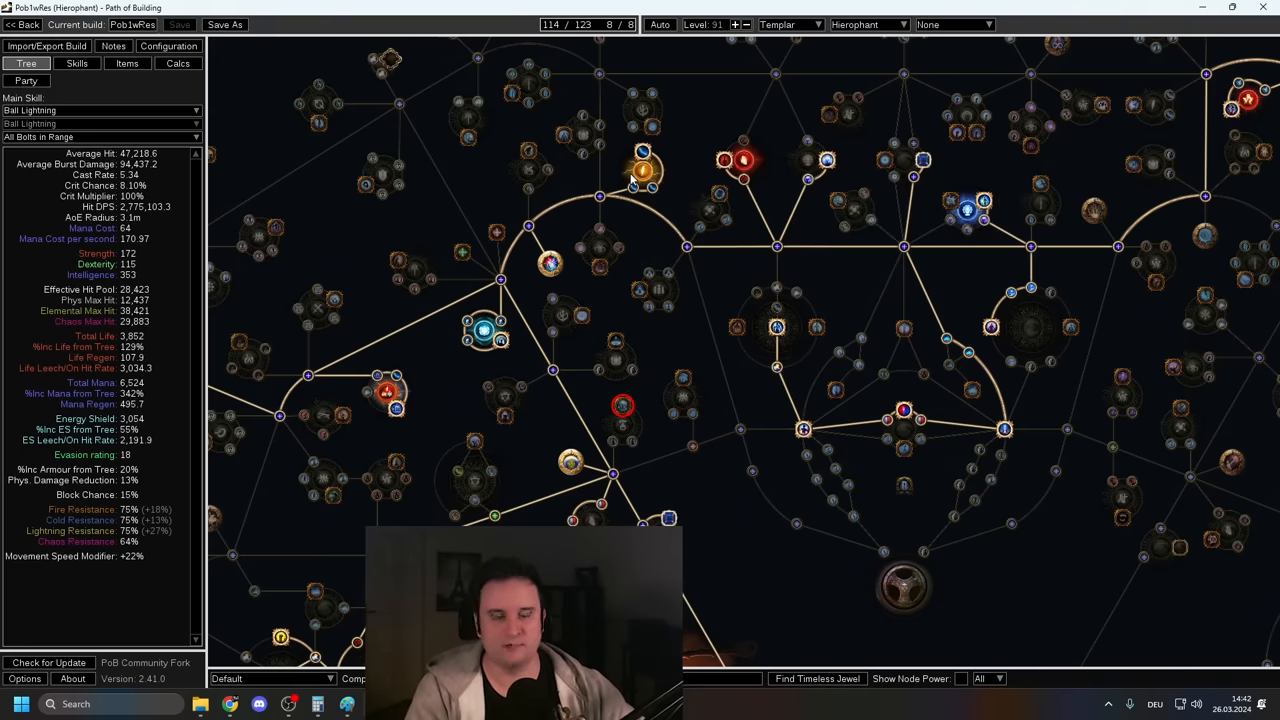
Step: Check Calcs and Configuration, then refund and reallocate Iron Will to compare damage
{"action": "left_click", "coordinate": [177, 63]}
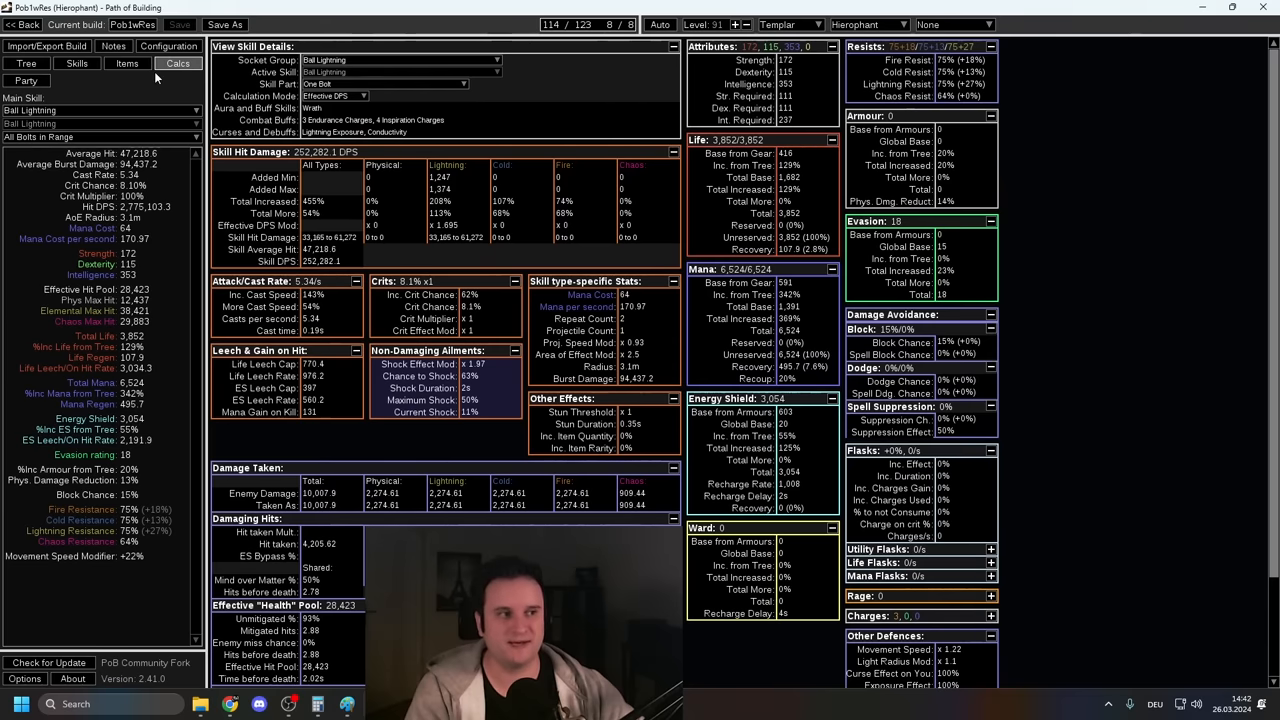
{"action": "left_click", "coordinate": [168, 46]}
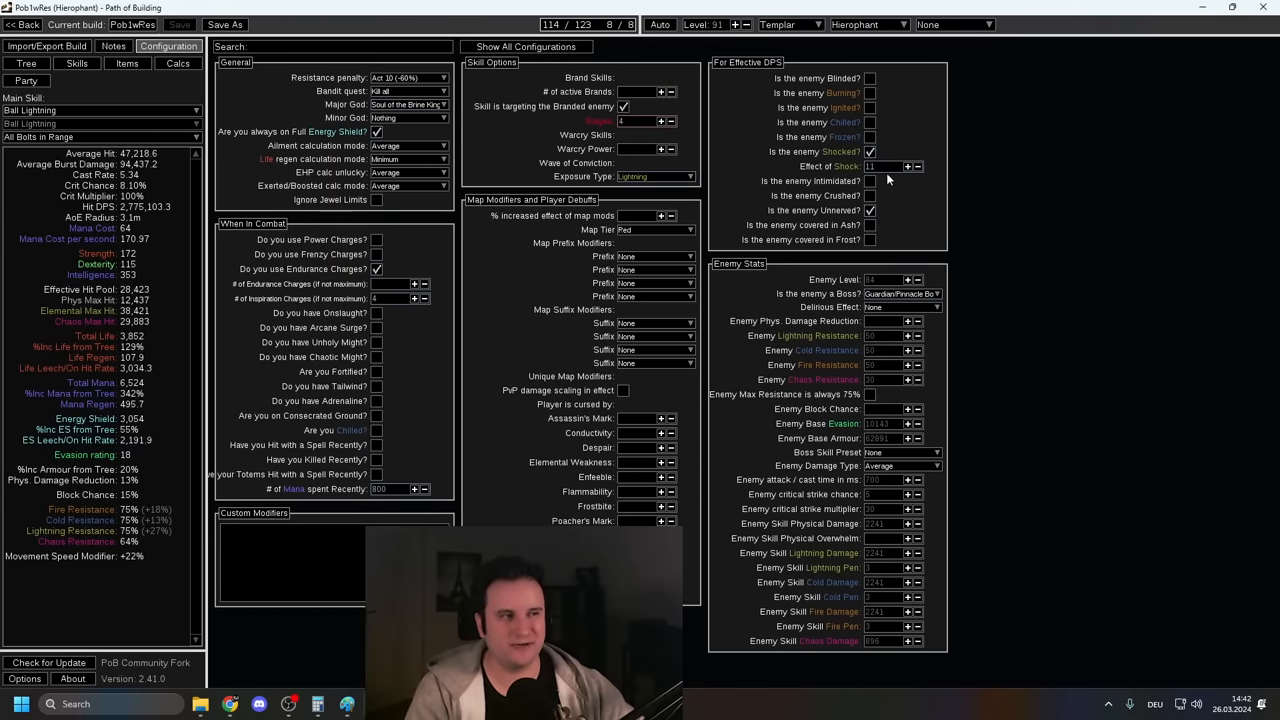
{"action": "left_click", "coordinate": [27, 63]}
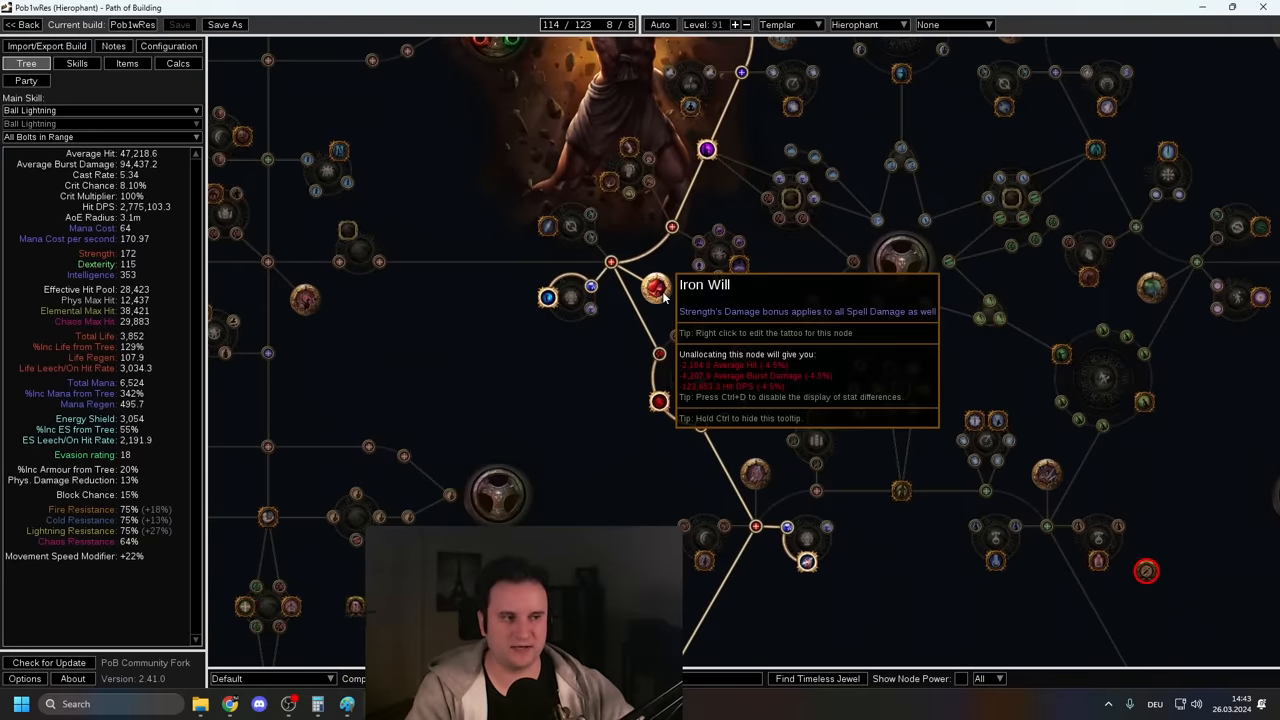
{"action": "left_click", "coordinate": [657, 289]}
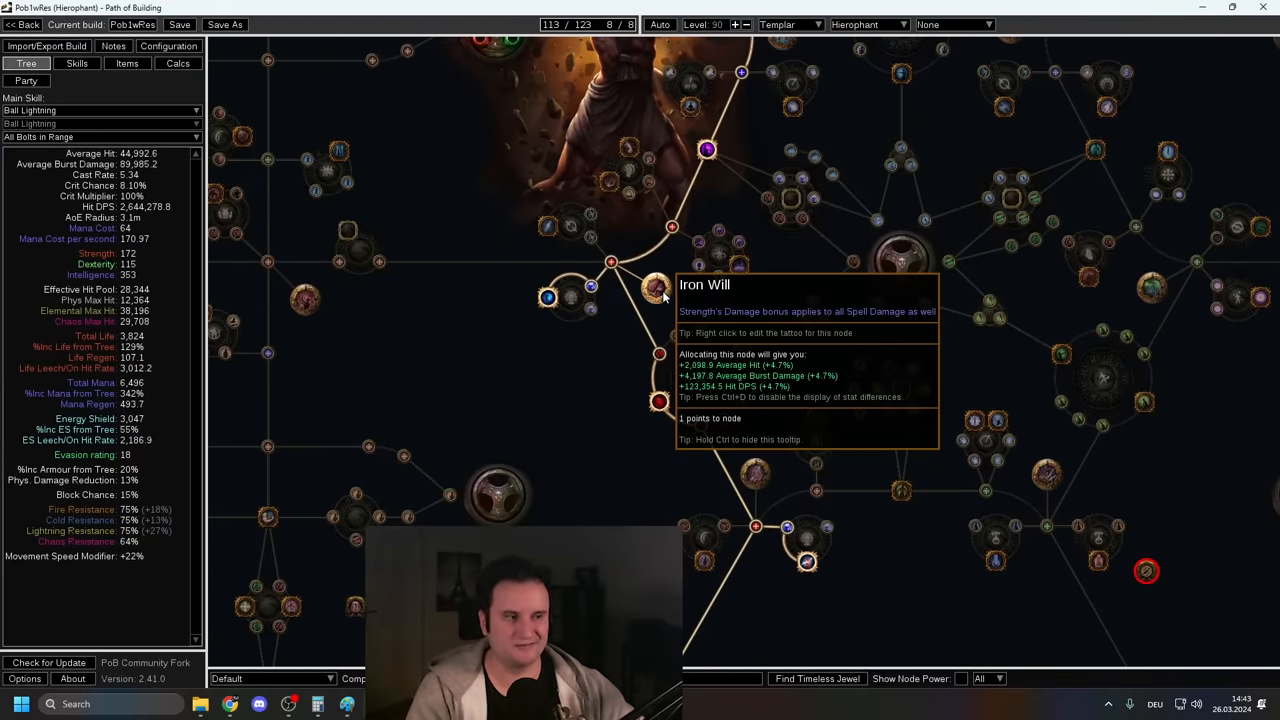
{"action": "left_click", "coordinate": [657, 288]}
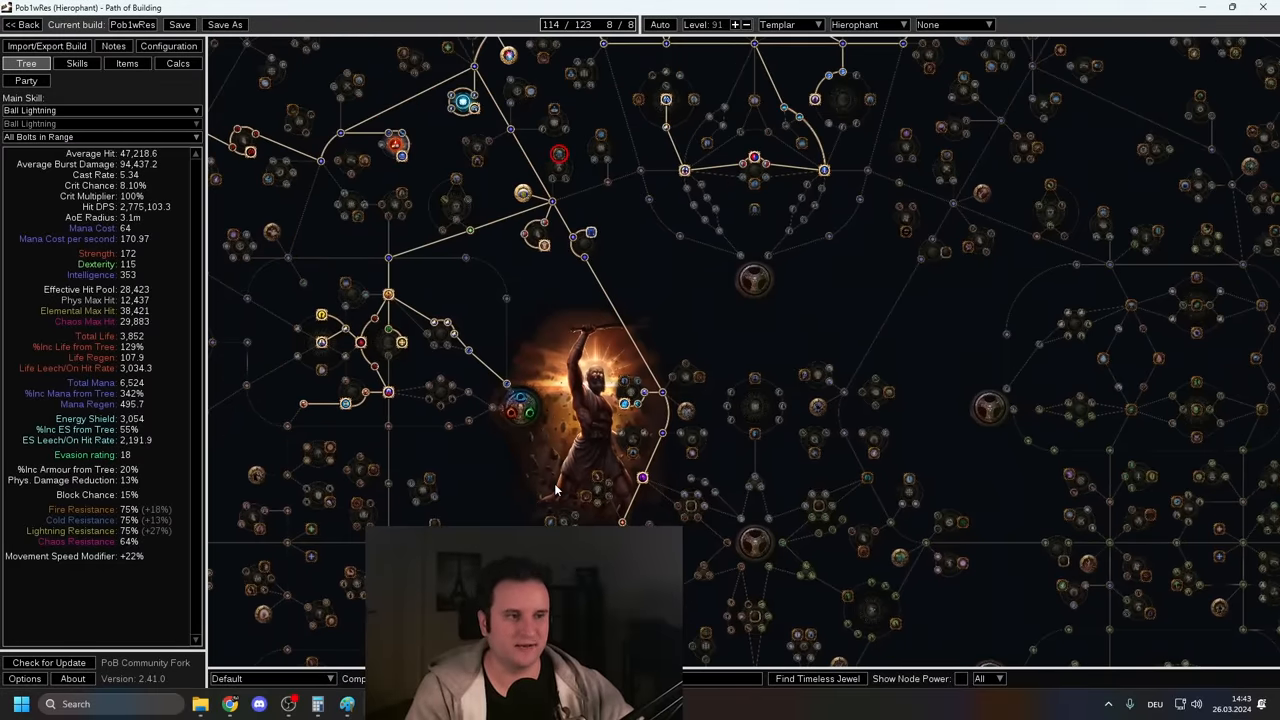
Step: View the Pob2wRes build's Configuration, passive tree and skill gem groups
{"action": "left_click", "coordinate": [168, 46]}
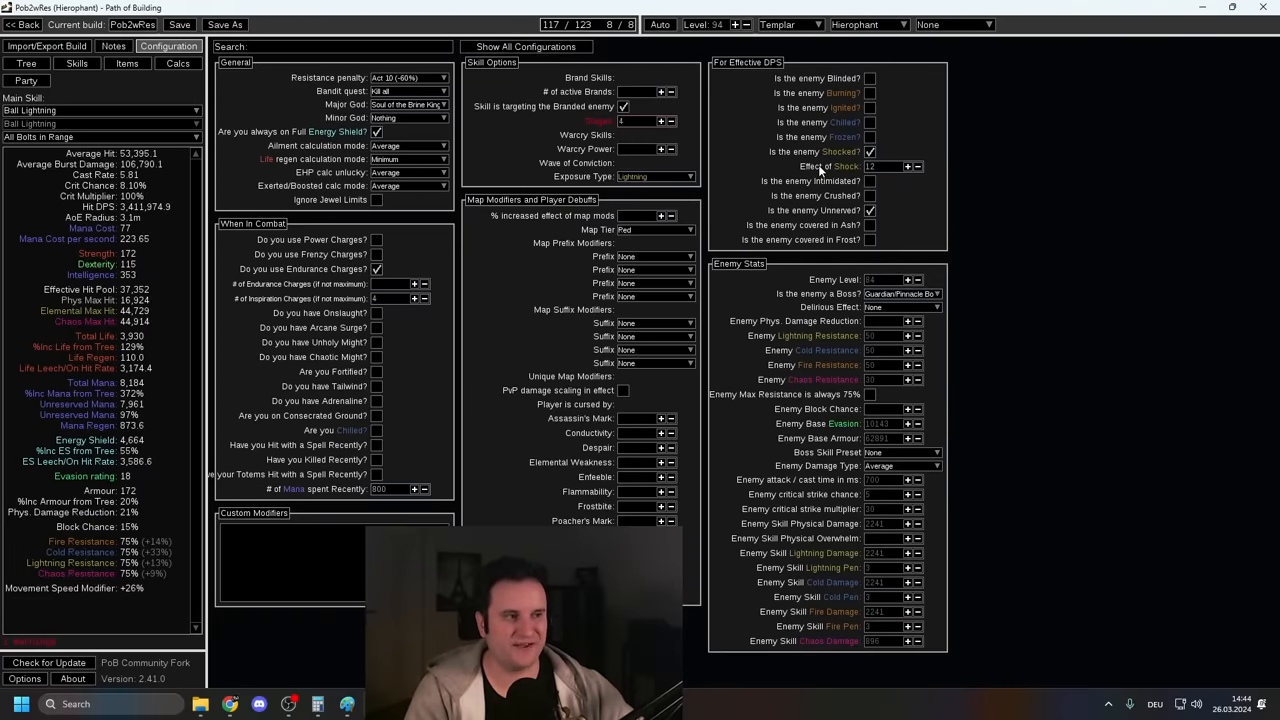
{"action": "mouse_move", "coordinate": [1055, 280]}
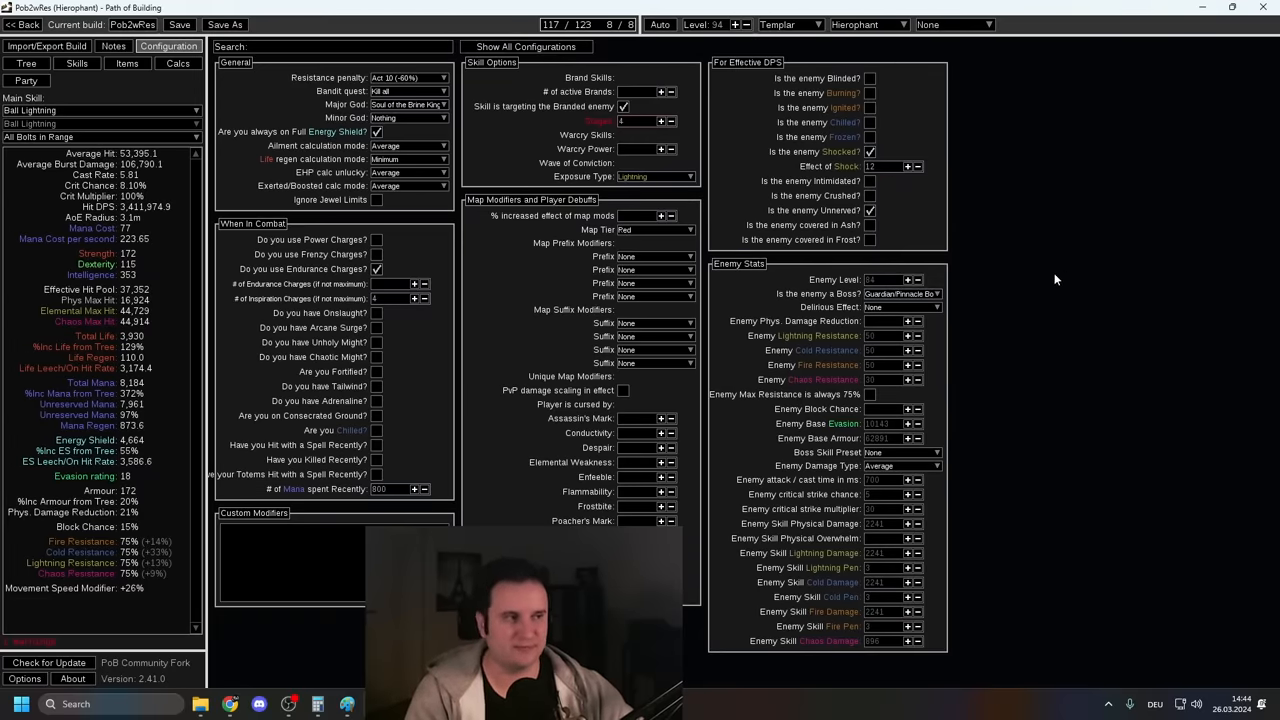
{"action": "mouse_move", "coordinate": [842, 238]}
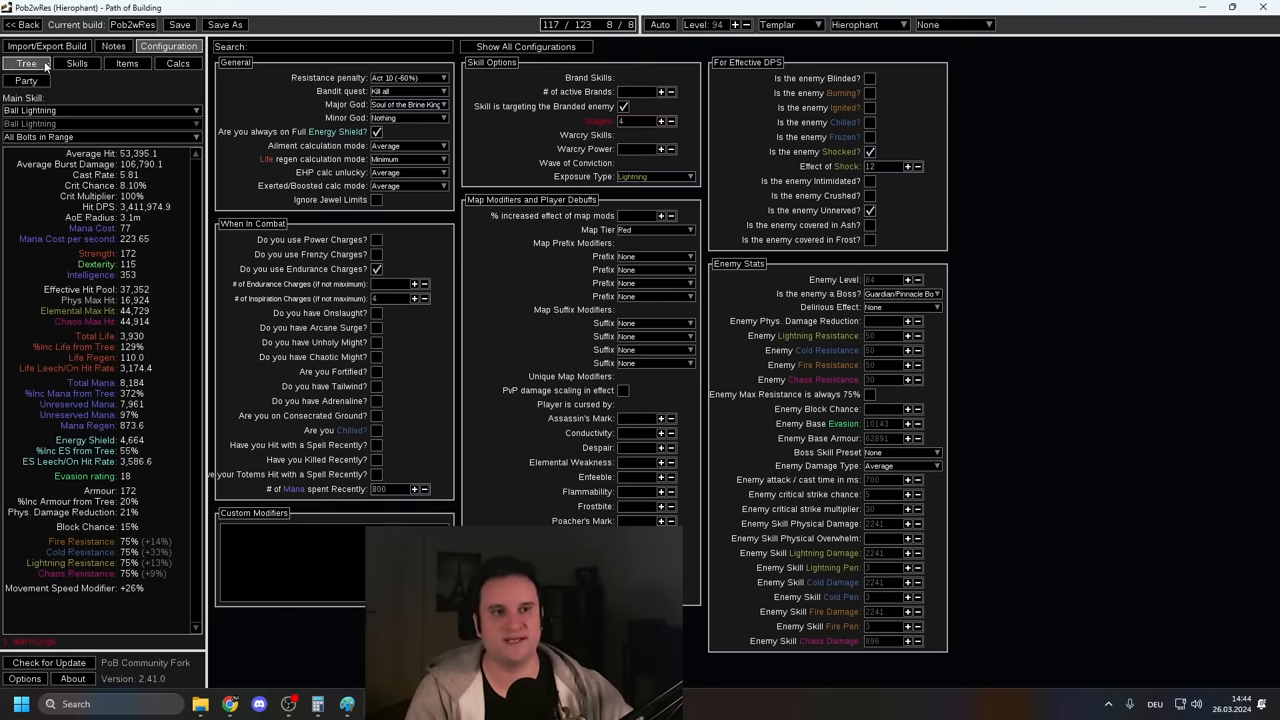
{"action": "left_click", "coordinate": [27, 63]}
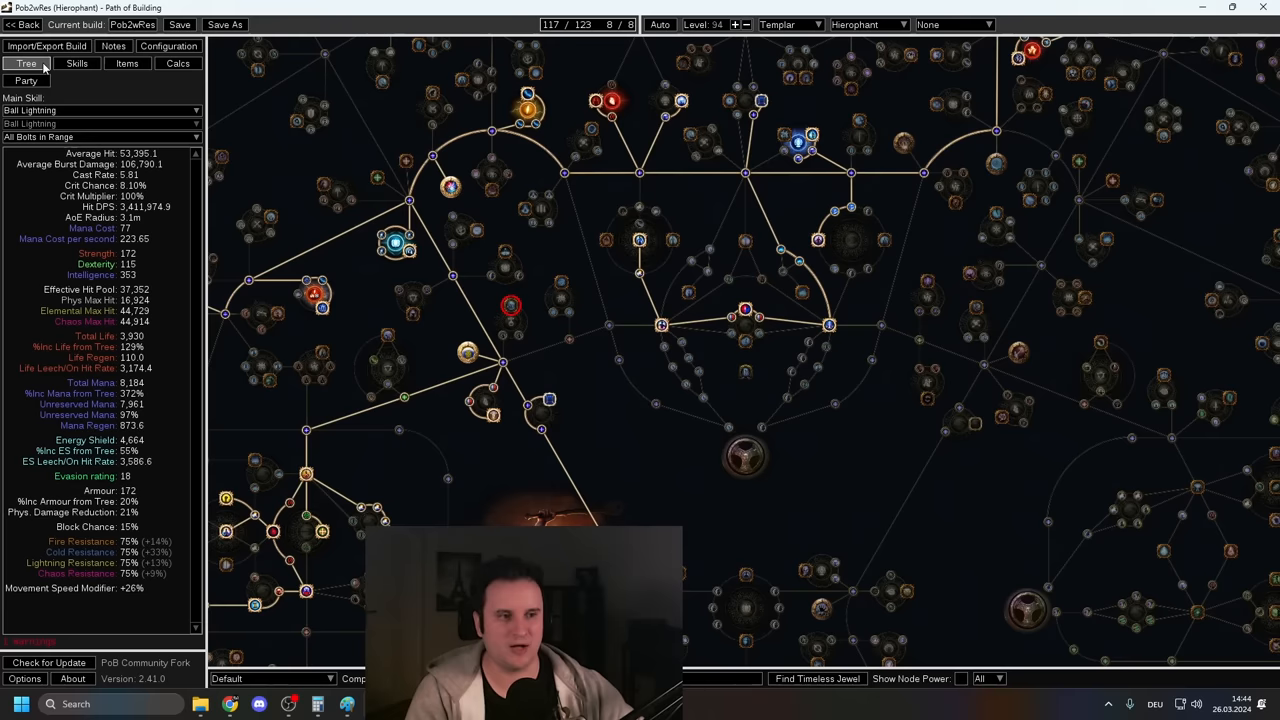
{"action": "left_click", "coordinate": [76, 63]}
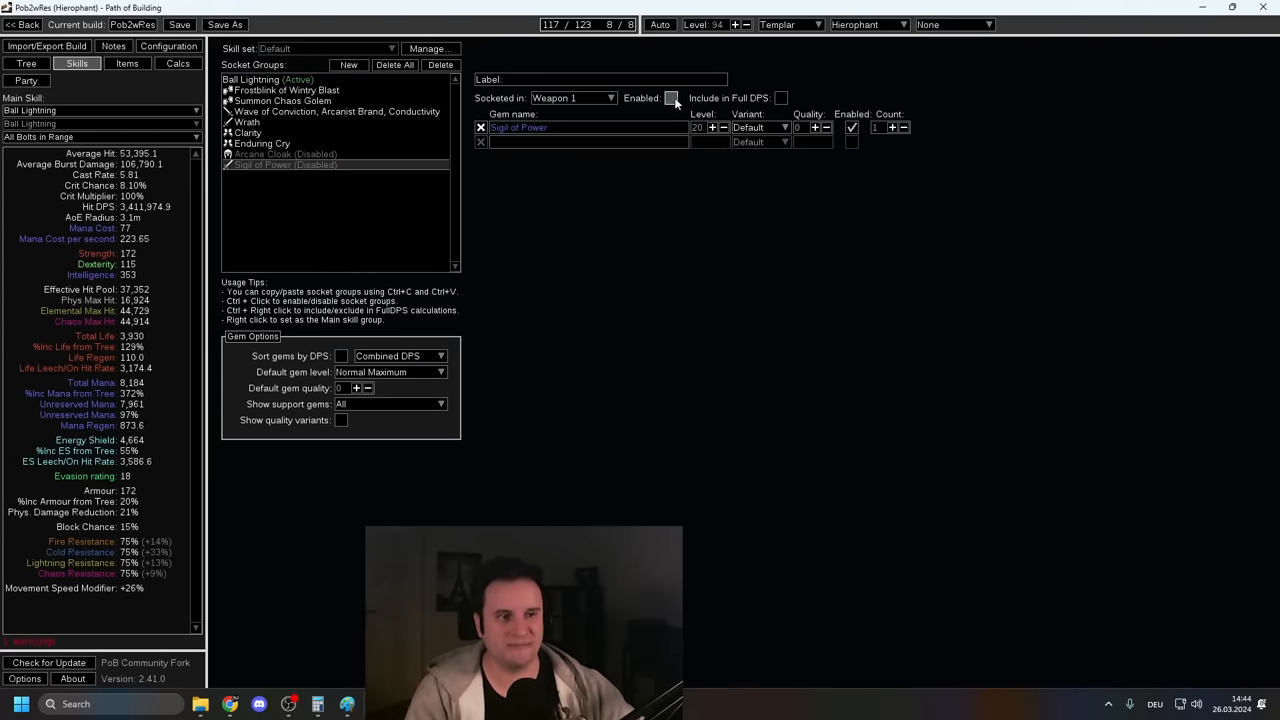
Step: Test Sigil of Power's damage via Configuration, then switch the group back off
{"action": "left_click", "coordinate": [168, 46]}
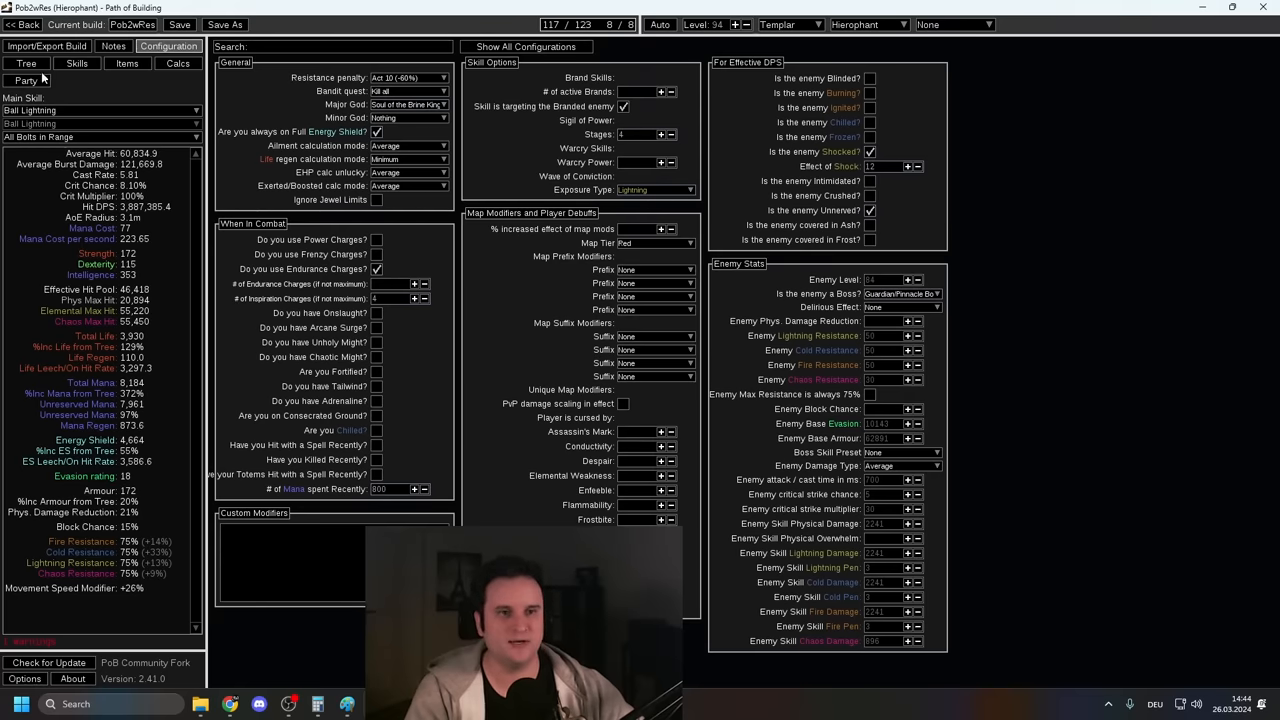
{"action": "left_click", "coordinate": [76, 63]}
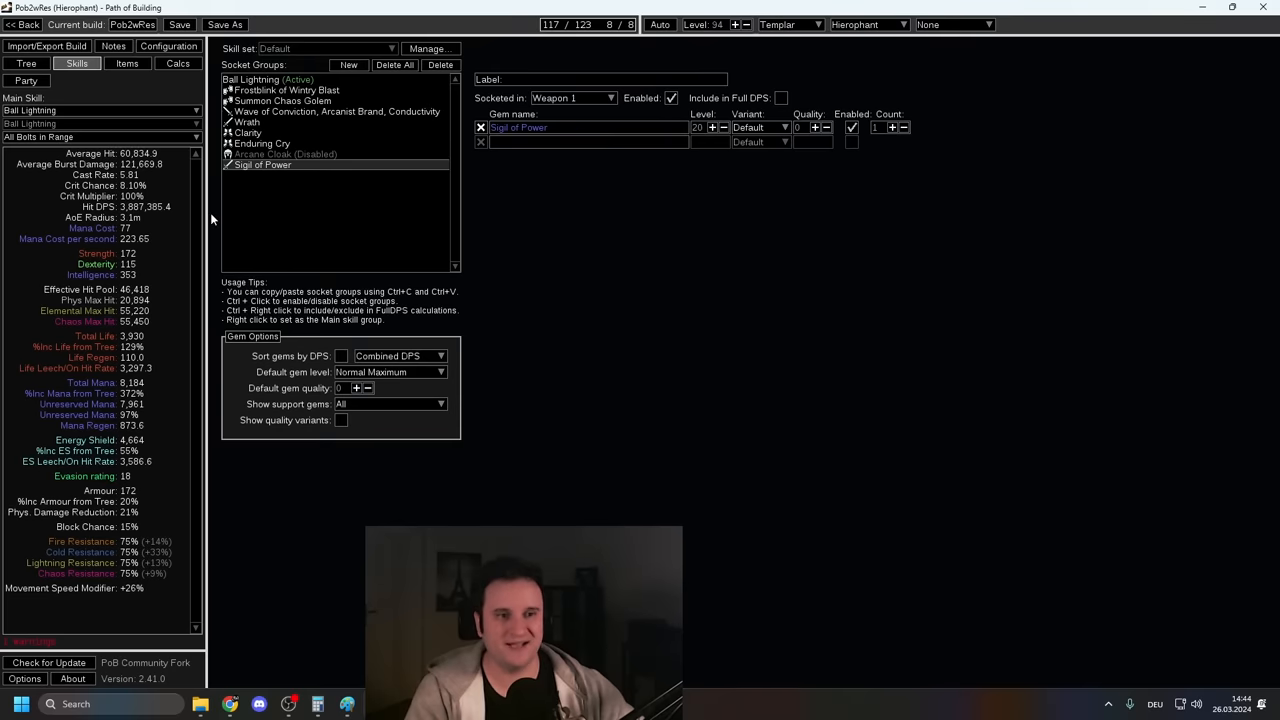
{"action": "left_click", "coordinate": [670, 98]}
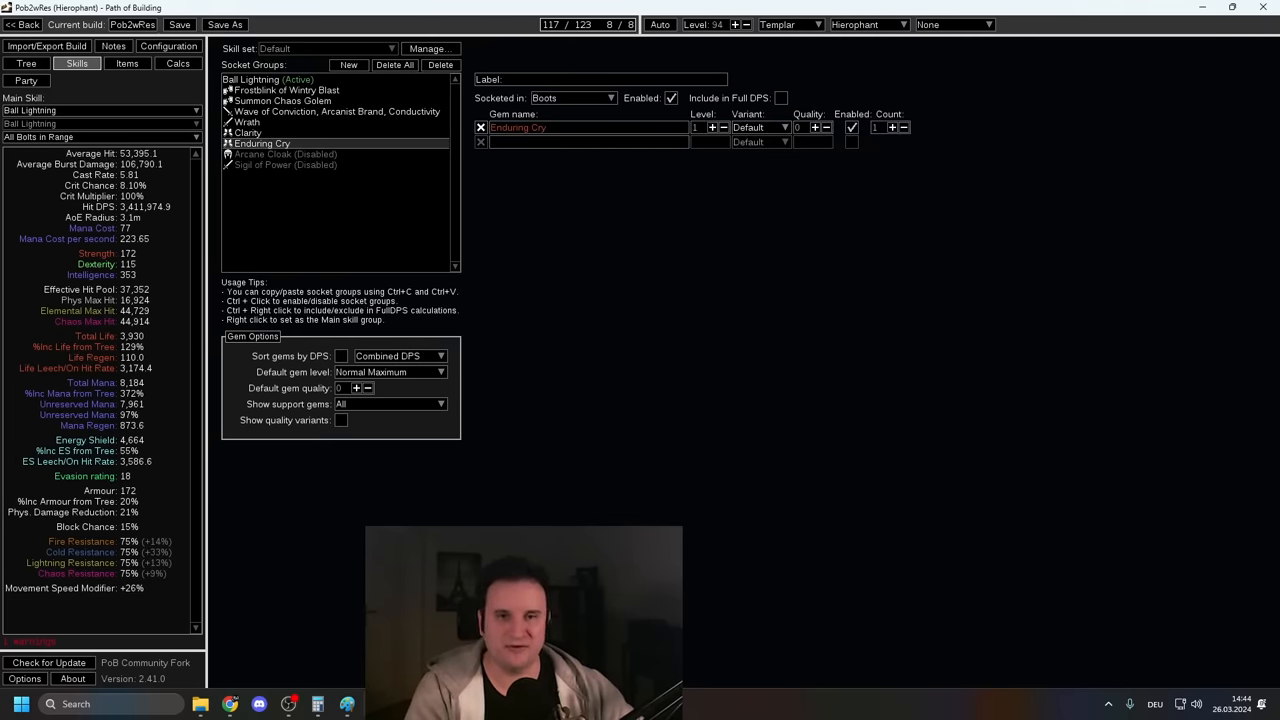
{"action": "mouse_move", "coordinate": [585, 301]}
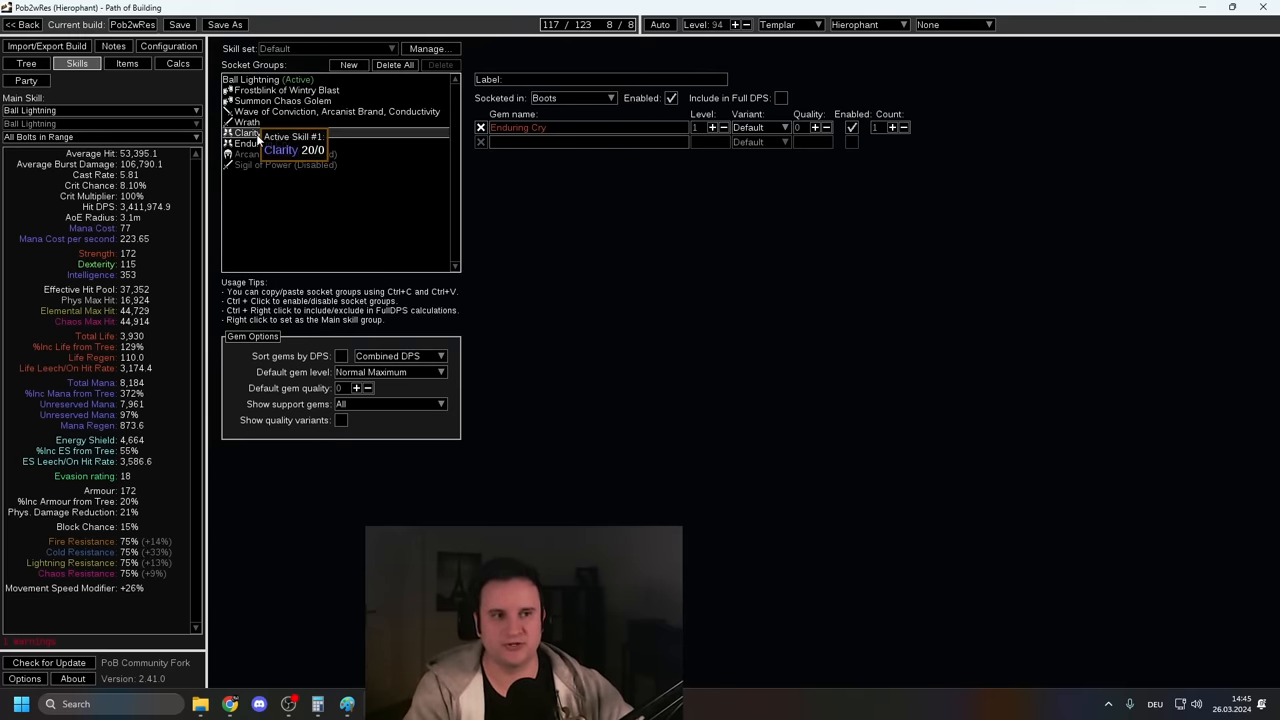
Step: Browse the Clarity and Wave of Conviction groups, then select Summon Chaos Golem
{"action": "left_click", "coordinate": [588, 141]}
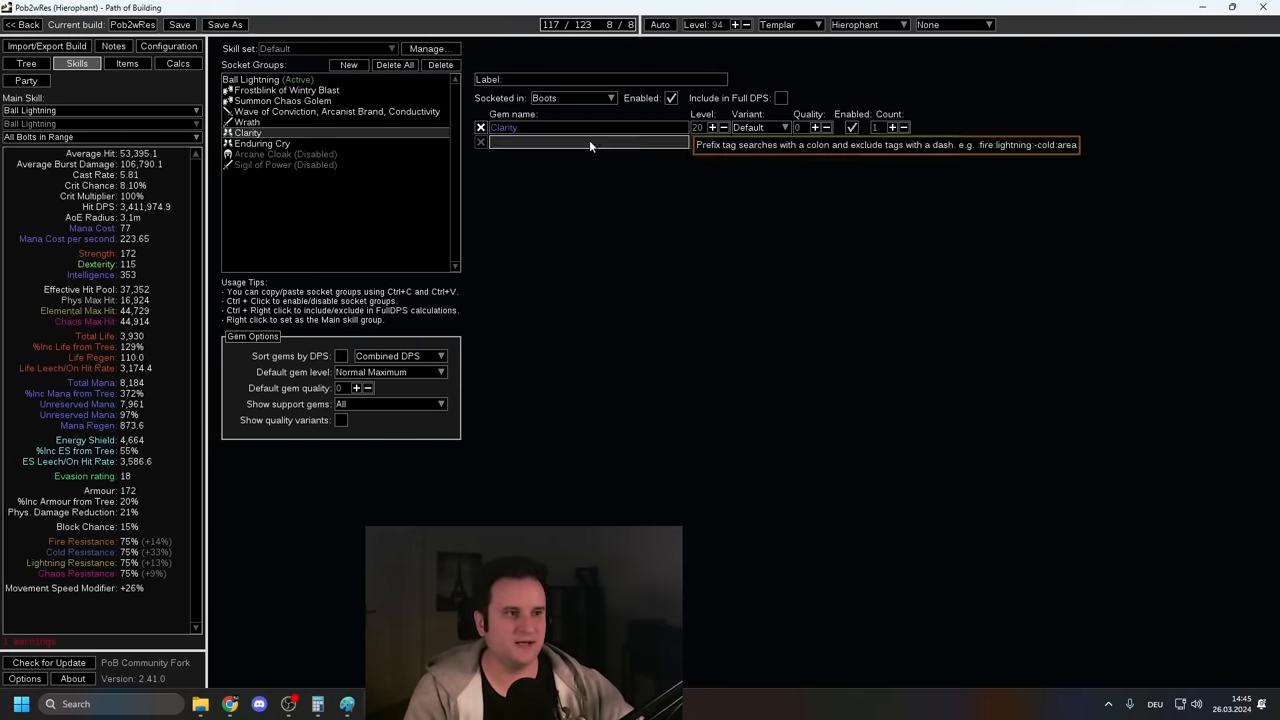
{"action": "left_click", "coordinate": [336, 111]}
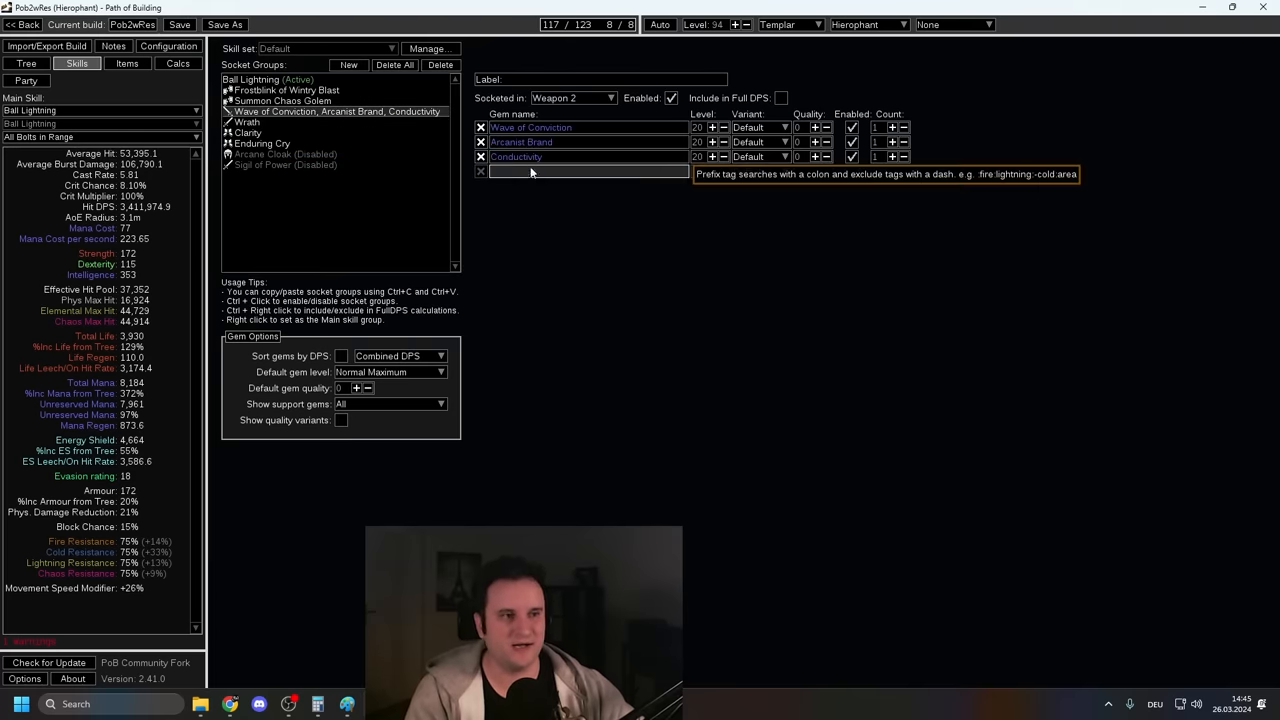
{"action": "mouse_move", "coordinate": [604, 245]}
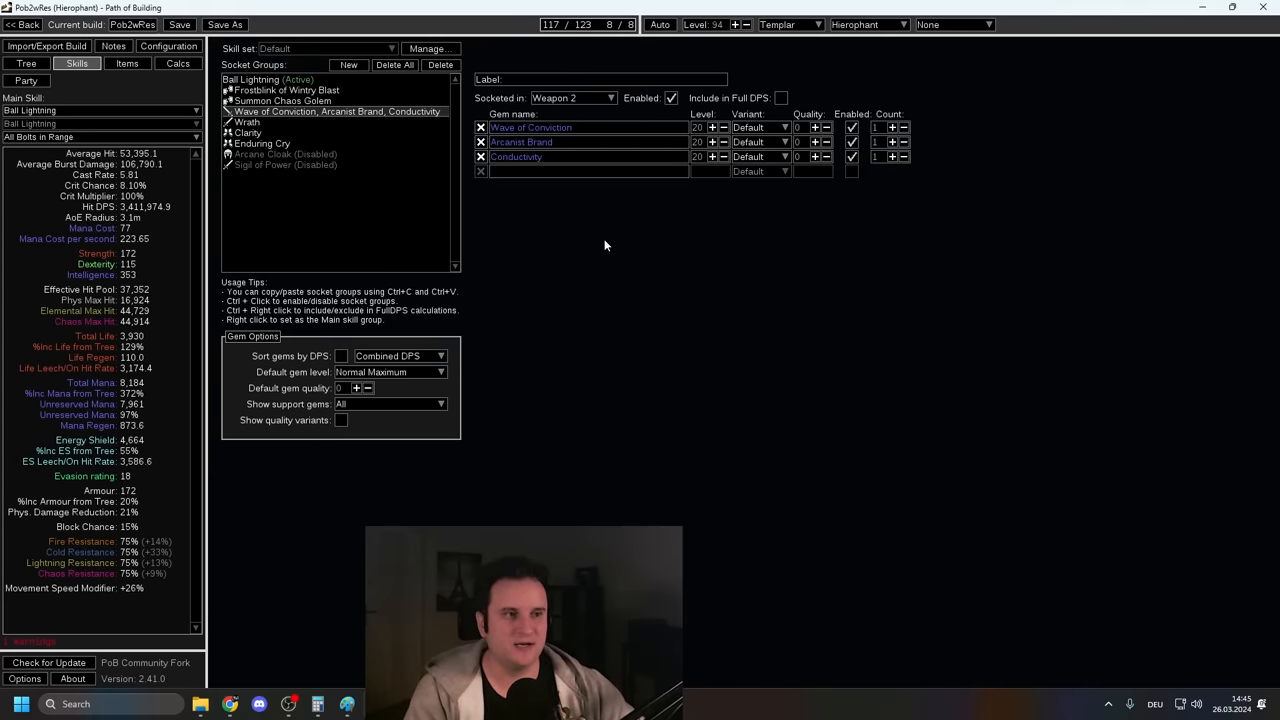
{"action": "mouse_move", "coordinate": [588, 238]}
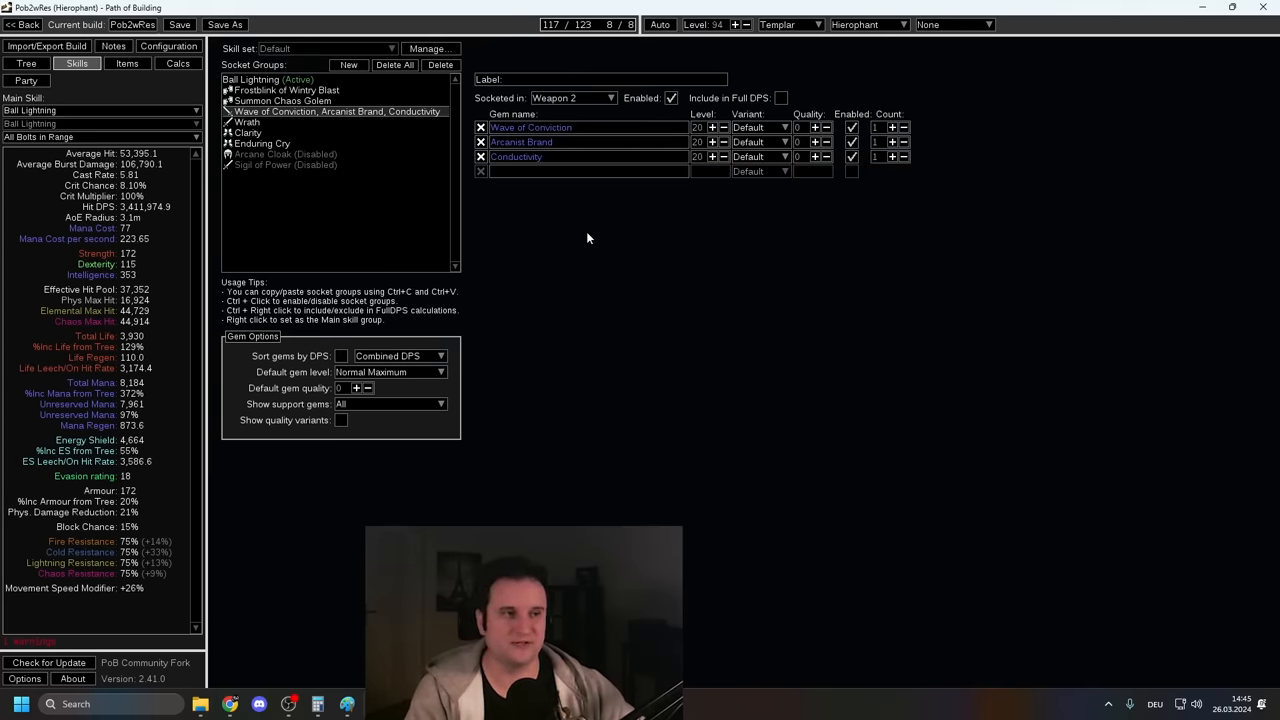
{"action": "mouse_move", "coordinate": [283, 100]}
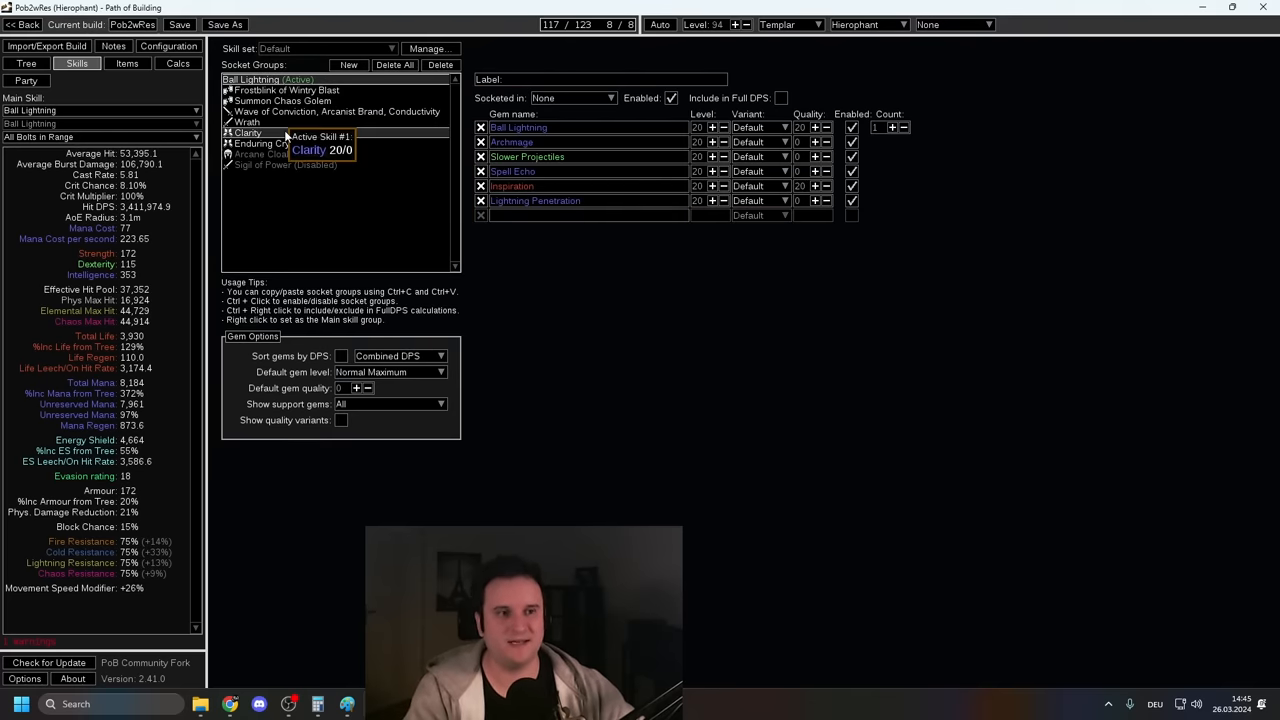
{"action": "left_click", "coordinate": [335, 111]}
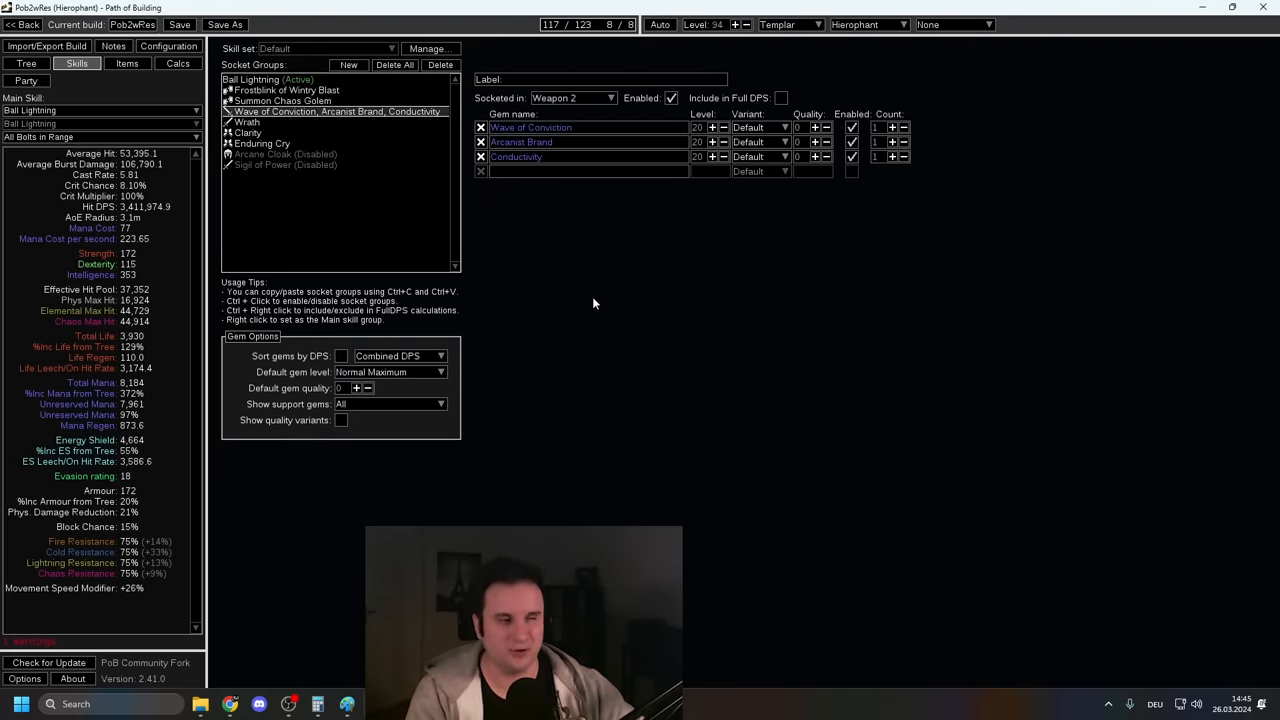
{"action": "left_click", "coordinate": [283, 100]}
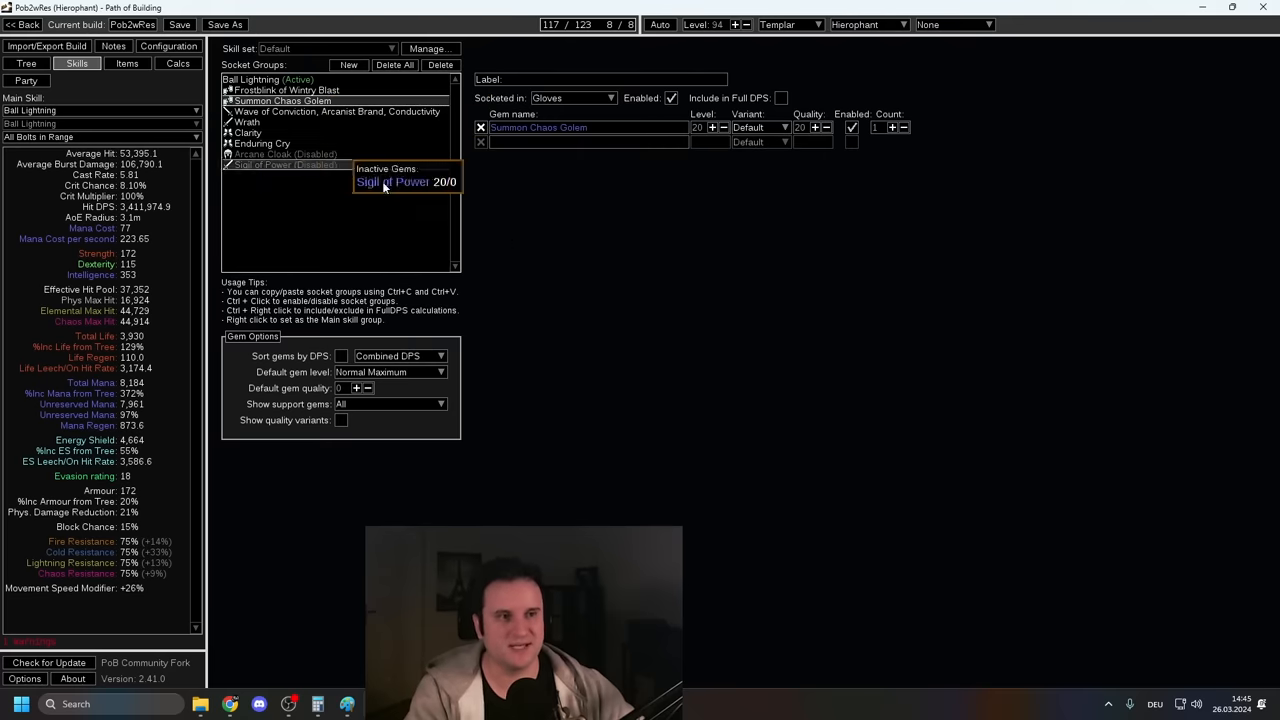
{"action": "mouse_move", "coordinate": [247, 122]}
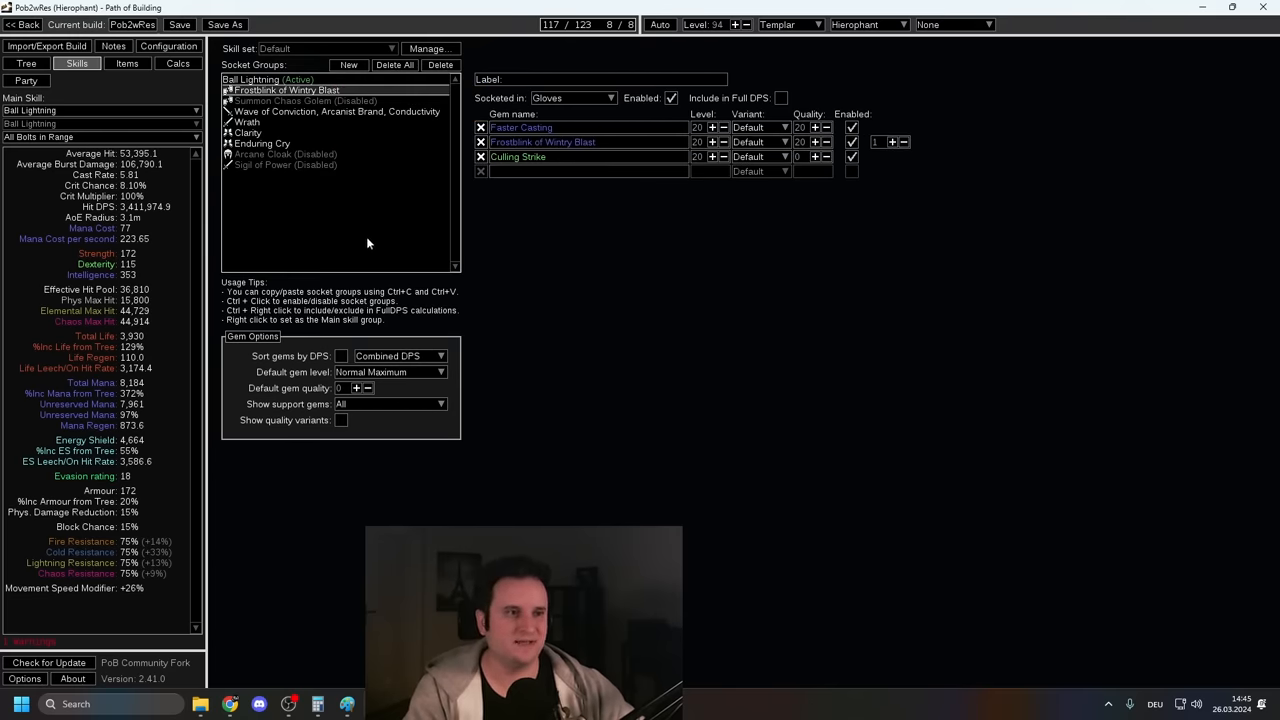
Step: Enable Flasks 1–4 in the equipped items so they count toward resistances and speed
{"action": "left_click", "coordinate": [127, 63]}
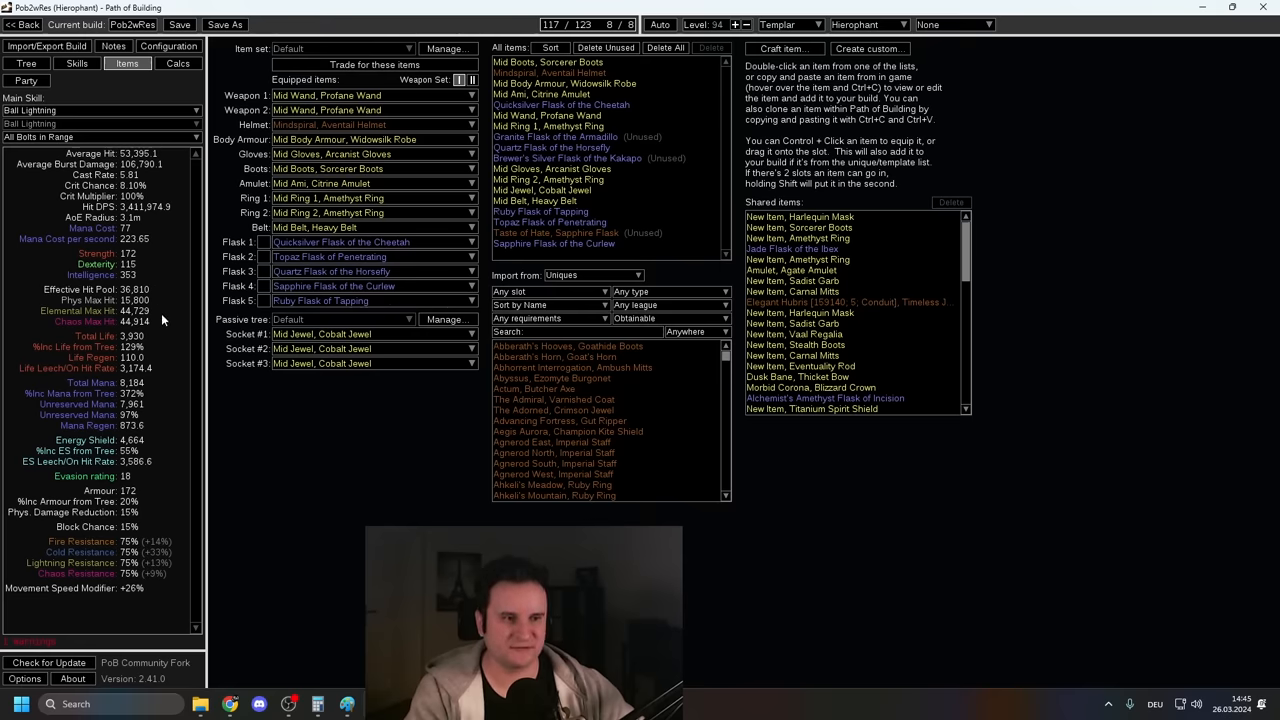
{"action": "mouse_move", "coordinate": [340, 241]}
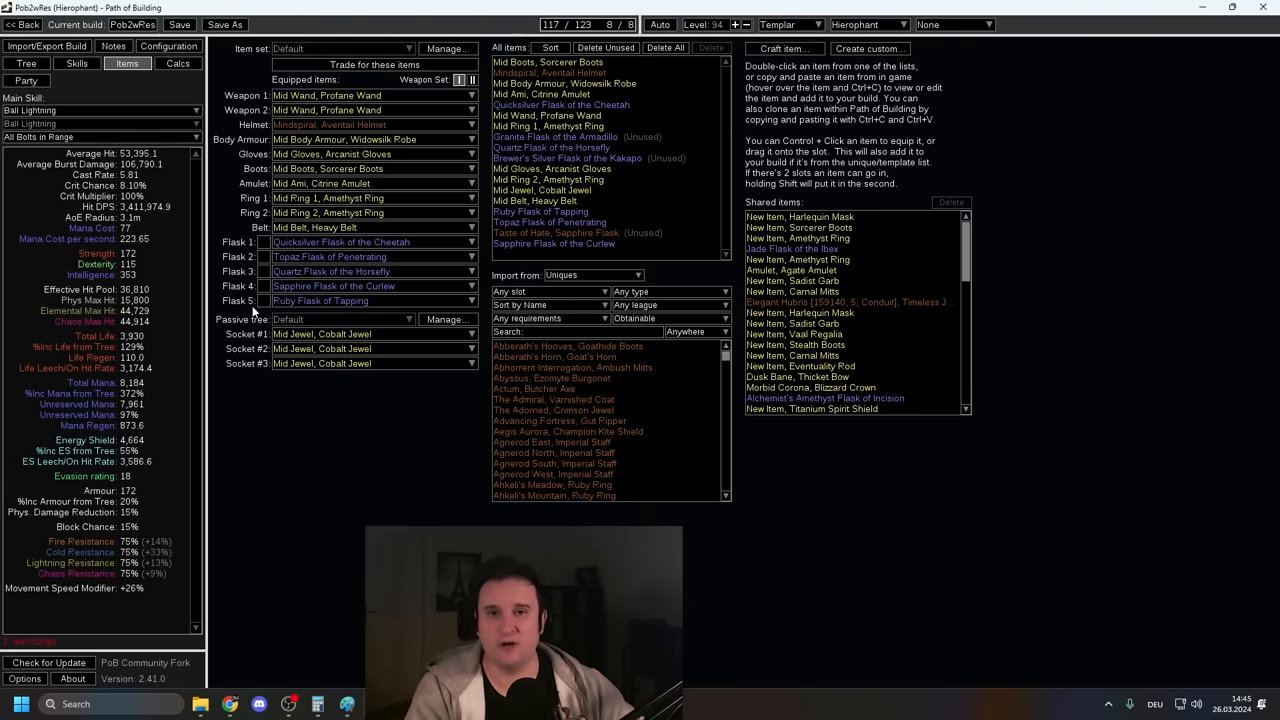
{"action": "left_click", "coordinate": [264, 257]}
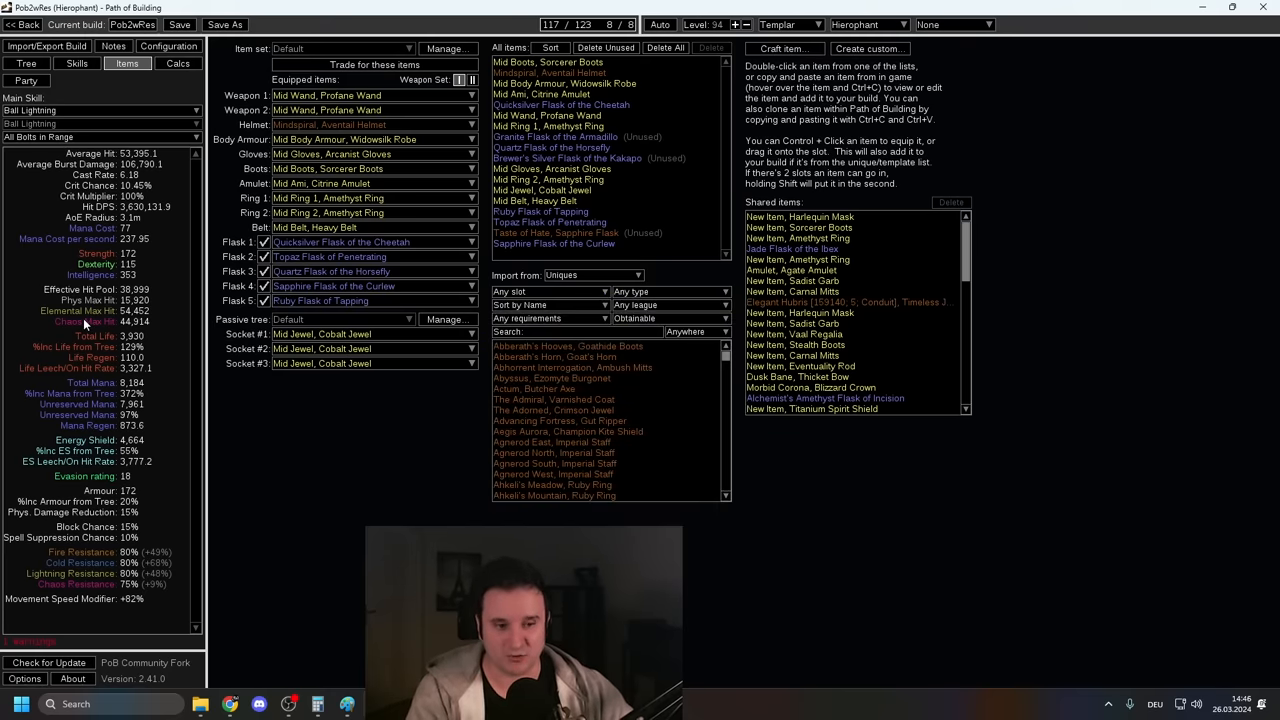
{"action": "mouse_move", "coordinate": [135, 510]}
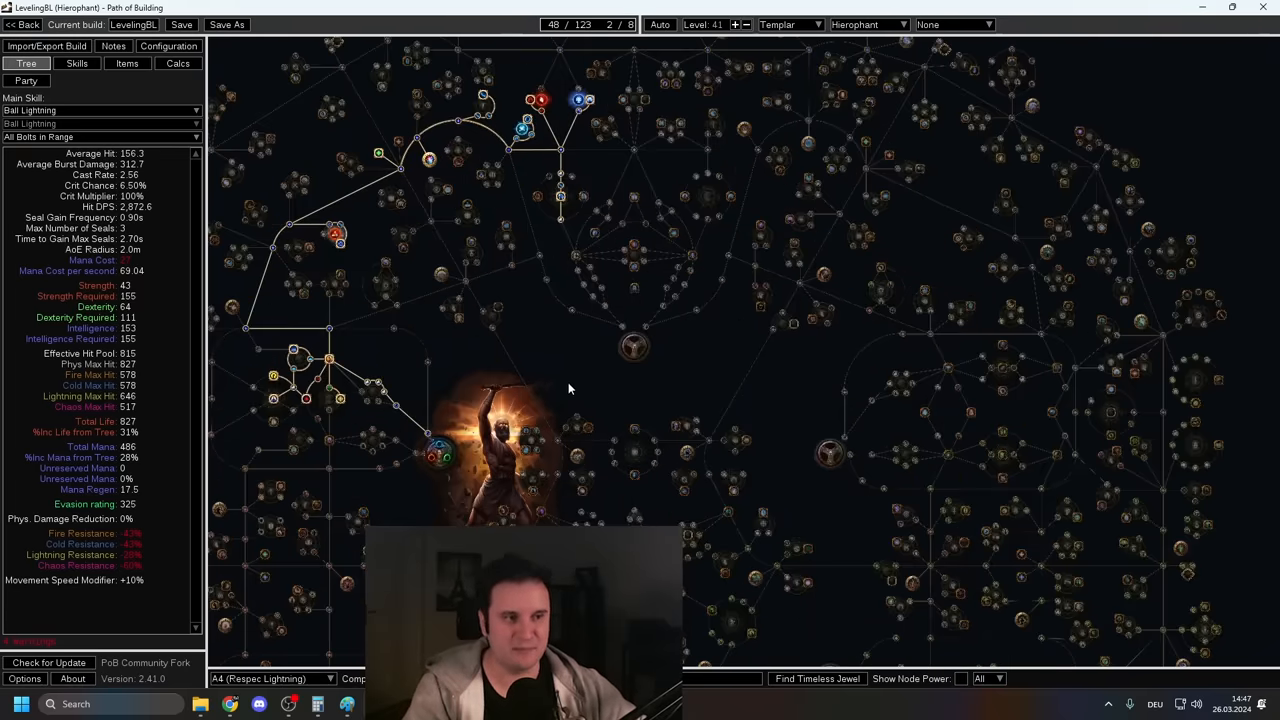
{"action": "left_click_drag", "start_coordinate": [570, 388], "coordinate": [605, 383]}
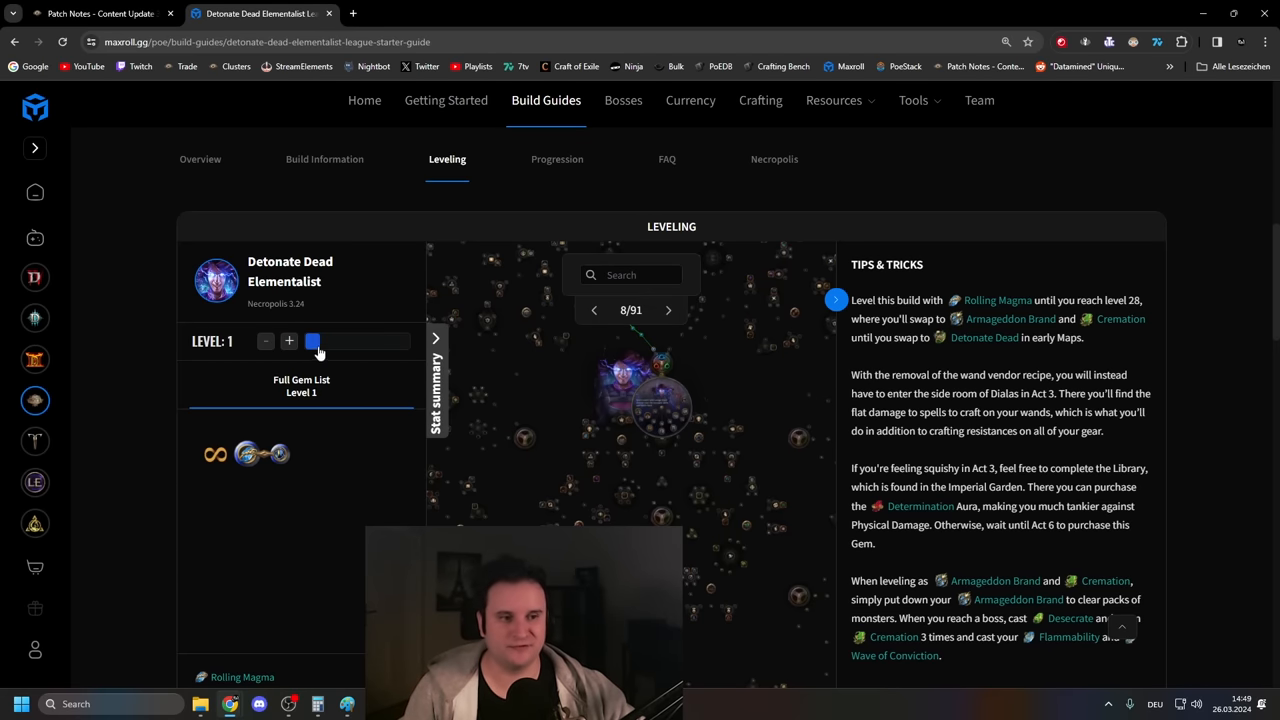
Step: Pan the Maxroll leveling tree, view the Progression section, then return to the endgame planner
{"action": "left_click_drag", "start_coordinate": [312, 341], "coordinate": [357, 341]}
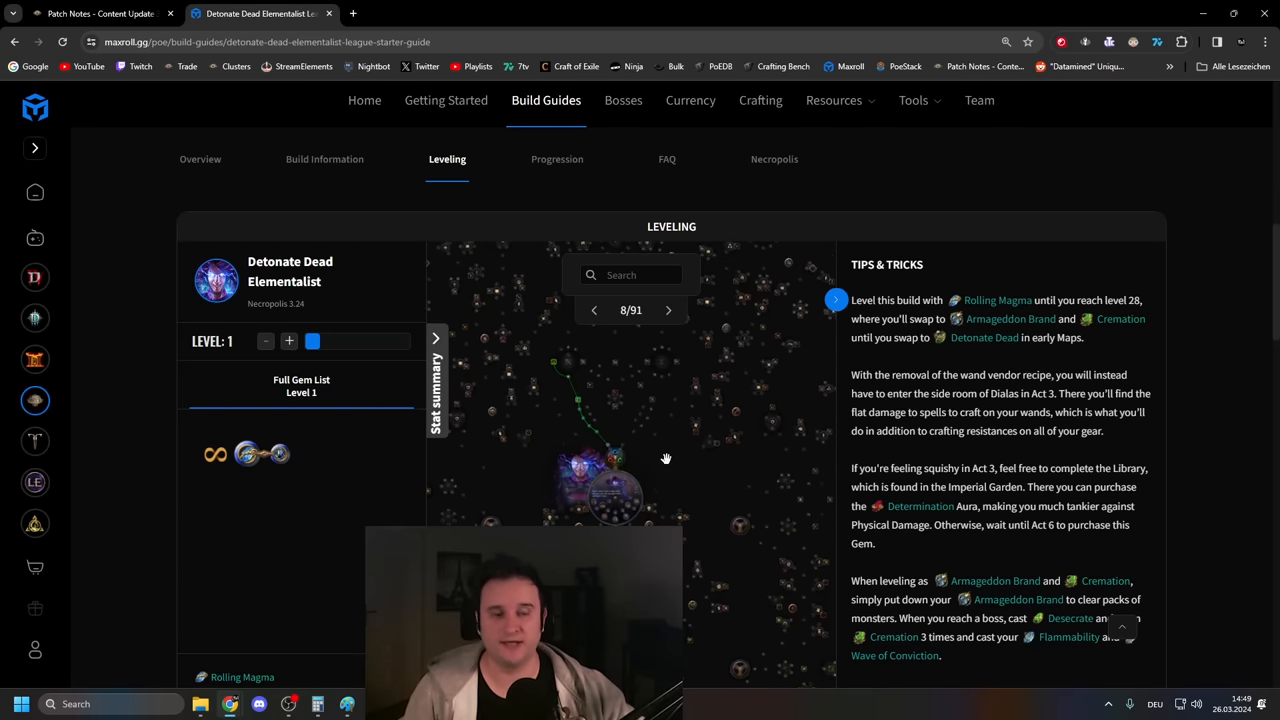
{"action": "left_click", "coordinate": [557, 159]}
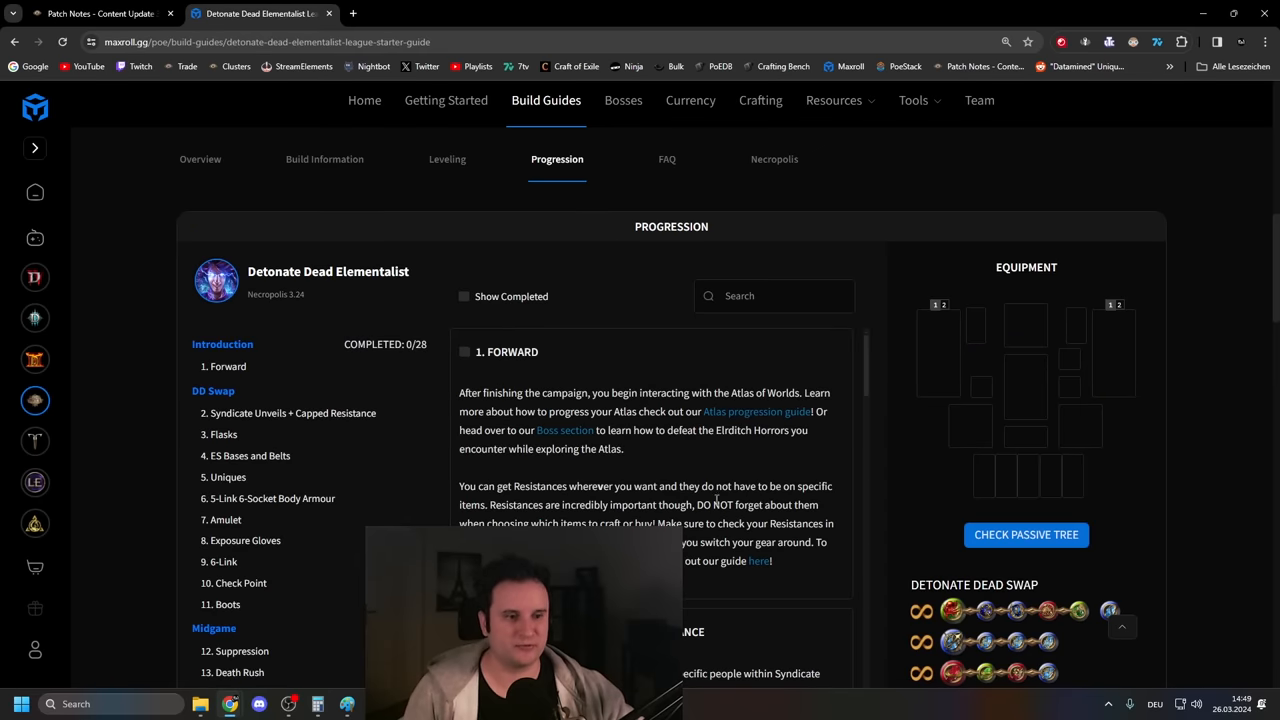
{"action": "left_click", "coordinate": [447, 159]}
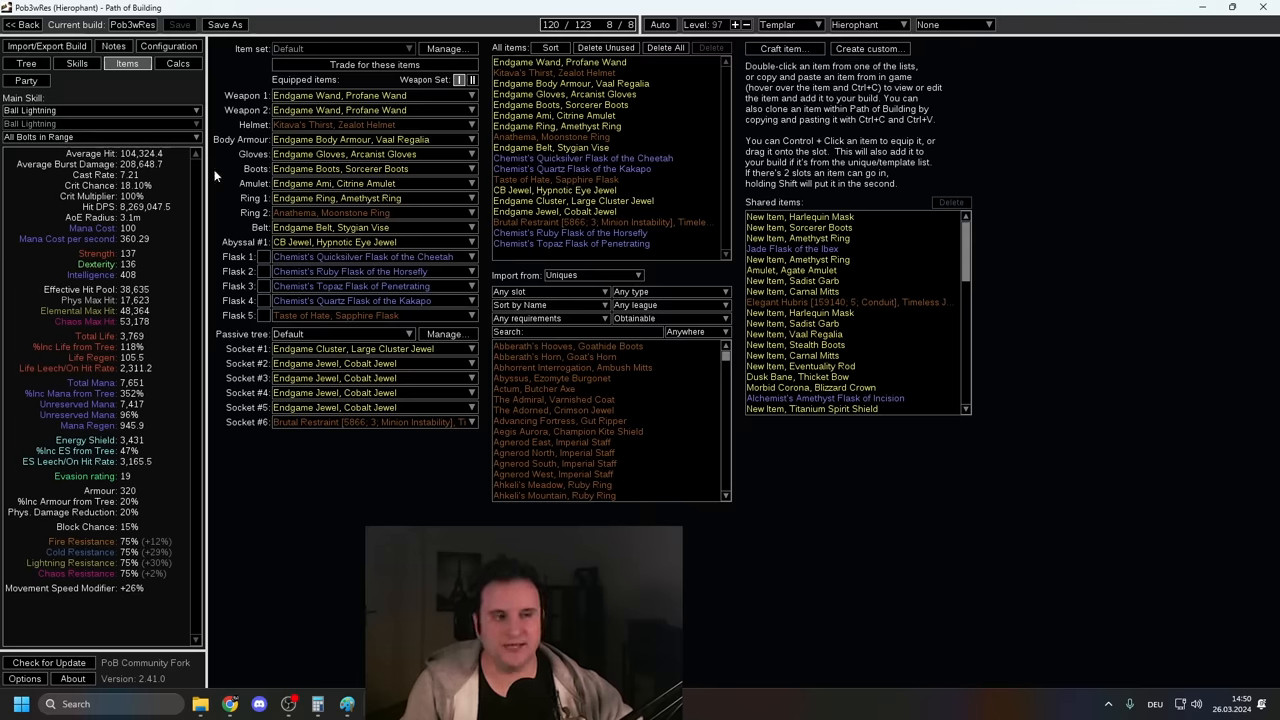
{"action": "mouse_move", "coordinate": [360, 124]}
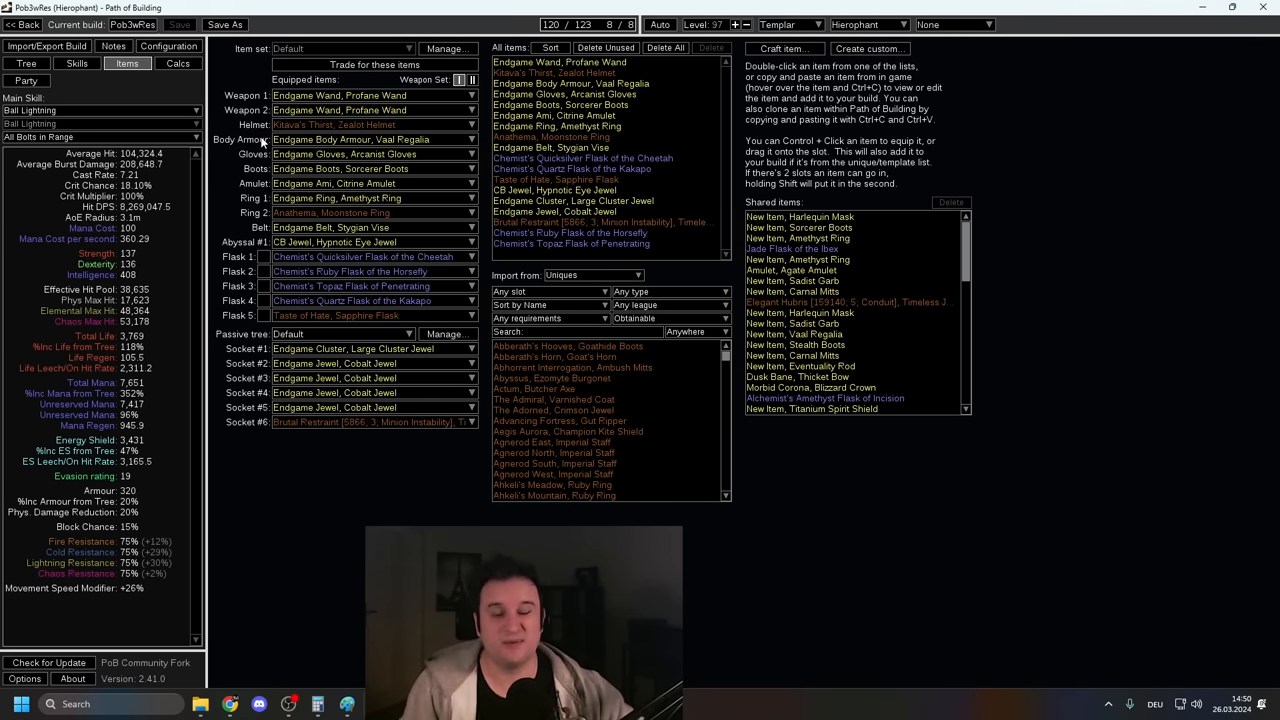
{"action": "mouse_move", "coordinate": [350, 125]}
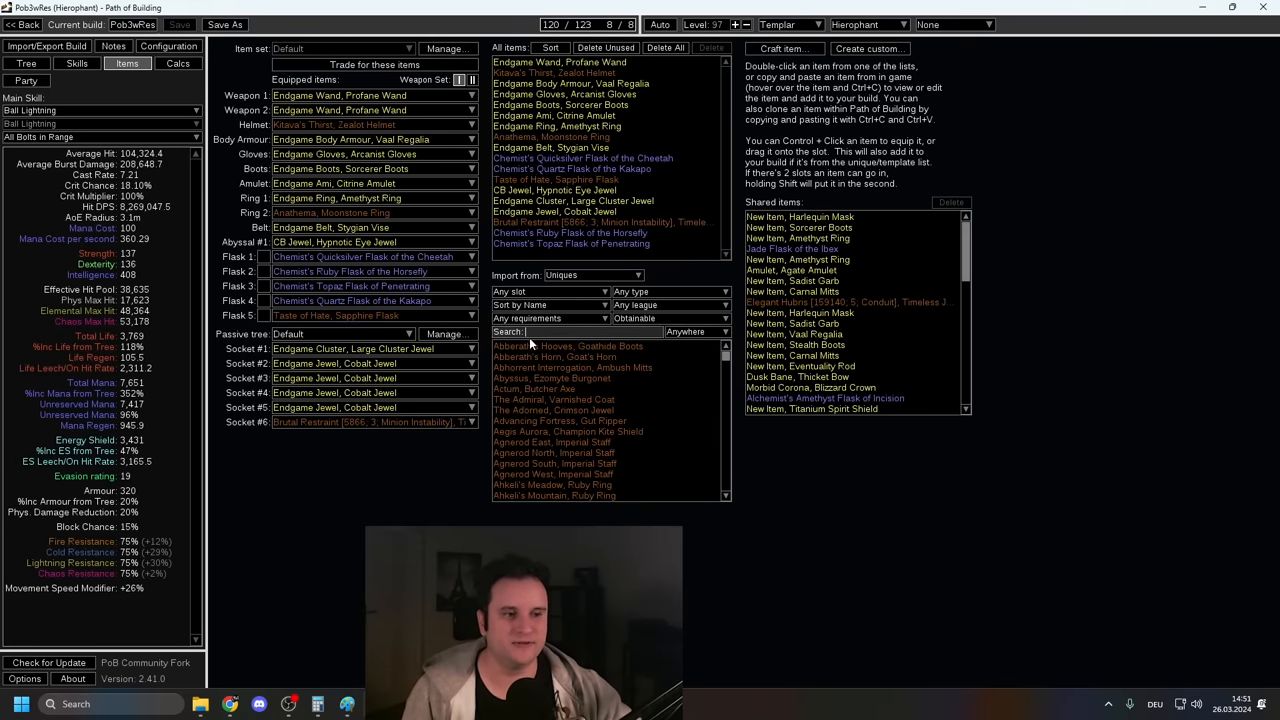
Step: Type 'asenat' while reviewing the Kitava's Thirst gear, then view the Pob3wRes passive tree
{"action": "type", "text": "asenat"}
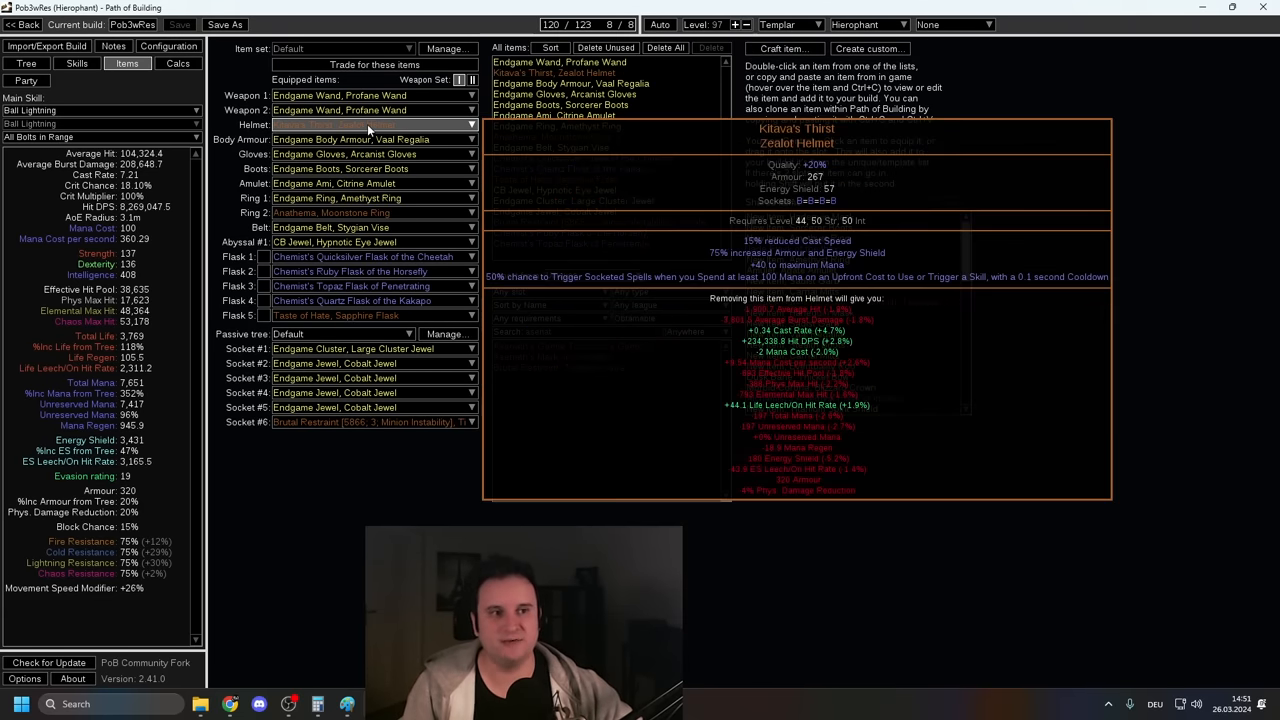
{"action": "left_click", "coordinate": [26, 63]}
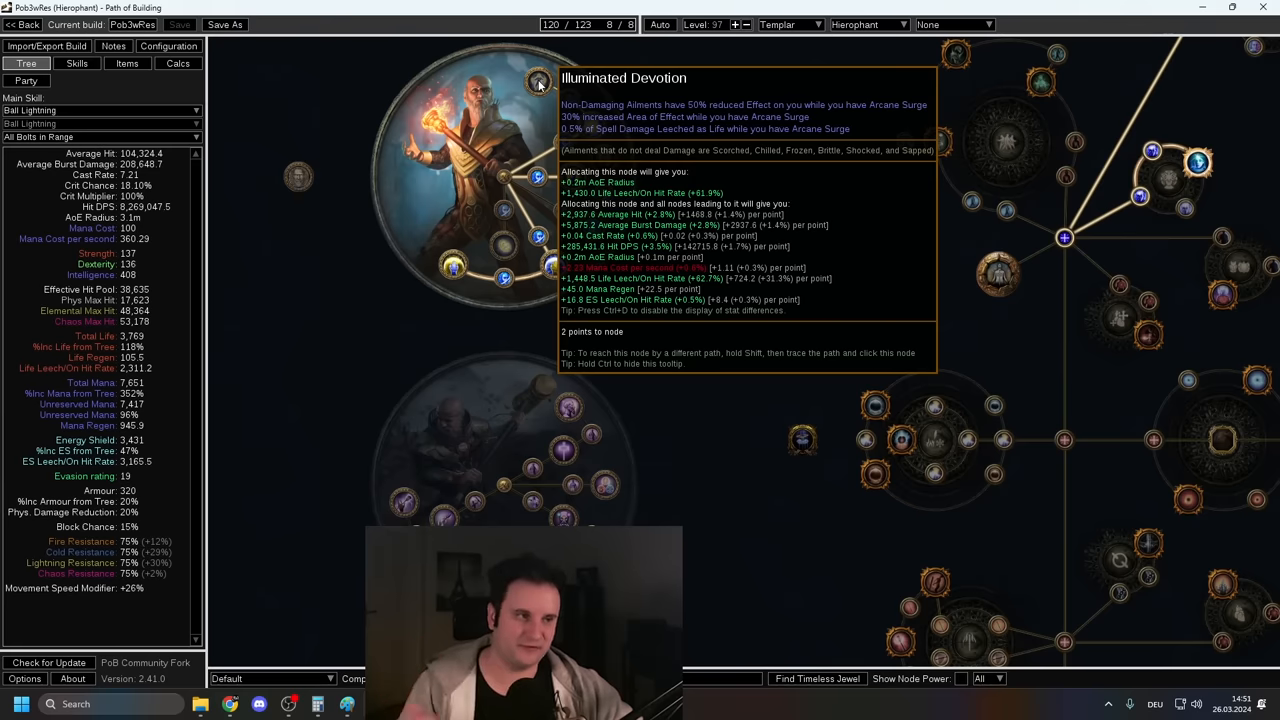
{"action": "mouse_move", "coordinate": [529, 94]}
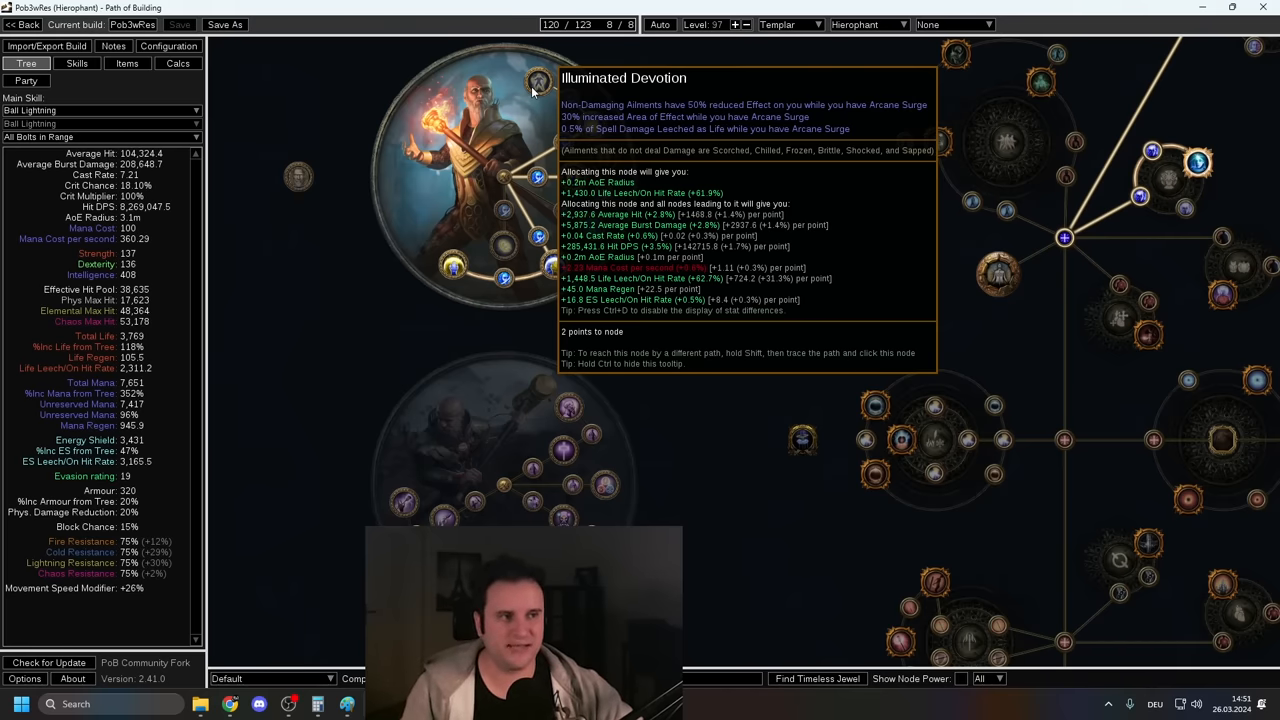
Step: Return to the Pob3wRes equipped items to inspect the Endgame Arcanist Gloves
{"action": "left_click", "coordinate": [126, 63]}
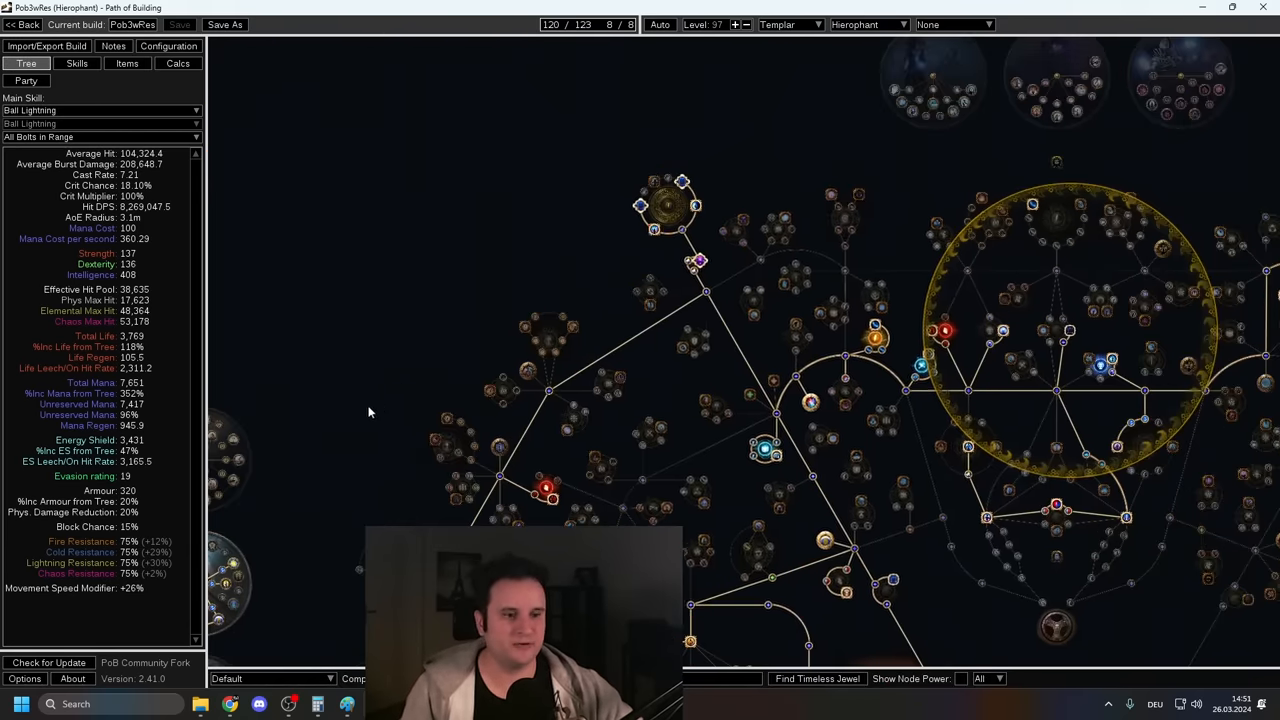
{"action": "left_click", "coordinate": [127, 63]}
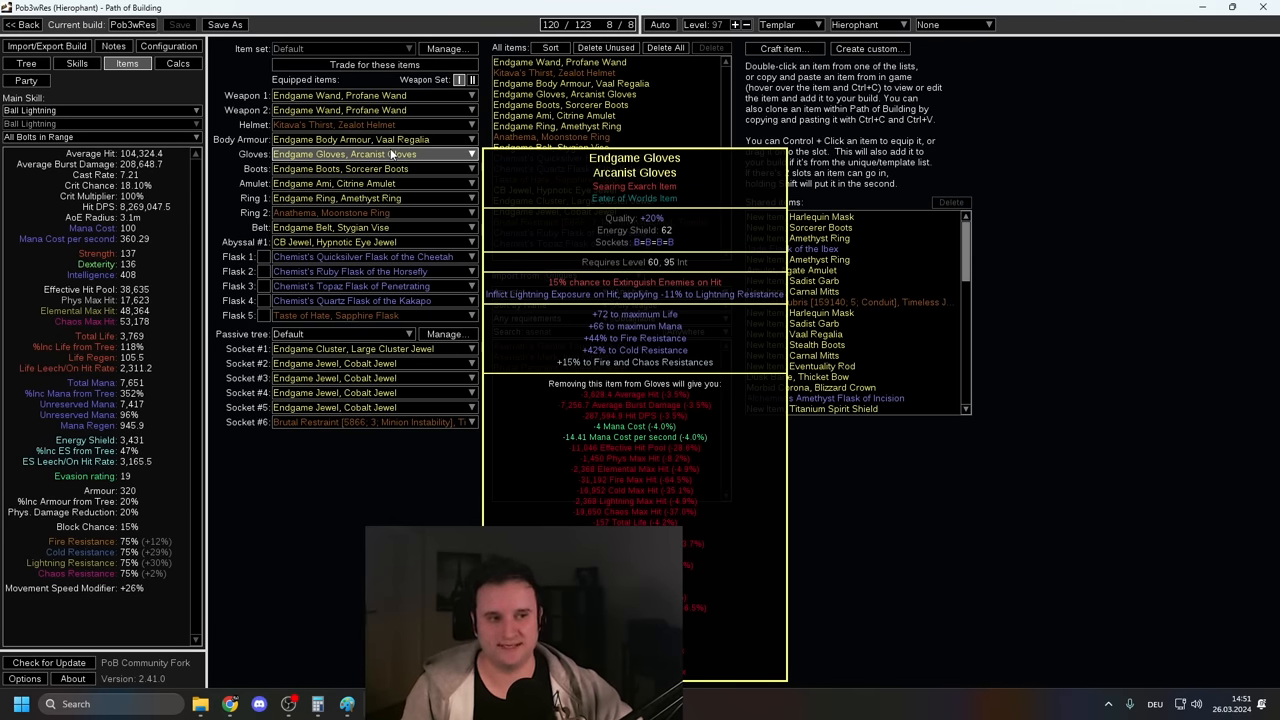
Step: Enable the Enfeeble gem in the helmet group, then check the Anathema ring and tree
{"action": "left_click", "coordinate": [76, 63]}
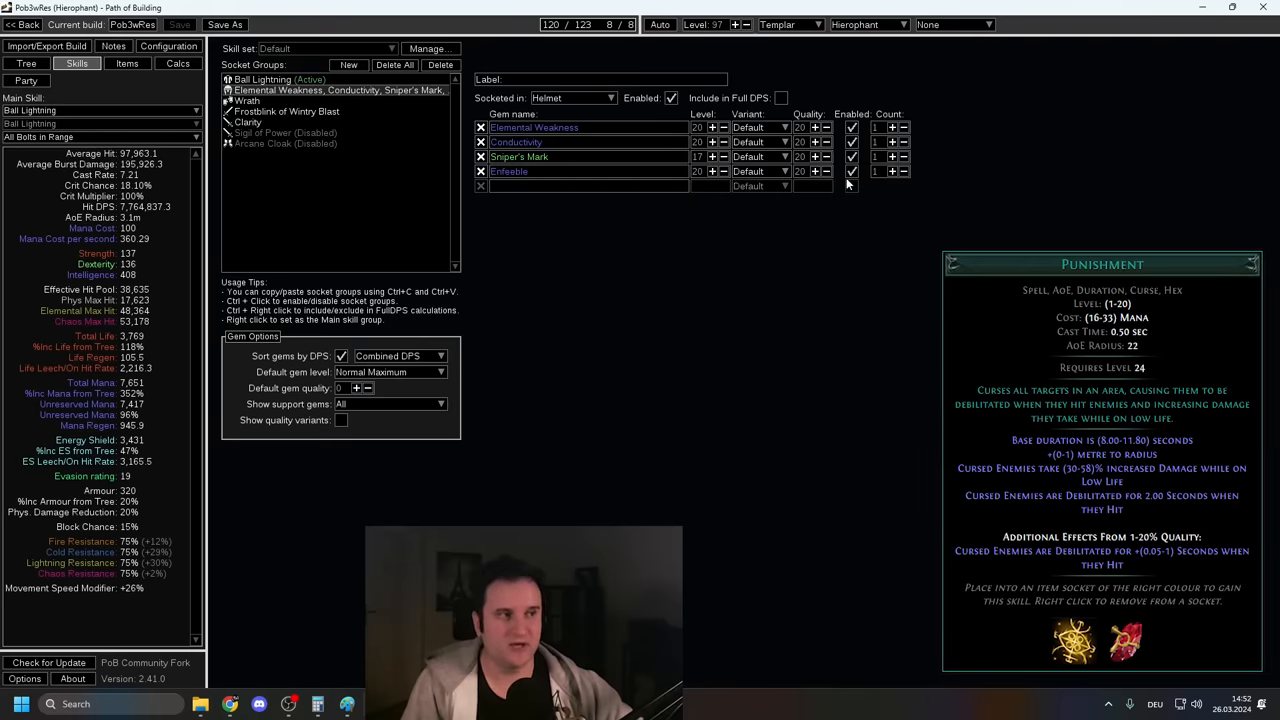
{"action": "mouse_move", "coordinate": [765, 180]}
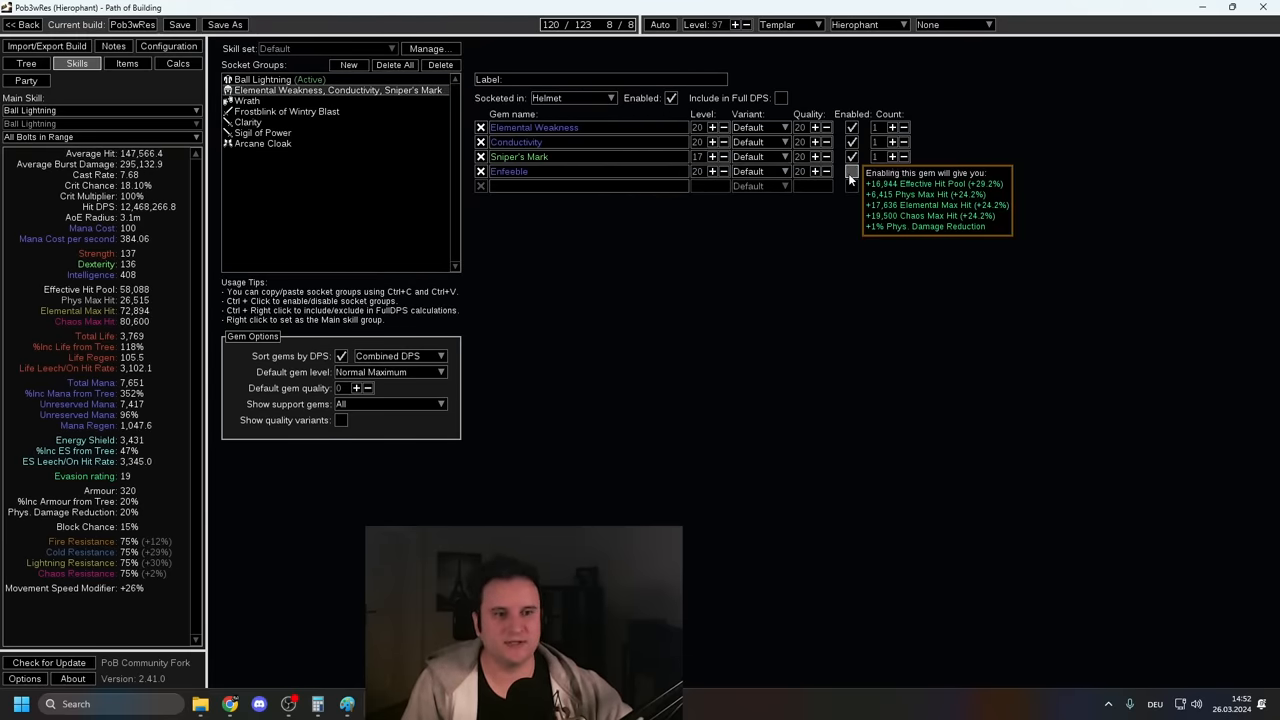
{"action": "left_click", "coordinate": [851, 171]}
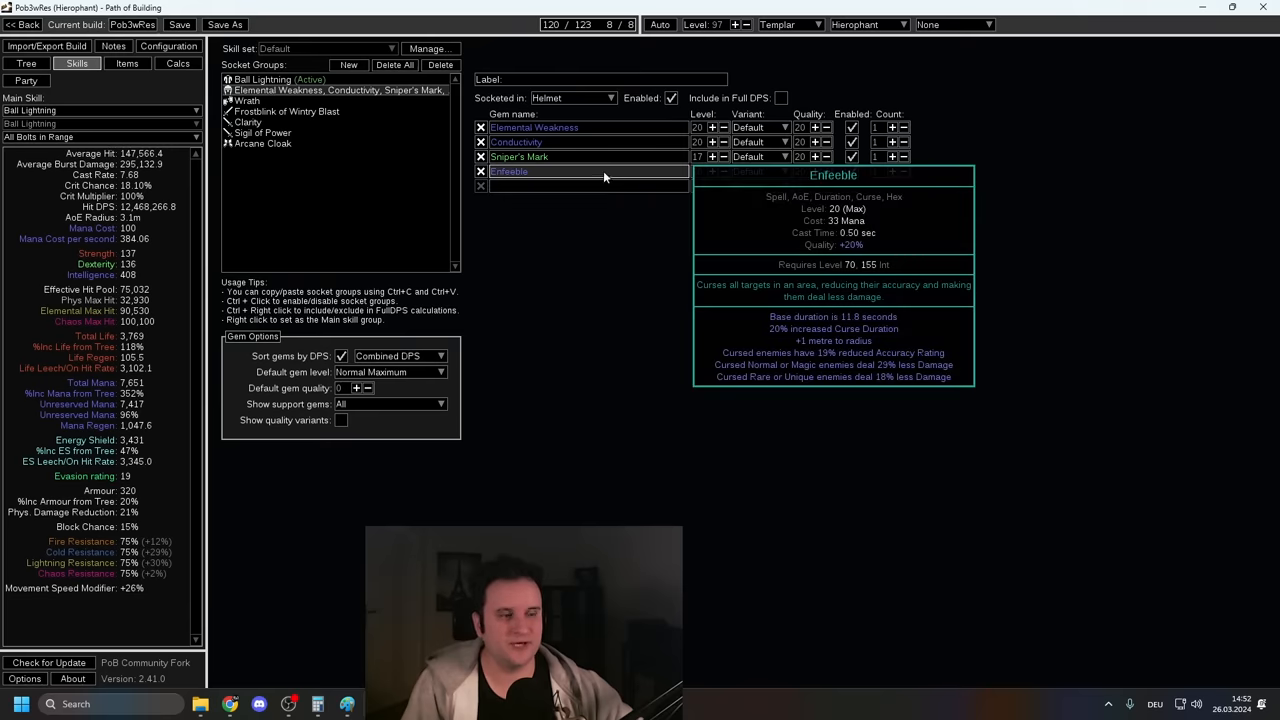
{"action": "left_click", "coordinate": [127, 63]}
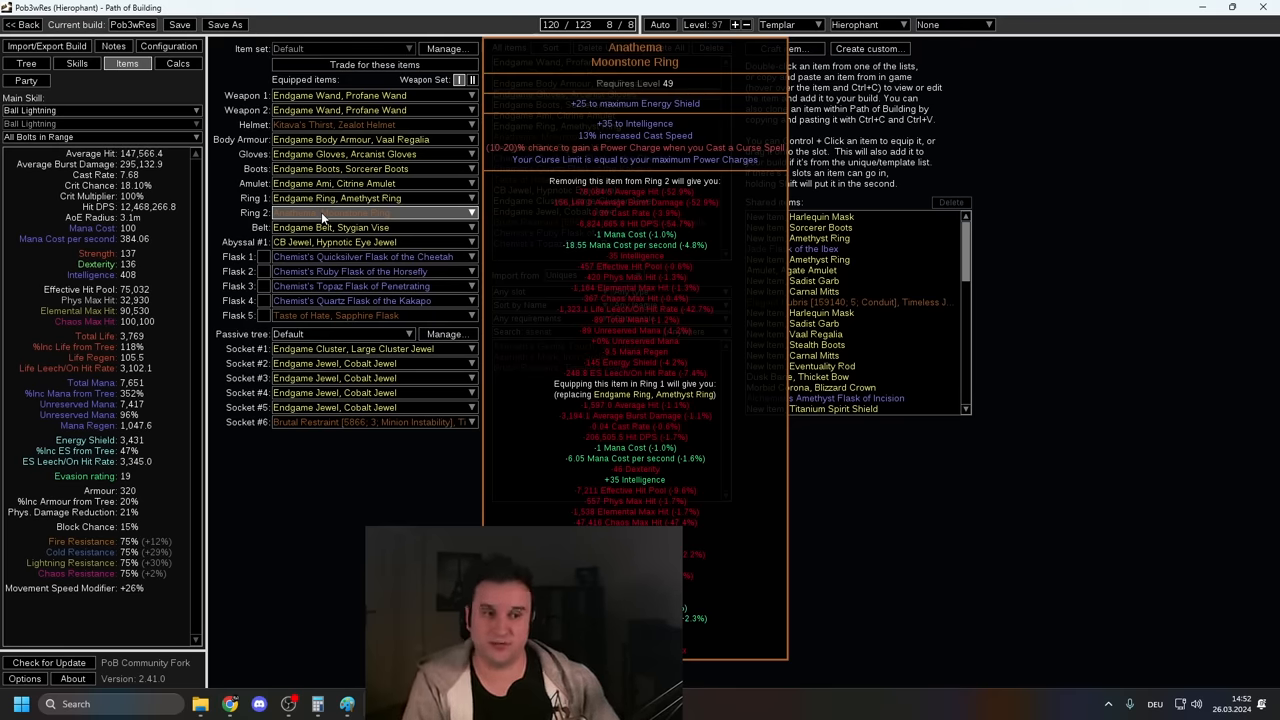
{"action": "left_click", "coordinate": [27, 63]}
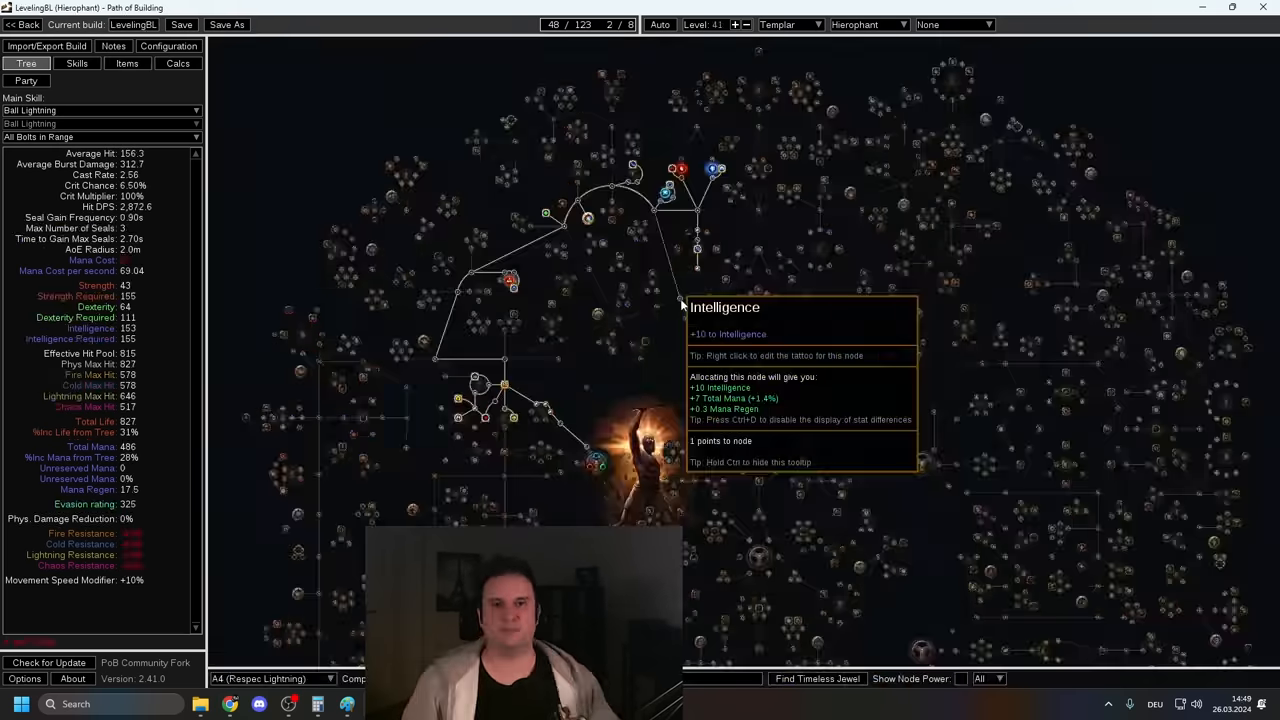
{"action": "mouse_move", "coordinate": [773, 455]}
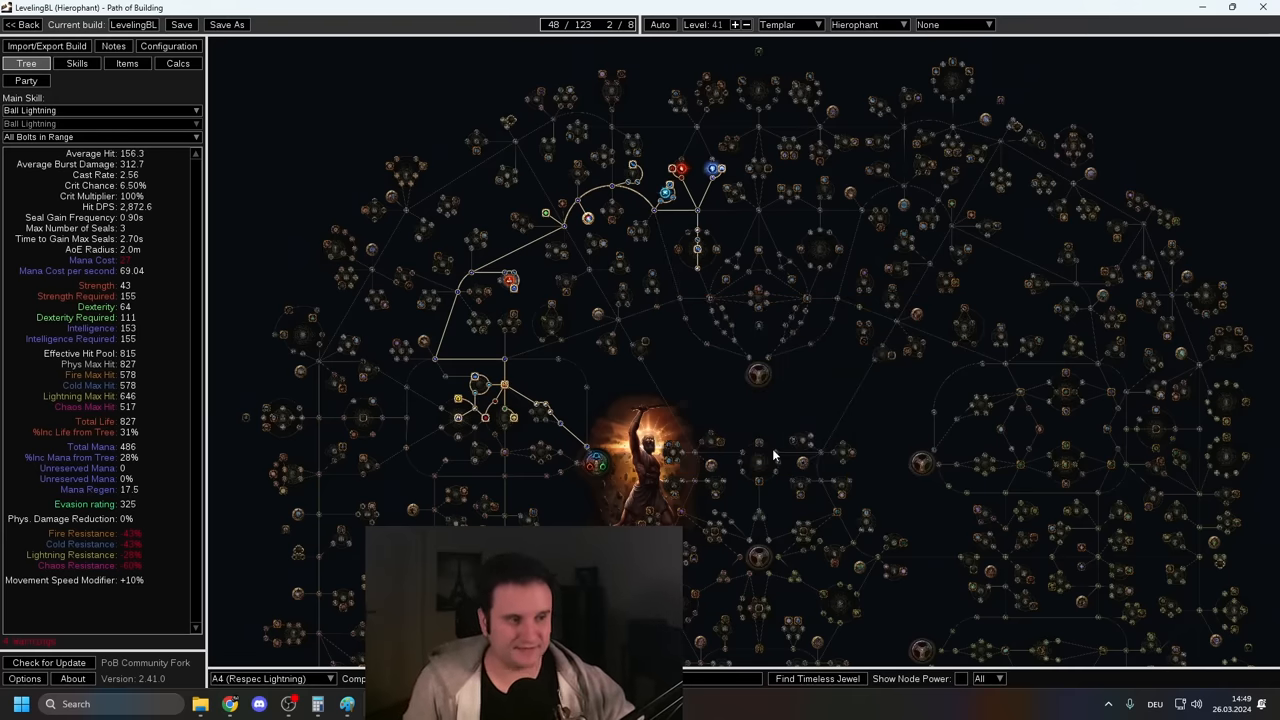